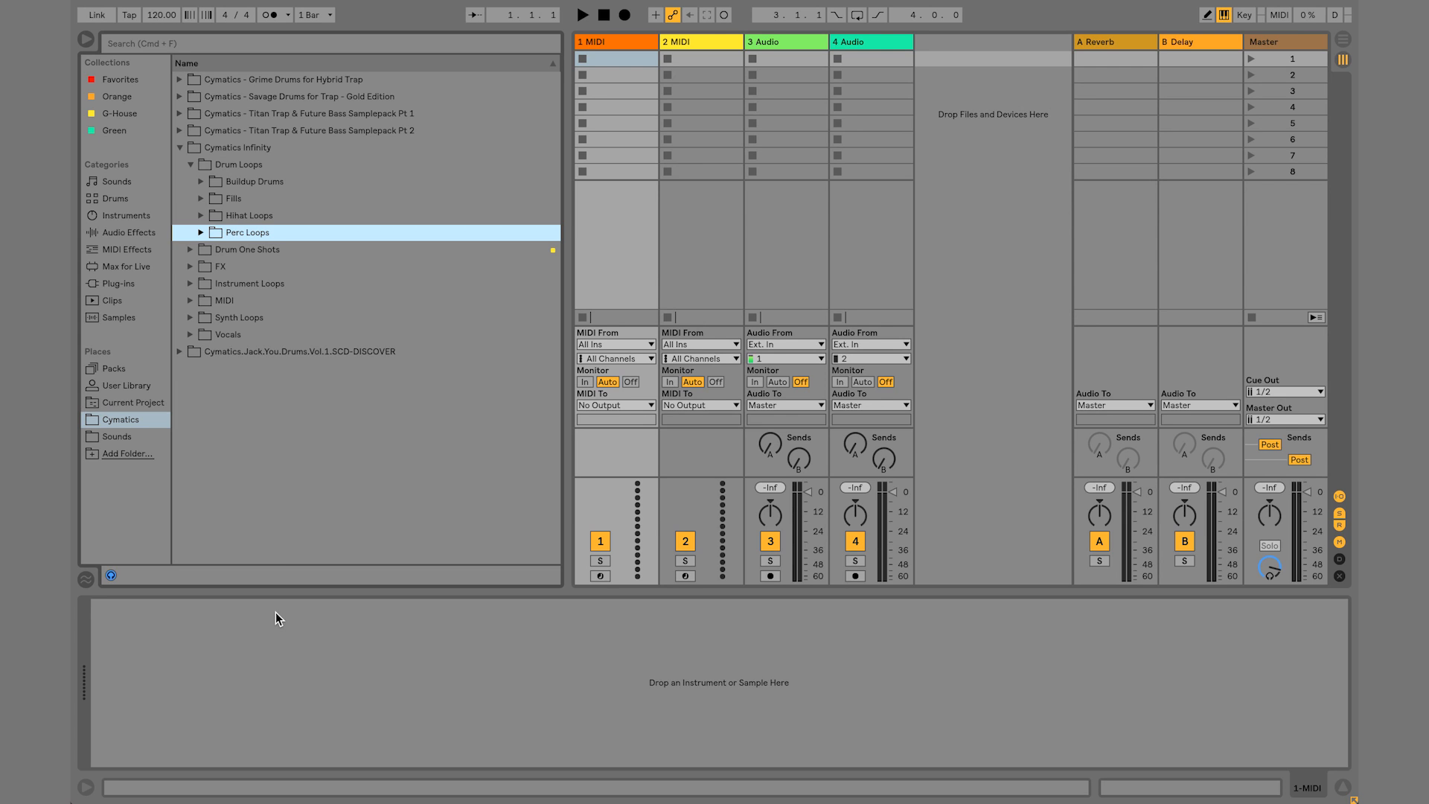
mouse_move(326, 438)
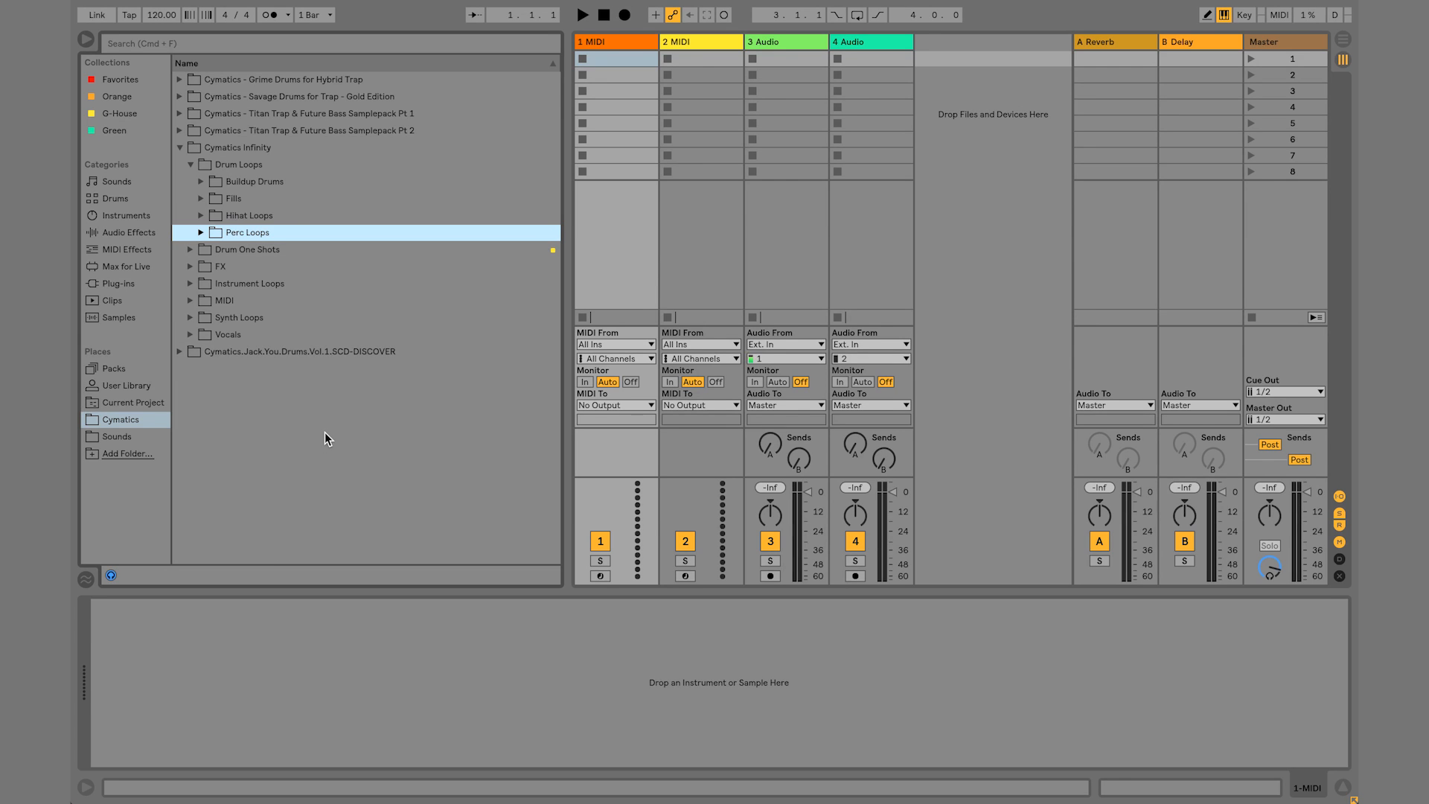
mouse_move(293, 466)
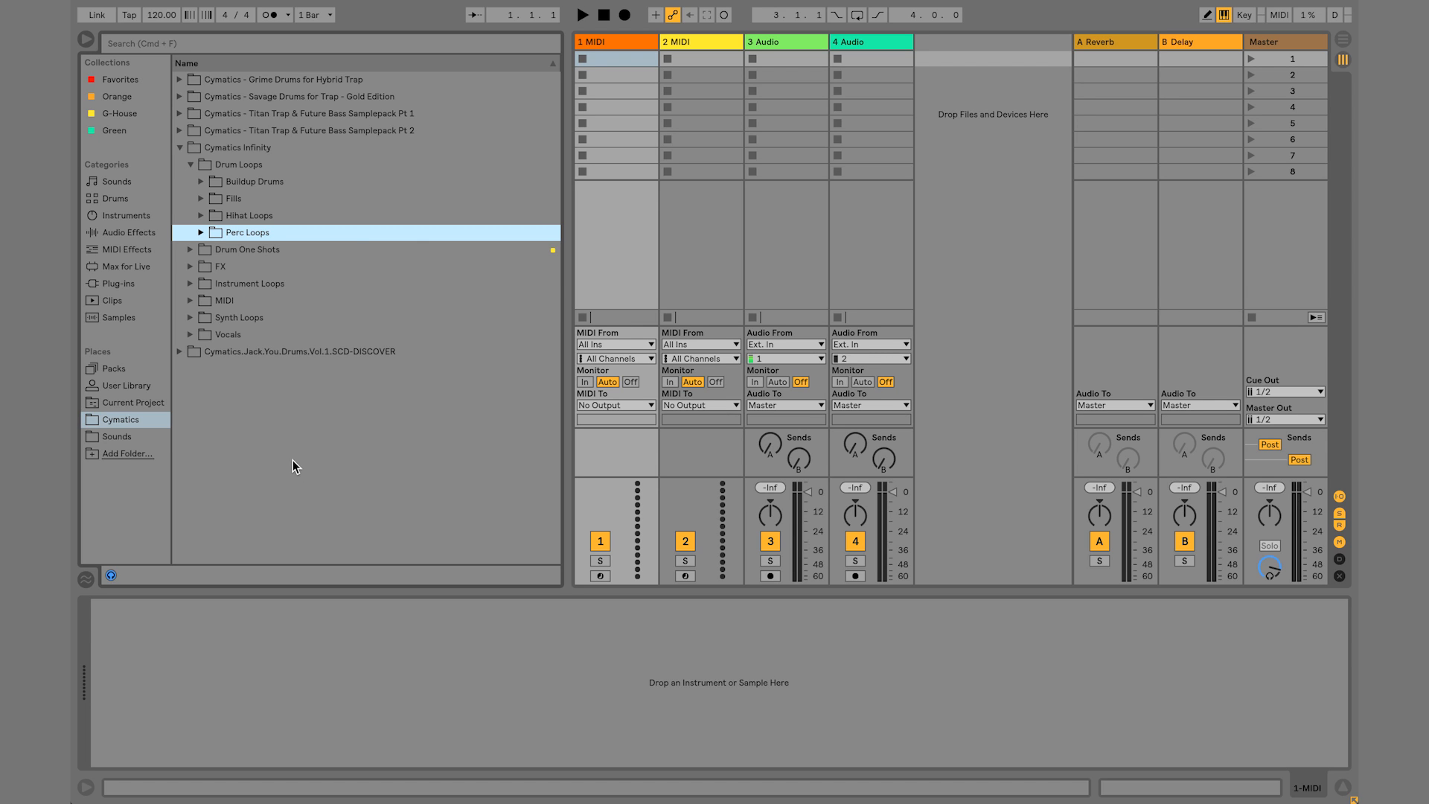
mouse_move(335, 412)
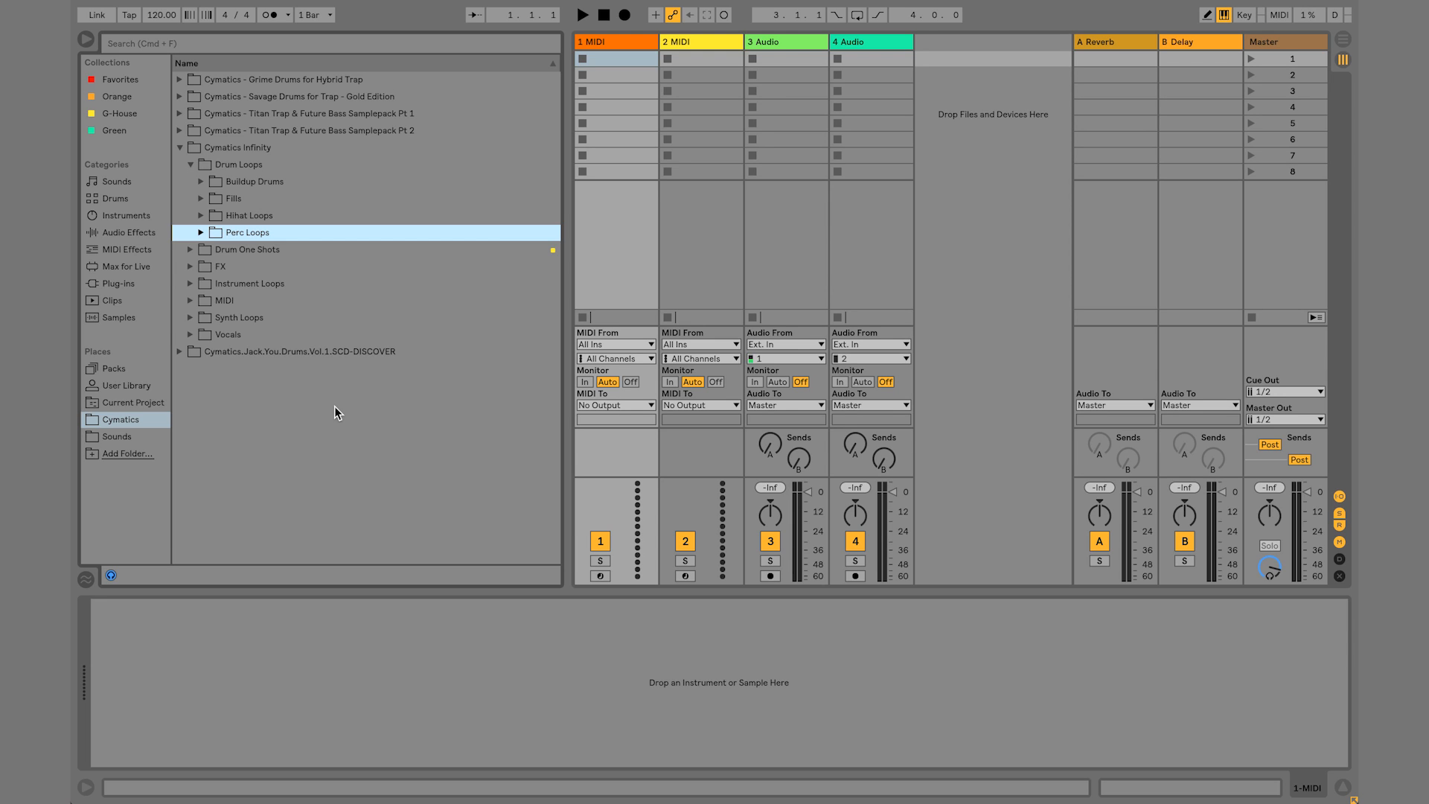
mouse_move(363, 500)
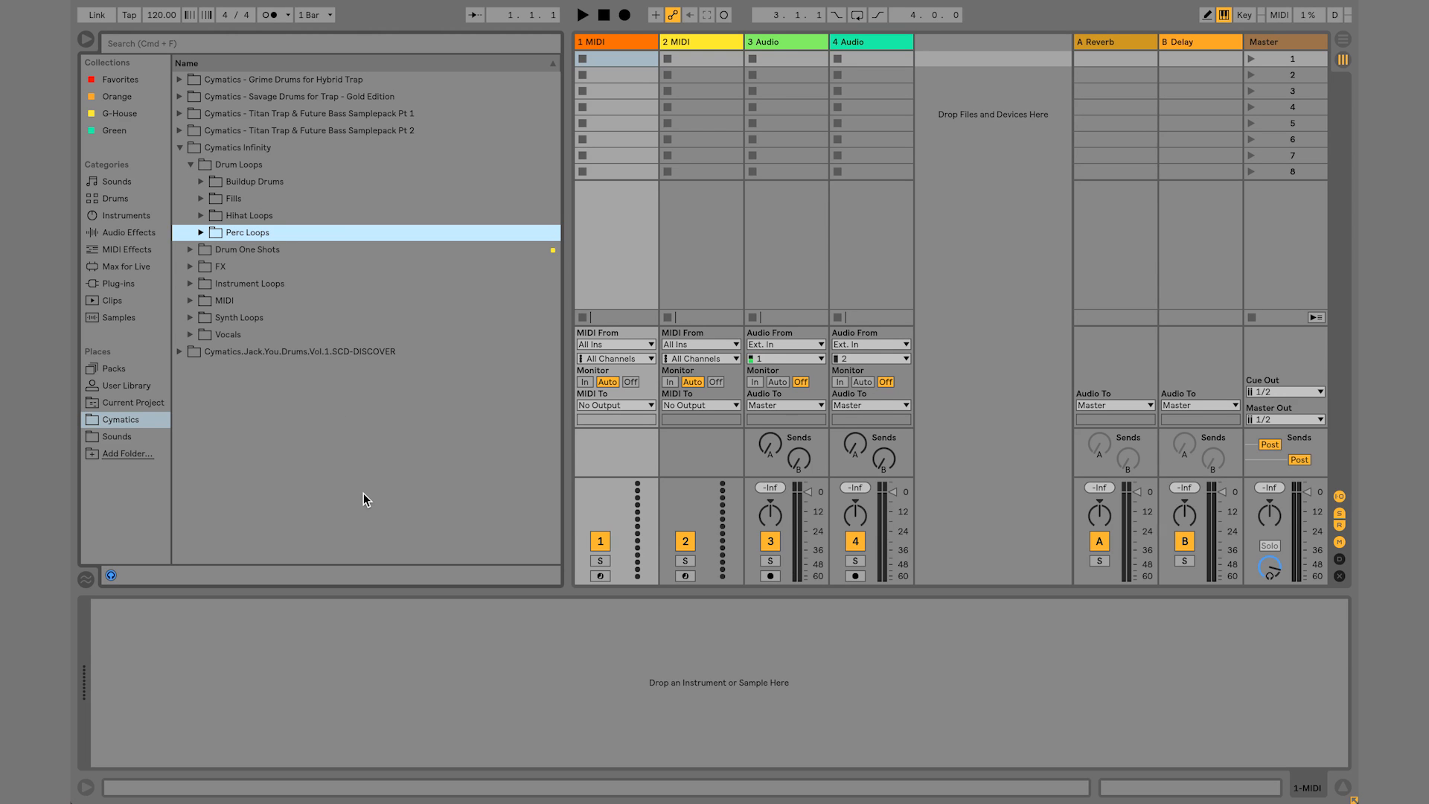
mouse_move(405, 448)
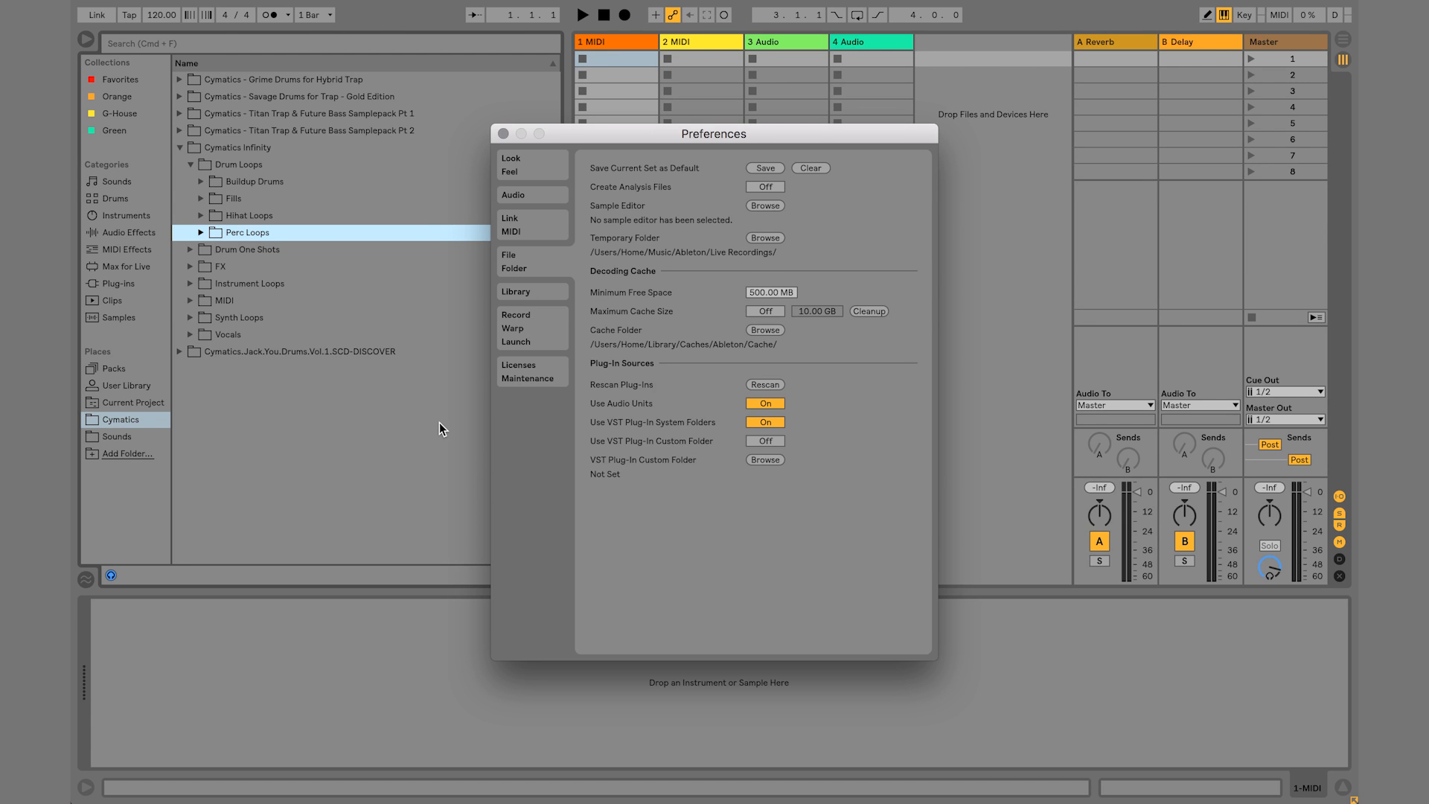
mouse_move(531, 277)
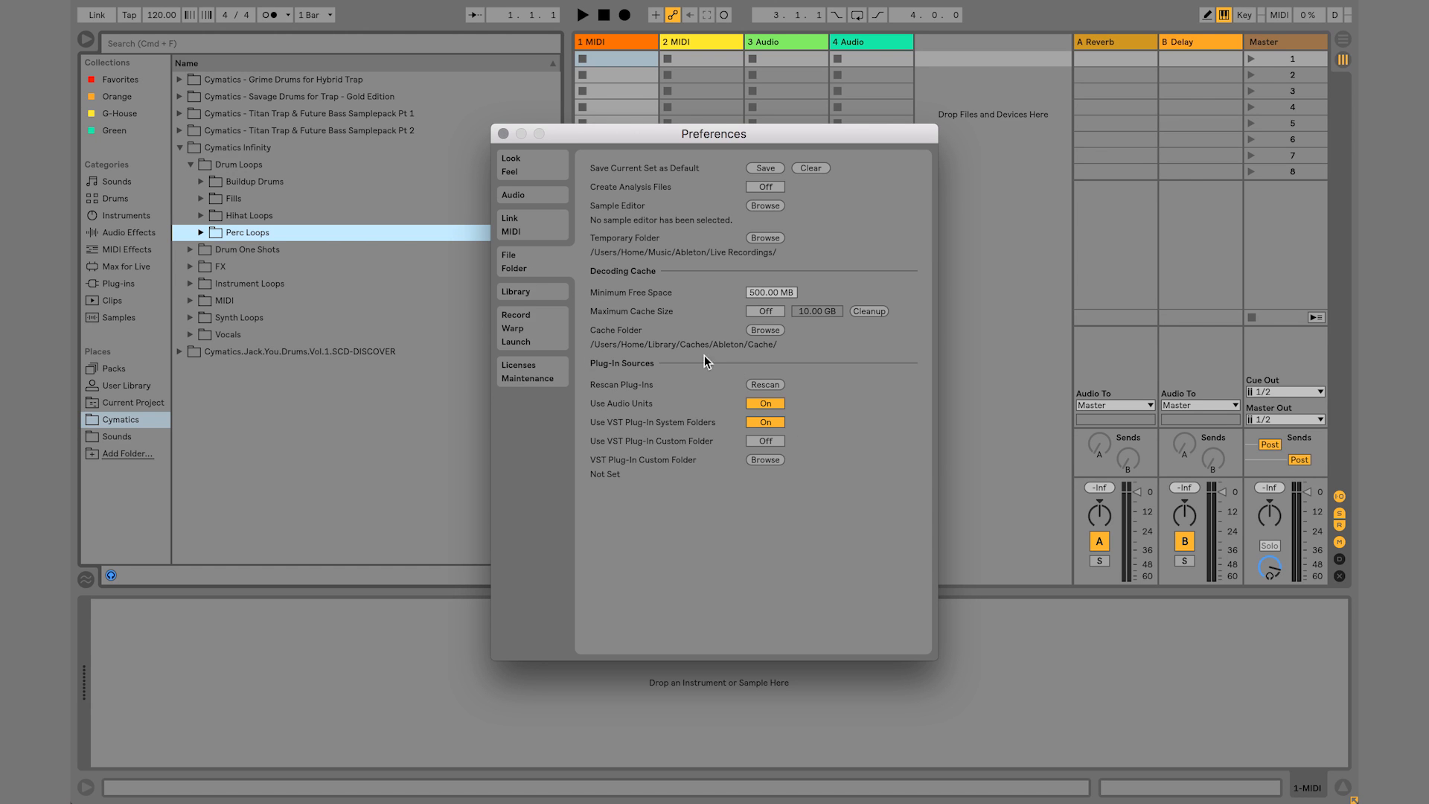
mouse_move(713, 441)
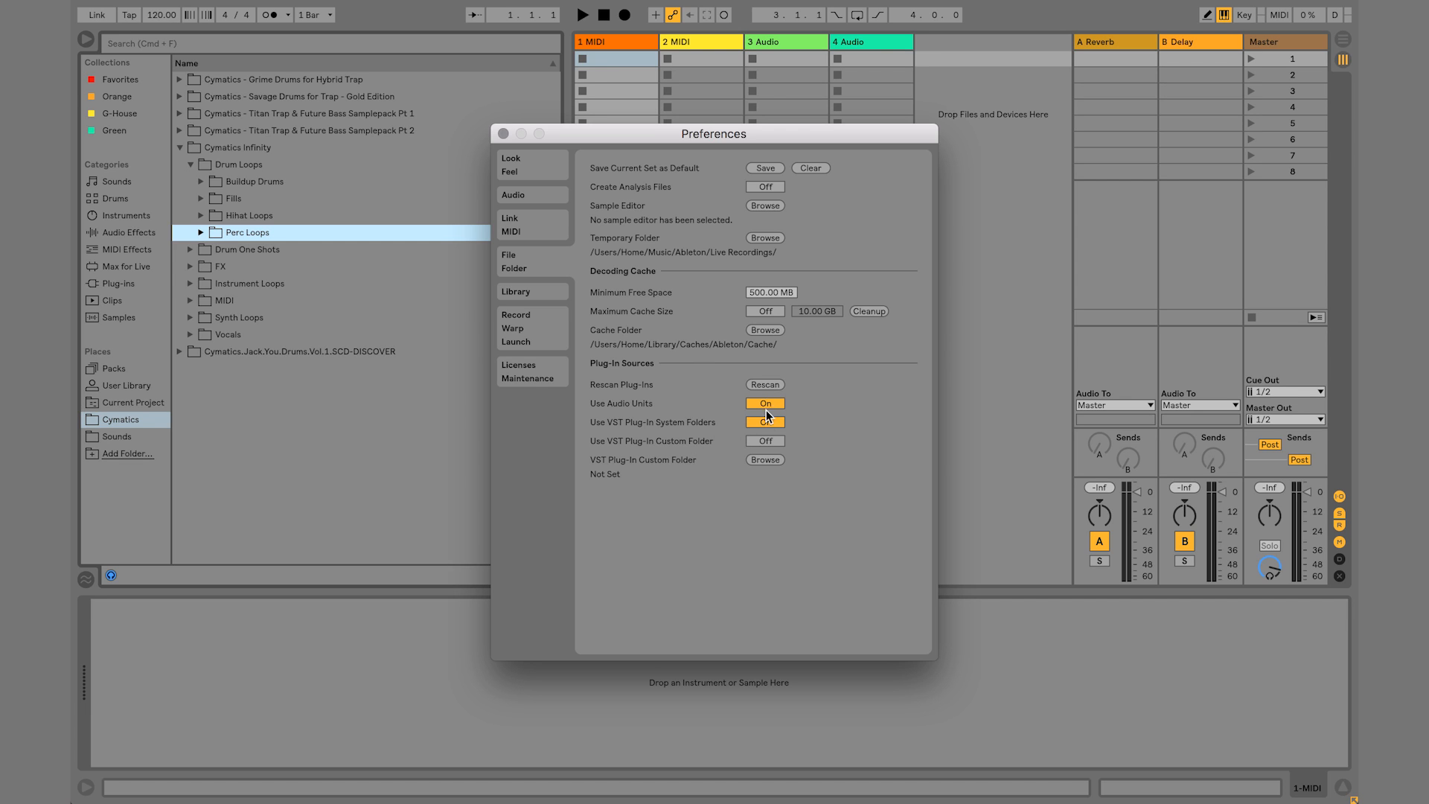
Show the File/Folder preferences page with the plug-in source settings
click(764, 421)
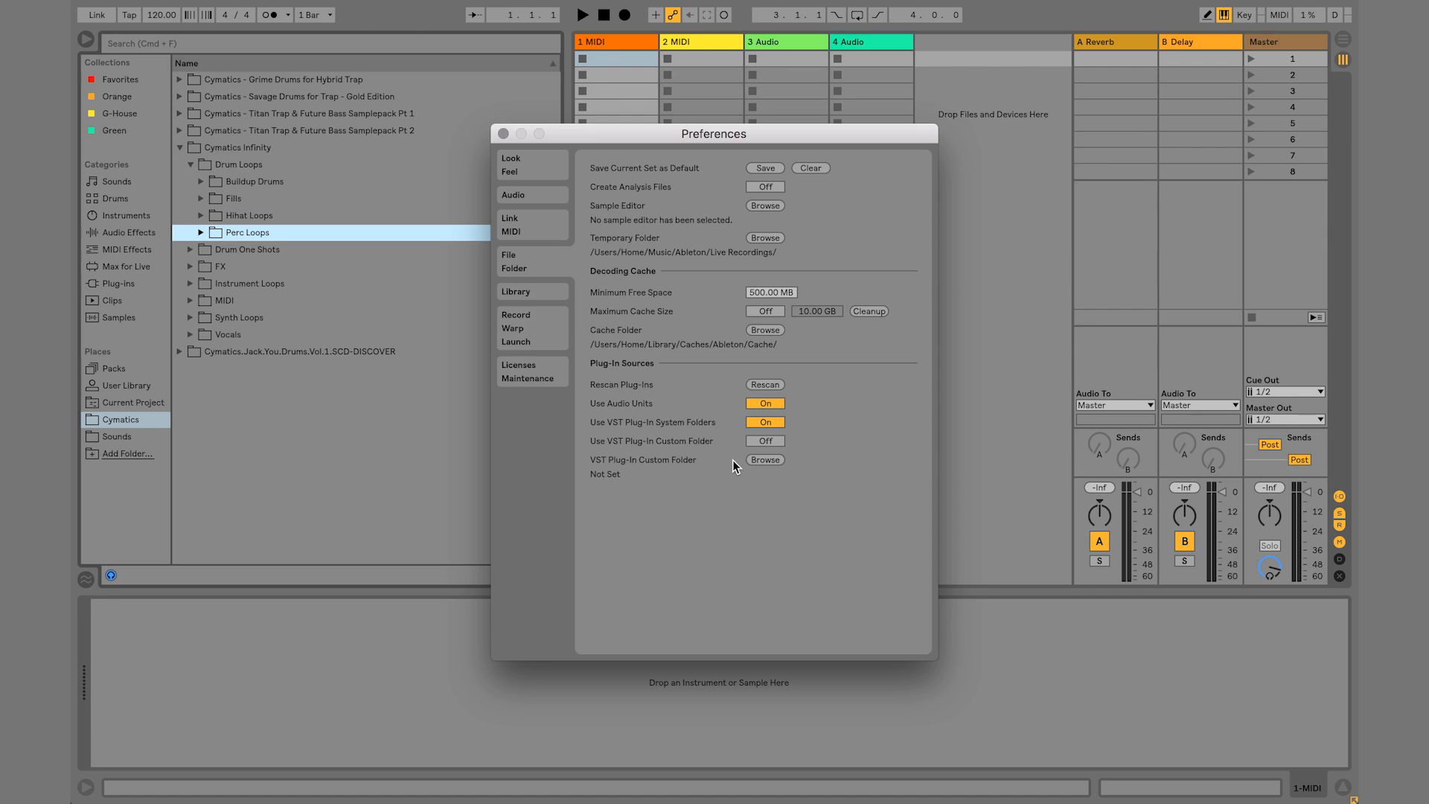
mouse_move(702, 438)
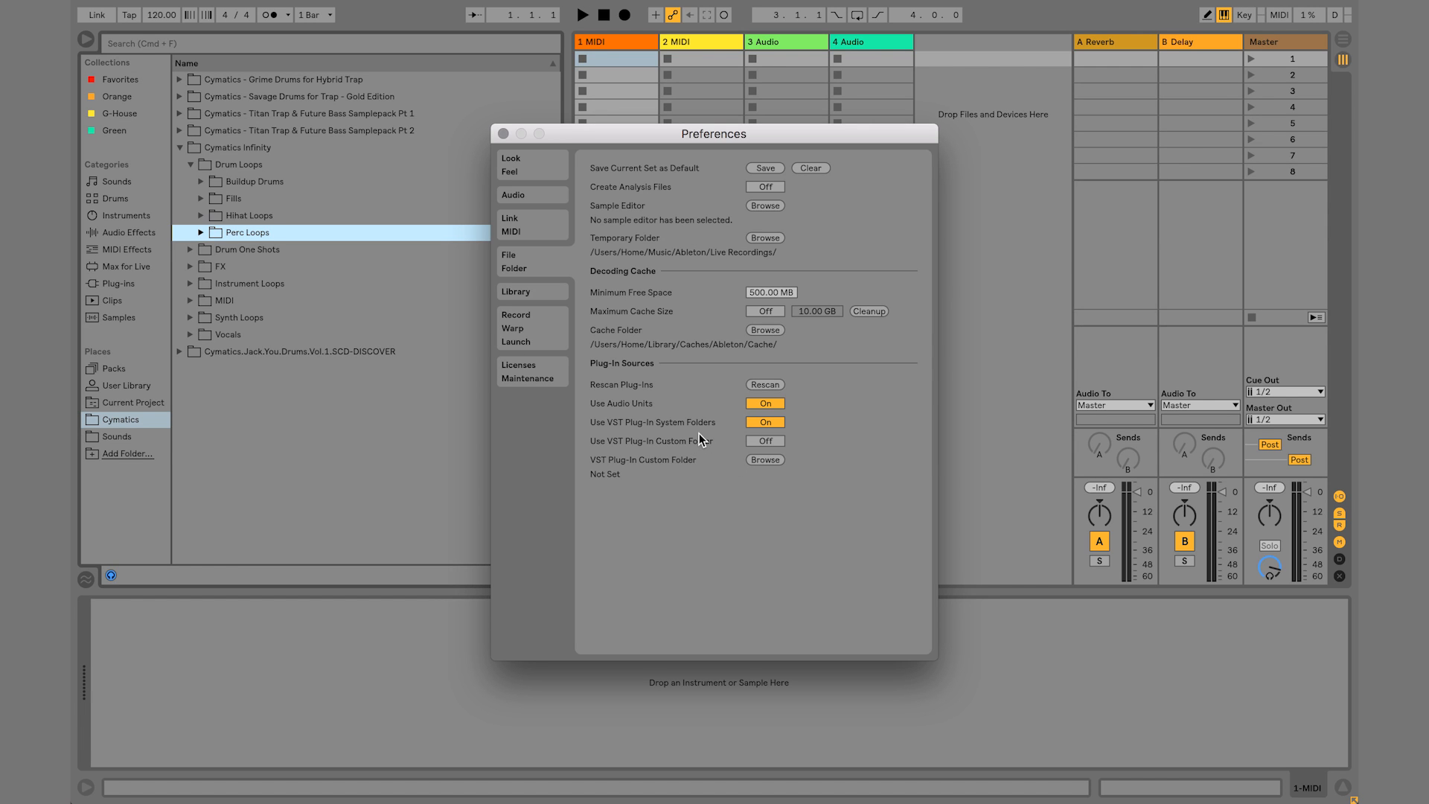
mouse_move(623, 419)
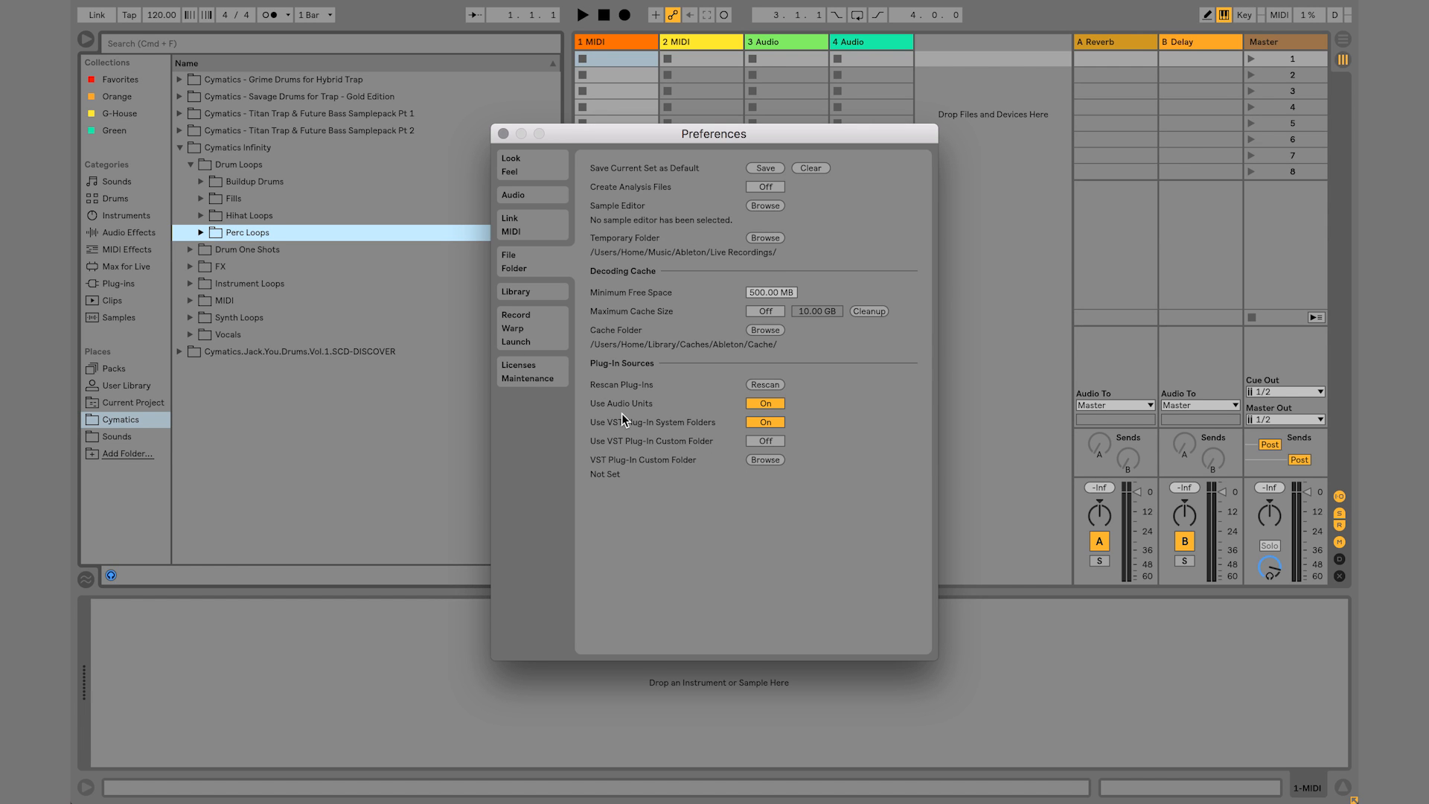
mouse_move(652, 420)
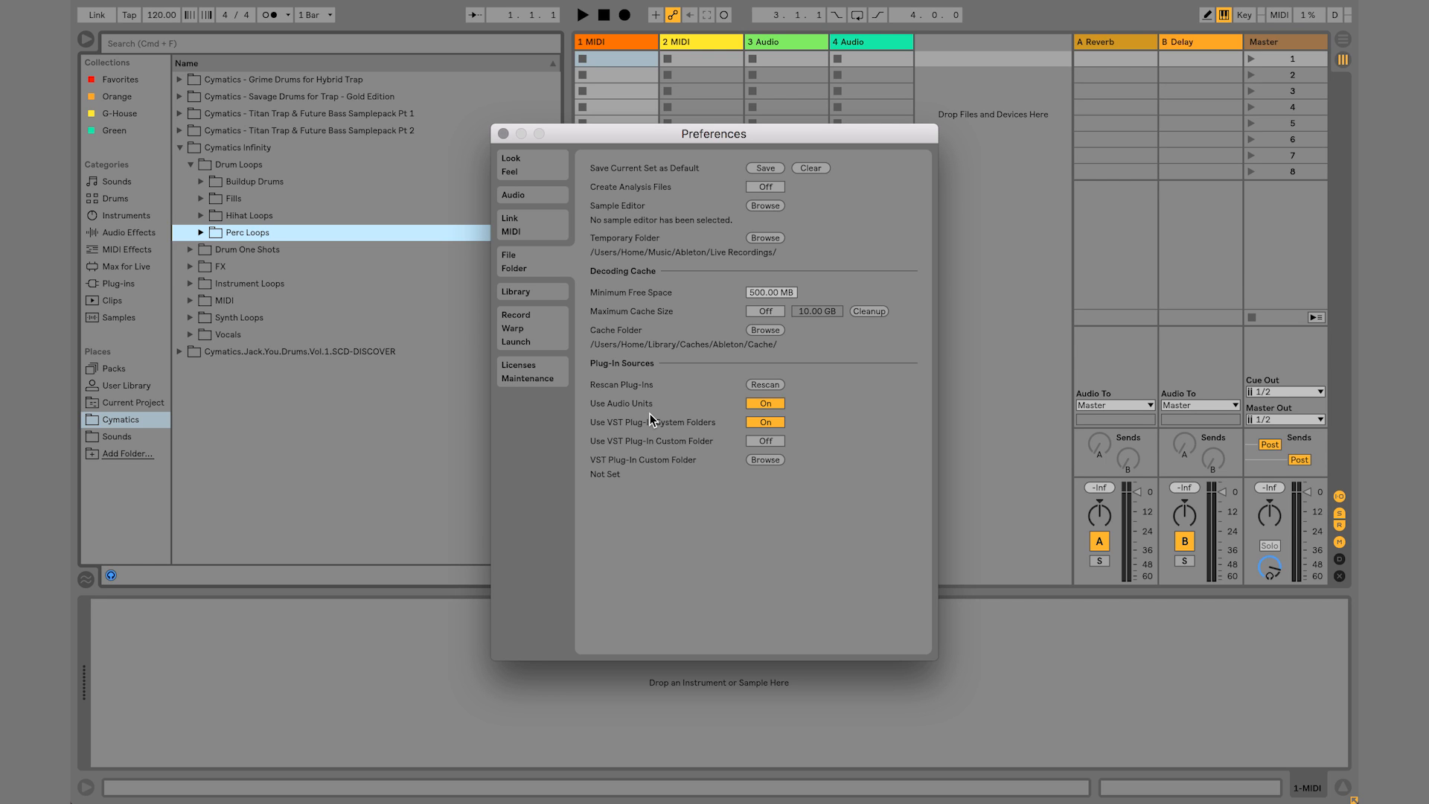
mouse_move(612, 400)
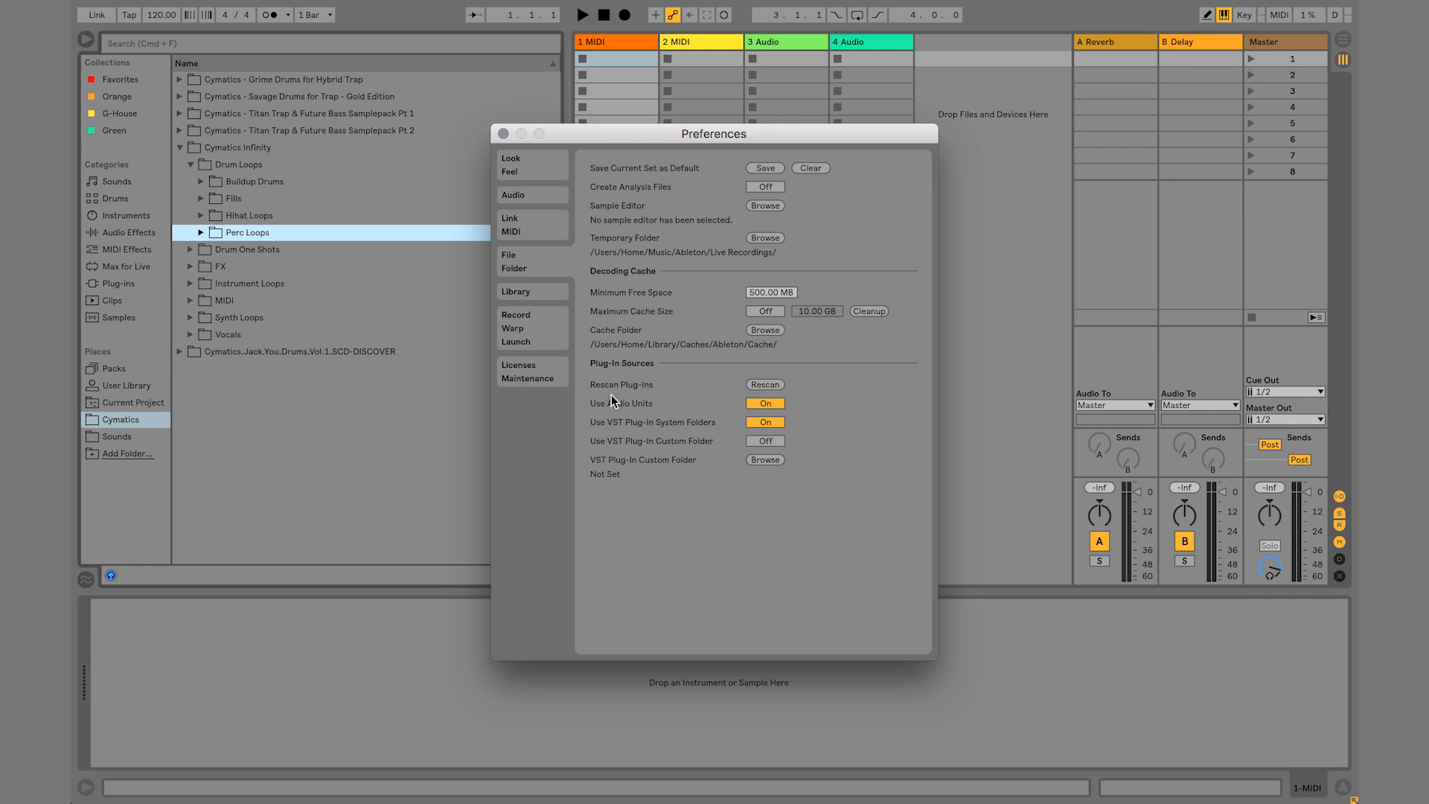
mouse_move(655, 415)
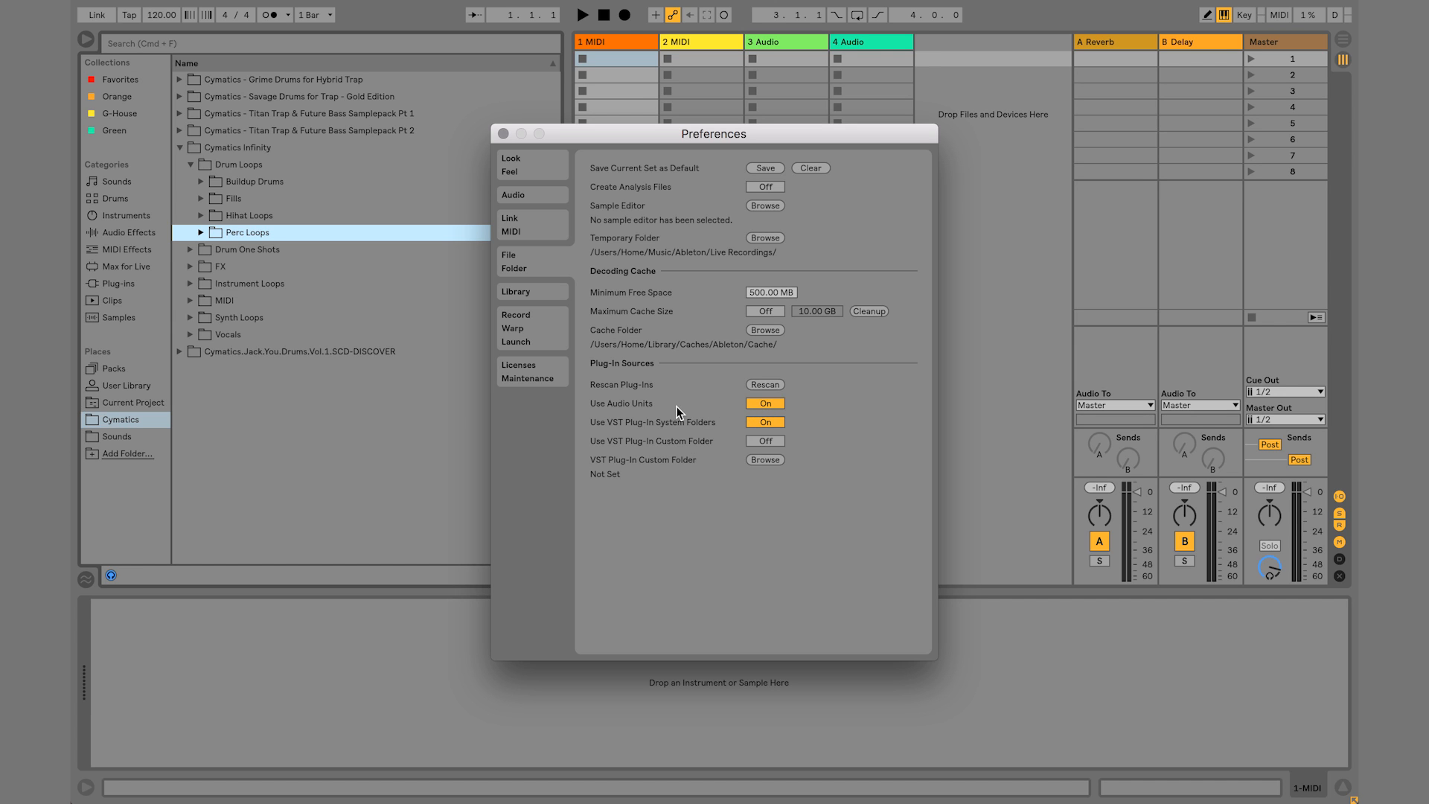
mouse_move(636, 417)
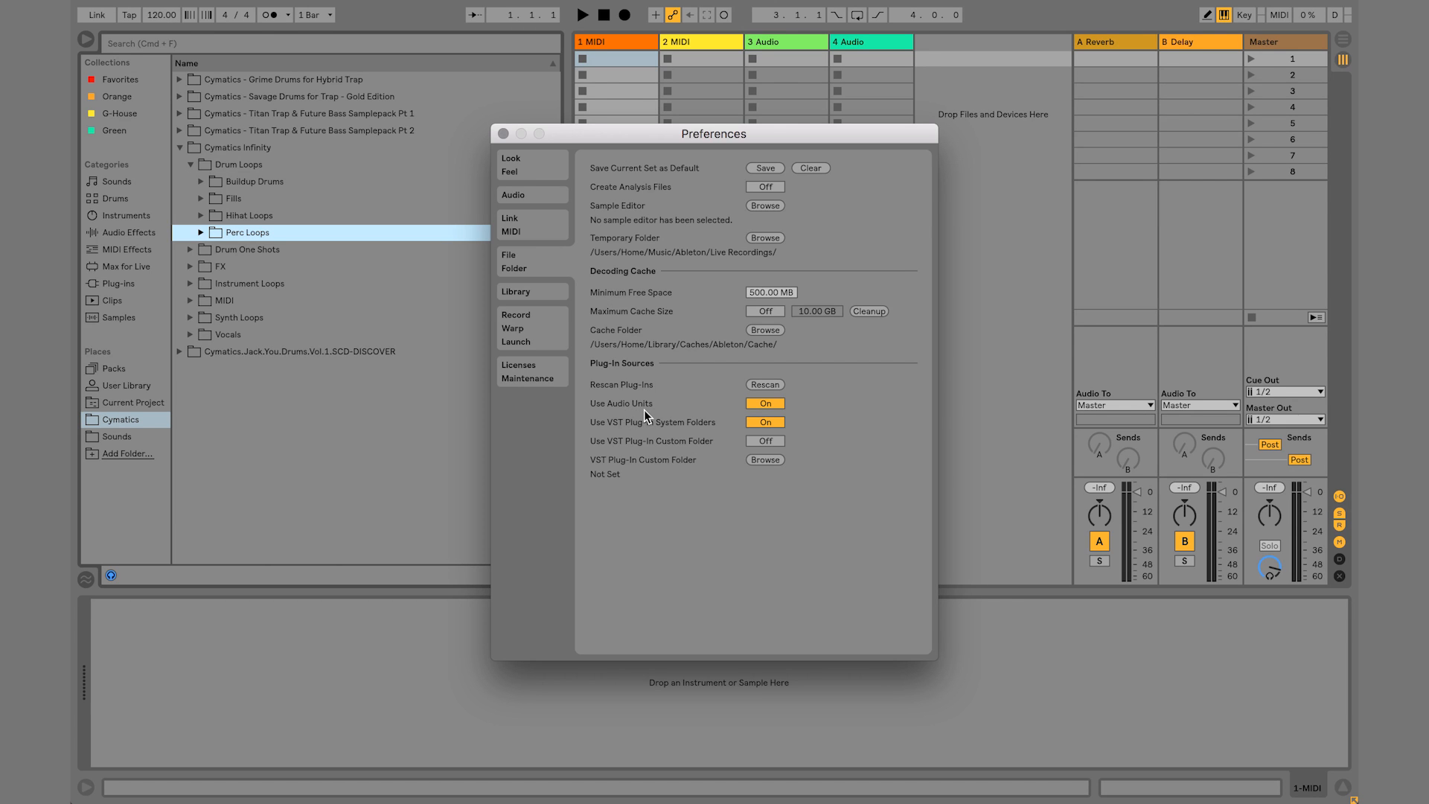
mouse_move(652, 420)
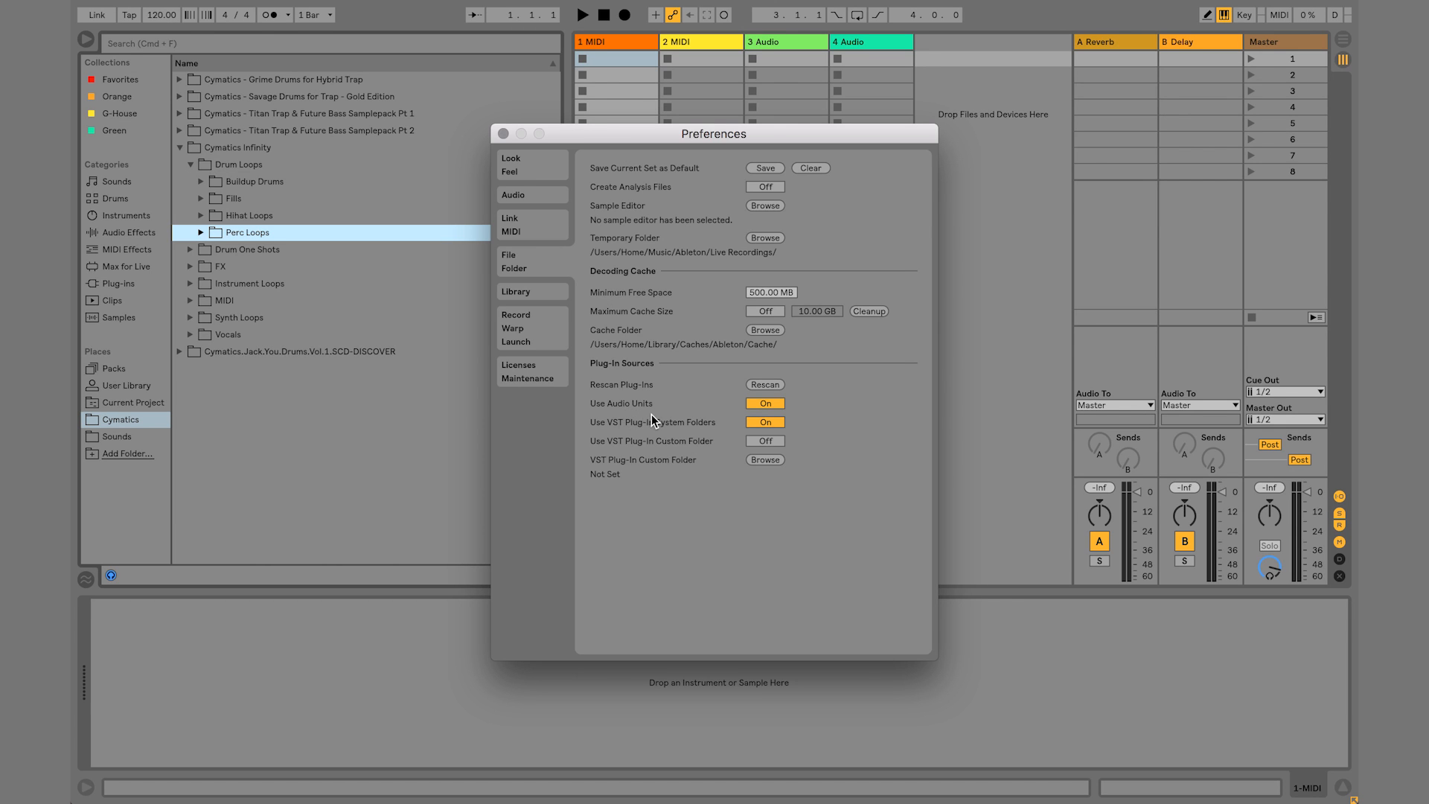
mouse_move(629, 420)
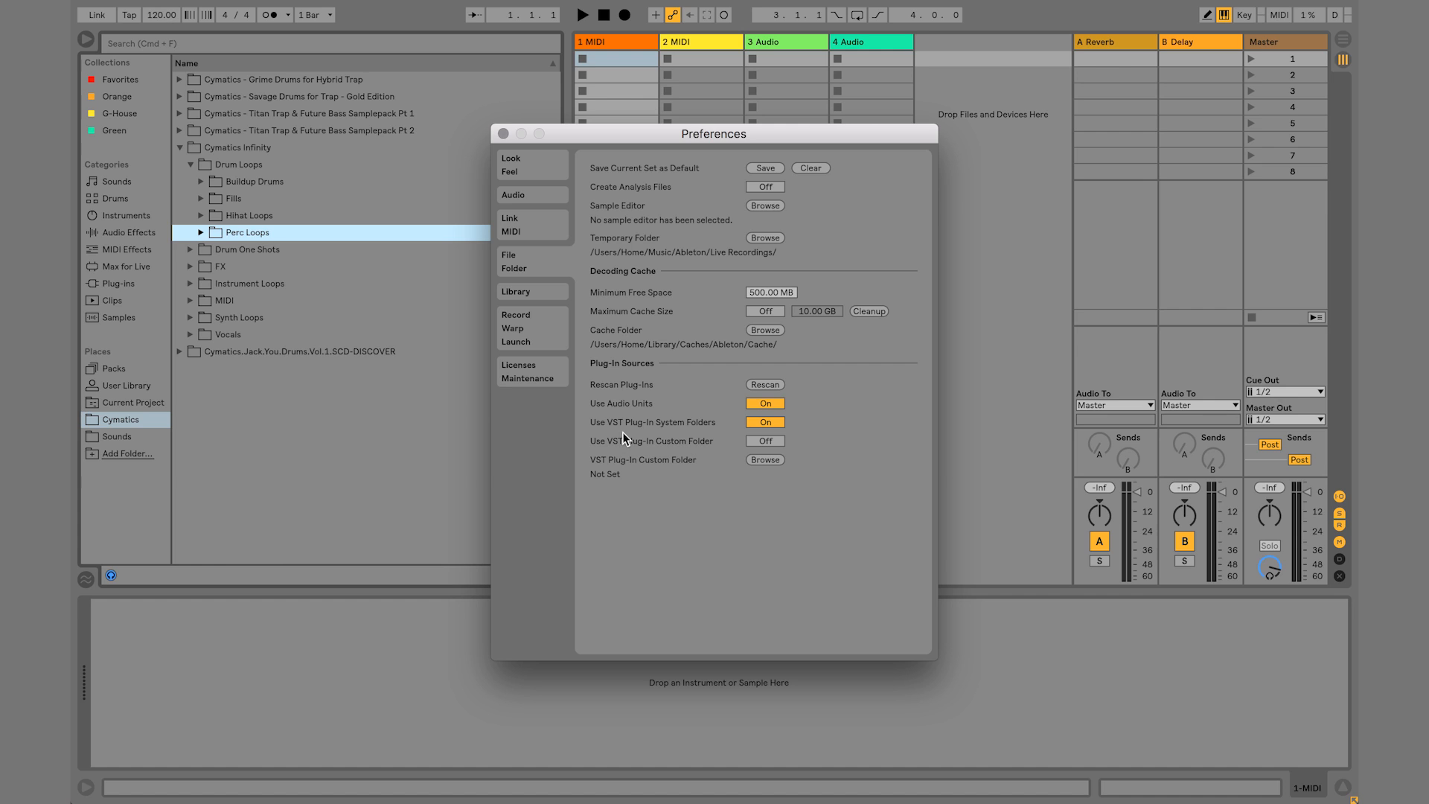
mouse_move(625, 417)
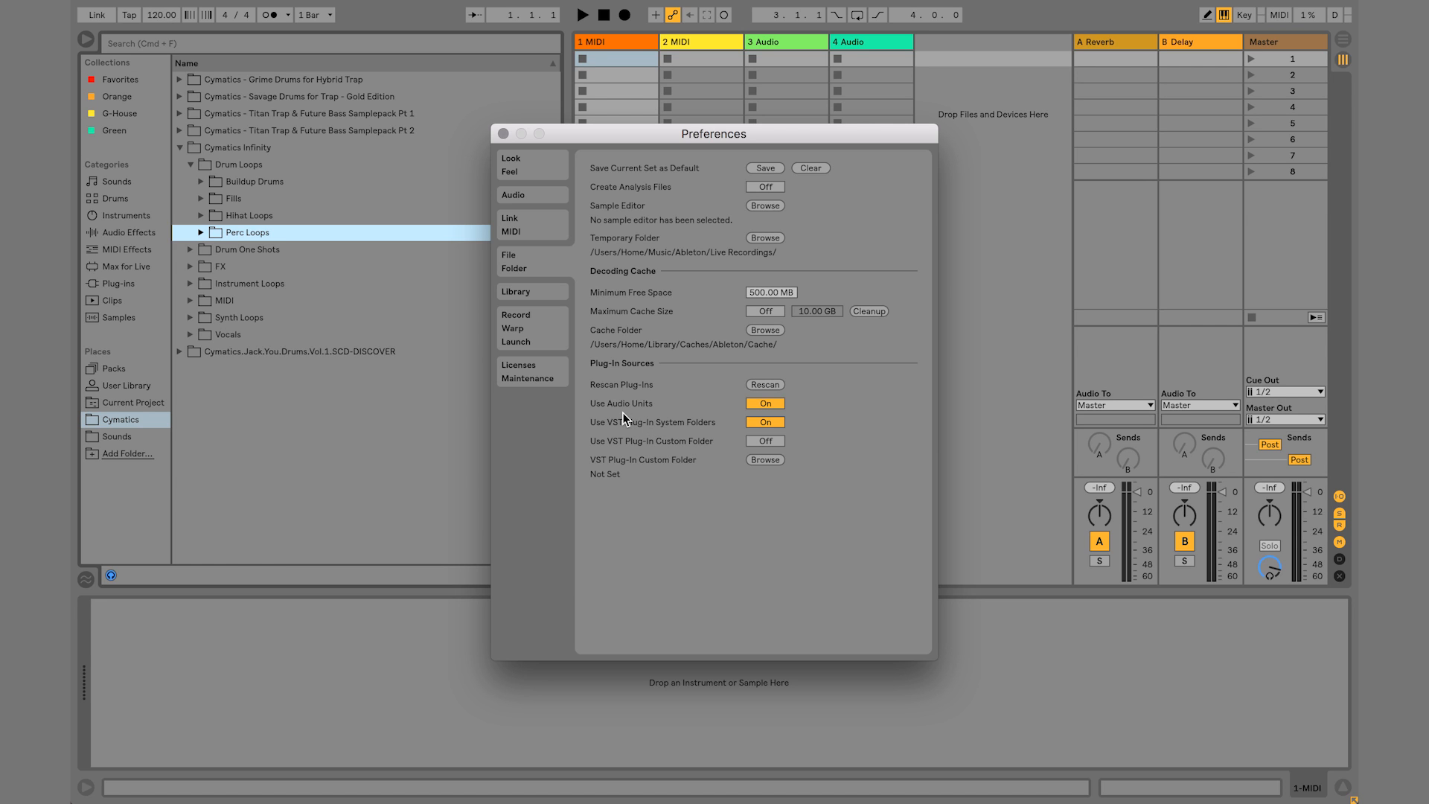
mouse_move(584, 417)
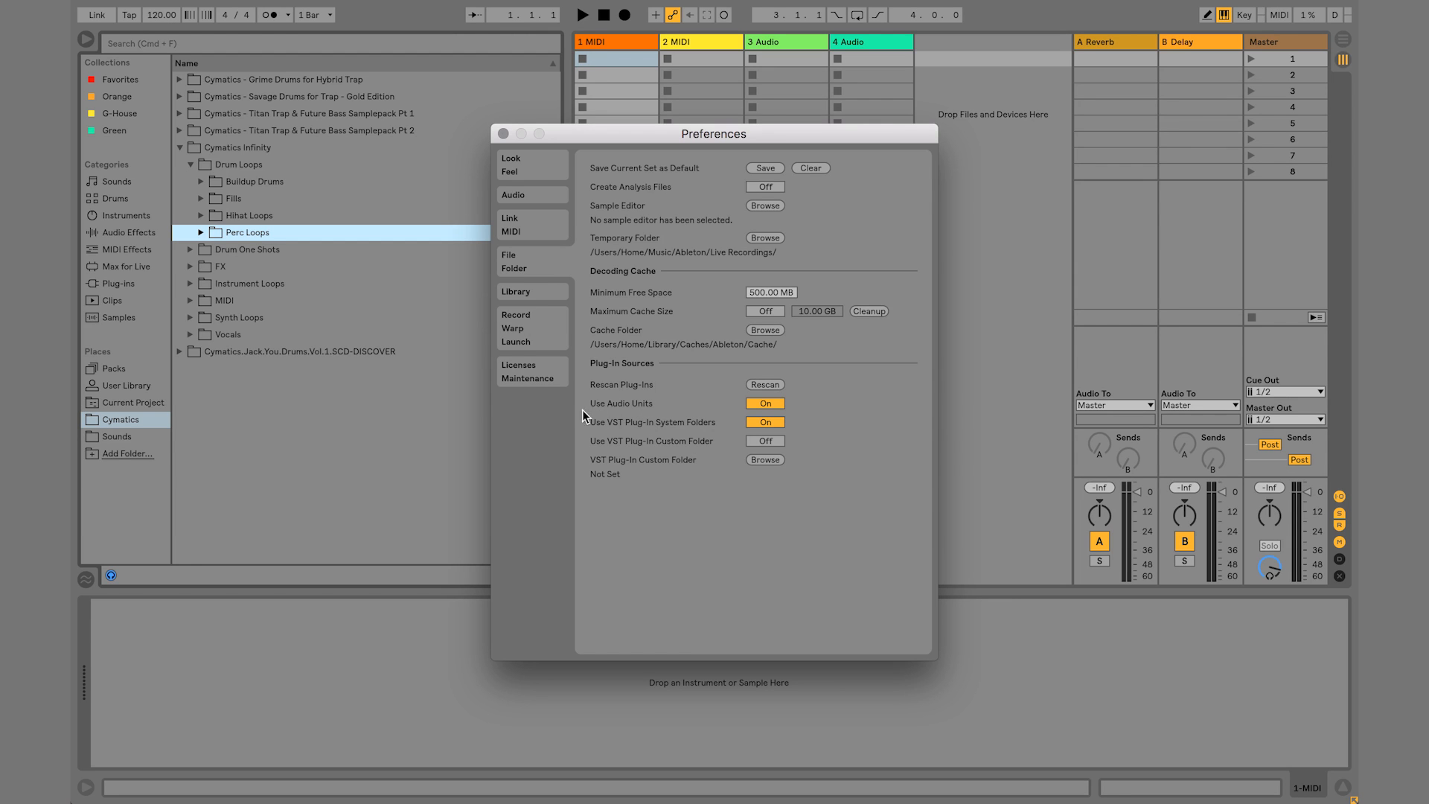
mouse_move(628, 421)
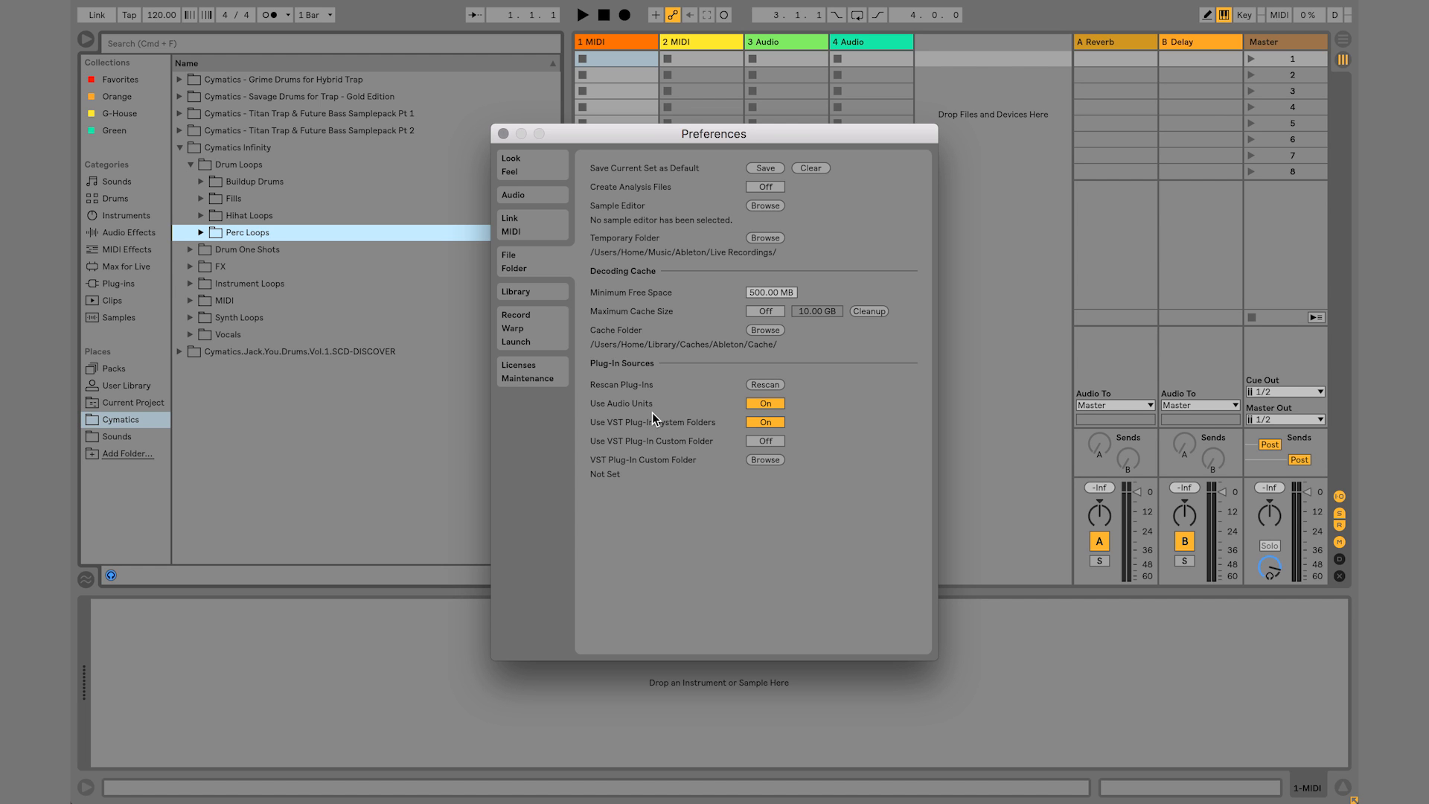
mouse_move(597, 425)
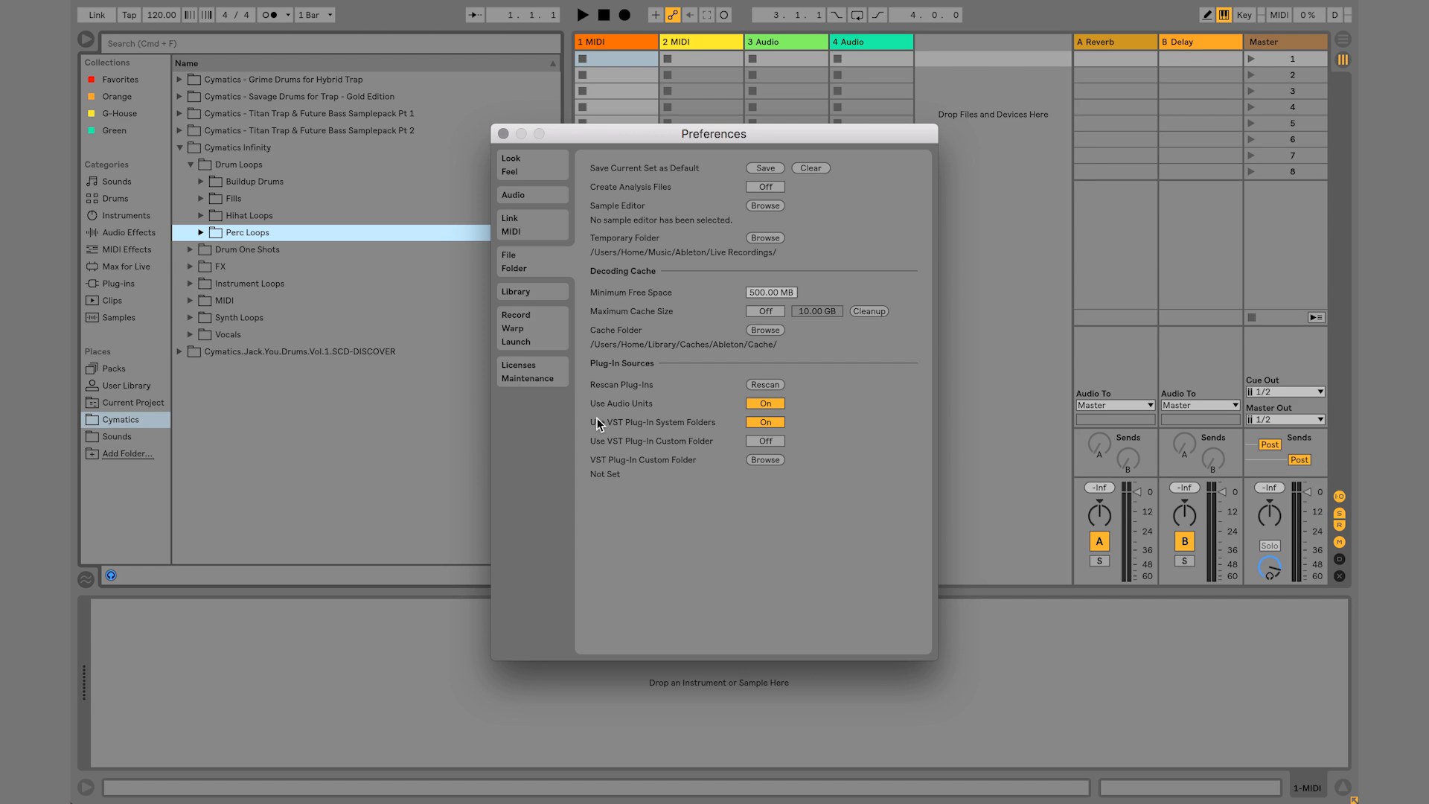
mouse_move(631, 456)
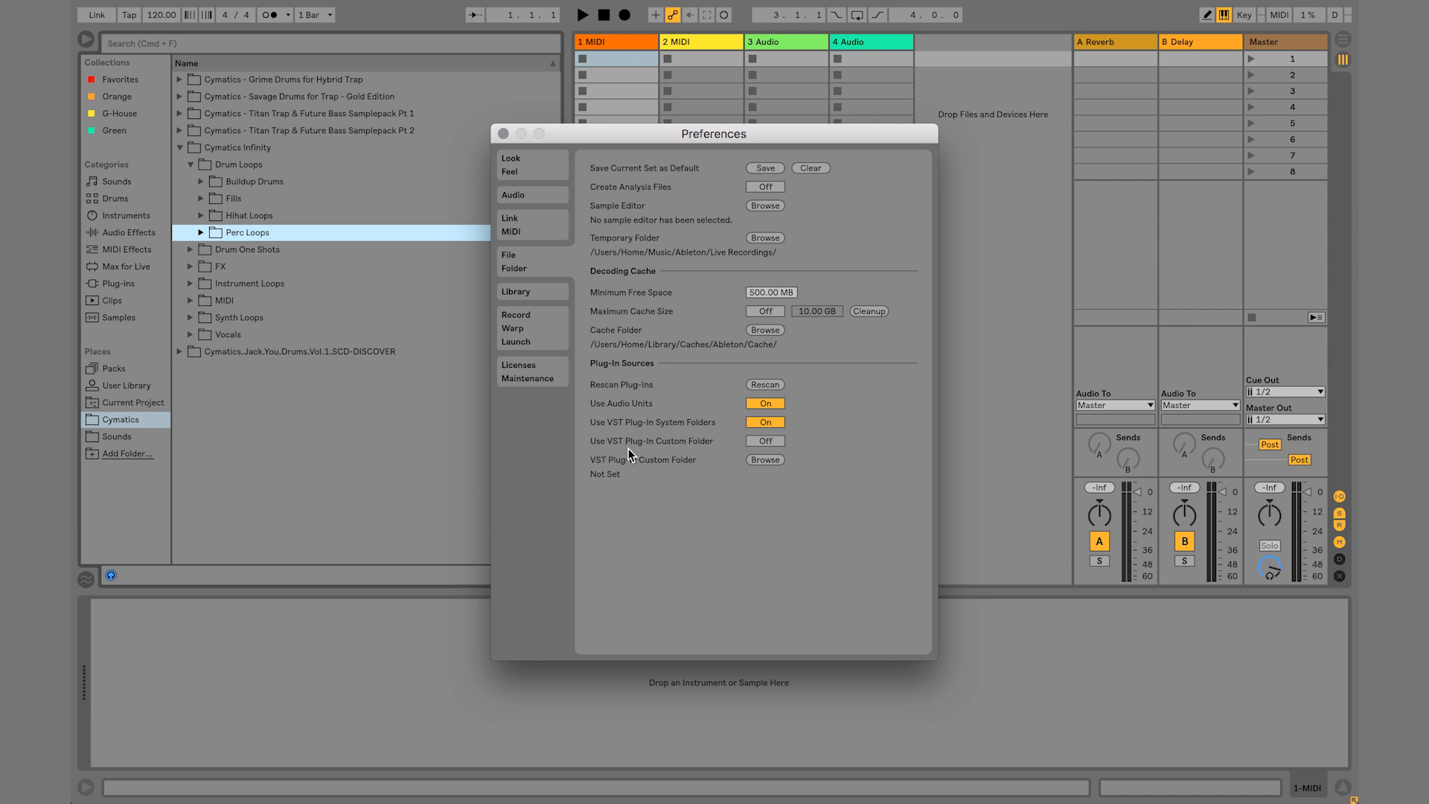
mouse_move(651, 437)
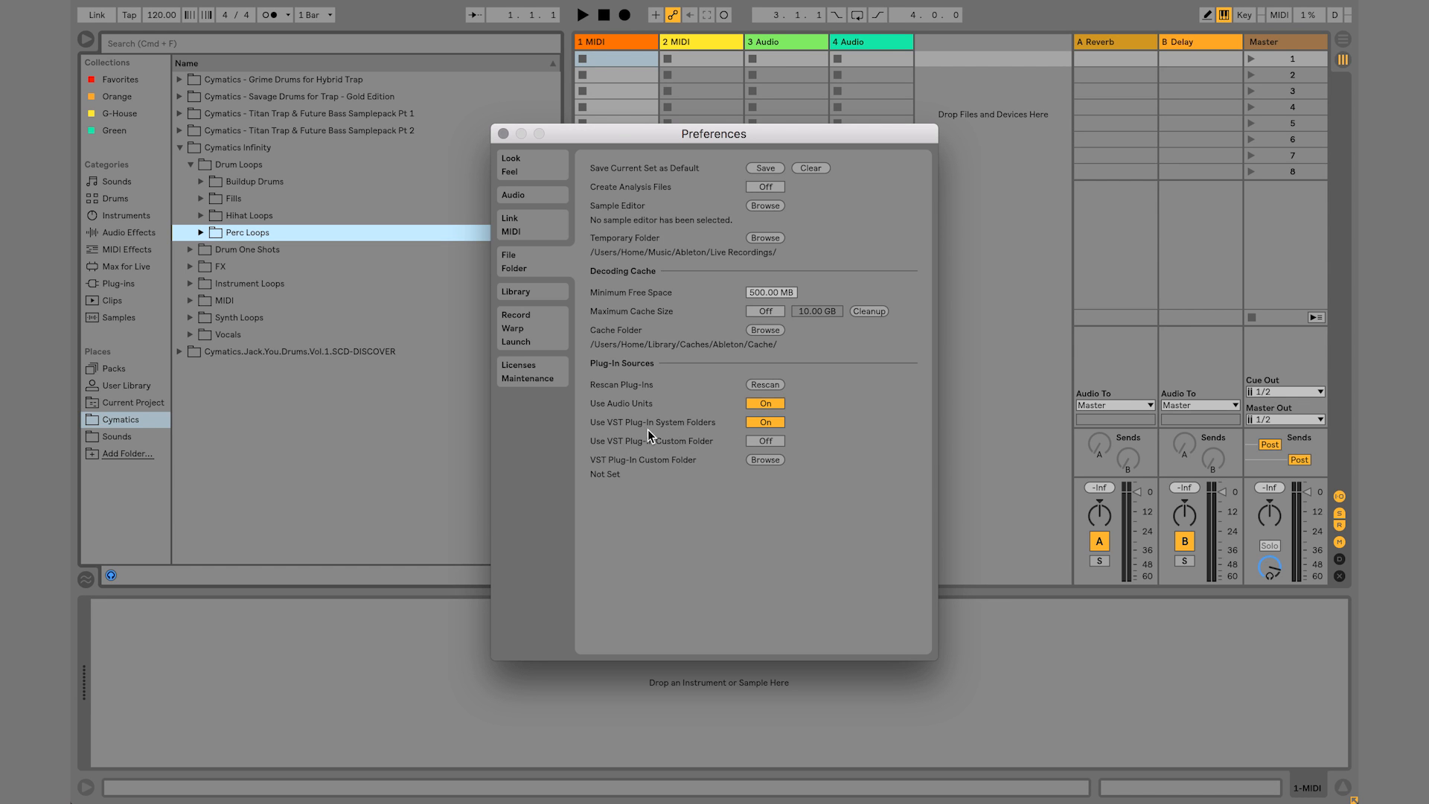
mouse_move(682, 444)
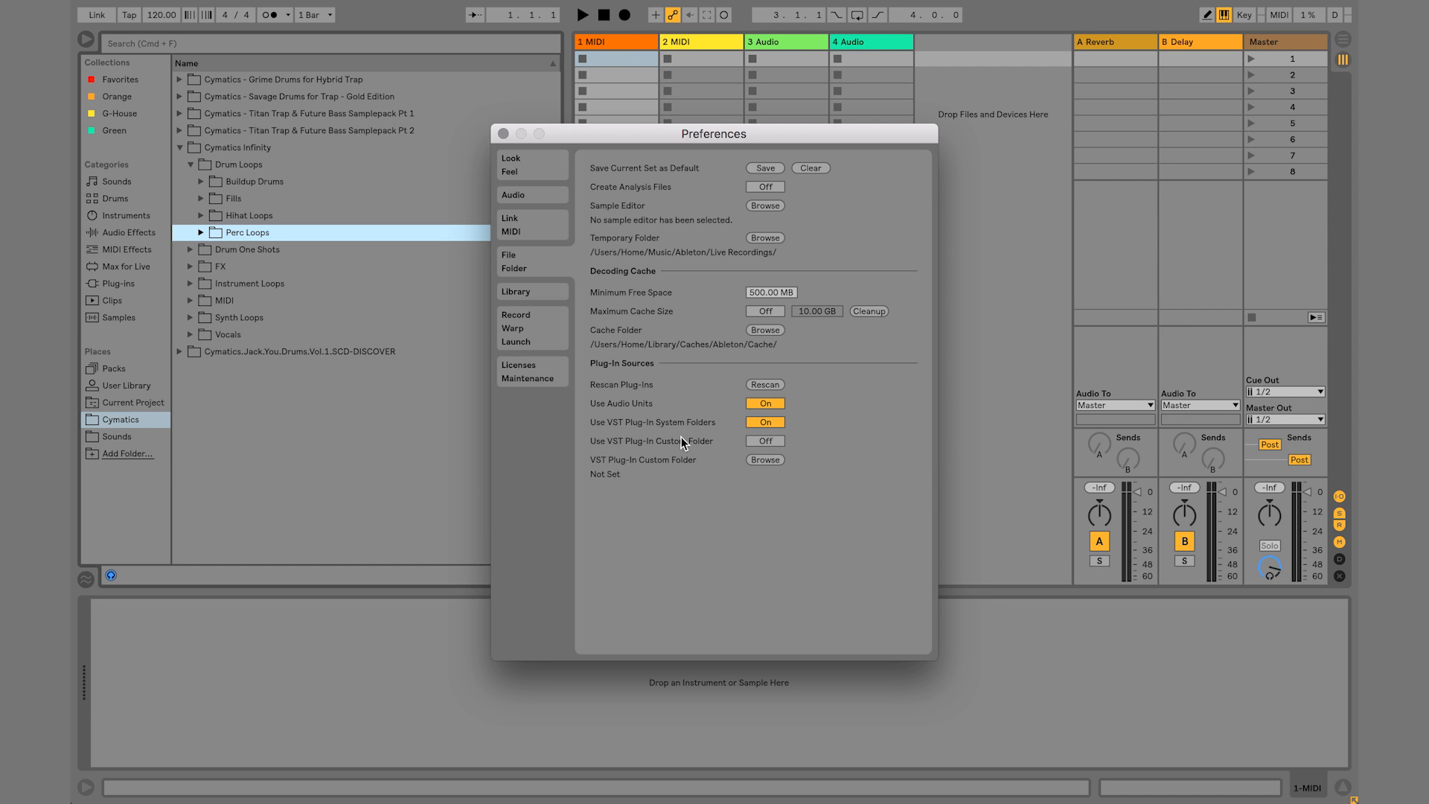
mouse_move(700, 436)
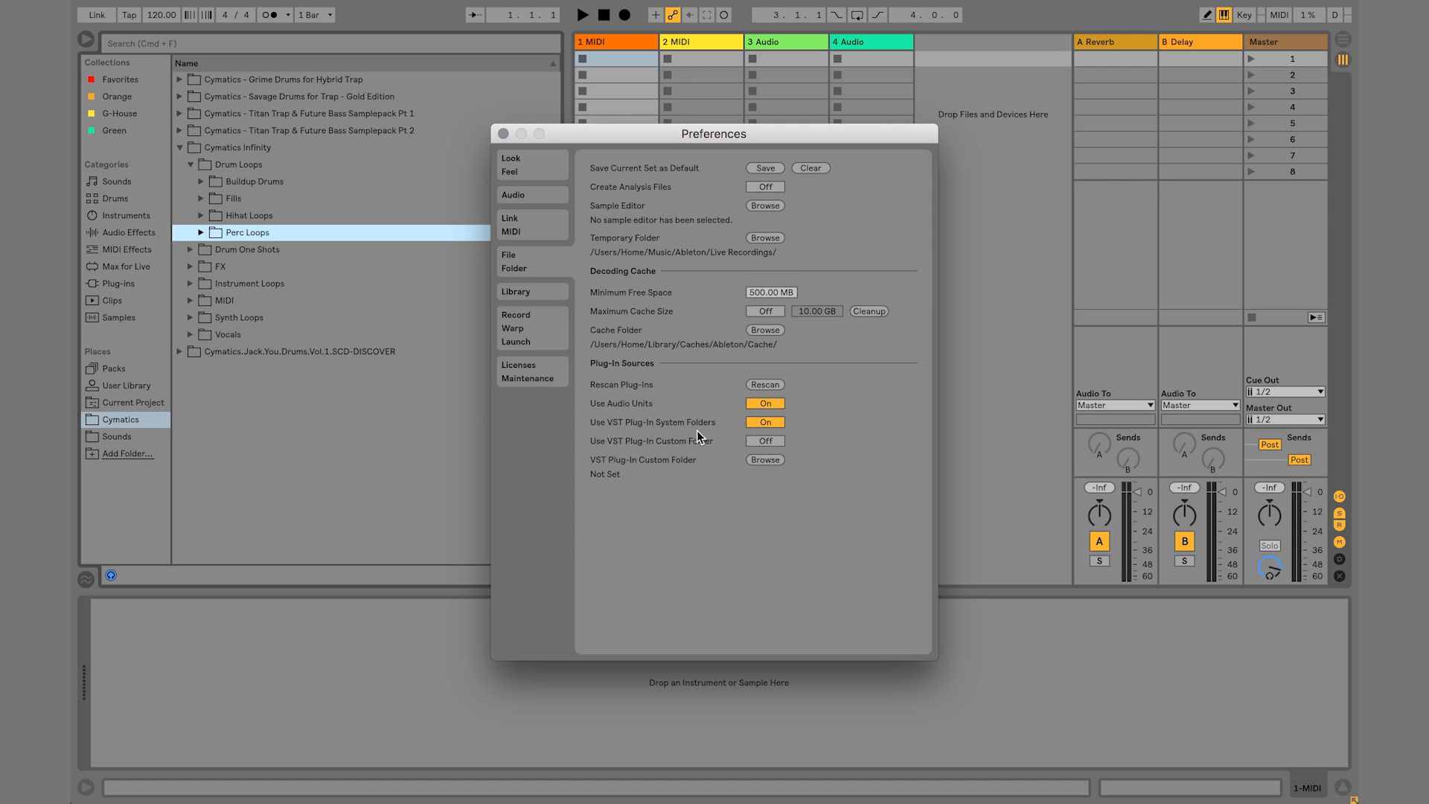
mouse_move(643, 439)
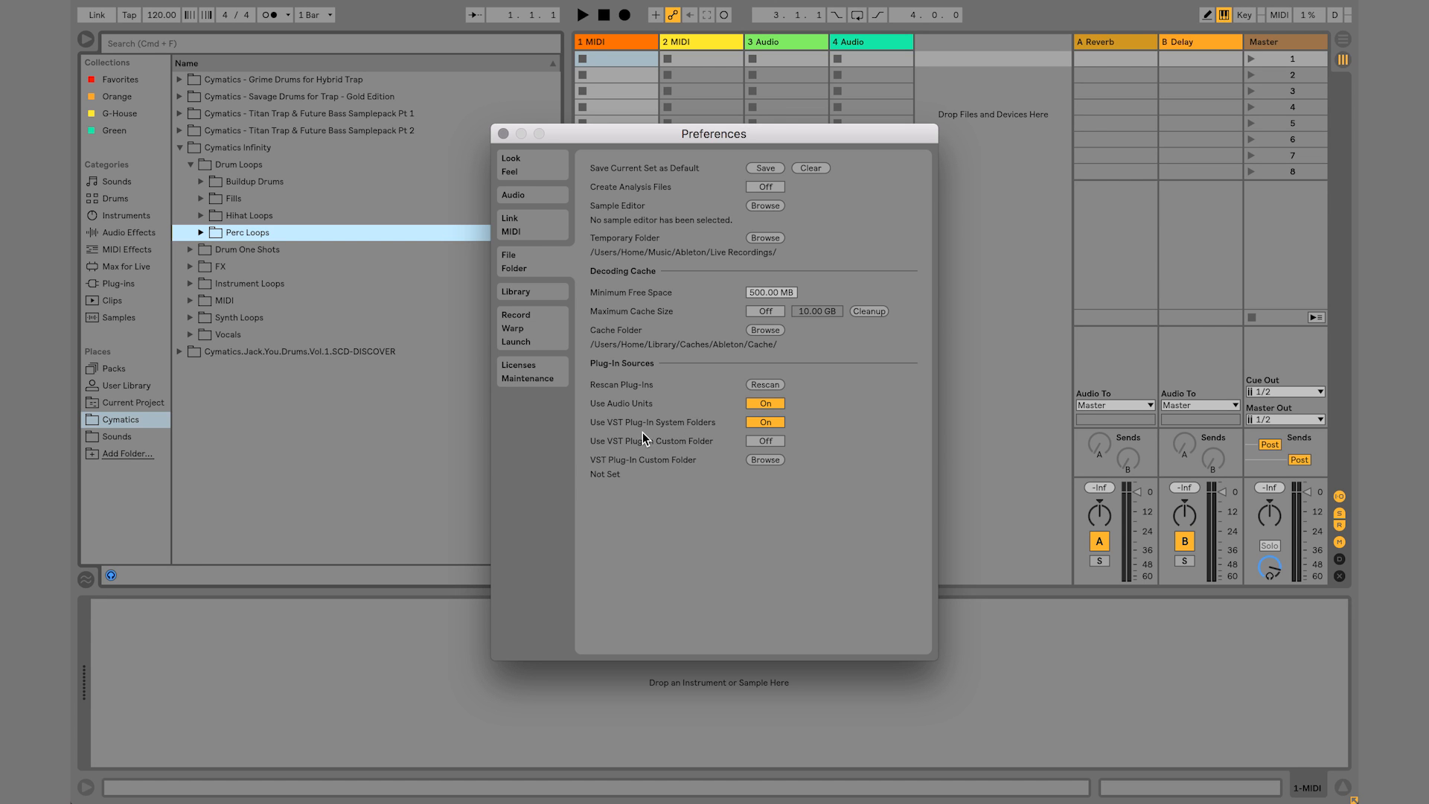
mouse_move(589, 454)
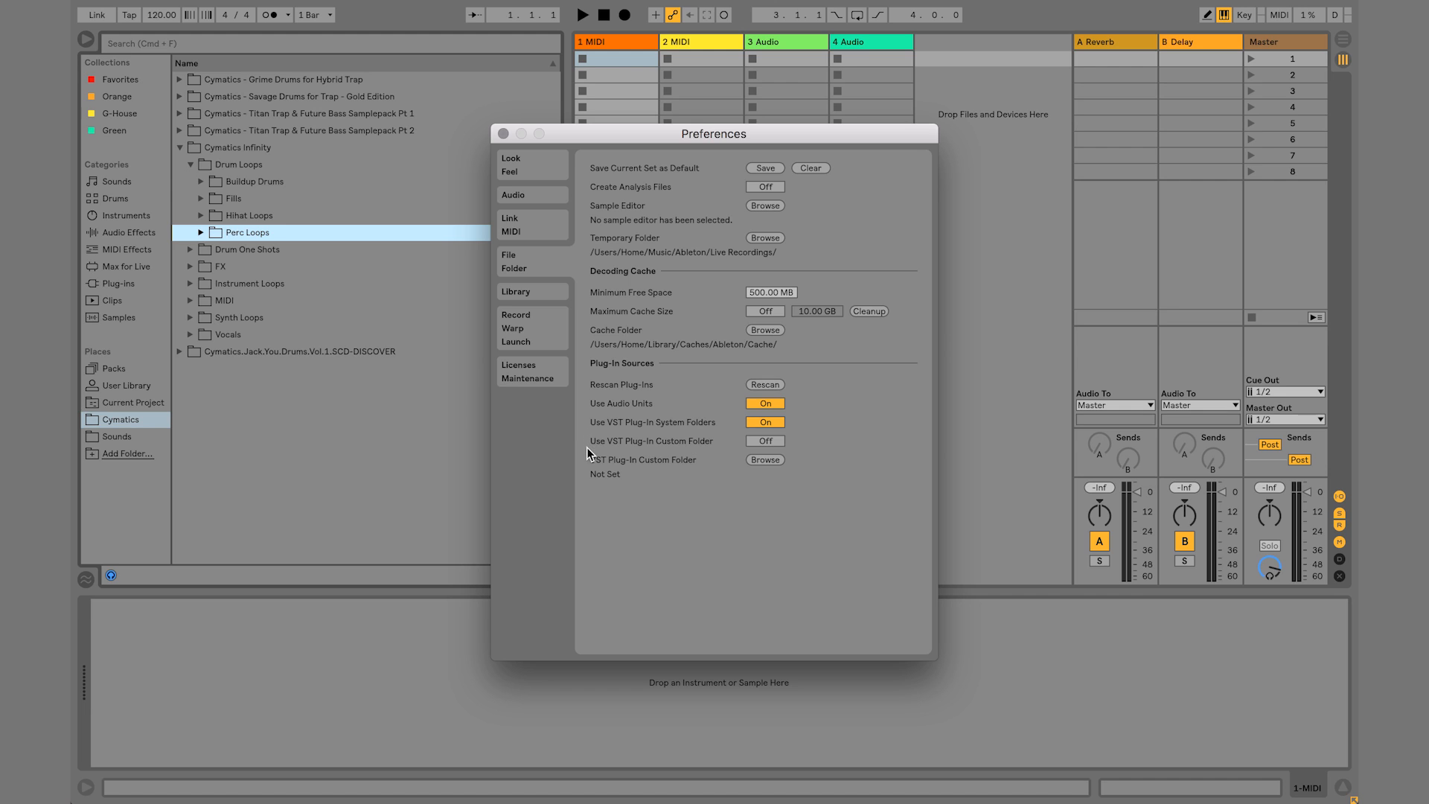
mouse_move(588, 448)
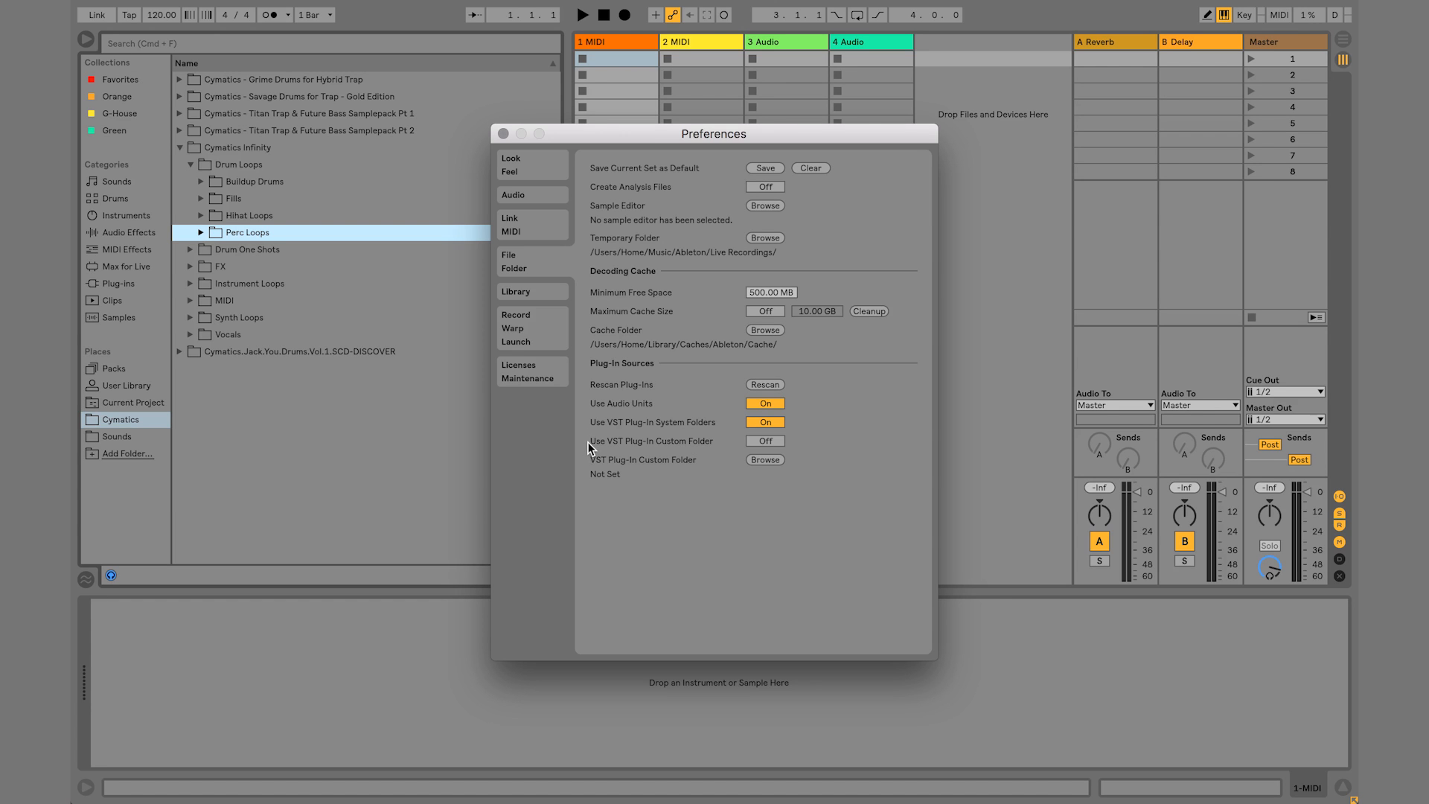
mouse_move(595, 441)
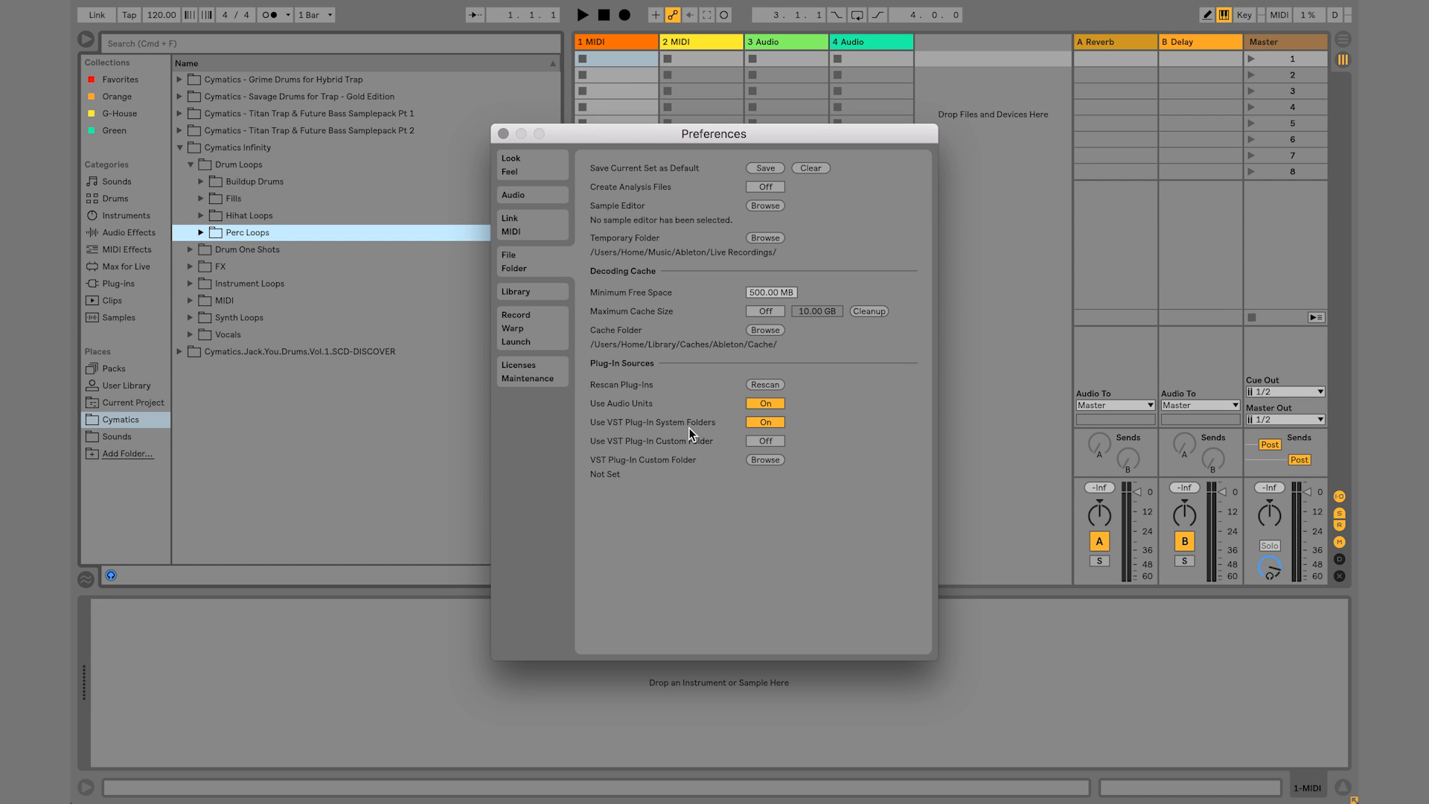
mouse_move(666, 445)
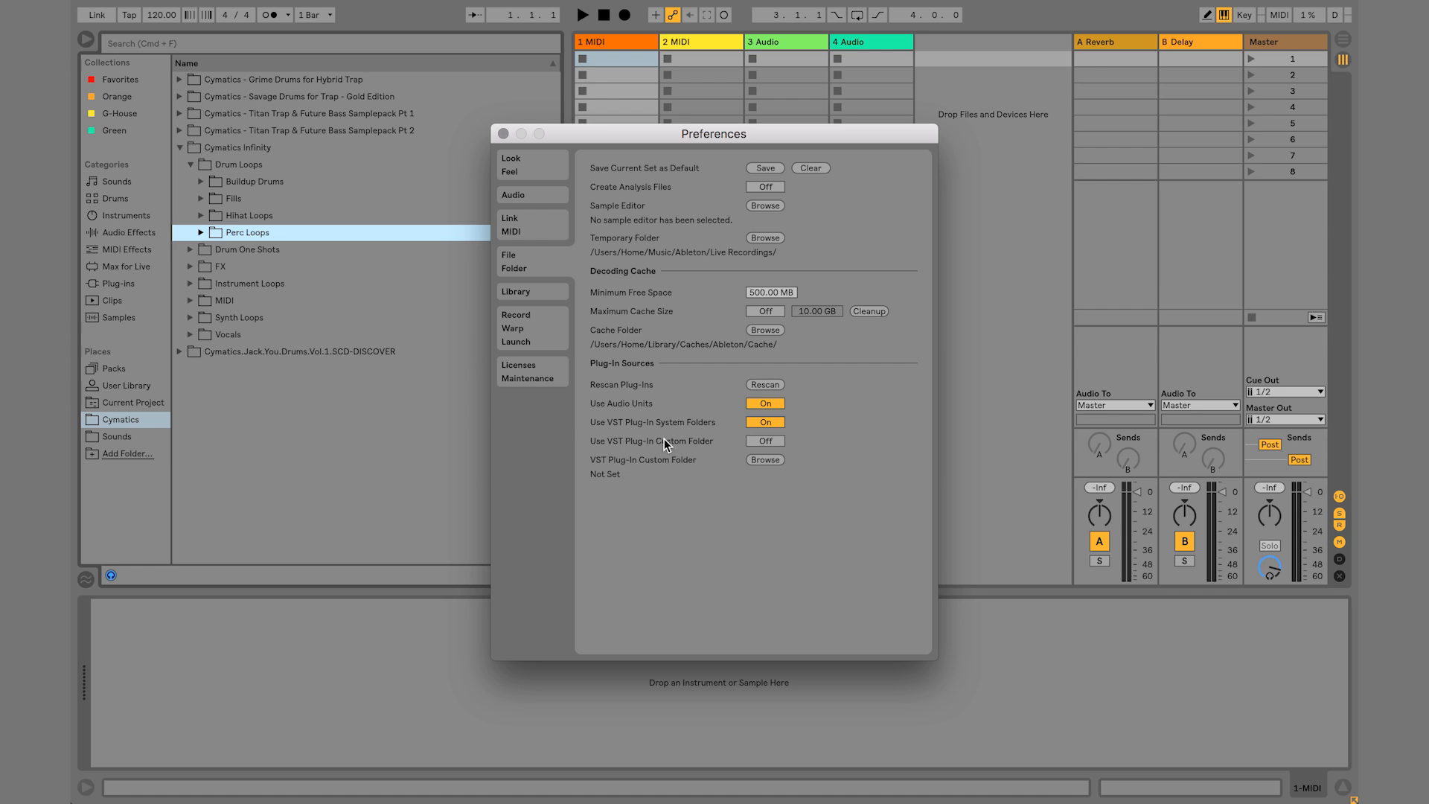
mouse_move(593, 436)
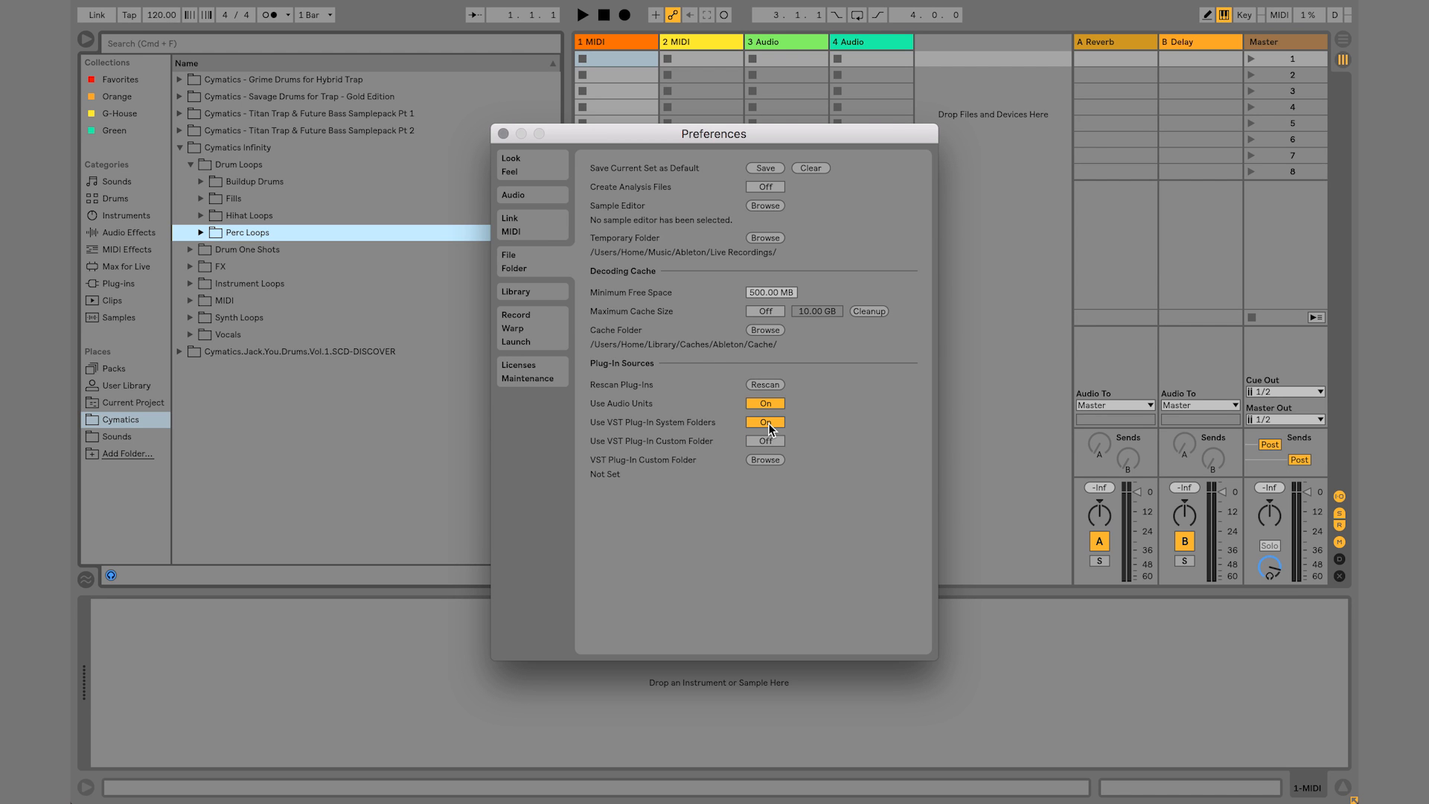
mouse_move(686, 450)
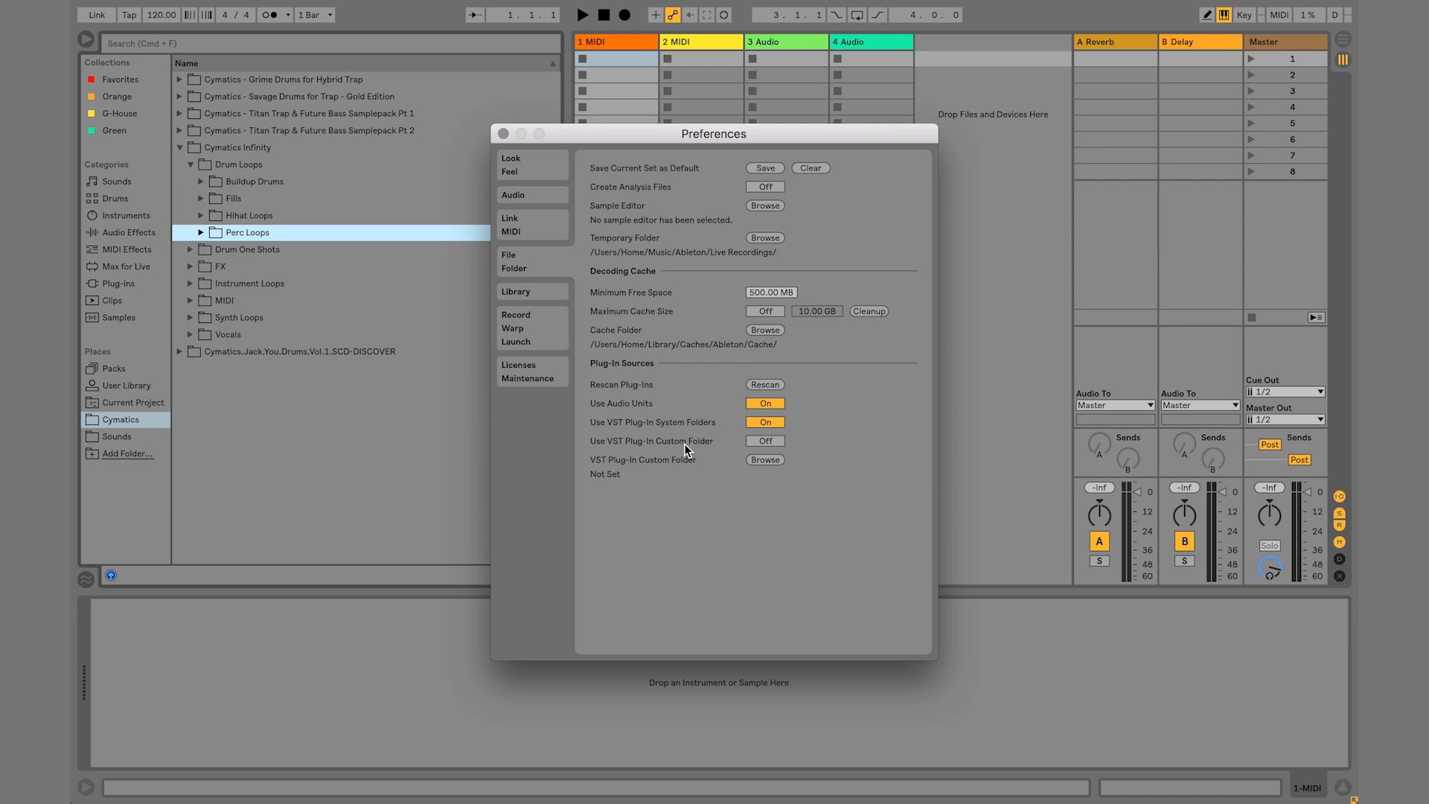
mouse_move(679, 485)
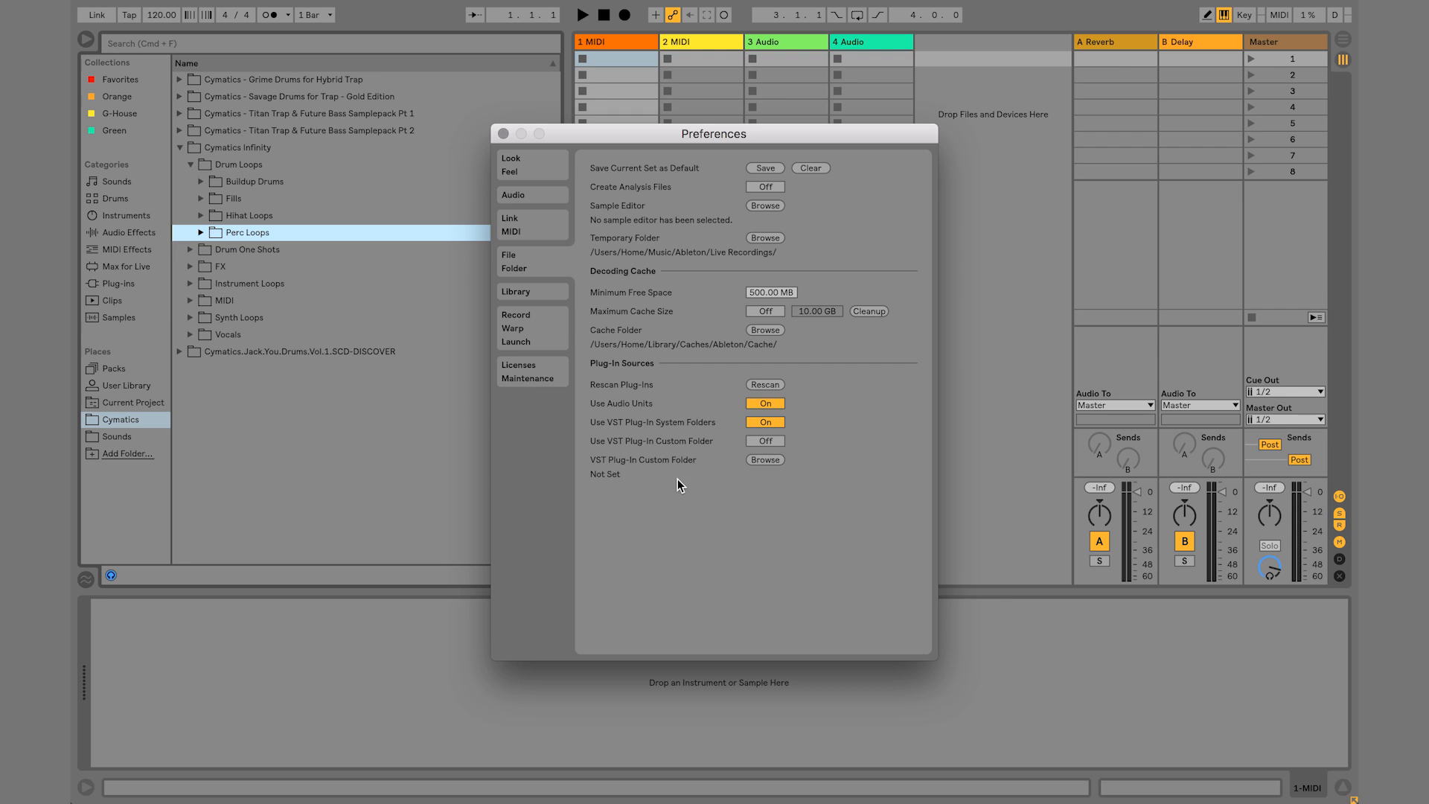
mouse_move(710, 492)
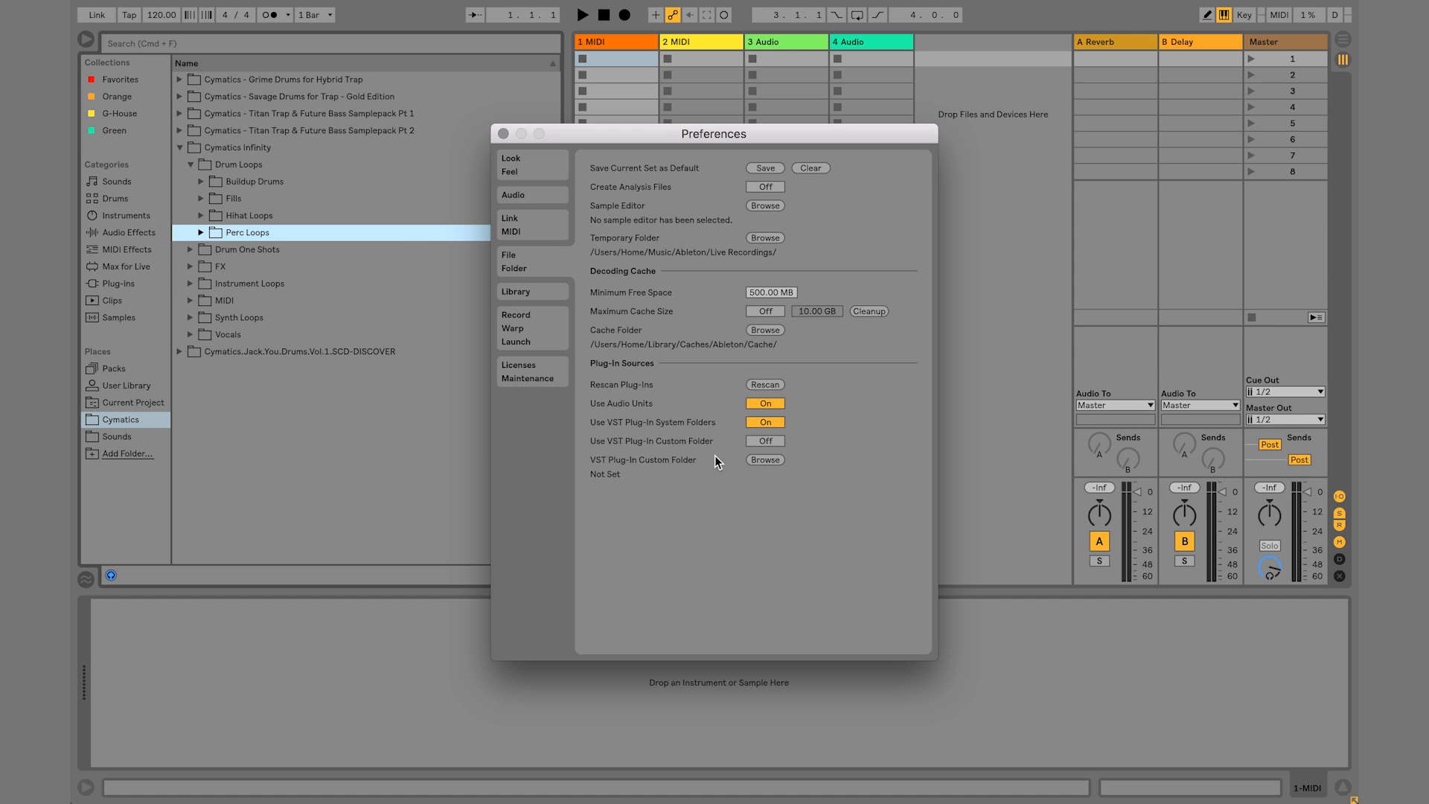
mouse_move(640, 453)
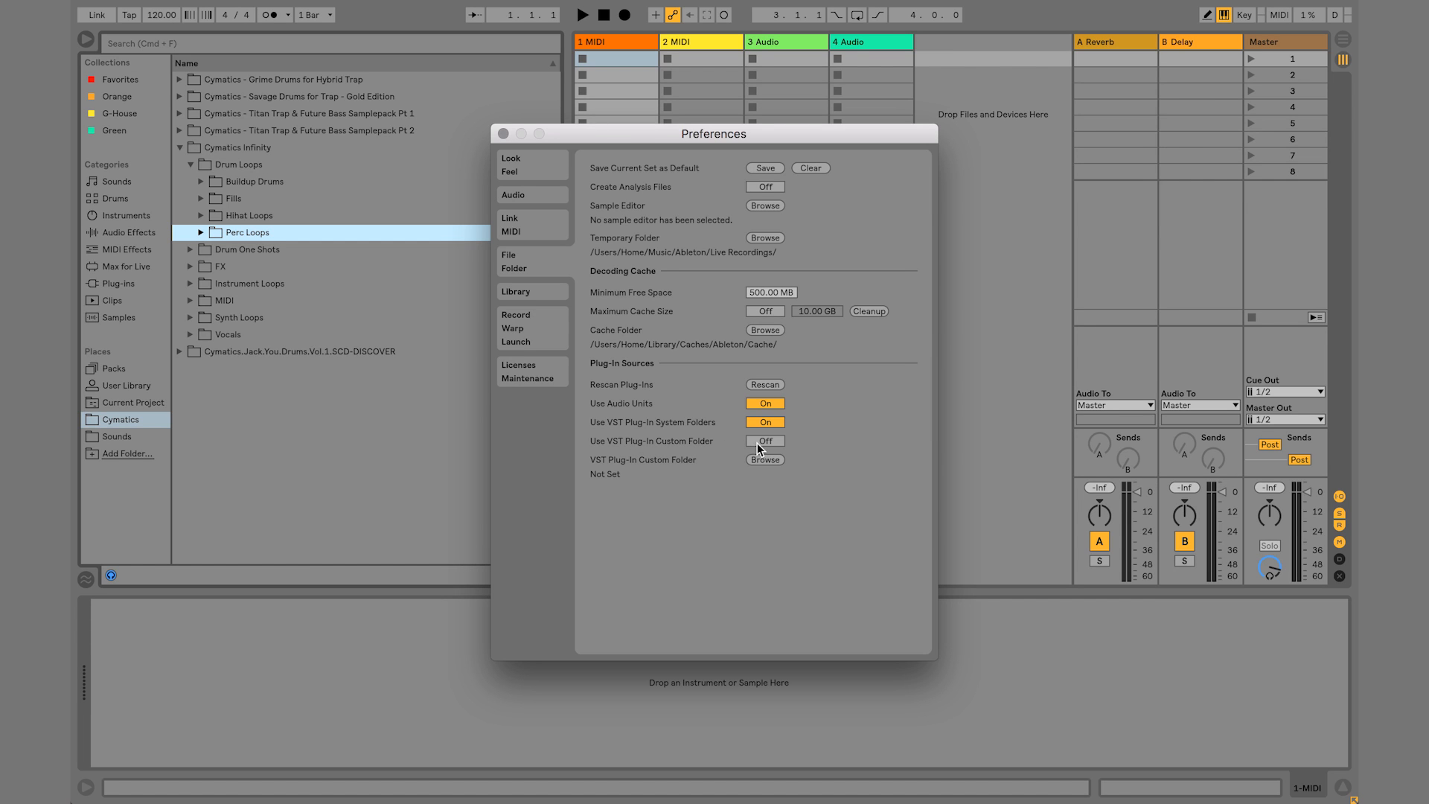
Start choosing a custom VST folder and select the Components folder inside Plug-Ins
click(763, 460)
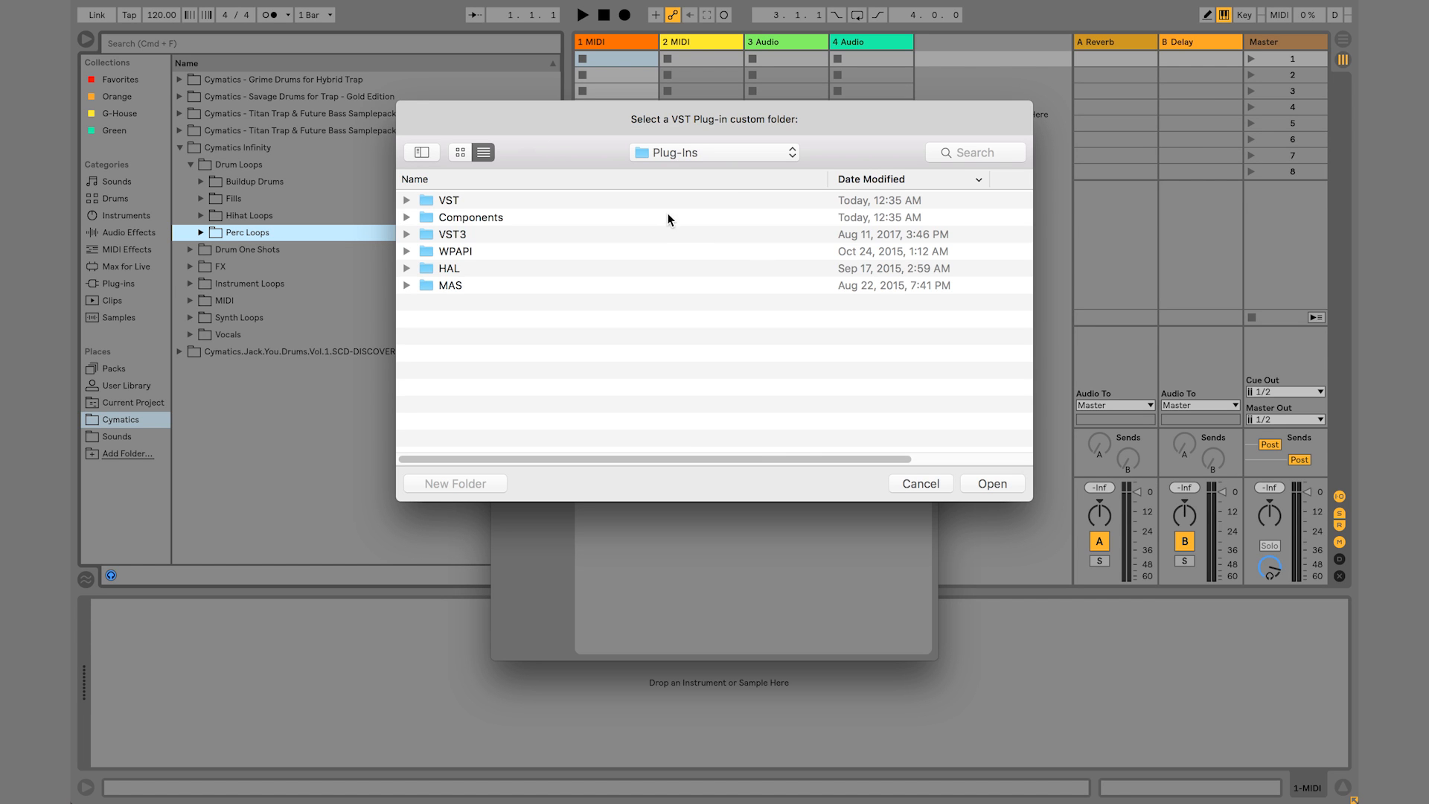
mouse_move(588, 232)
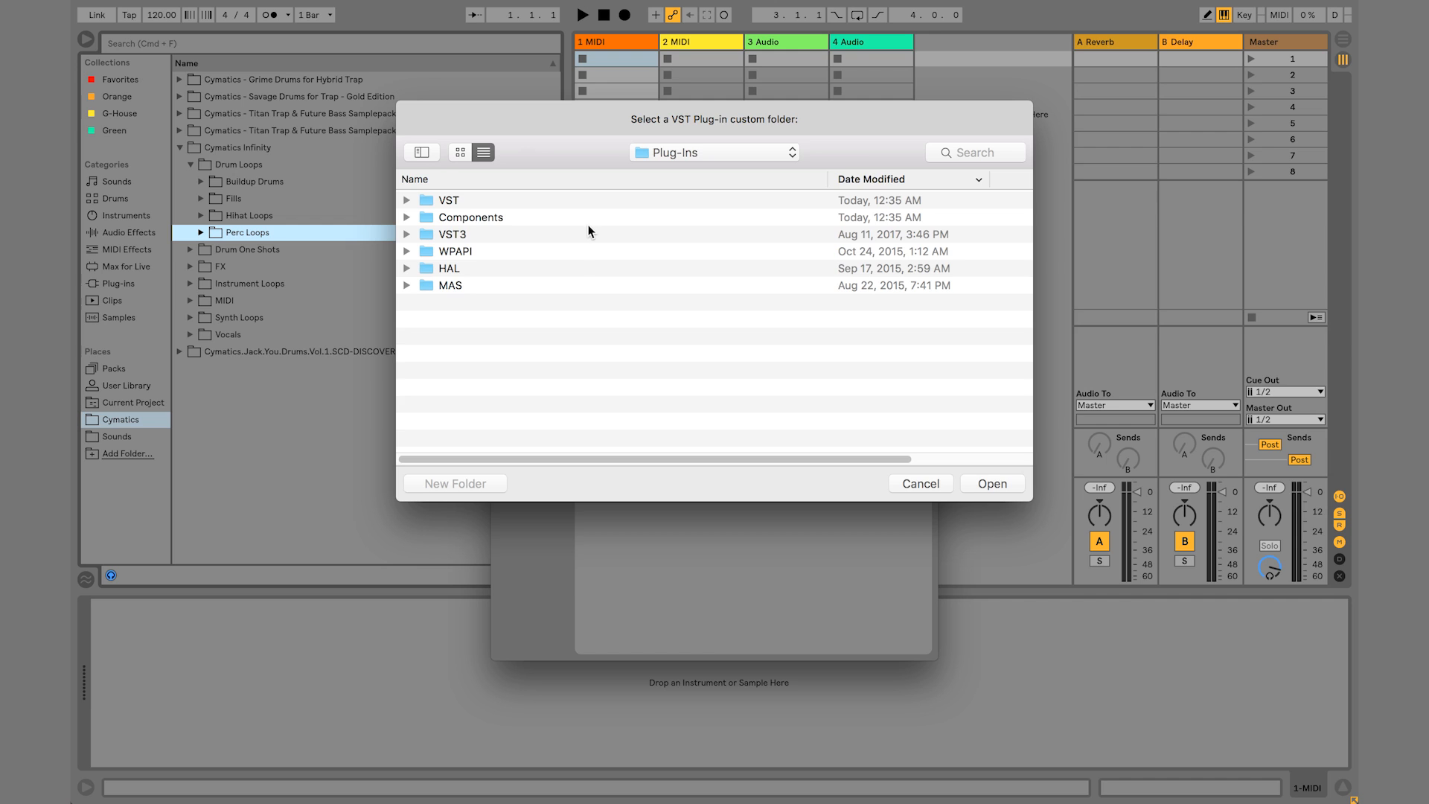
mouse_move(698, 332)
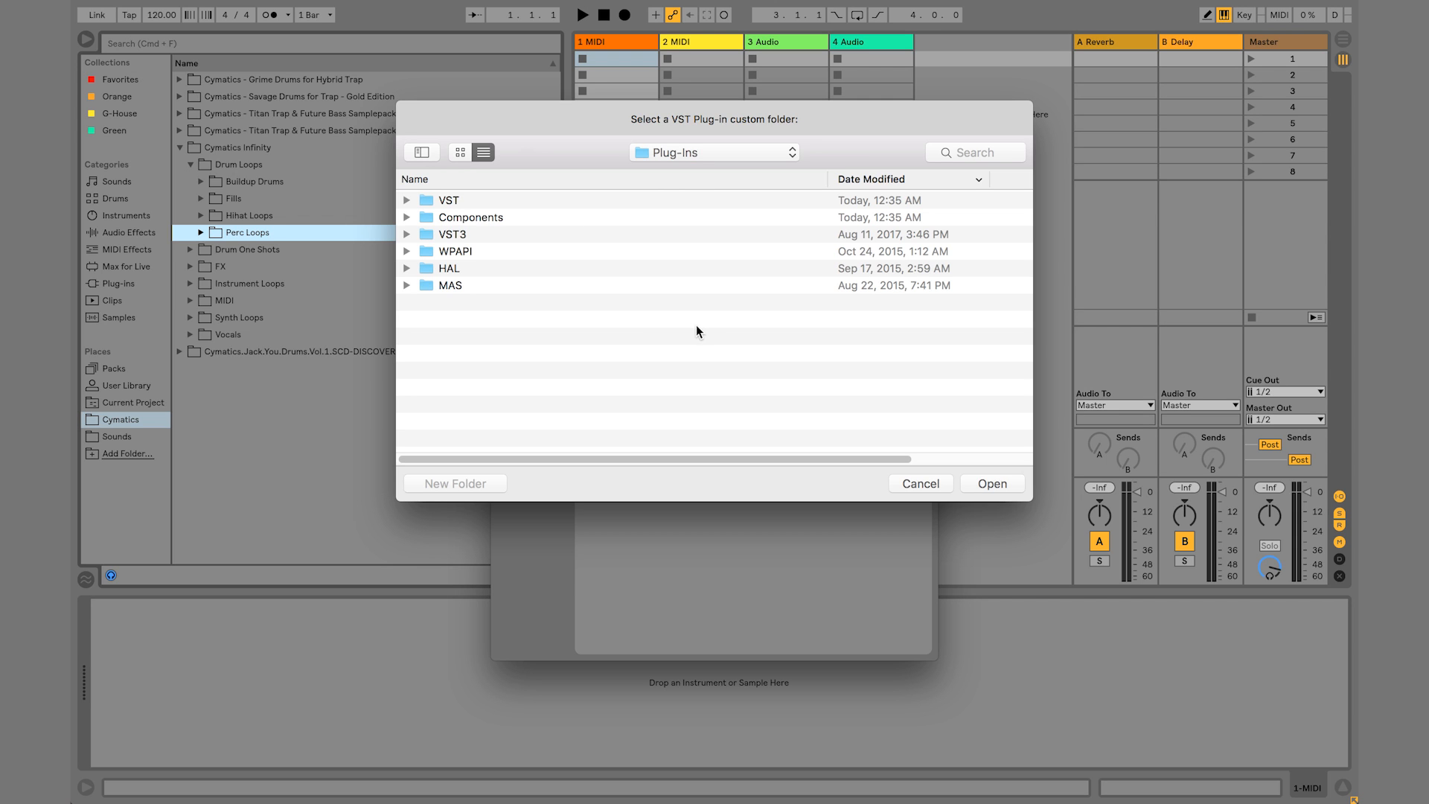
mouse_move(750, 311)
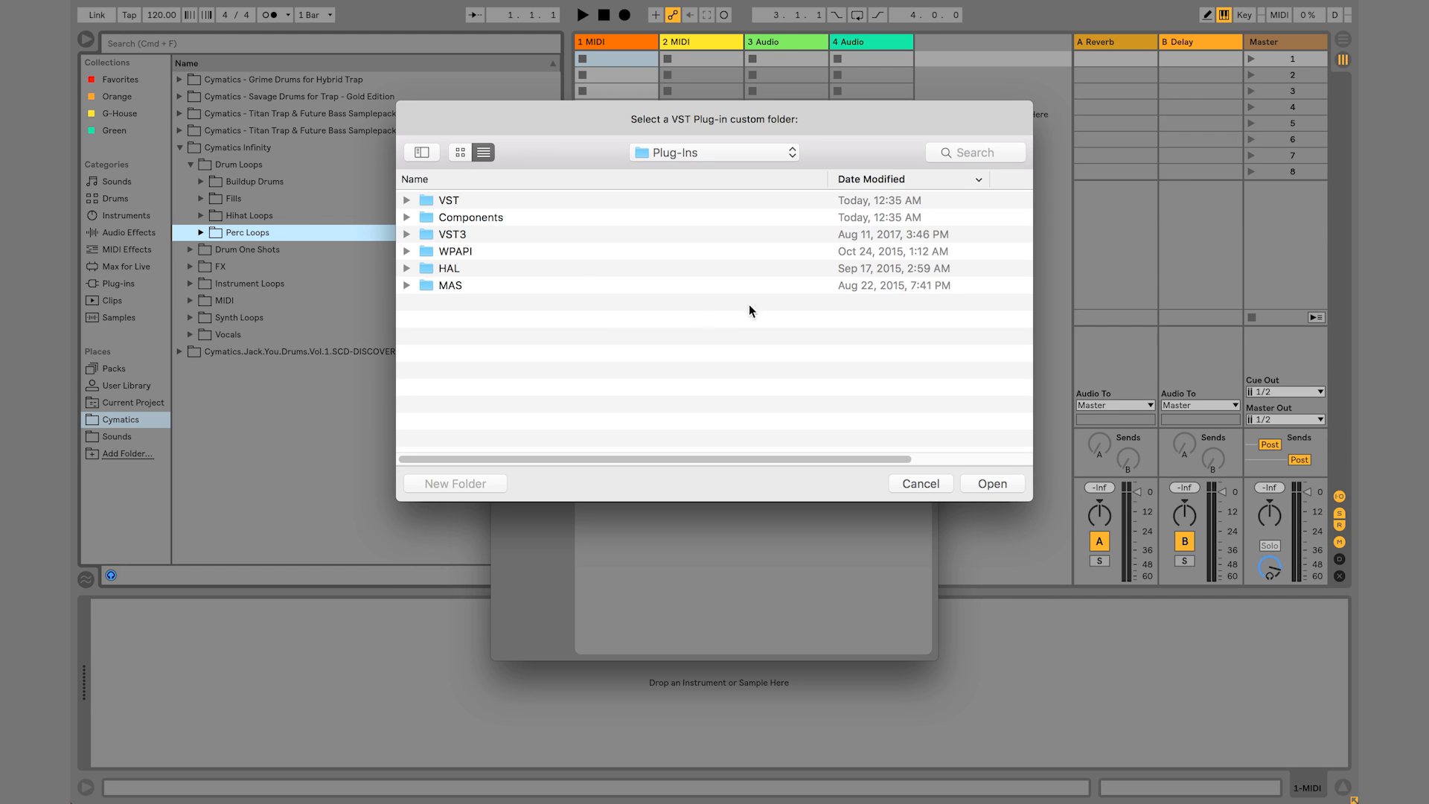
mouse_move(725, 253)
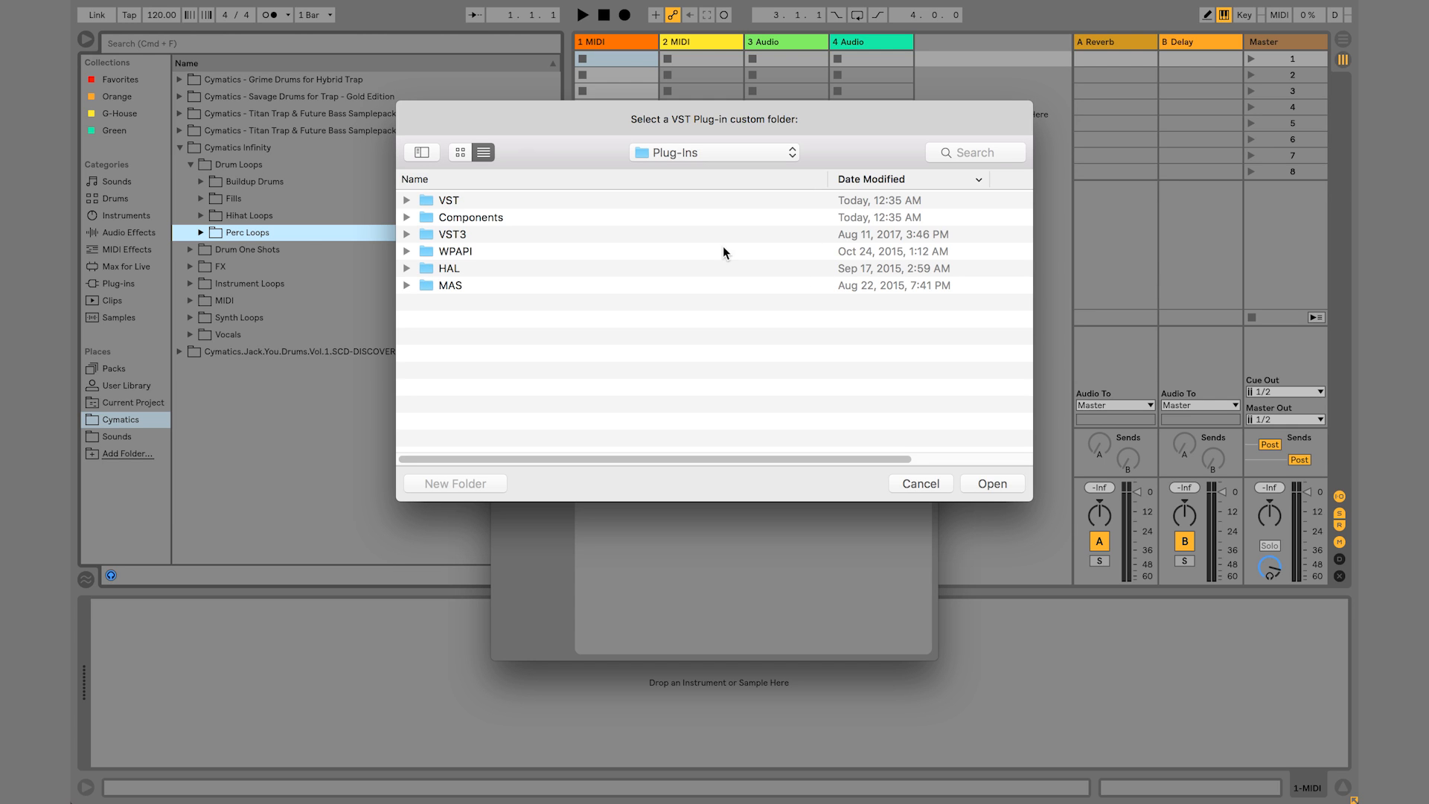
mouse_move(895, 221)
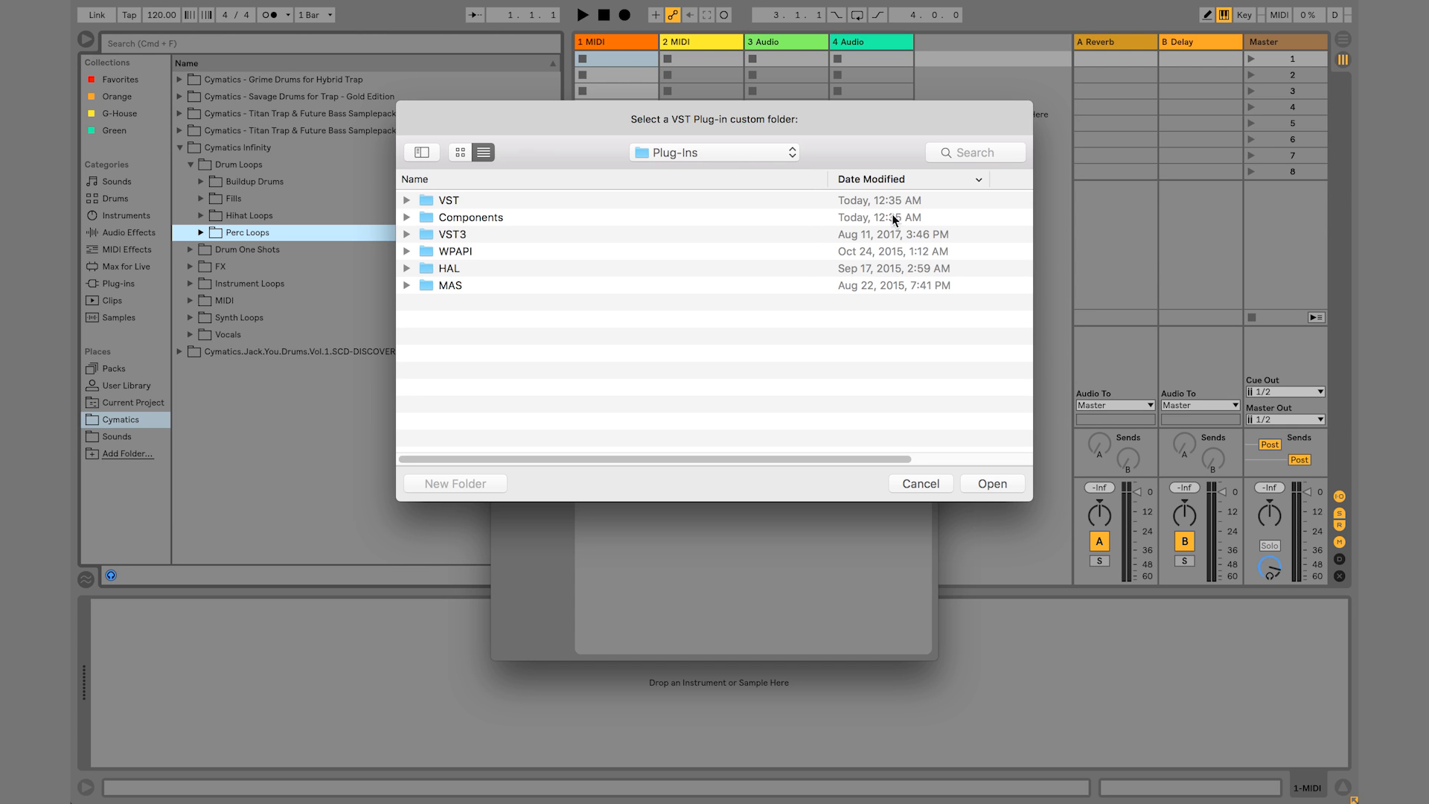
mouse_move(728, 390)
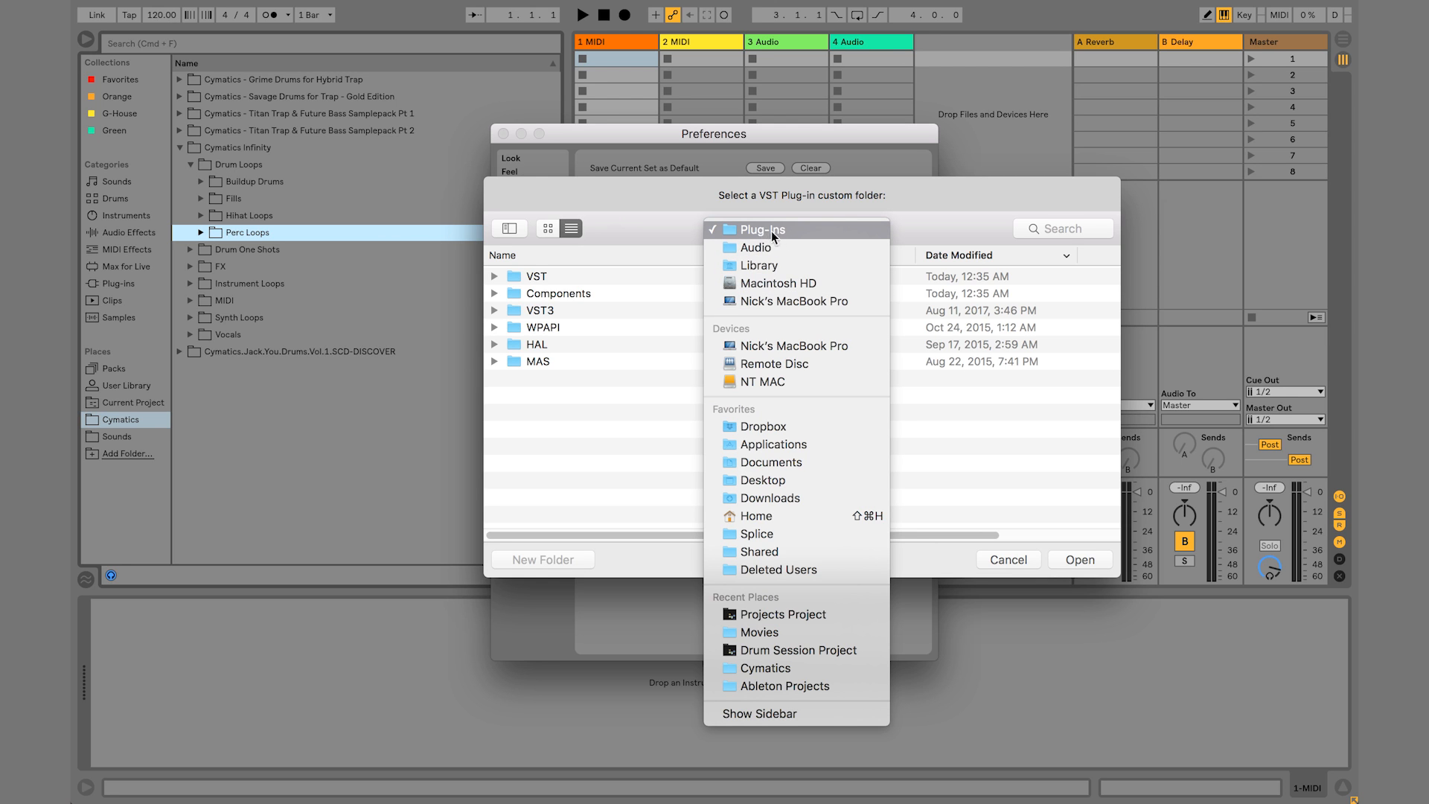
mouse_move(778, 283)
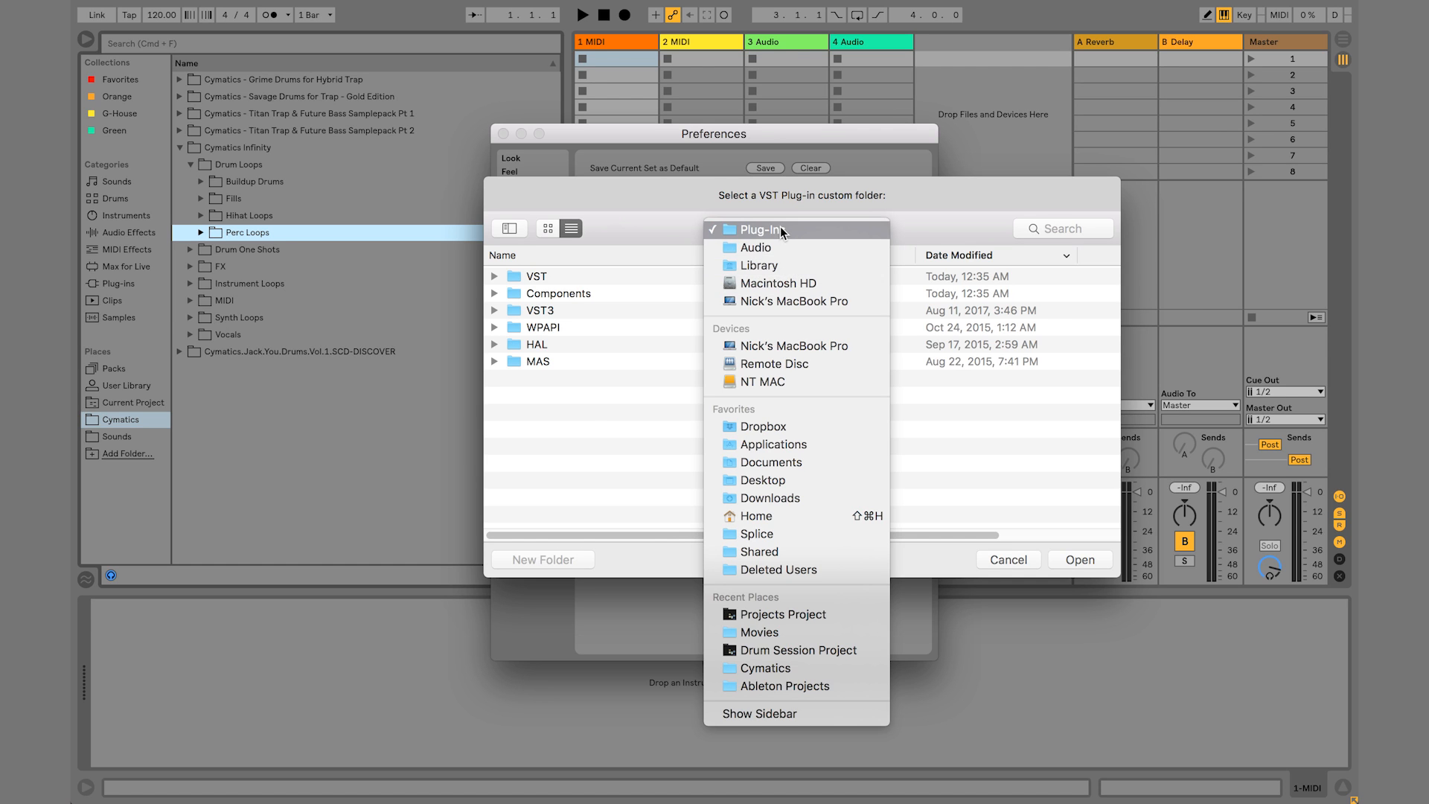
click(764, 229)
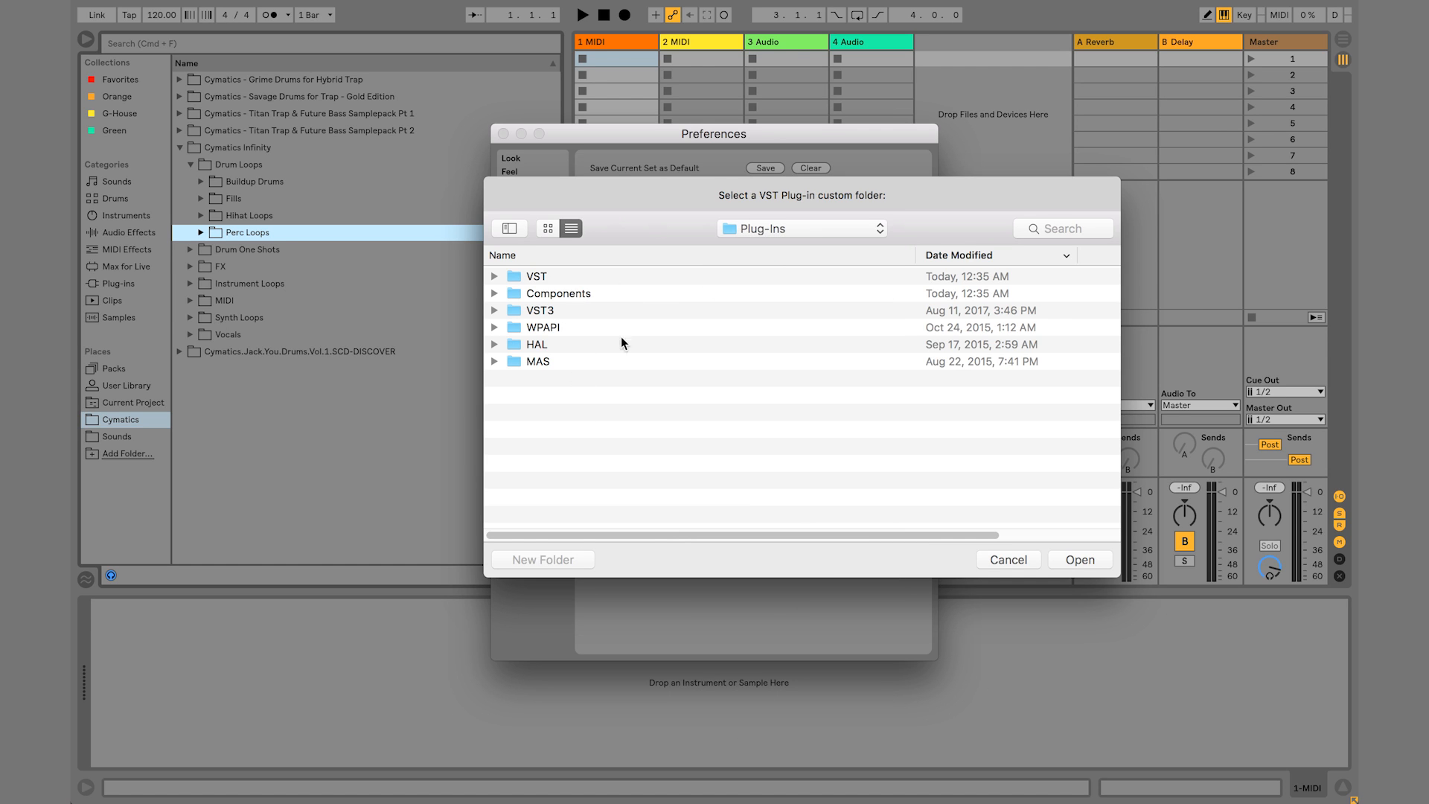
click(558, 293)
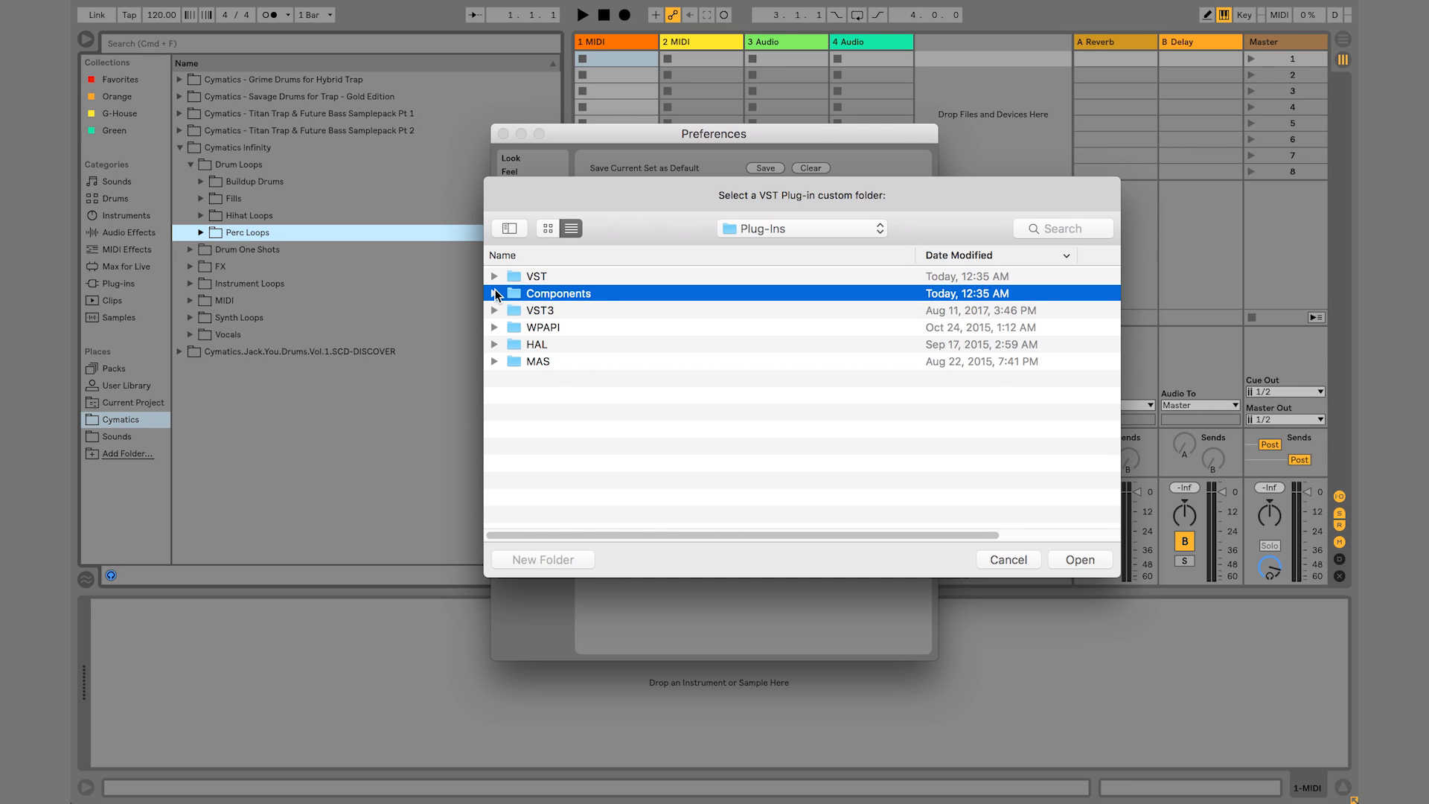
mouse_move(547, 293)
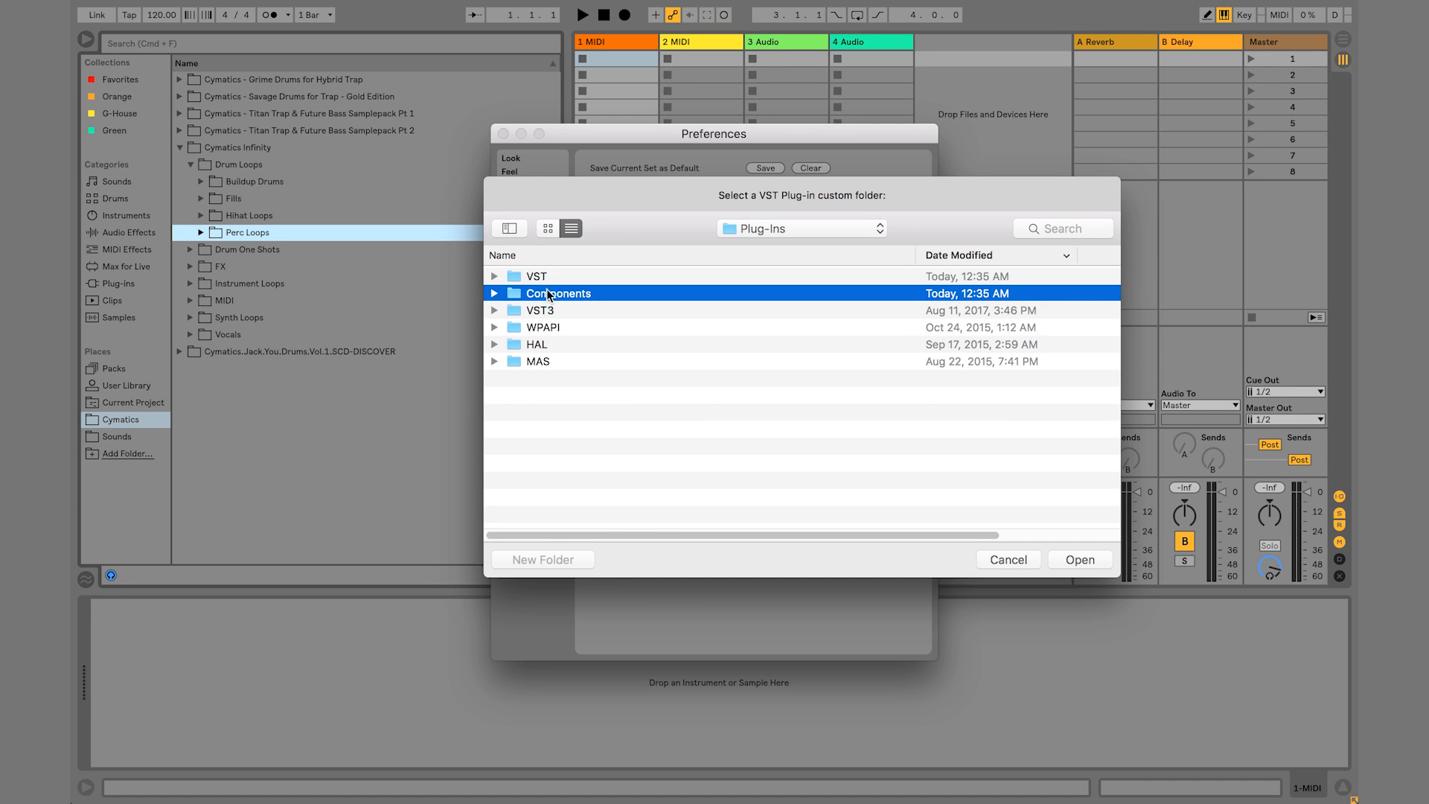
Expand and collapse the VST and Components folders to inspect their plug-ins
click(493, 277)
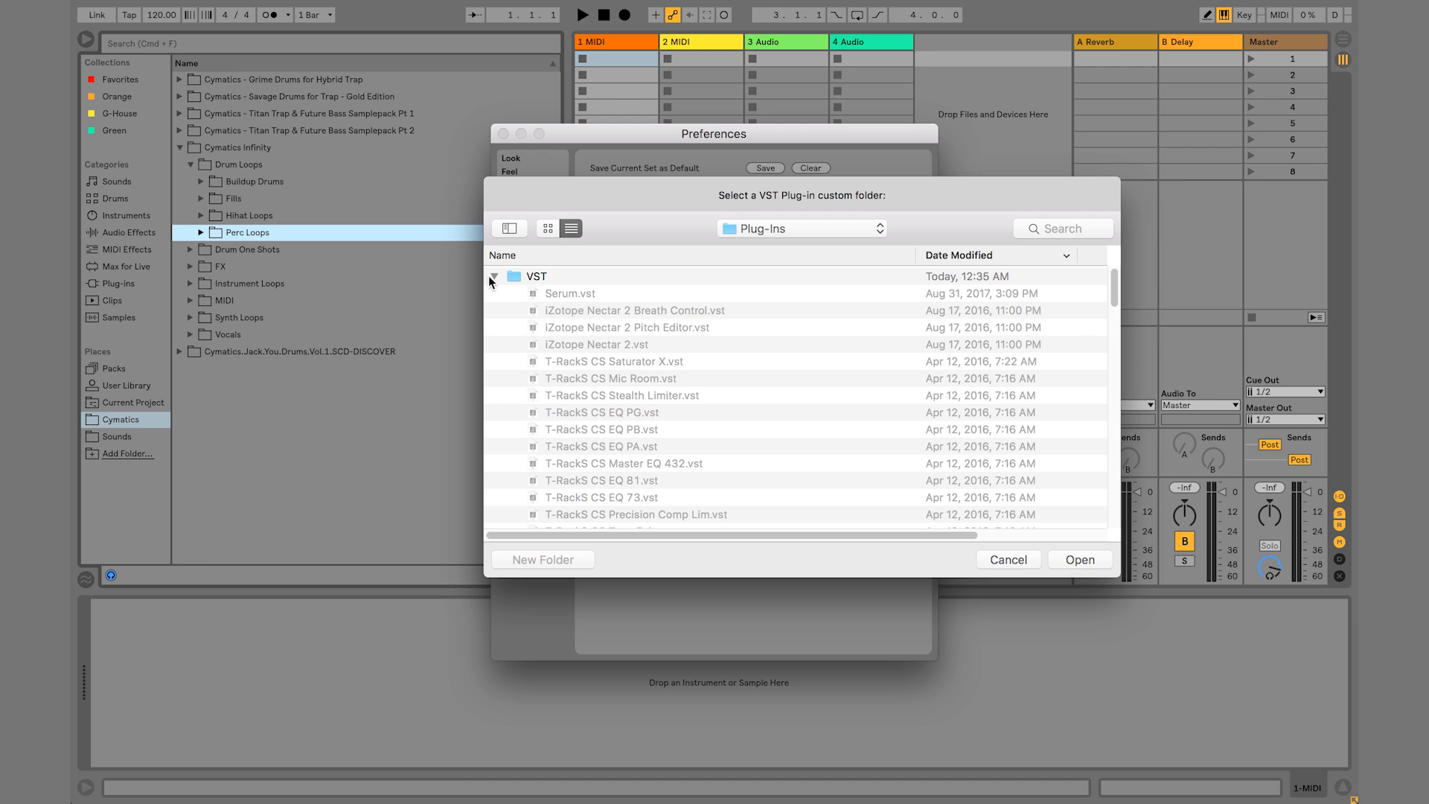
click(493, 277)
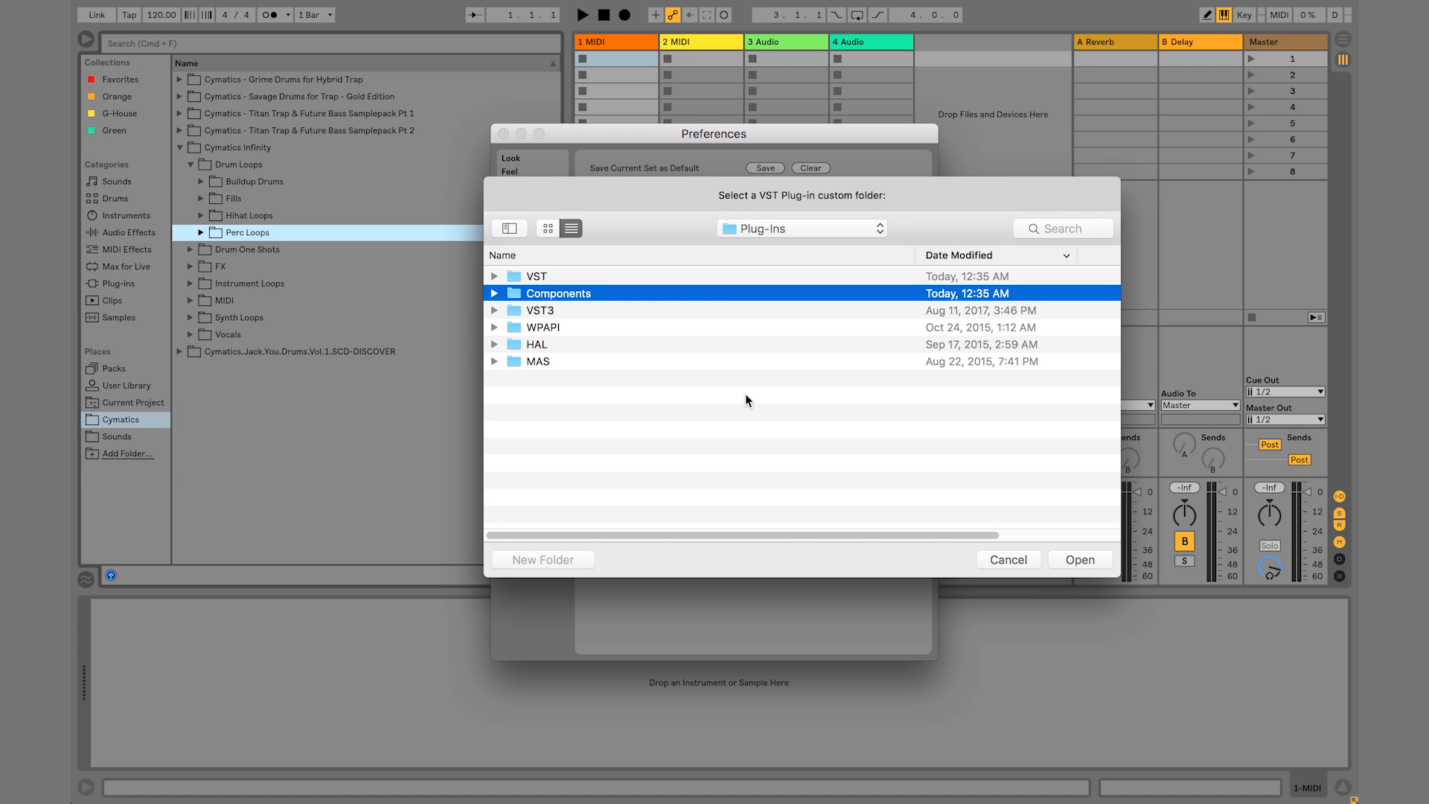
mouse_move(622, 340)
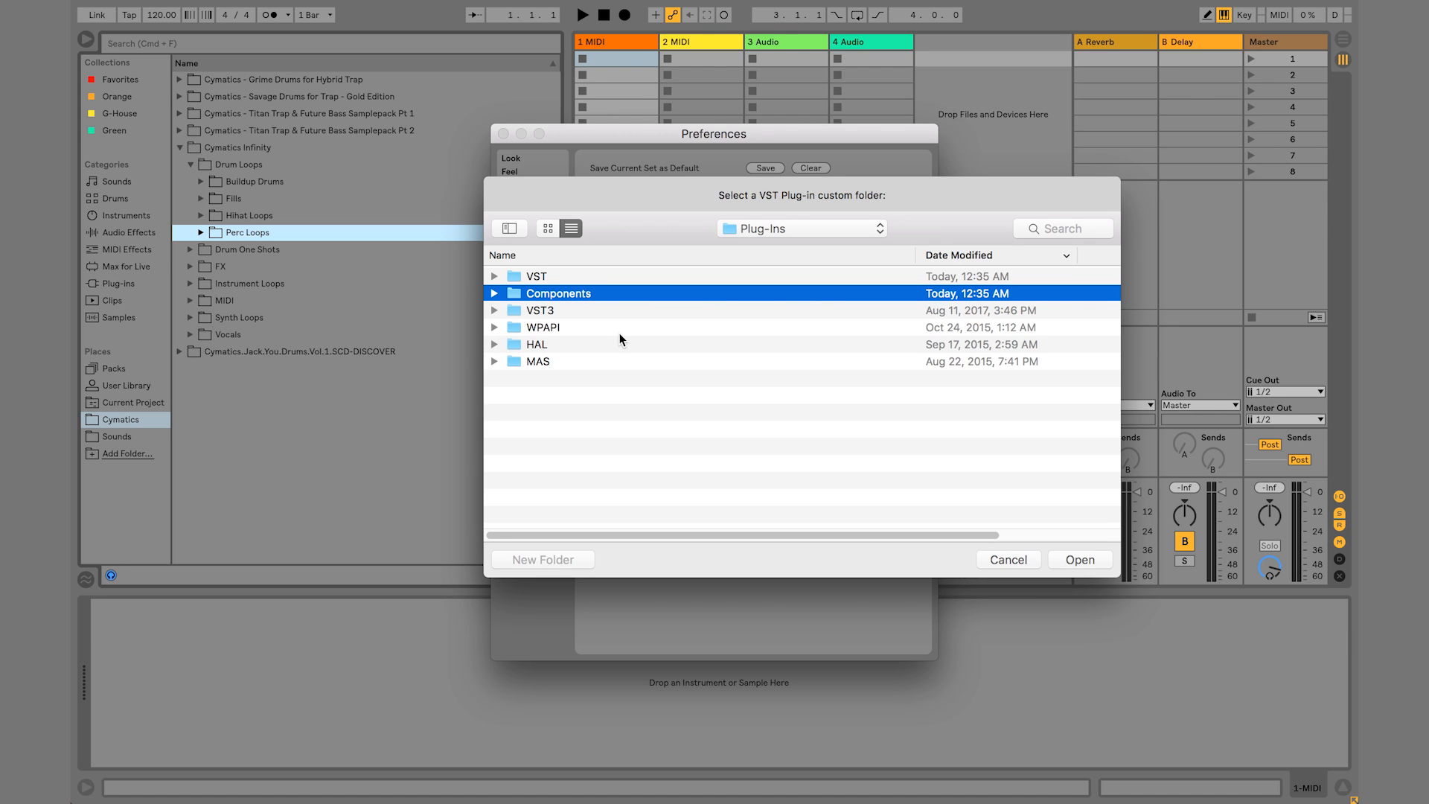
mouse_move(568, 302)
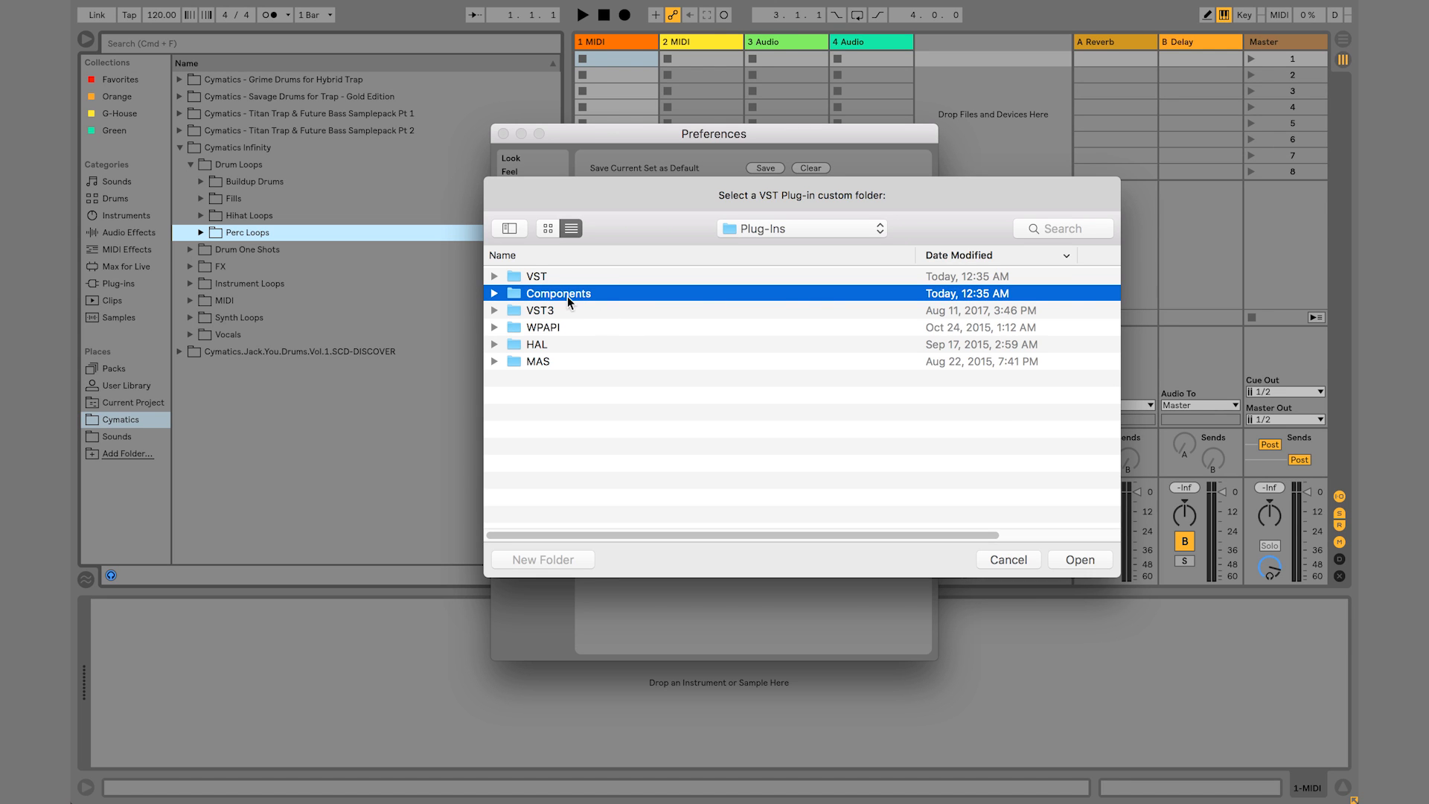
click(494, 293)
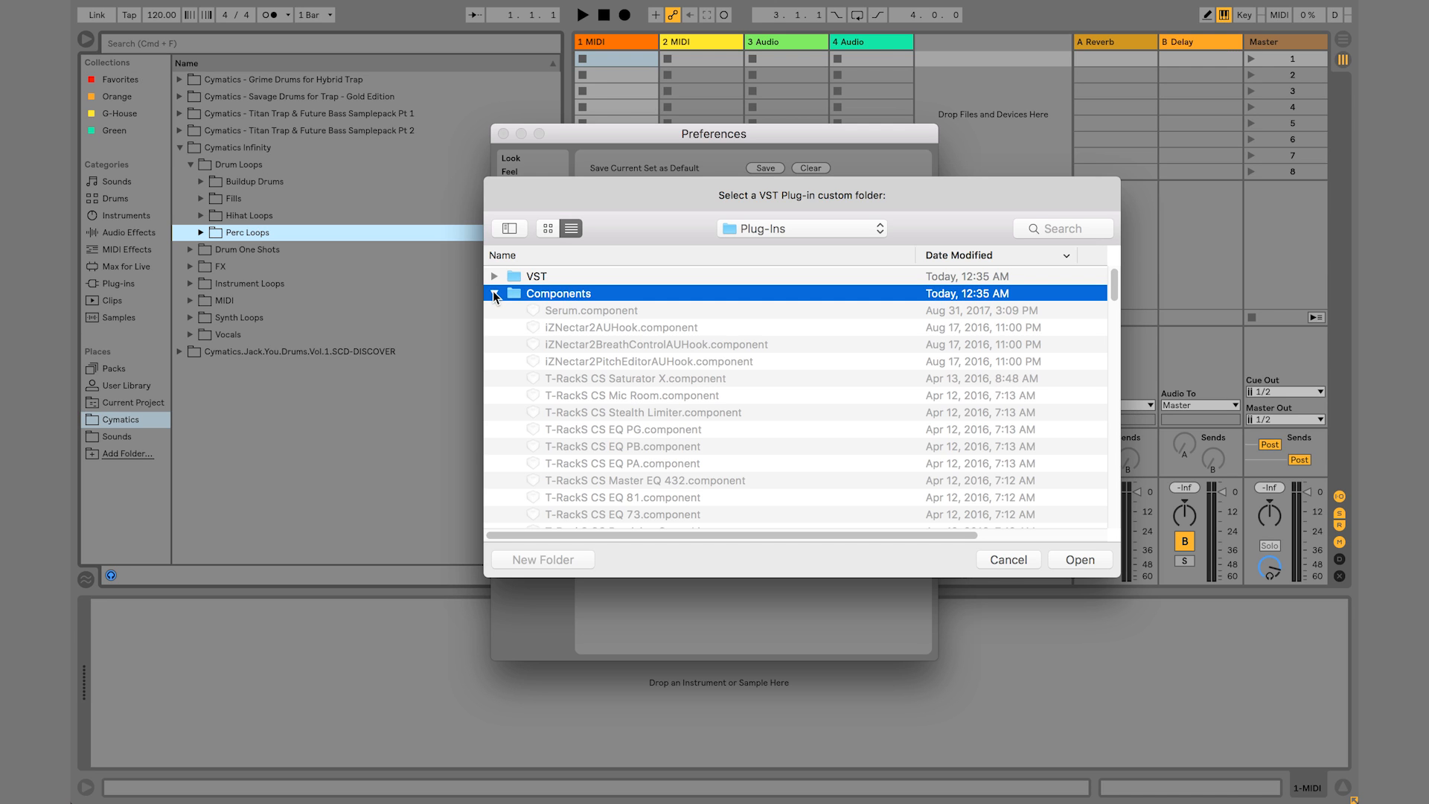
click(495, 293)
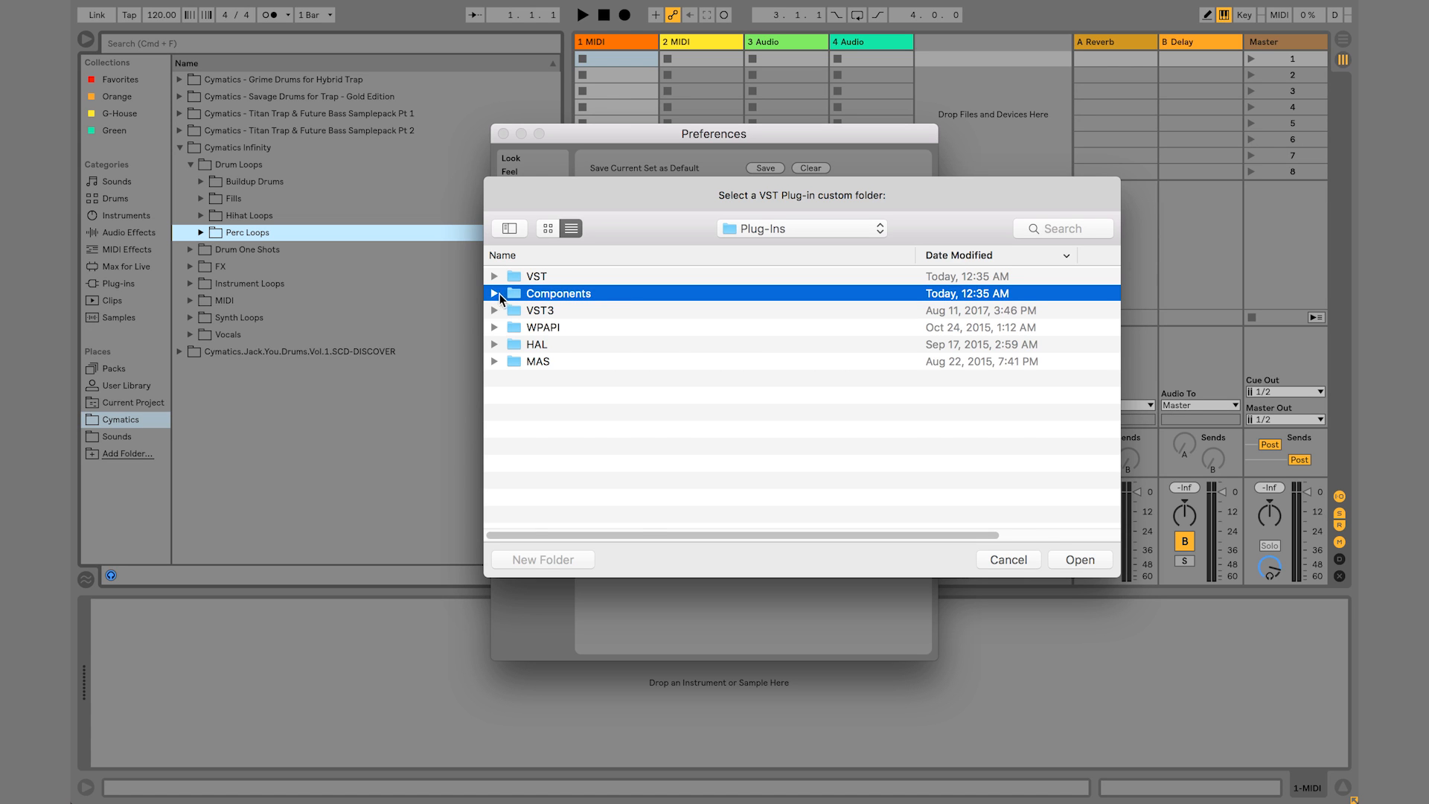
mouse_move(561, 302)
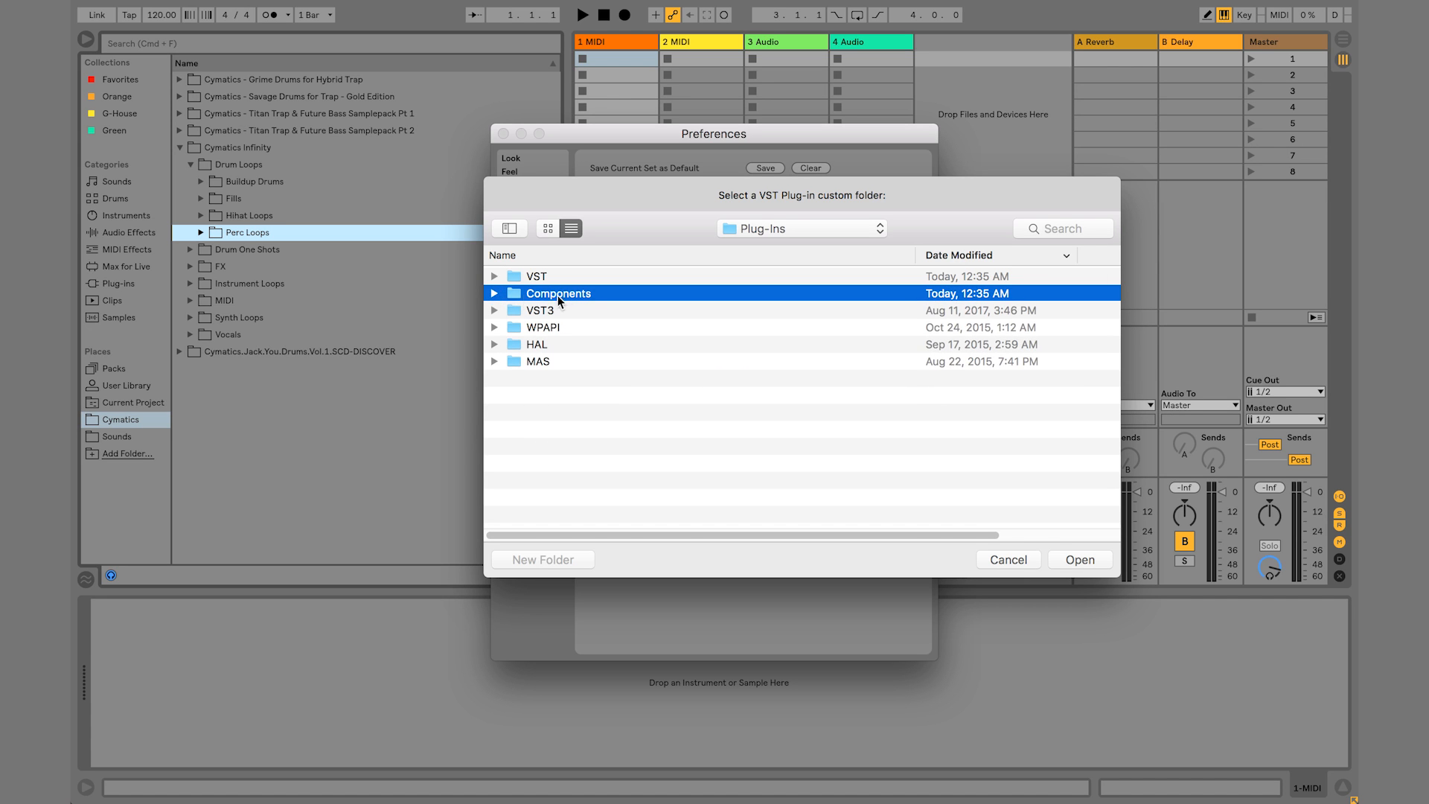
mouse_move(579, 326)
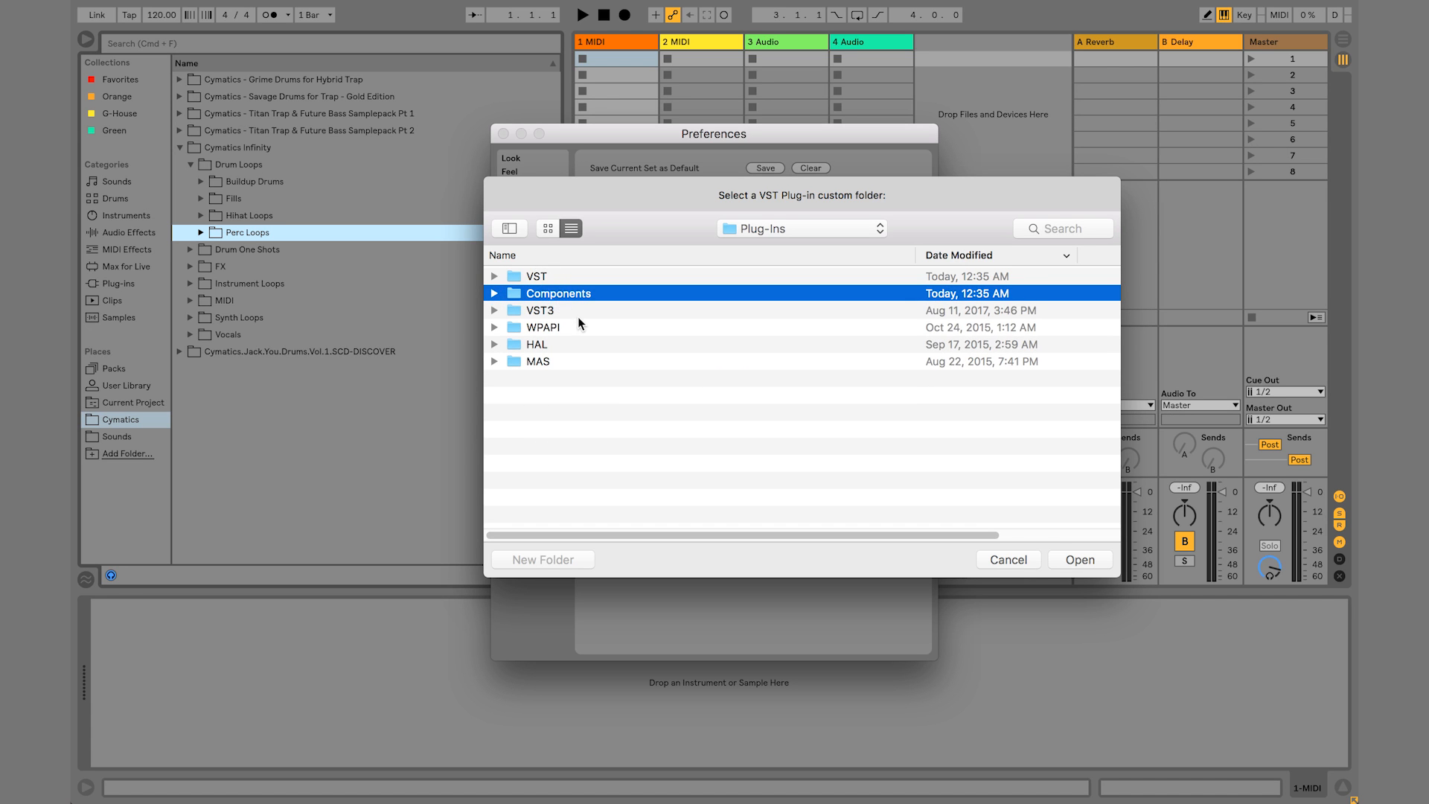
mouse_move(819, 265)
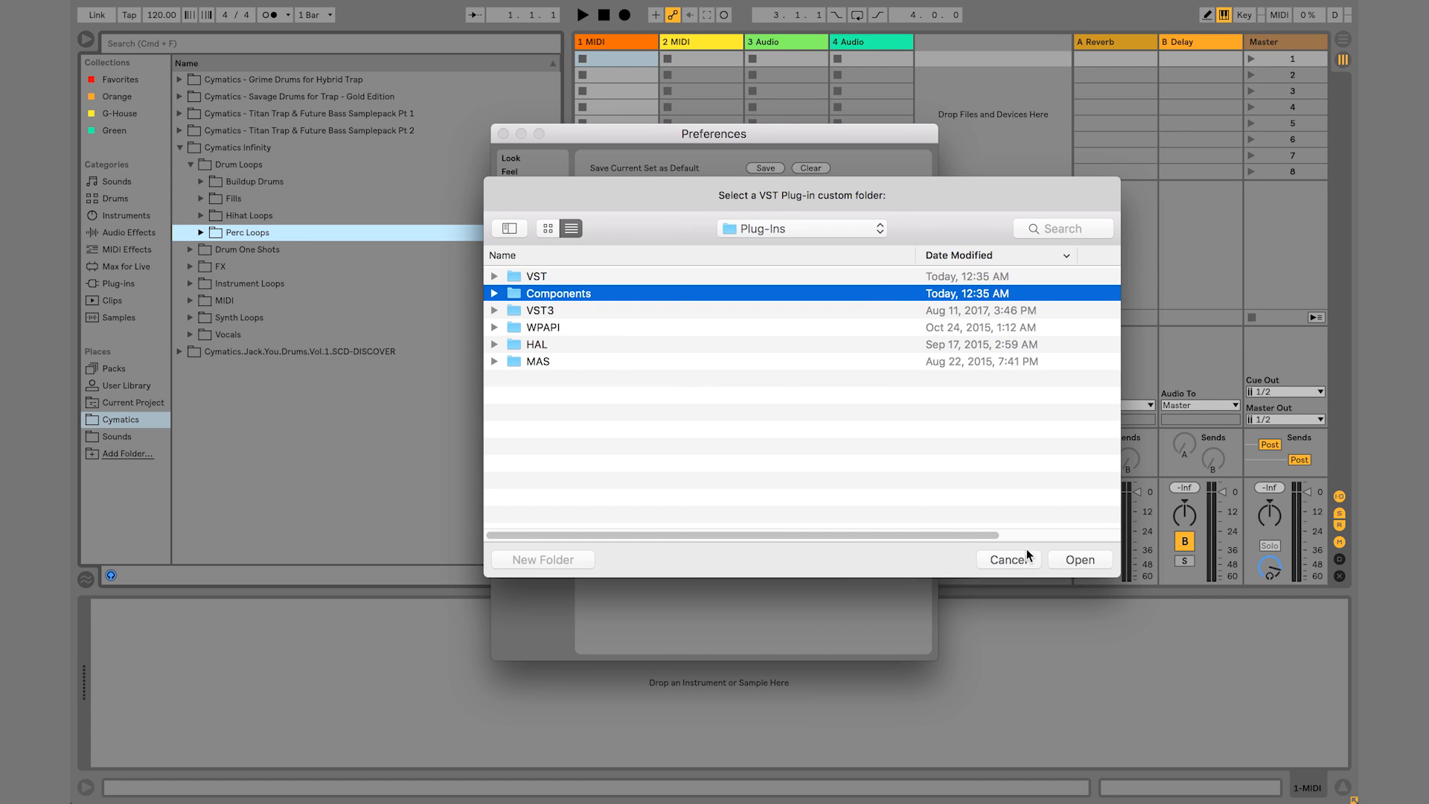
Cancel the folder chooser, leaving the custom VST folder unset
click(1008, 559)
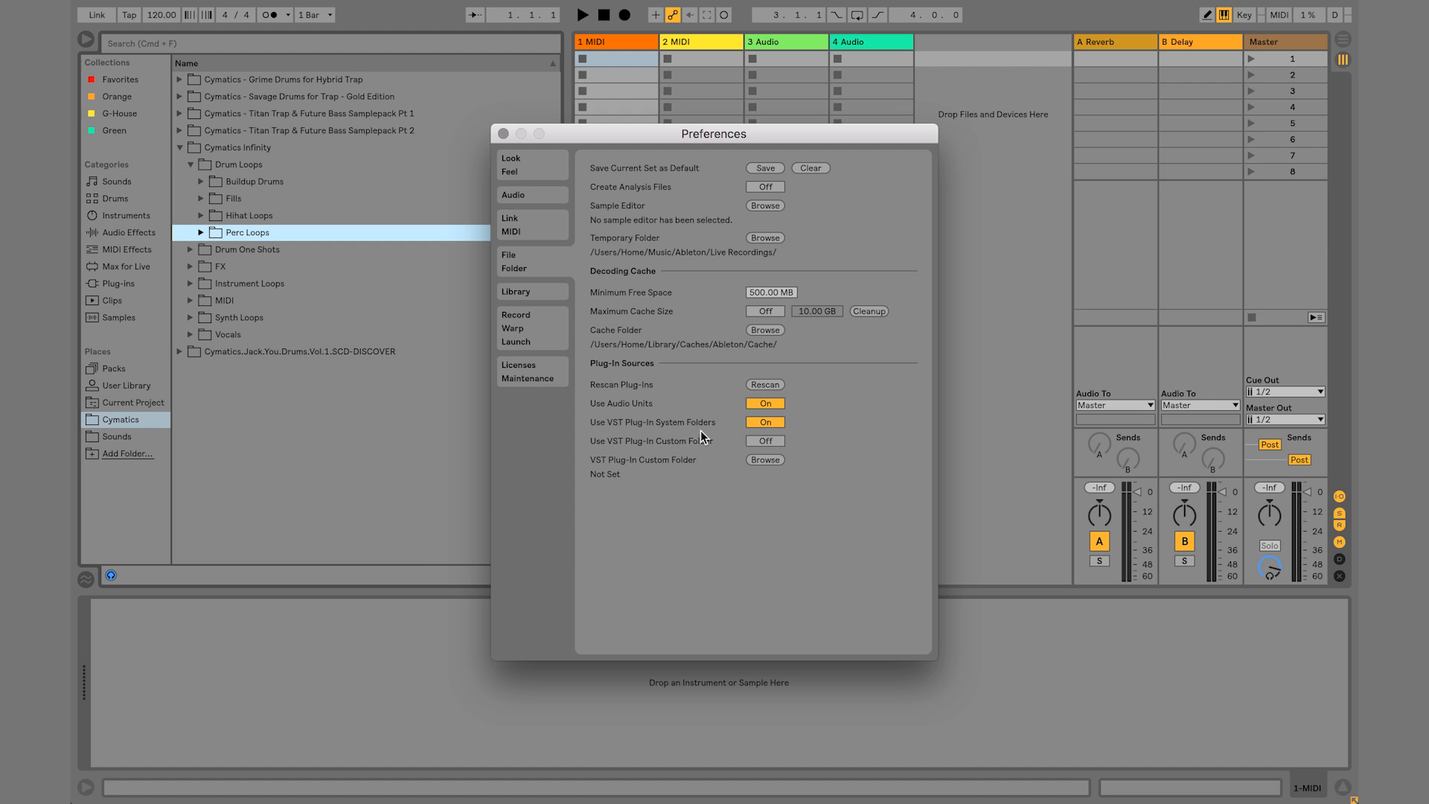
mouse_move(715, 456)
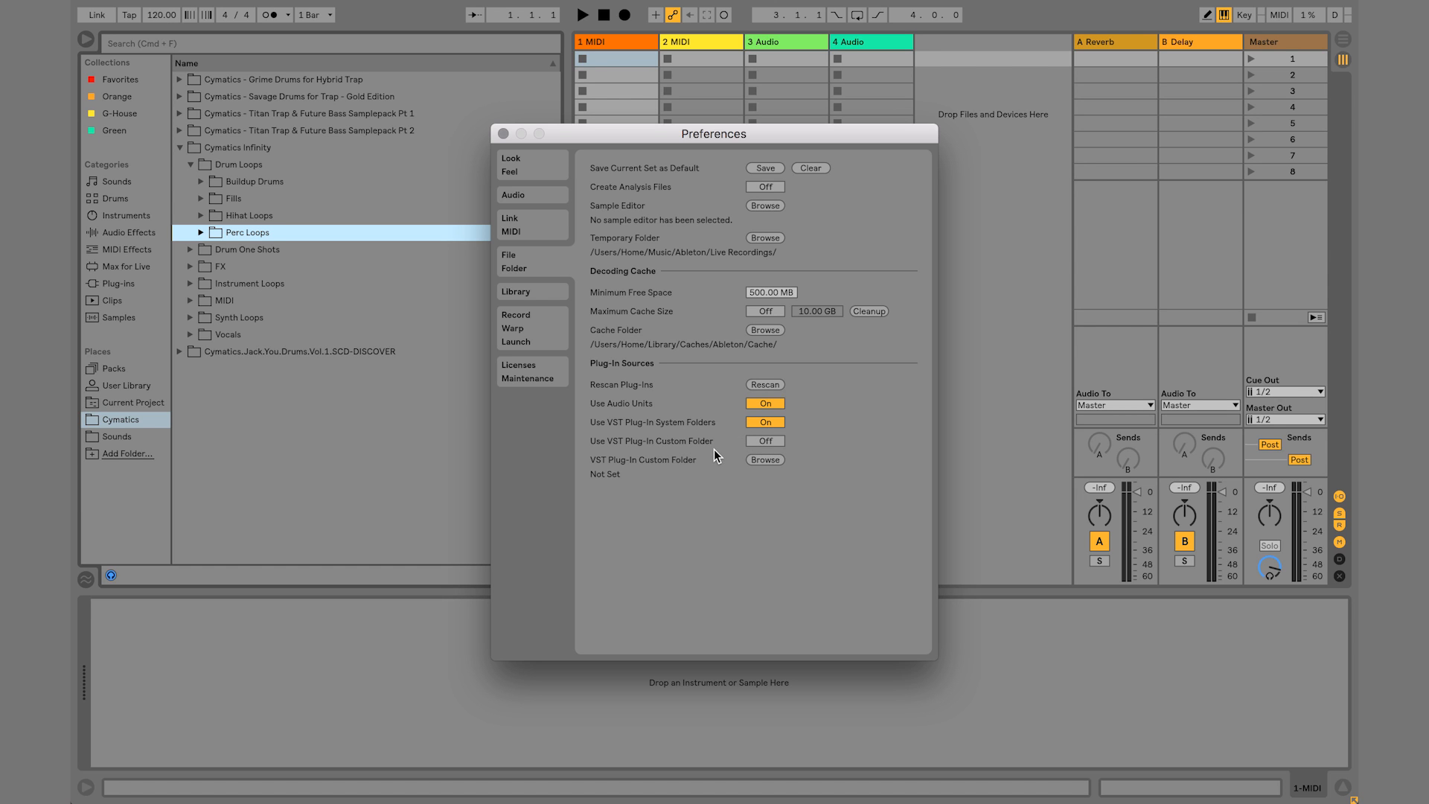
mouse_move(673, 474)
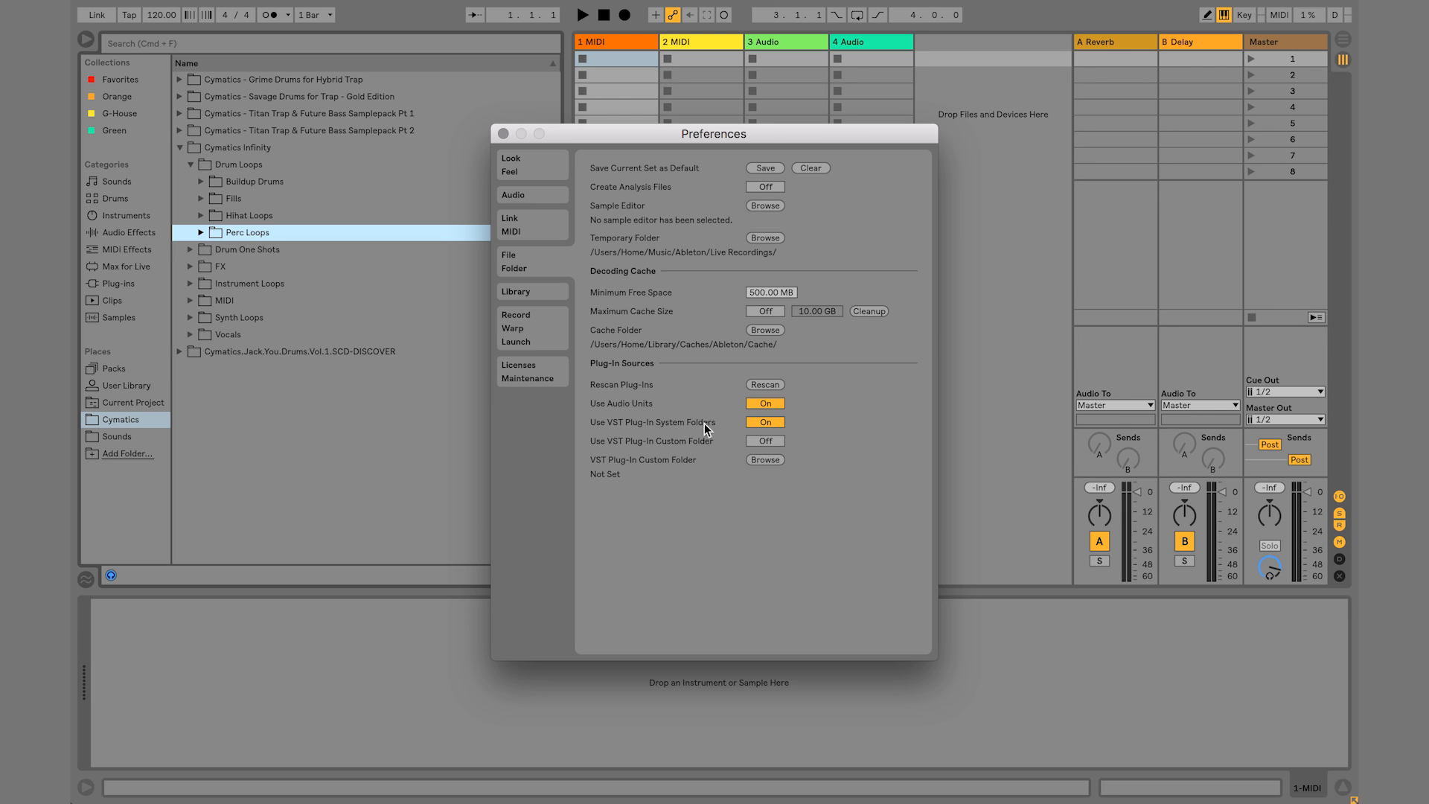
mouse_move(770, 411)
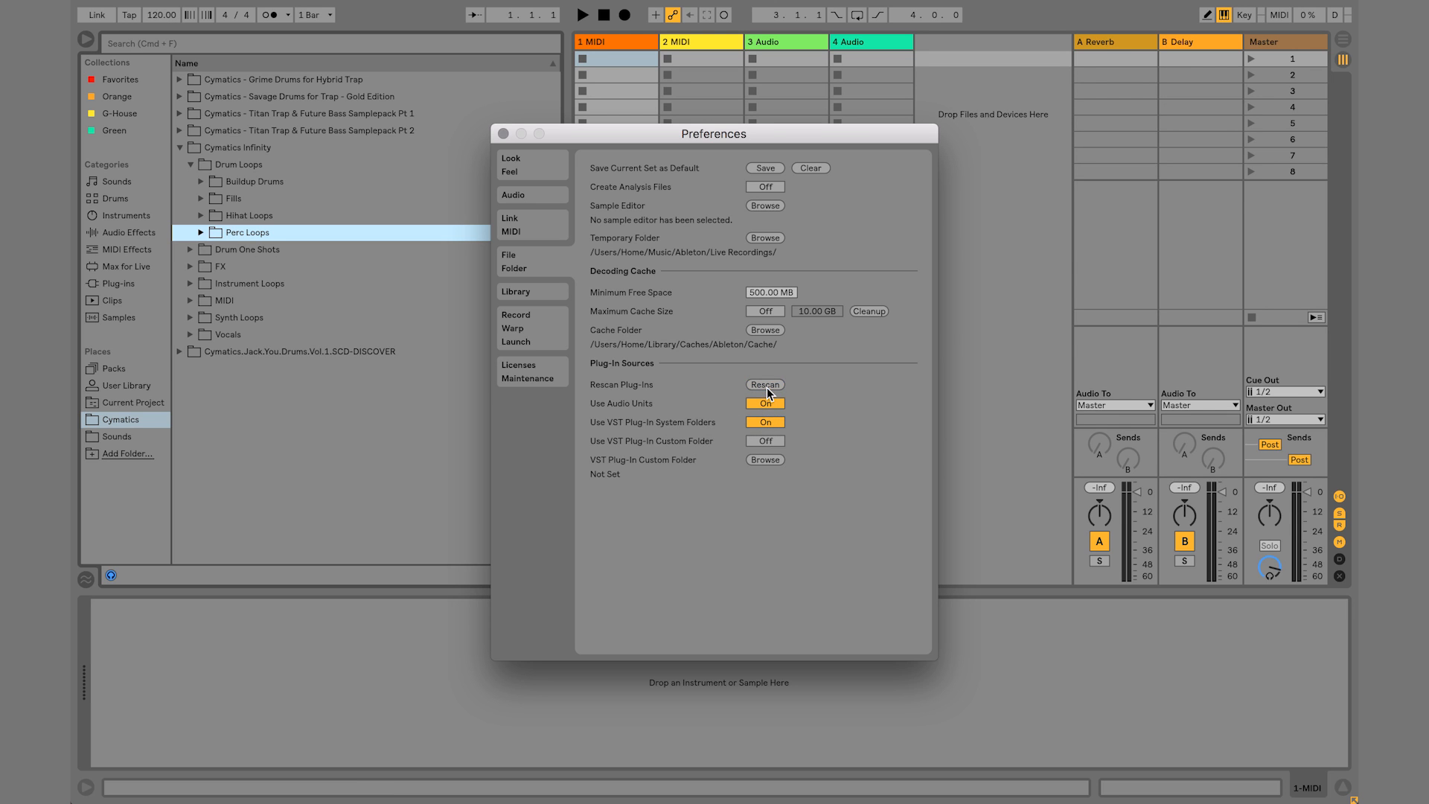
mouse_move(676, 360)
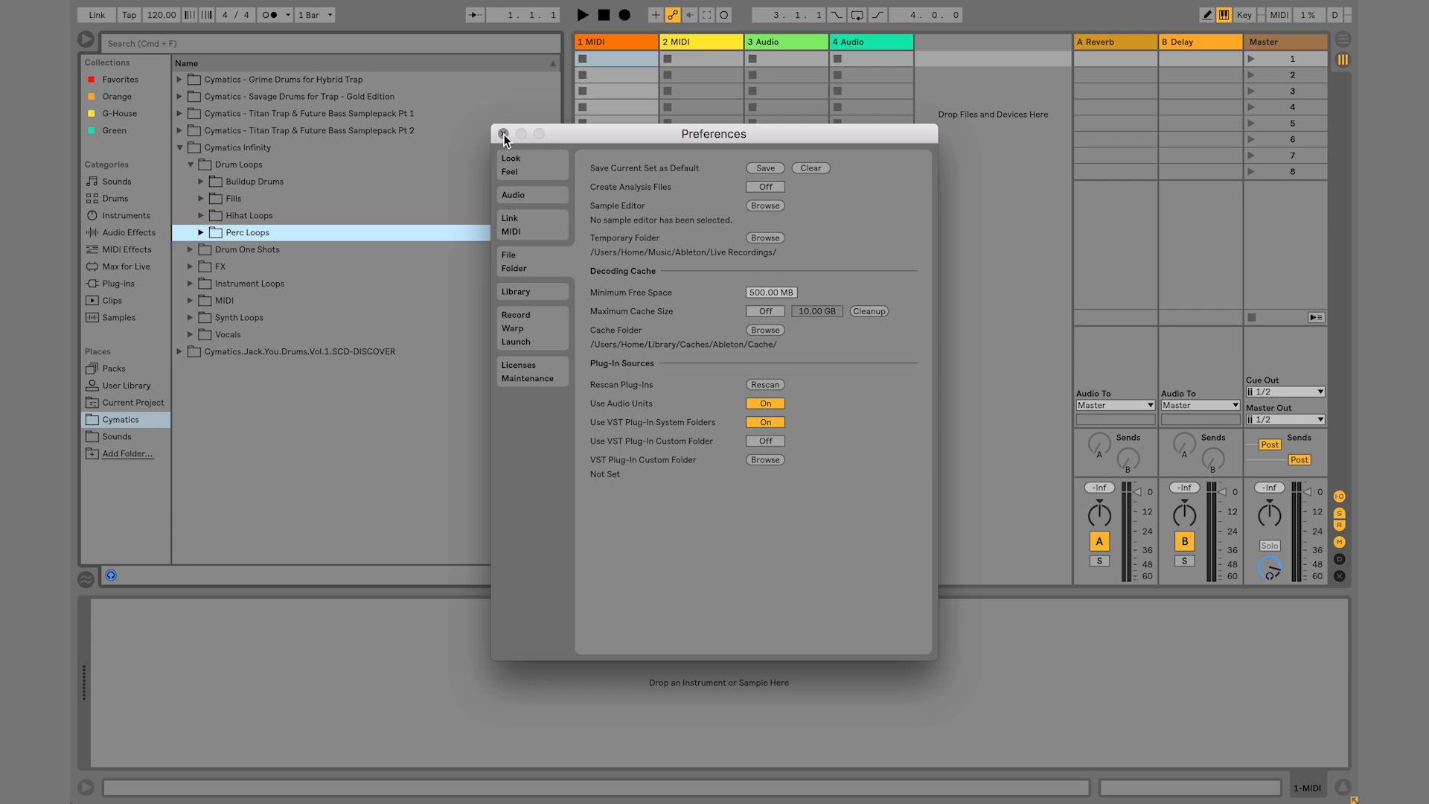
Close Preferences and expand the Xfer Records folder in the browser's Plug-ins list
click(504, 134)
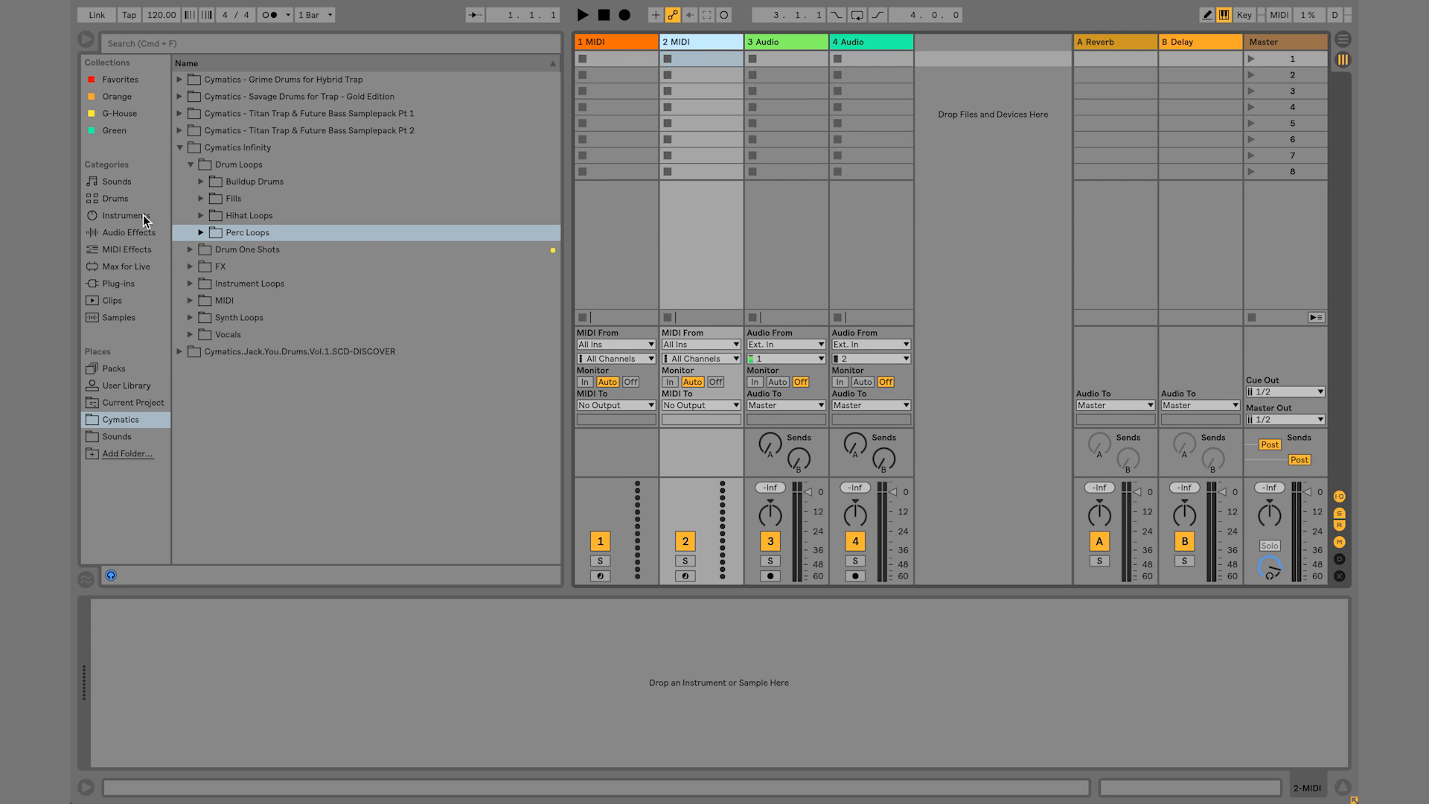
click(118, 283)
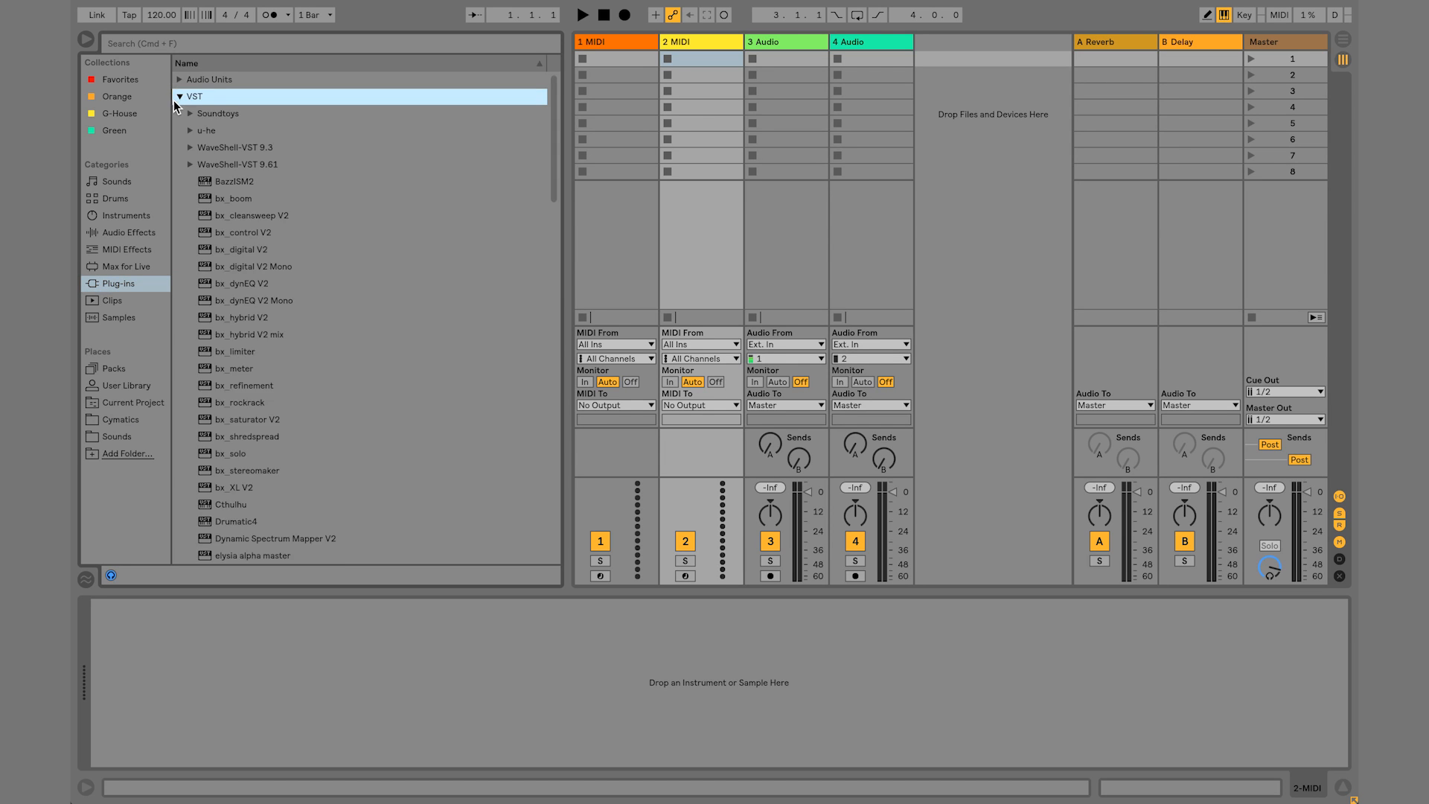
click(181, 79)
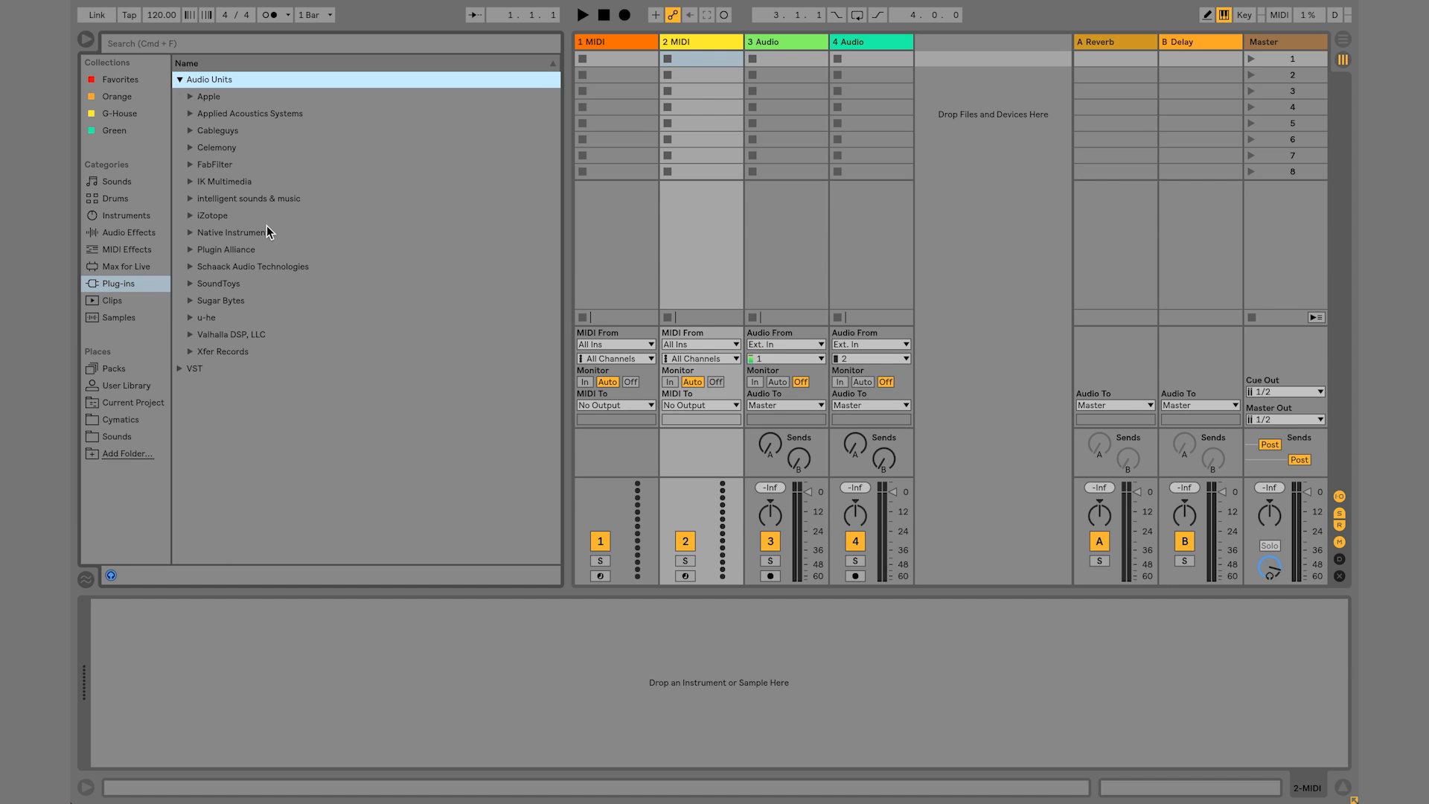
mouse_move(379, 254)
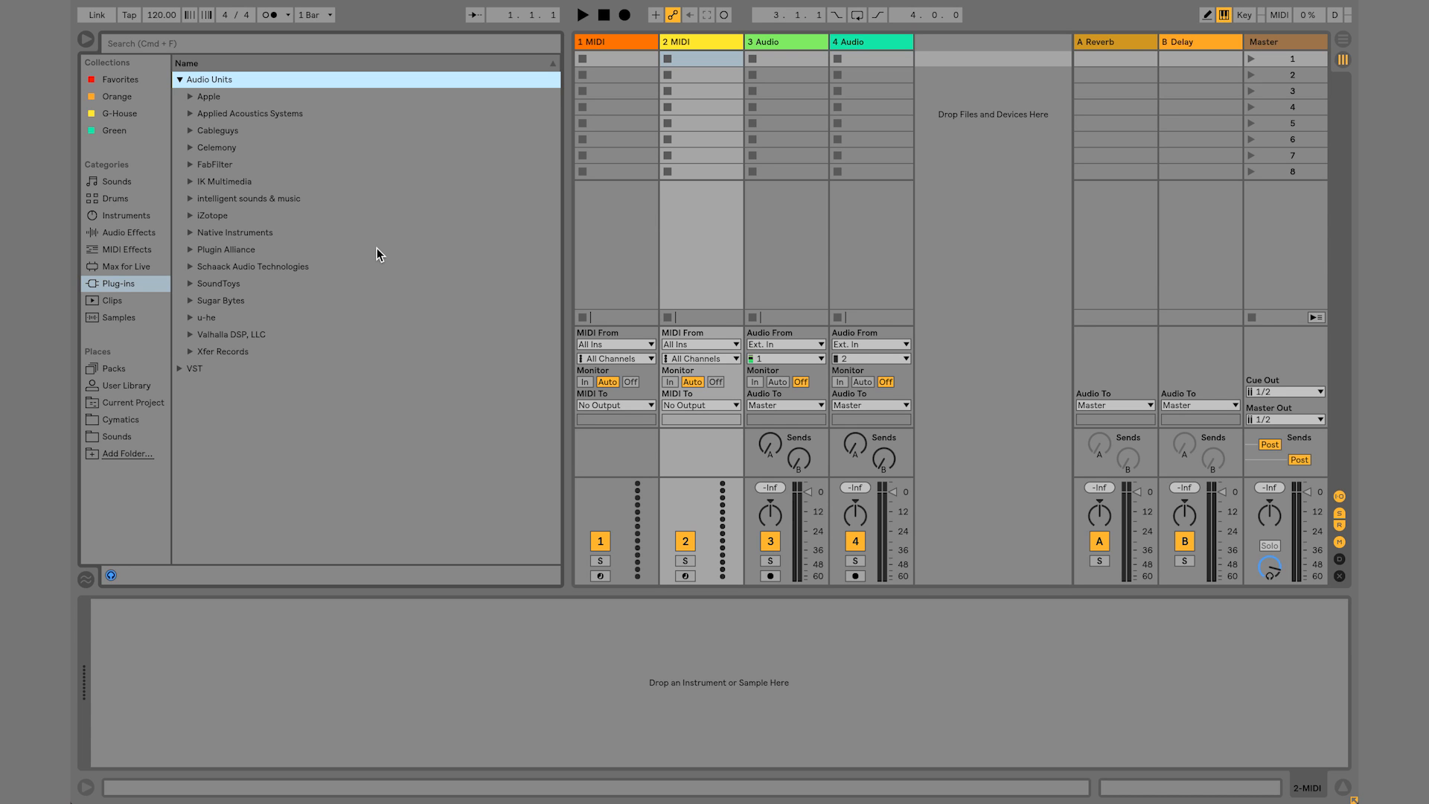
click(192, 351)
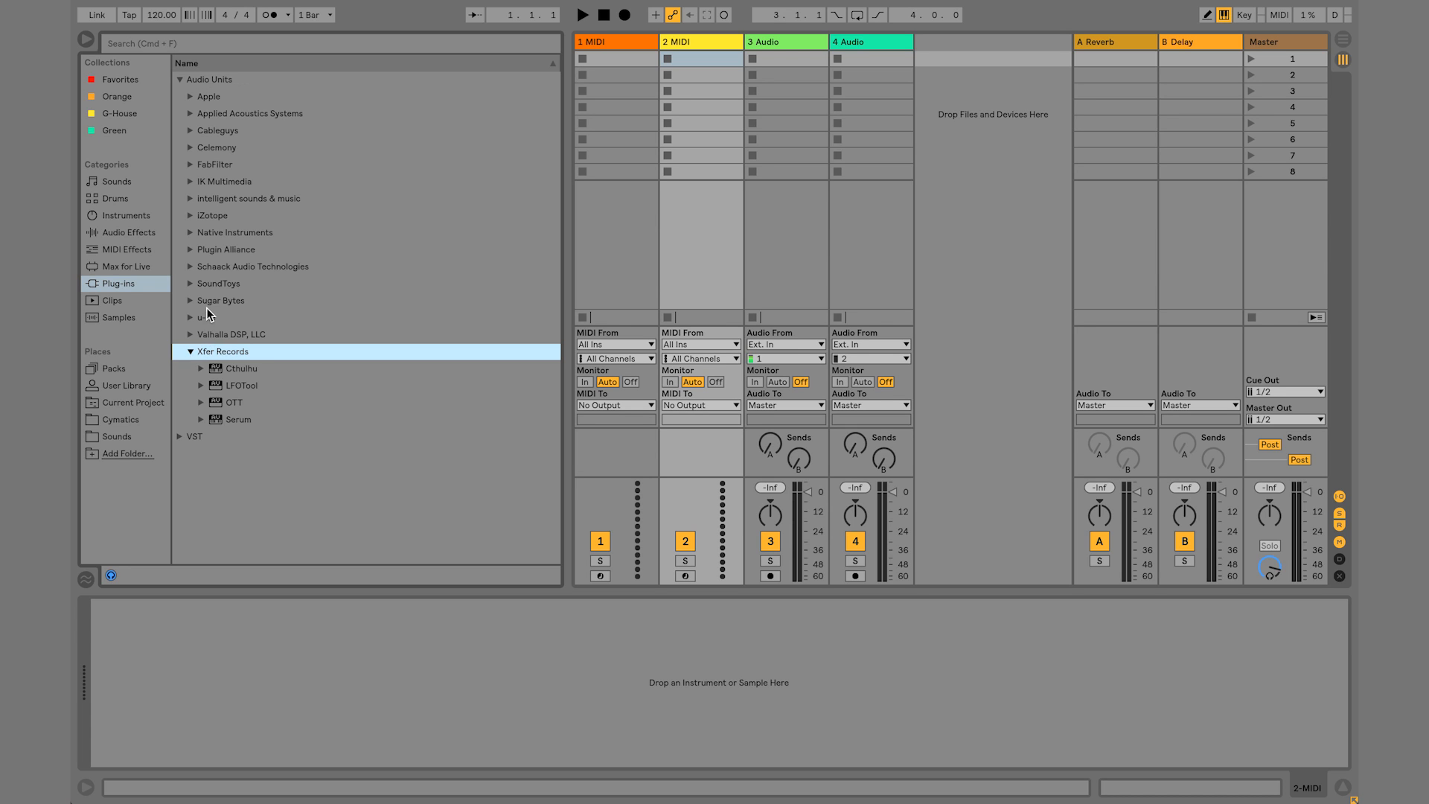
mouse_move(189, 358)
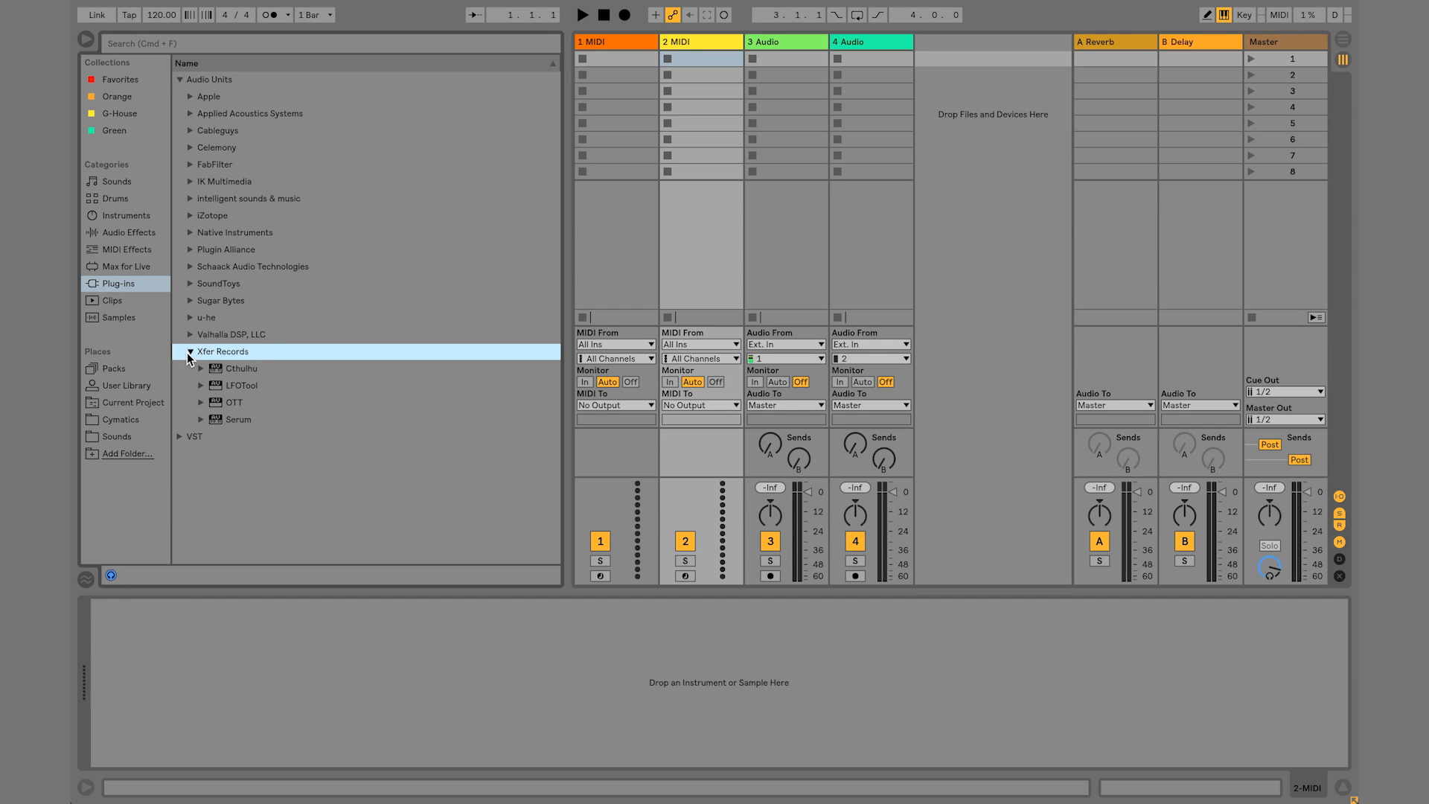
double_click(238, 420)
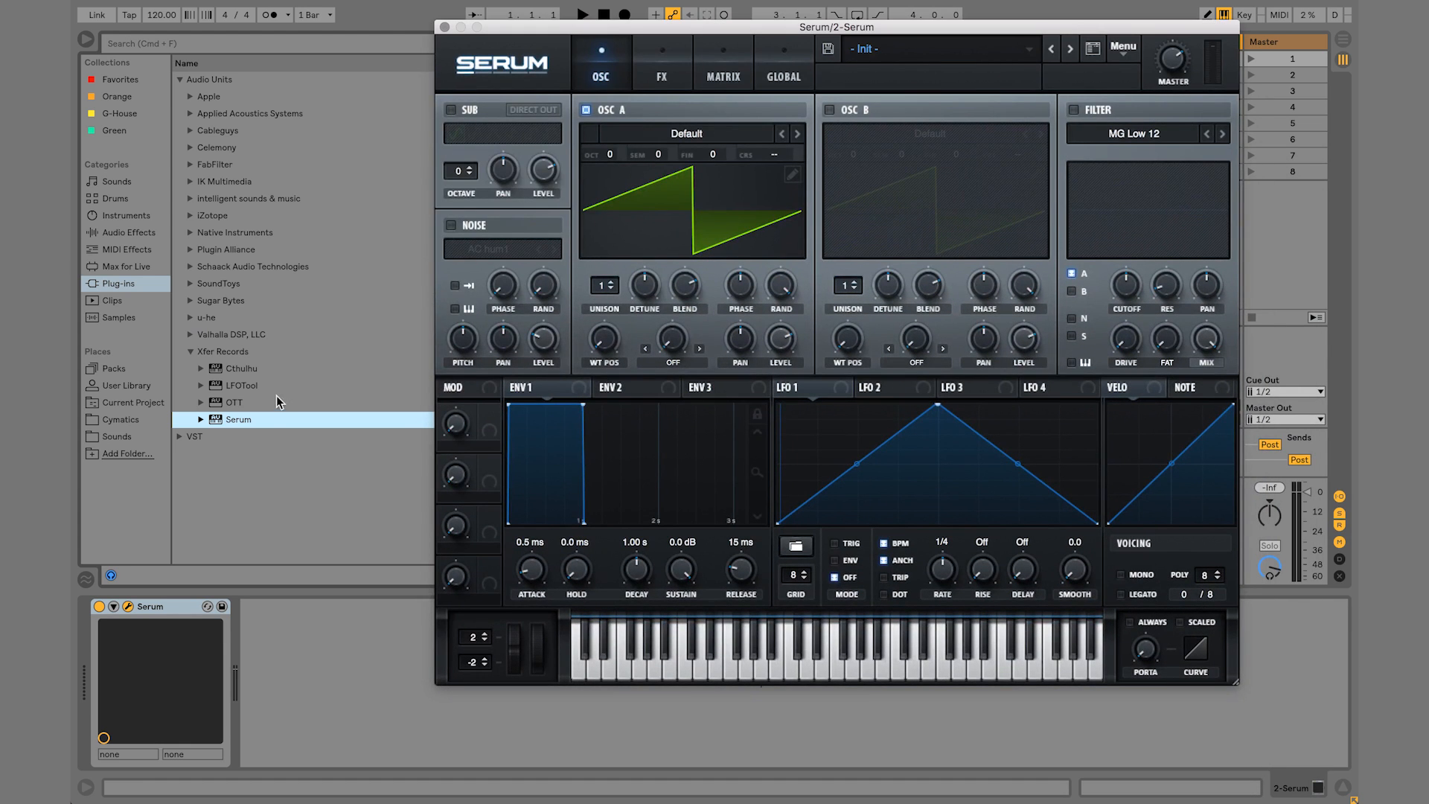
mouse_move(250, 428)
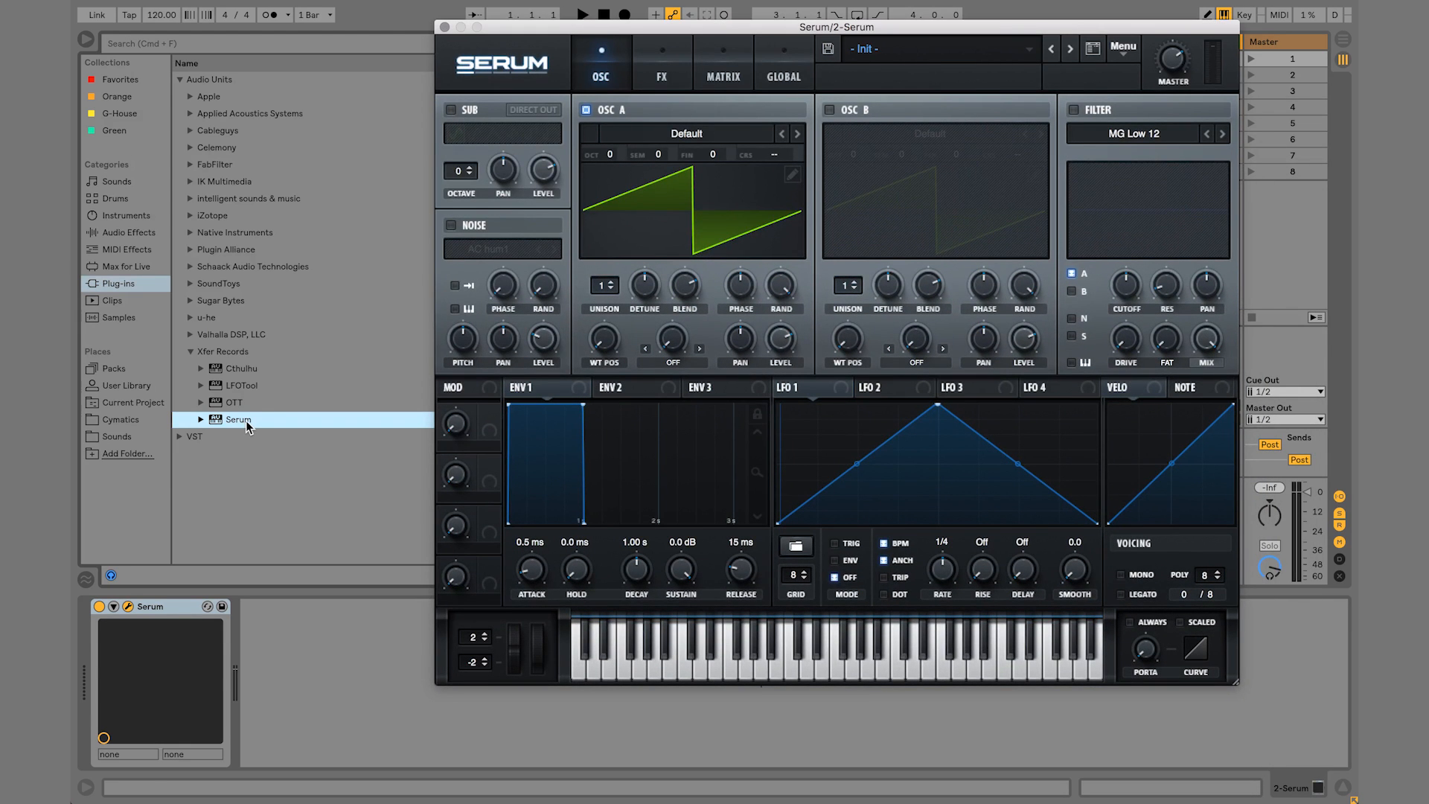
mouse_move(243, 422)
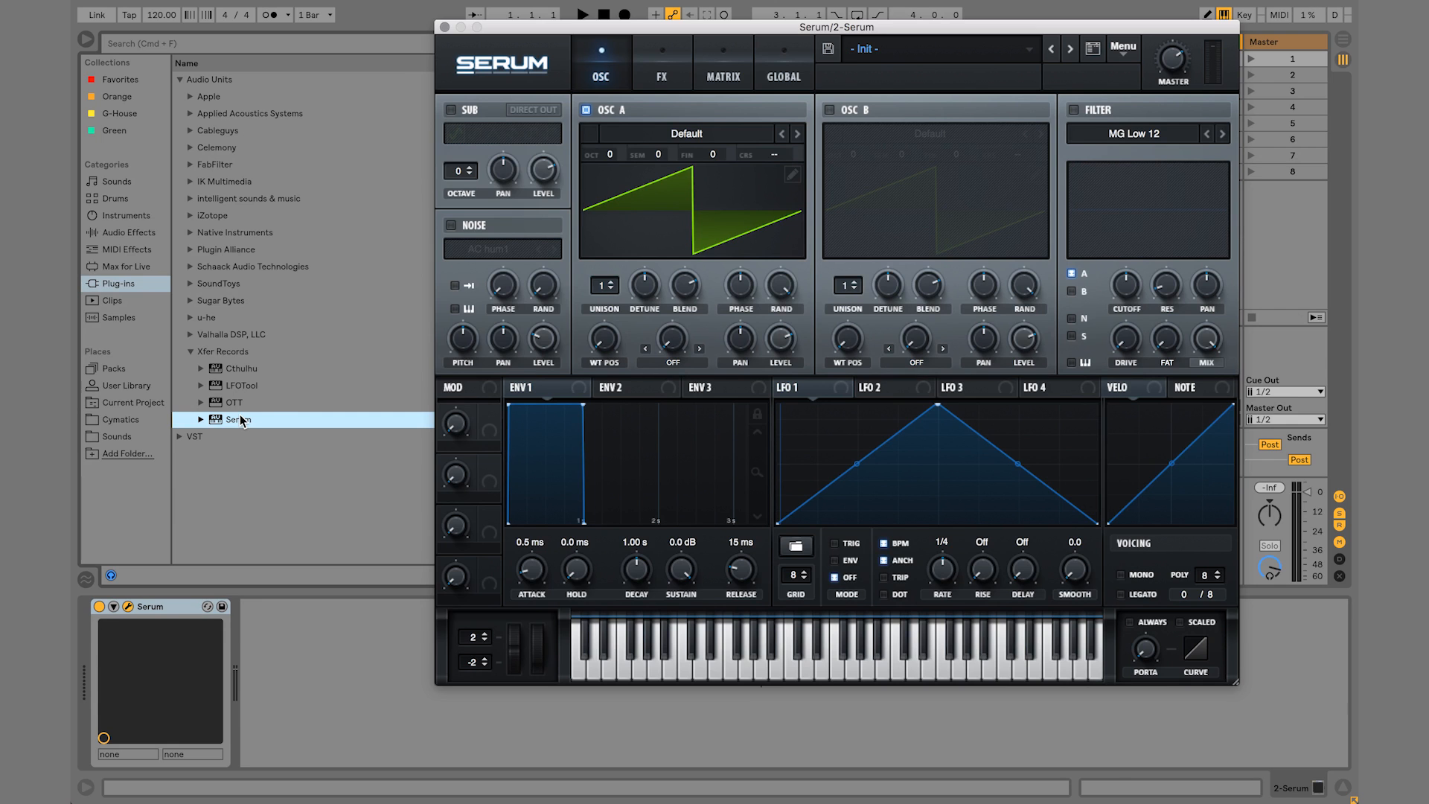
mouse_move(378, 357)
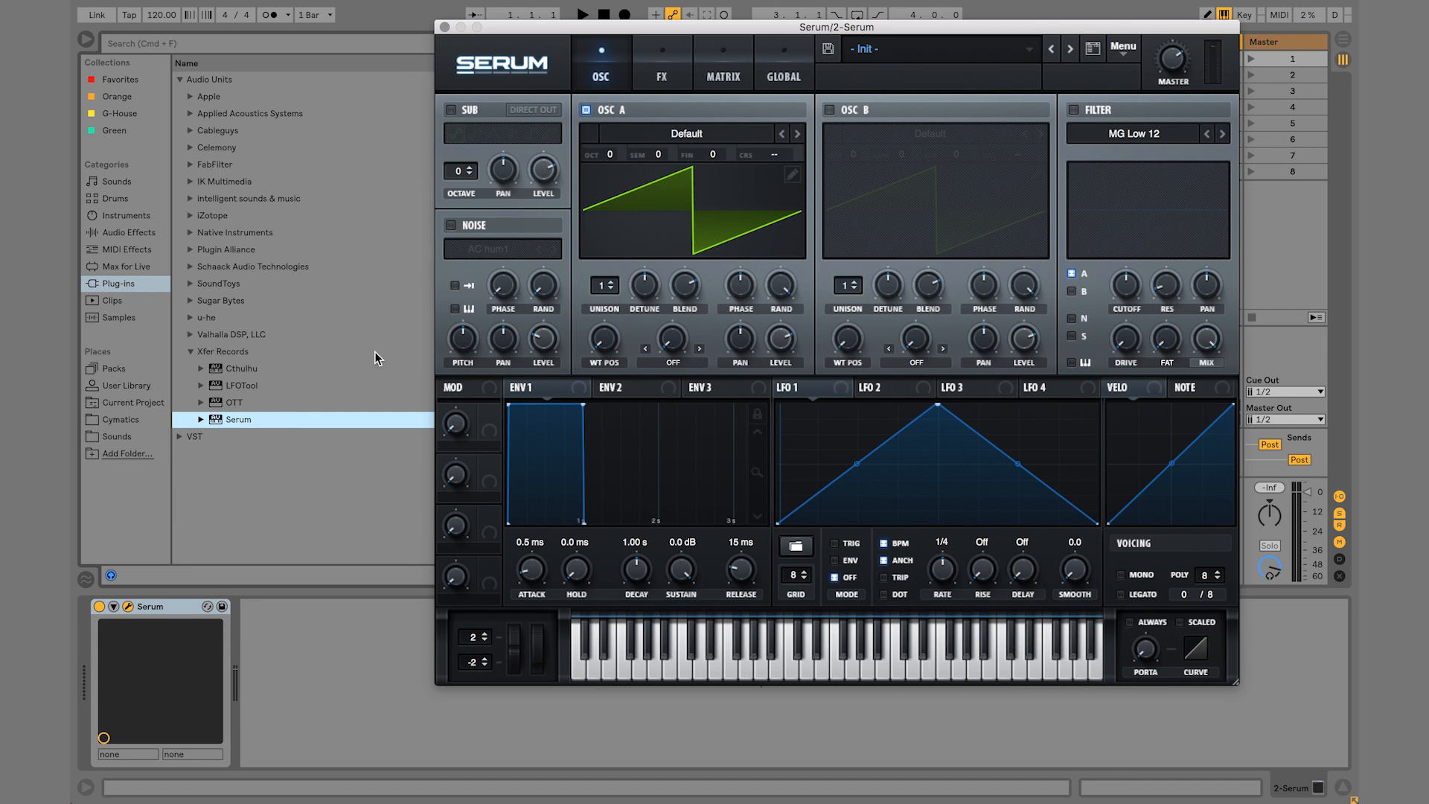
mouse_move(524, 26)
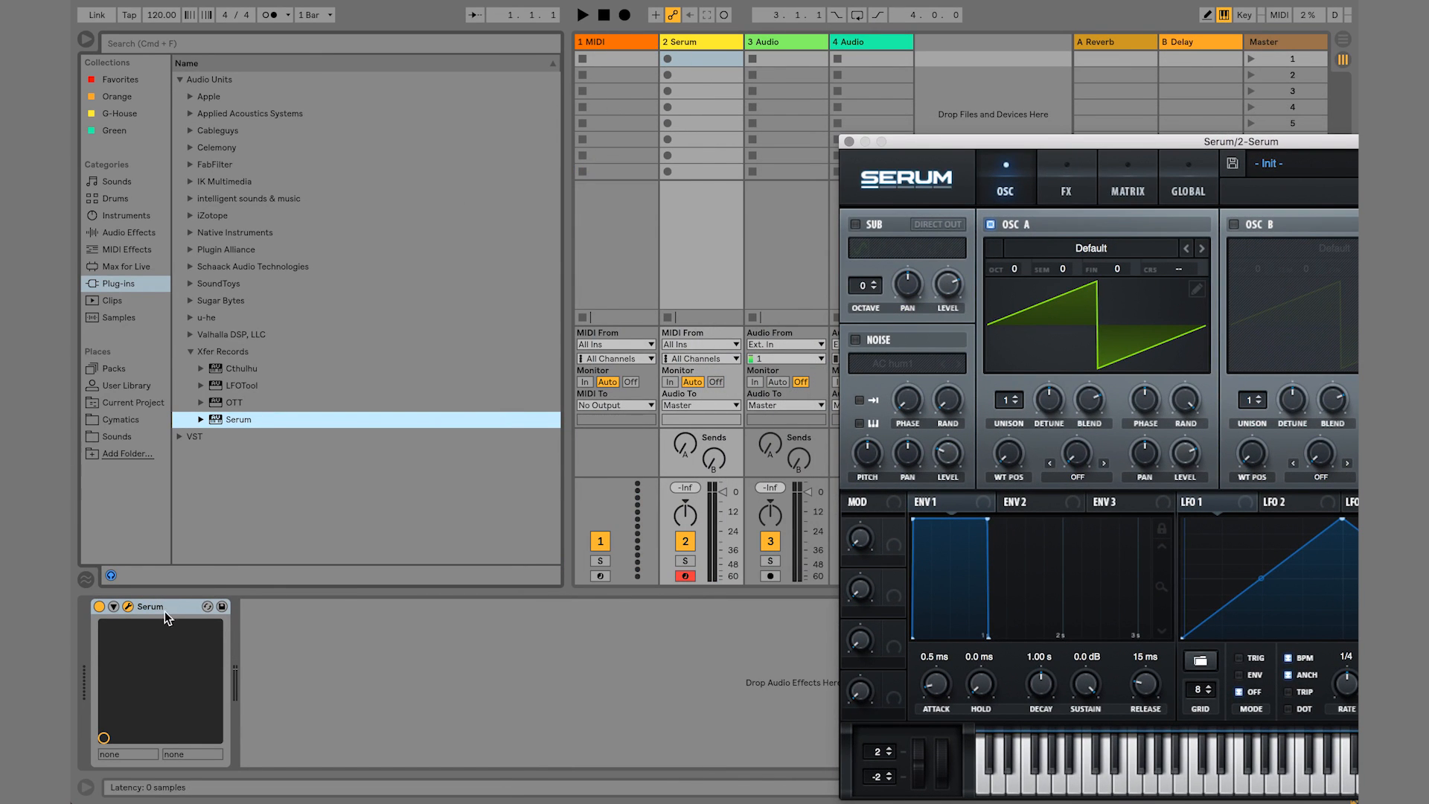
mouse_move(454, 438)
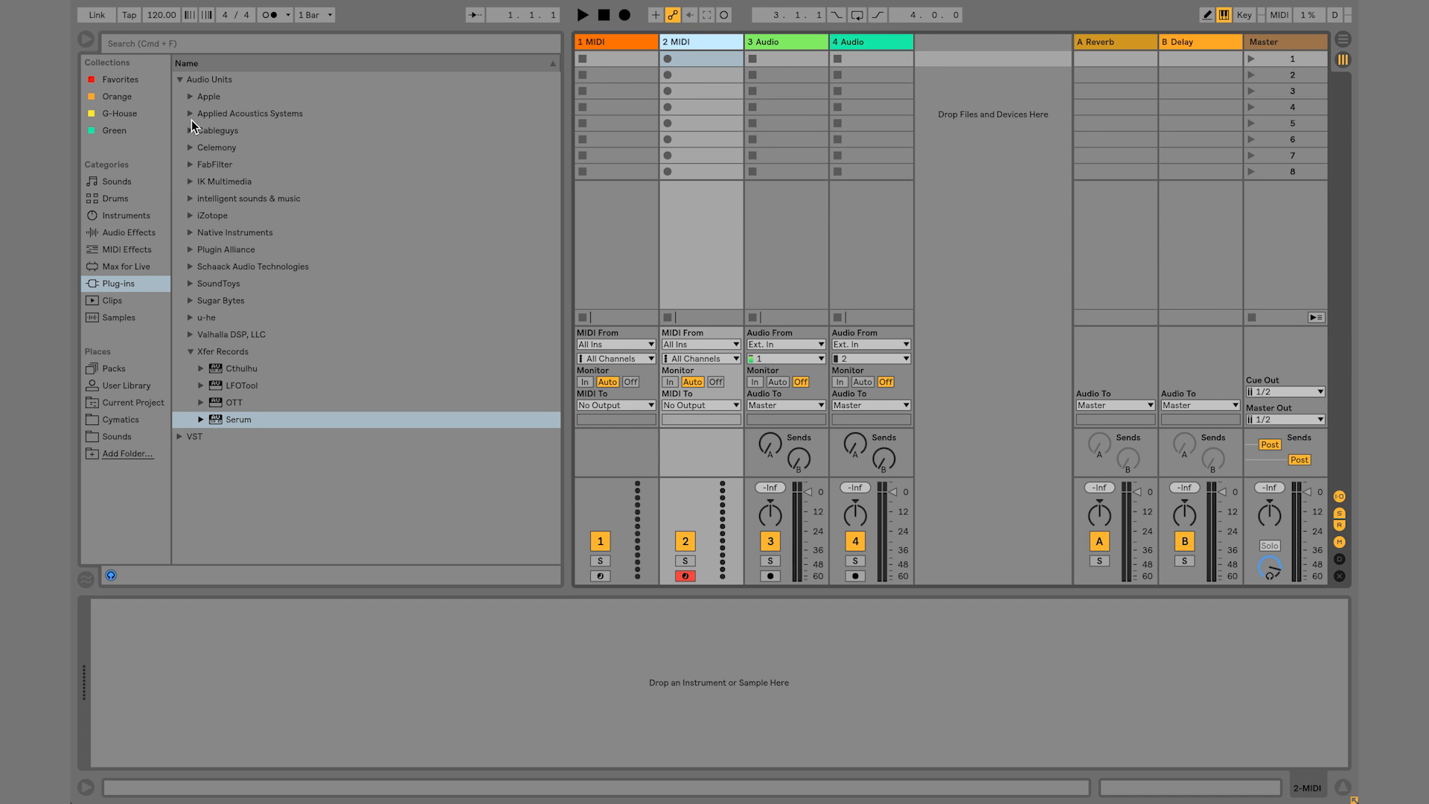
mouse_move(182, 281)
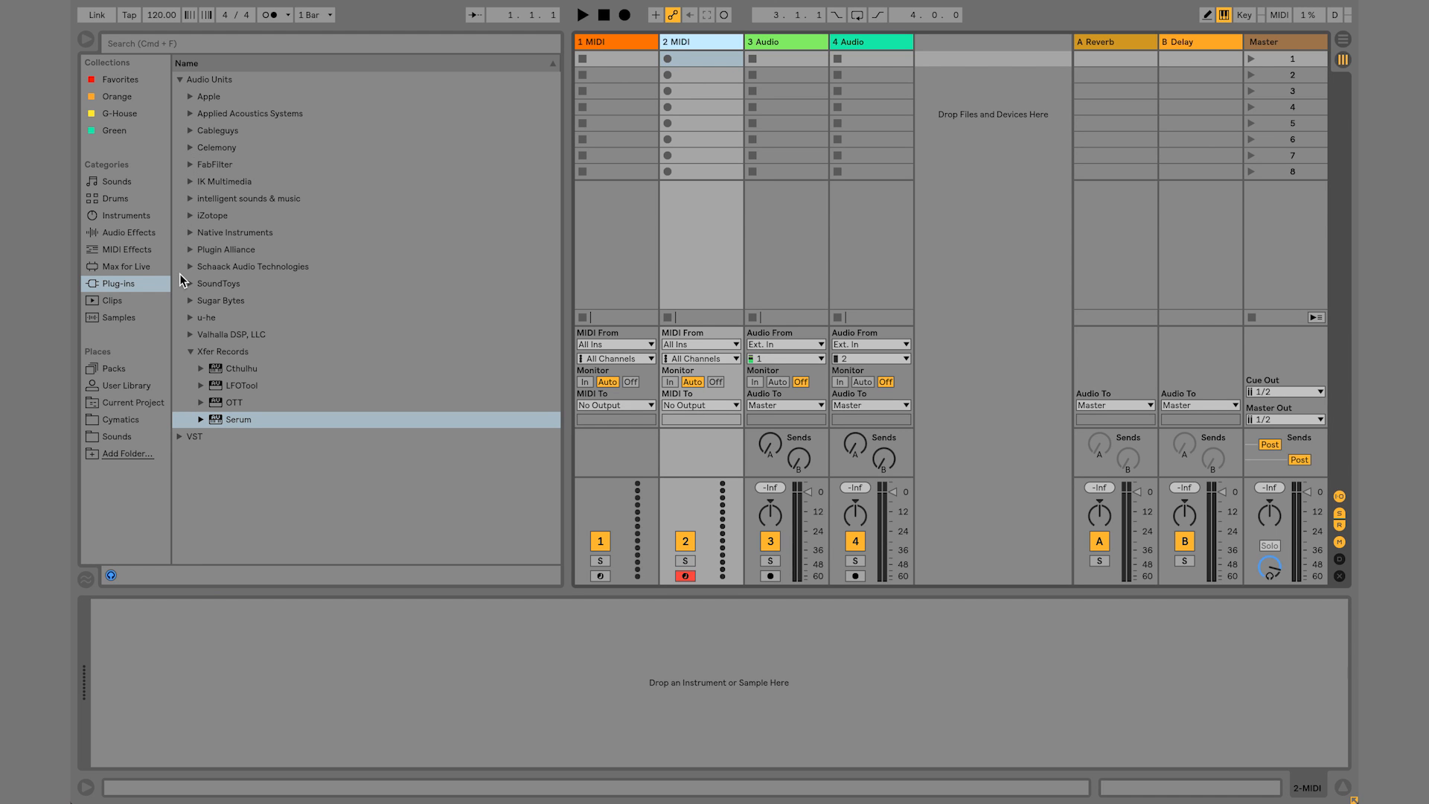
Load SoundToys Decapitator onto the second MIDI track, then select it for removal
click(189, 282)
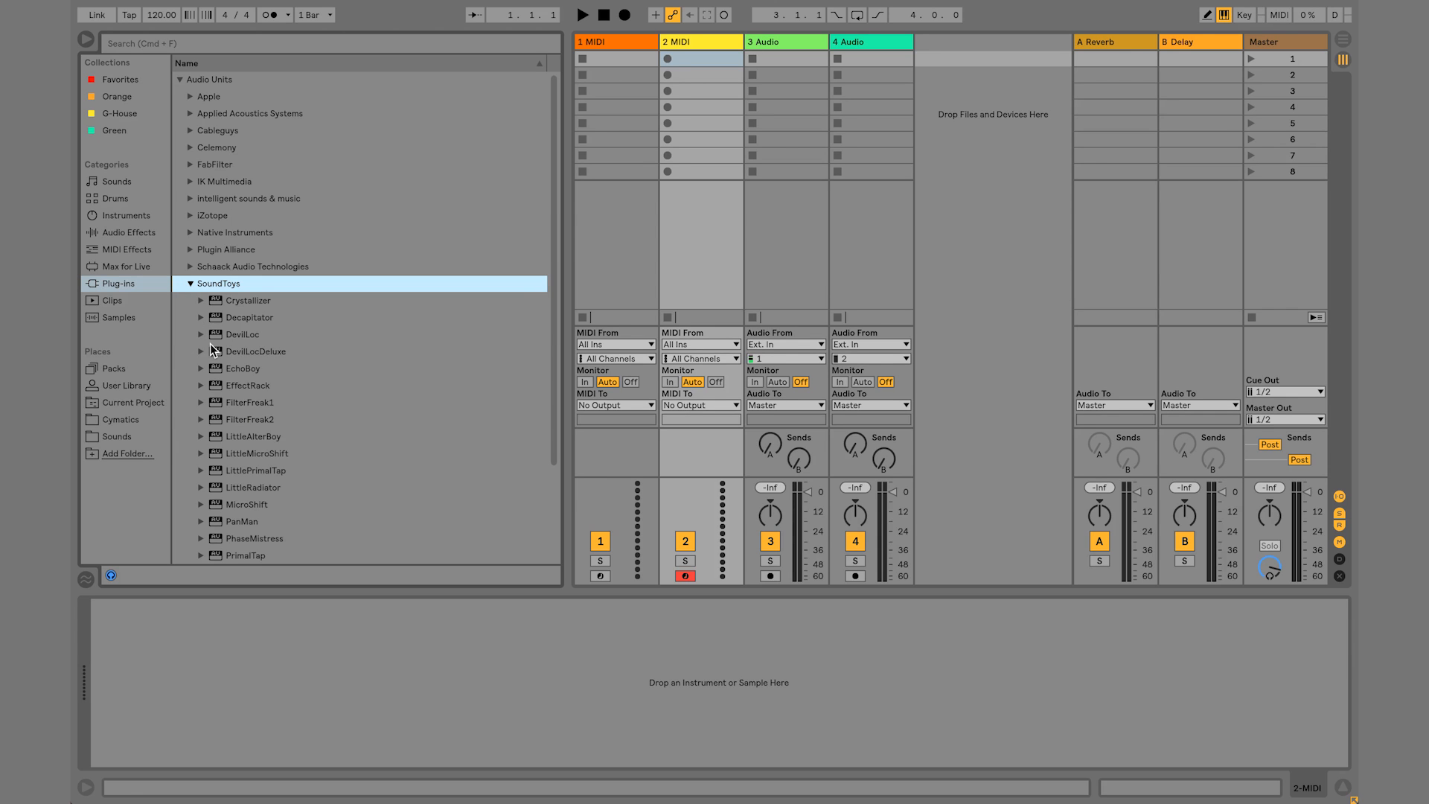
scroll(down, 3)
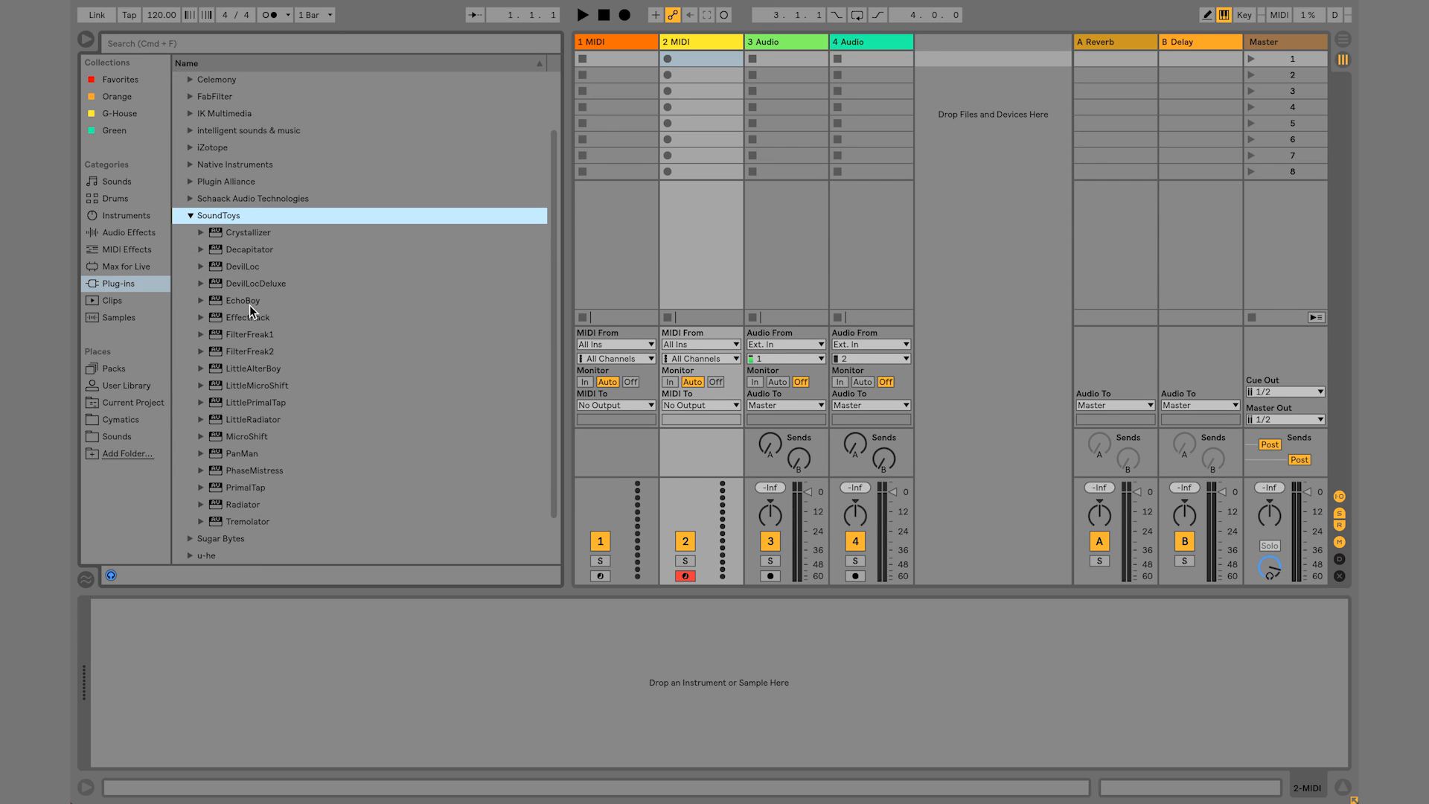
click(248, 249)
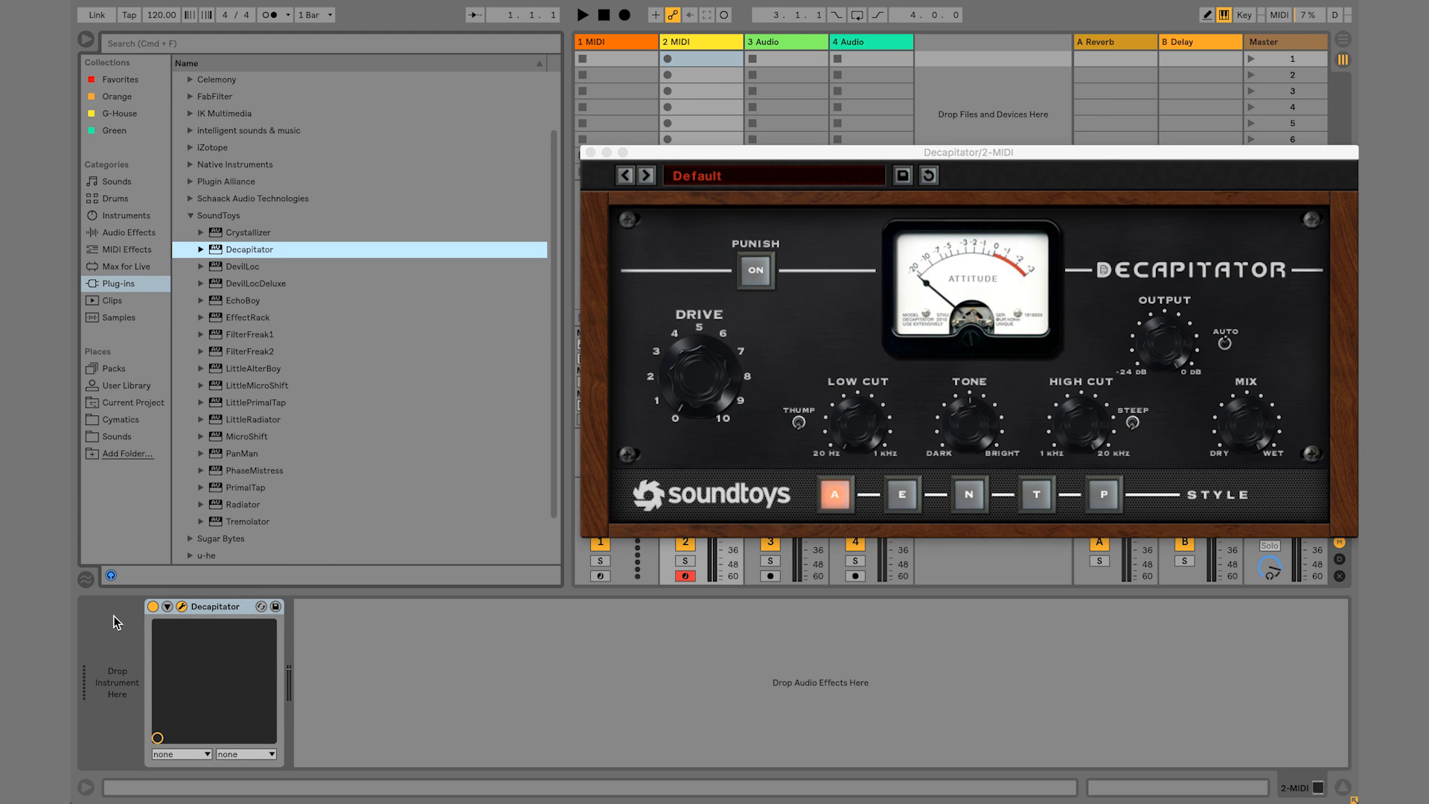
mouse_move(234, 660)
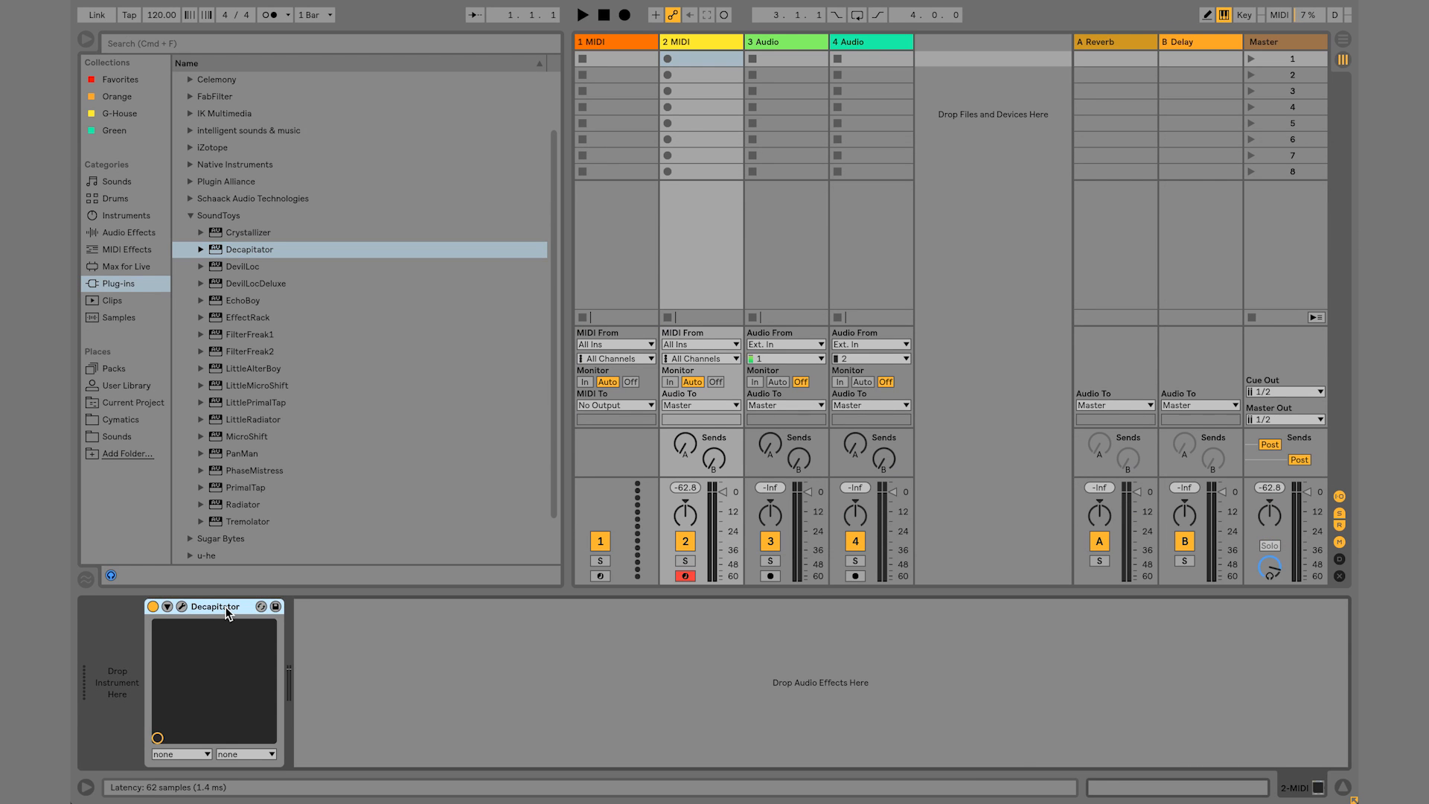
click(700, 41)
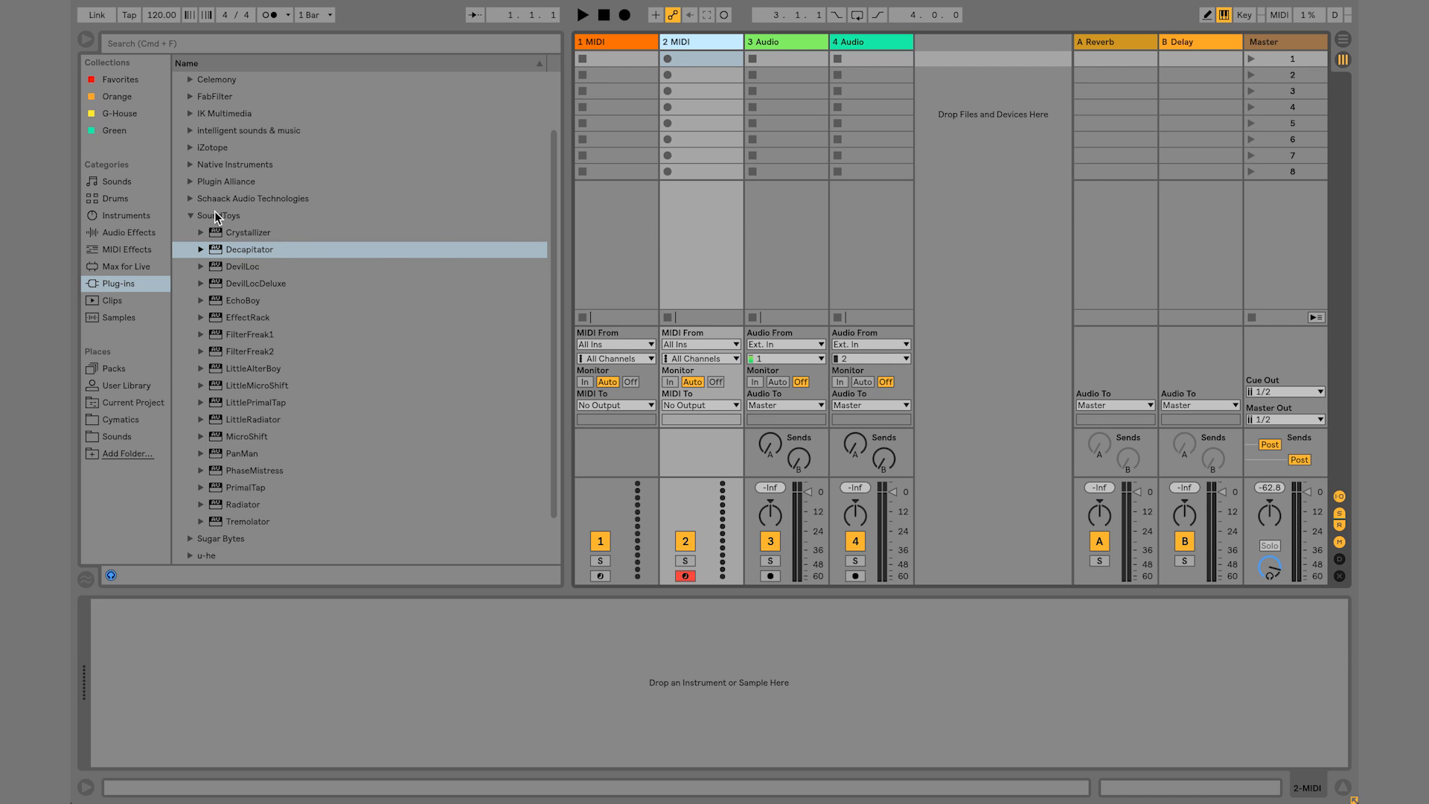
Load Serum from the Xfer Records folder onto the second MIDI track
click(190, 214)
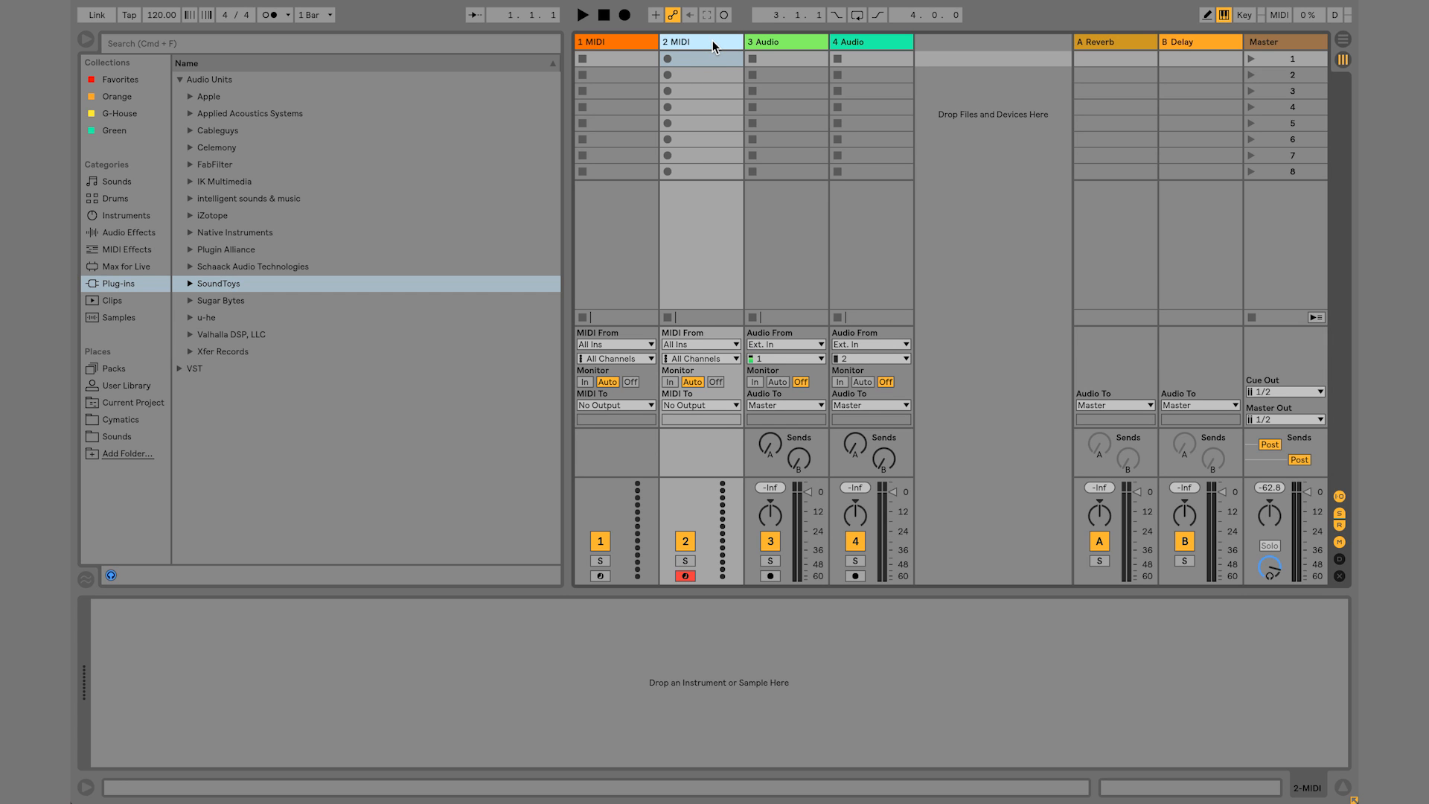
mouse_move(601, 116)
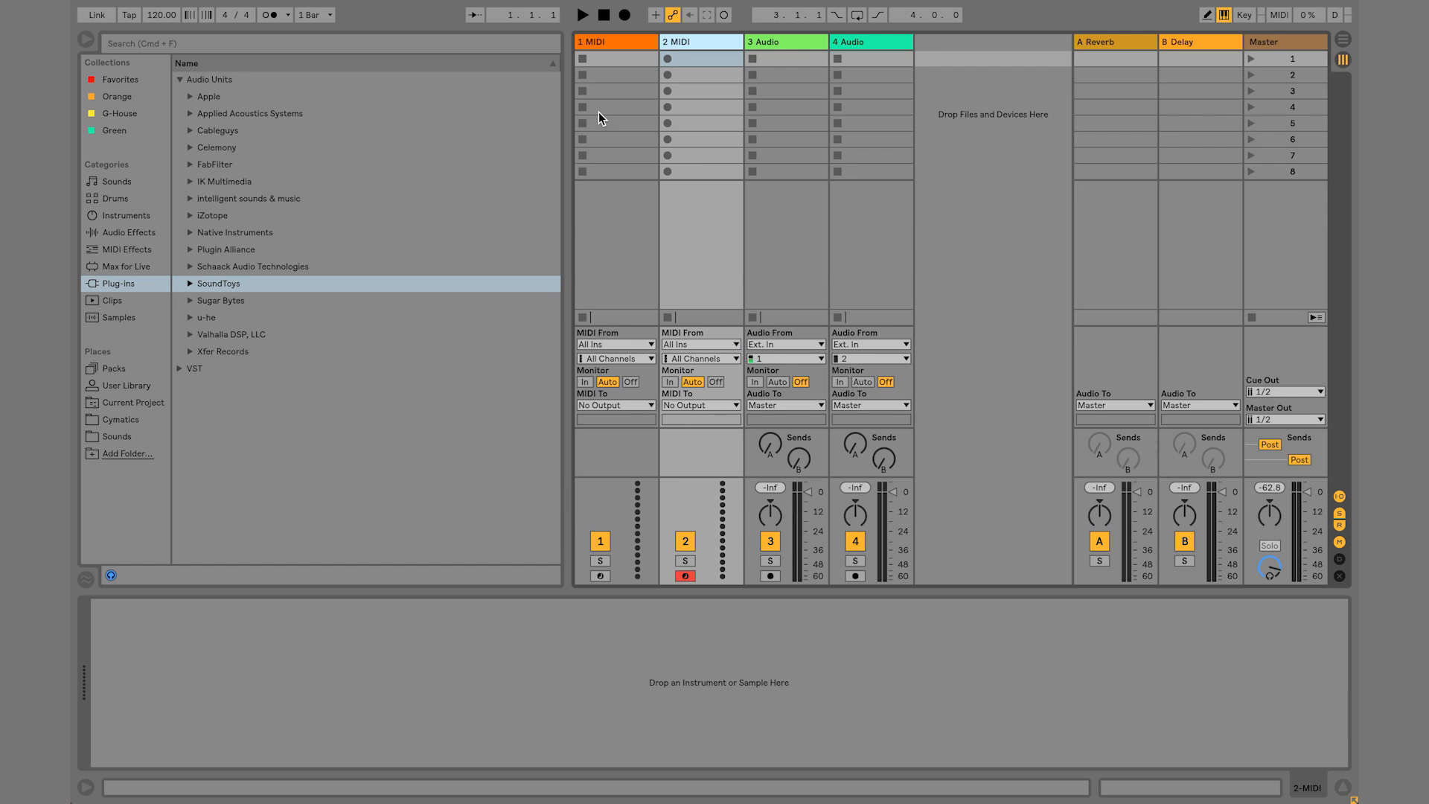
mouse_move(281, 309)
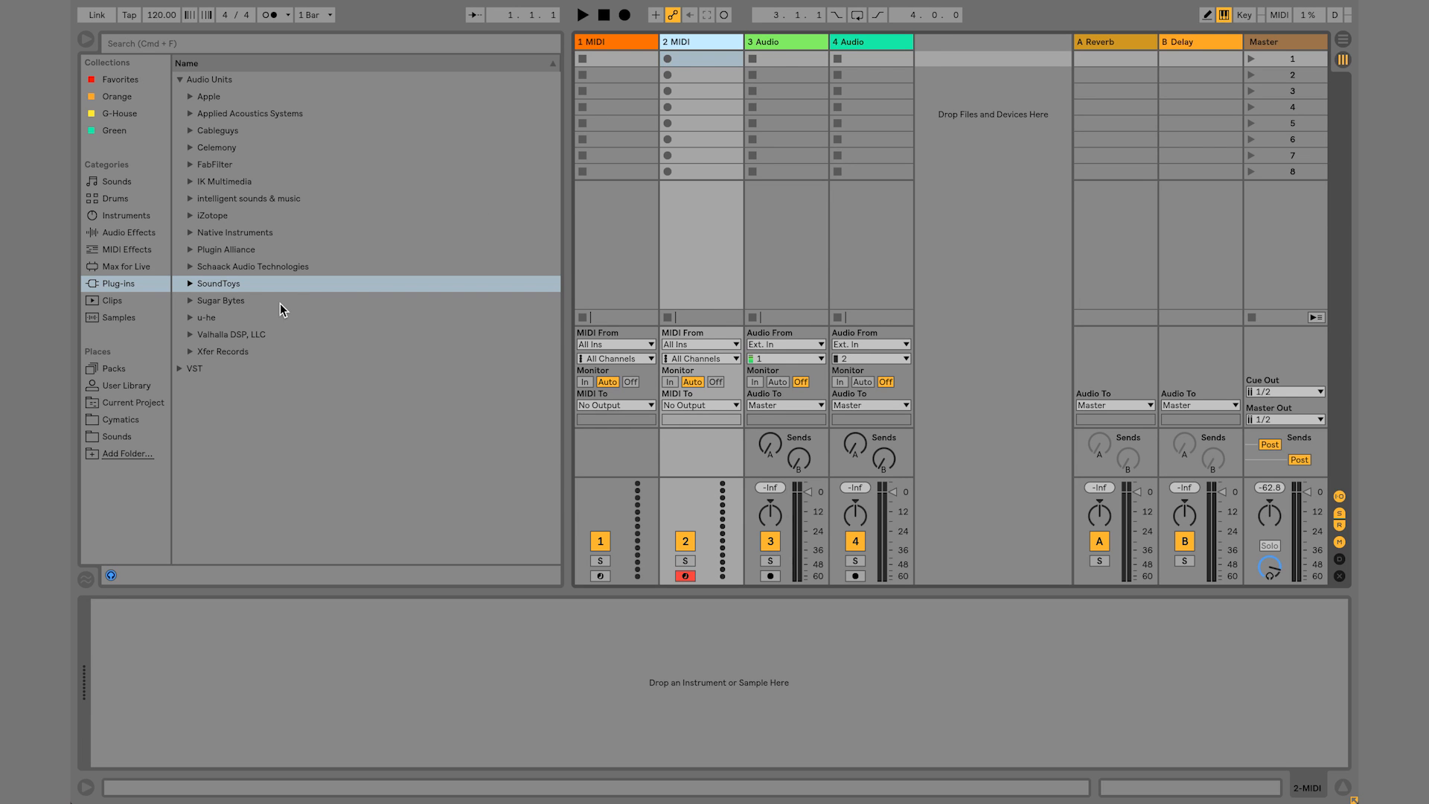
click(222, 352)
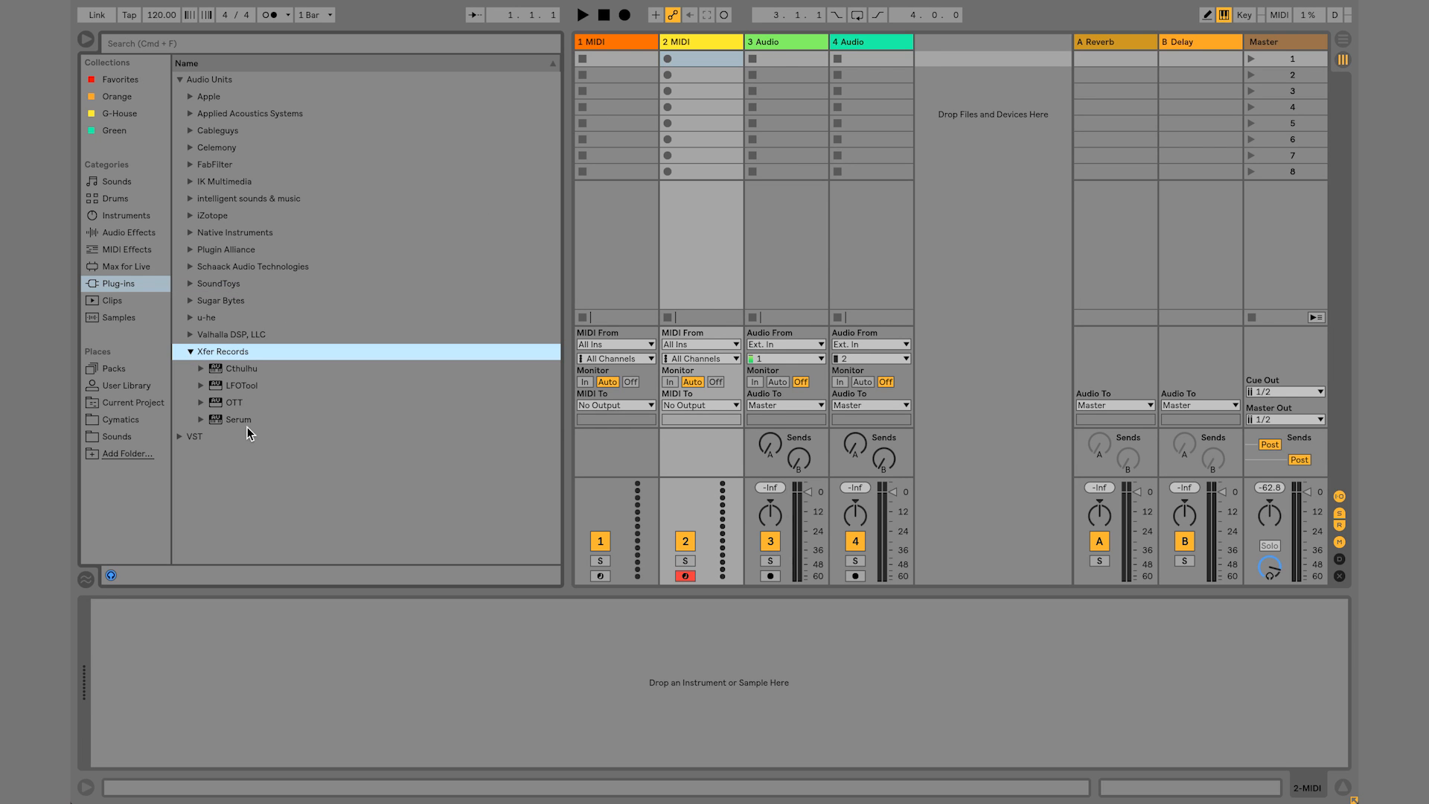
double_click(238, 420)
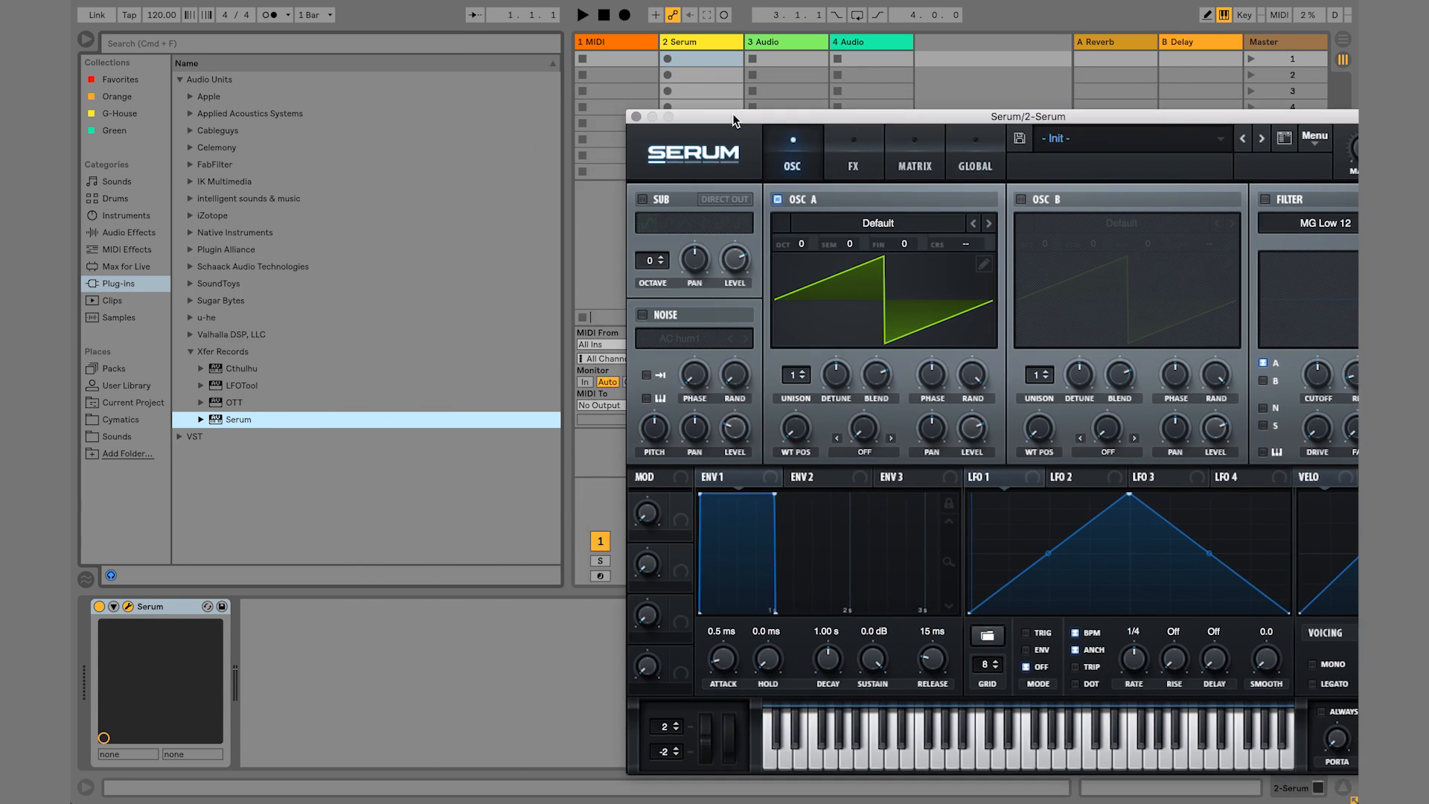
Select the first MIDI track and show the built-in Instruments list for Wavetable
click(615, 41)
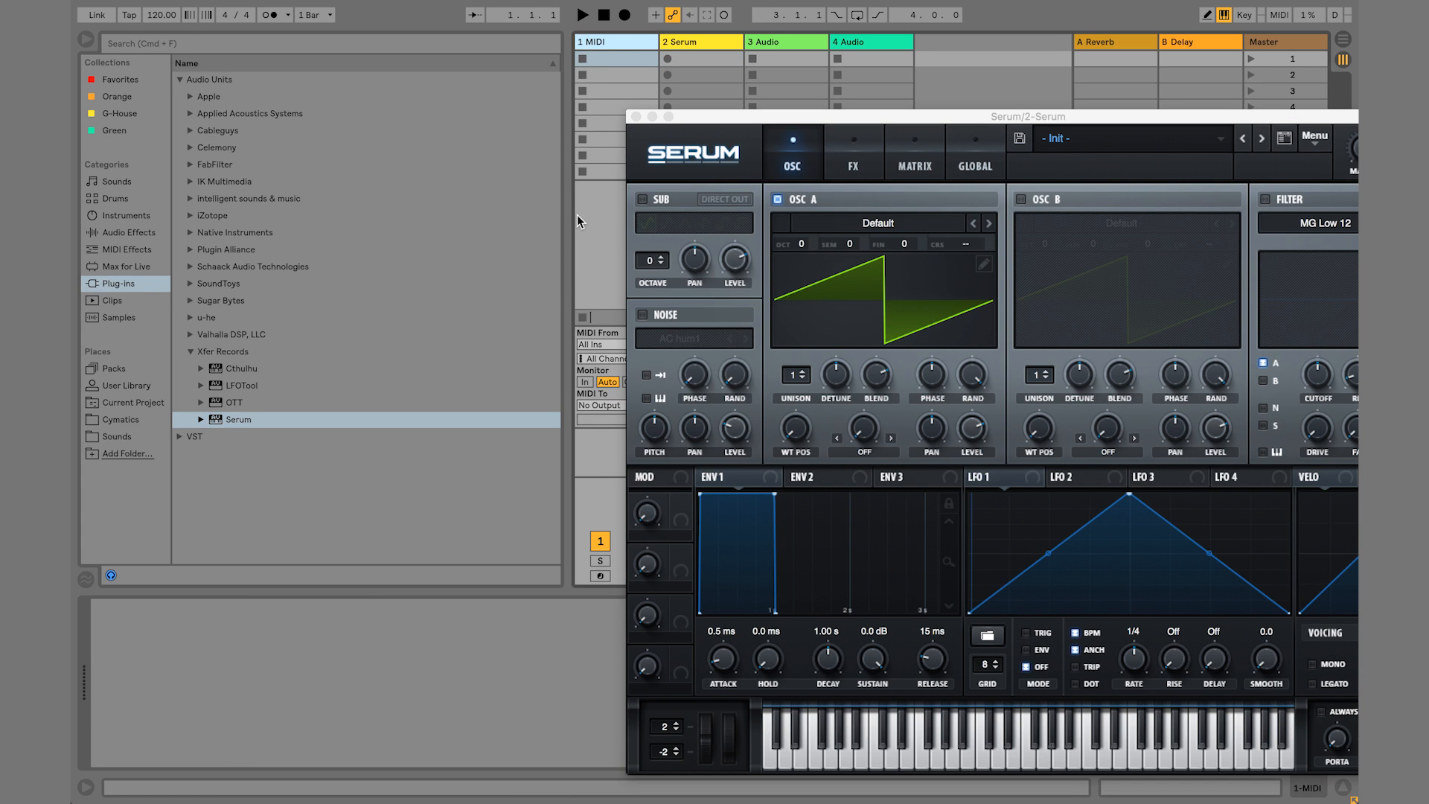
mouse_move(303, 98)
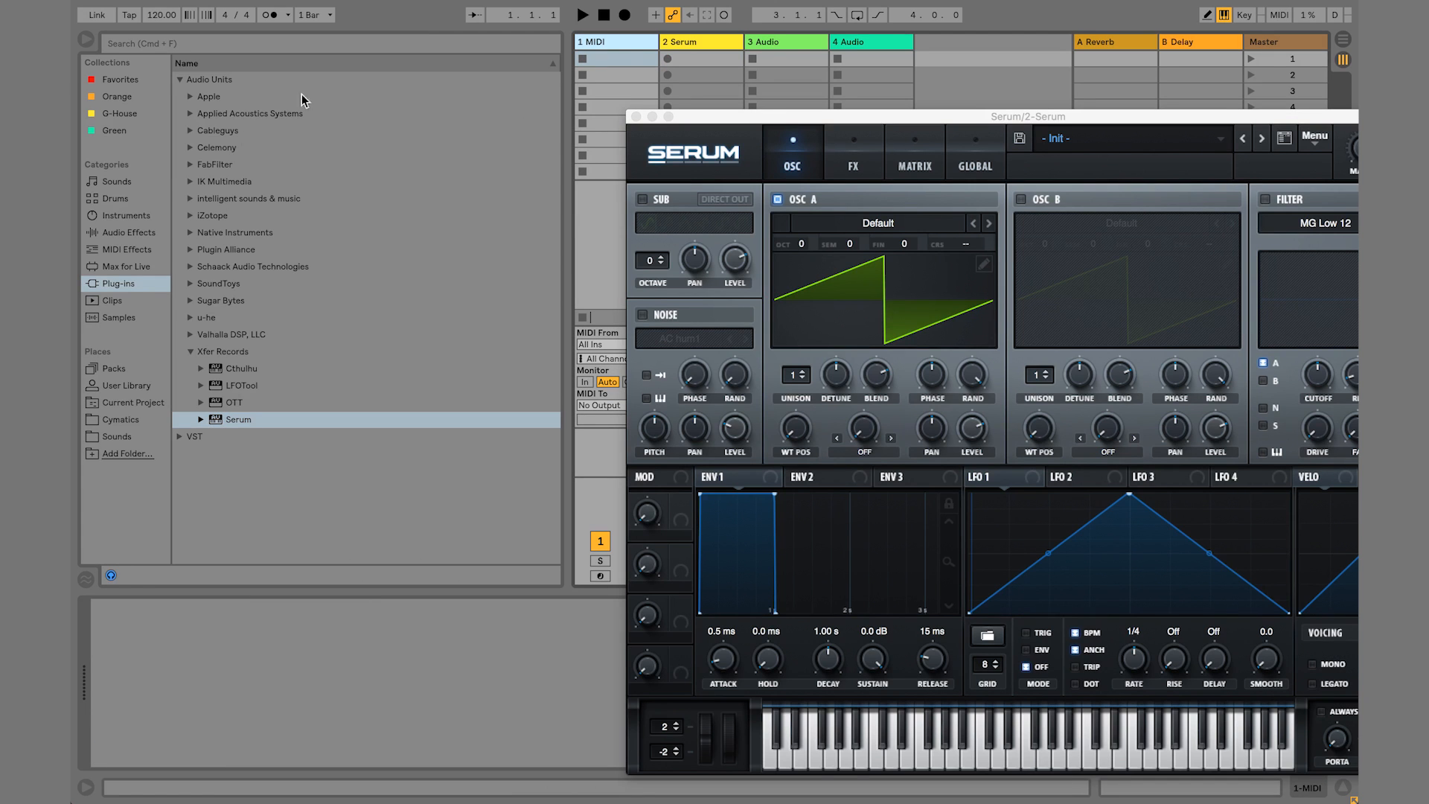
click(122, 214)
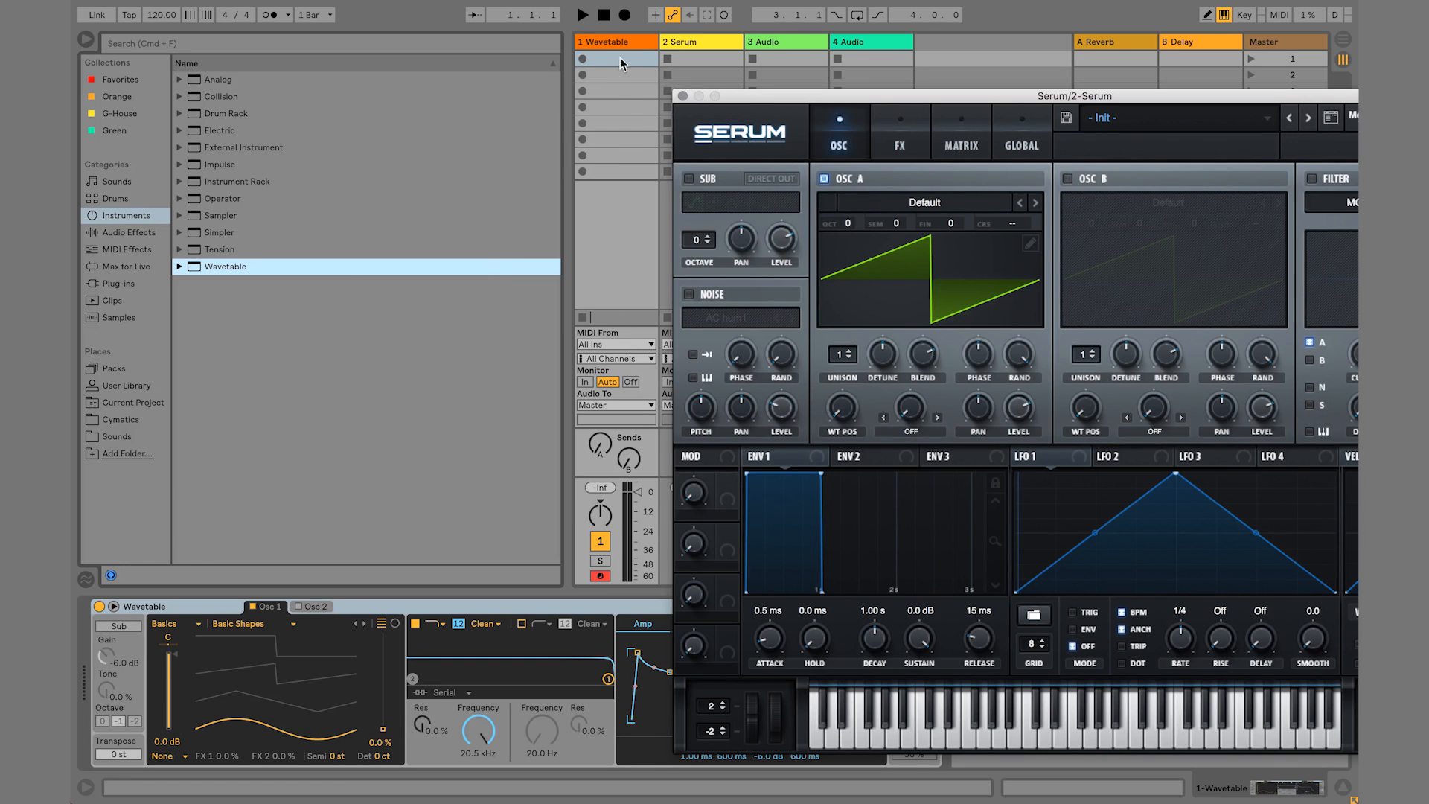
Bring up Preferences on the Look/Feel page with the plug-in window options
click(615, 42)
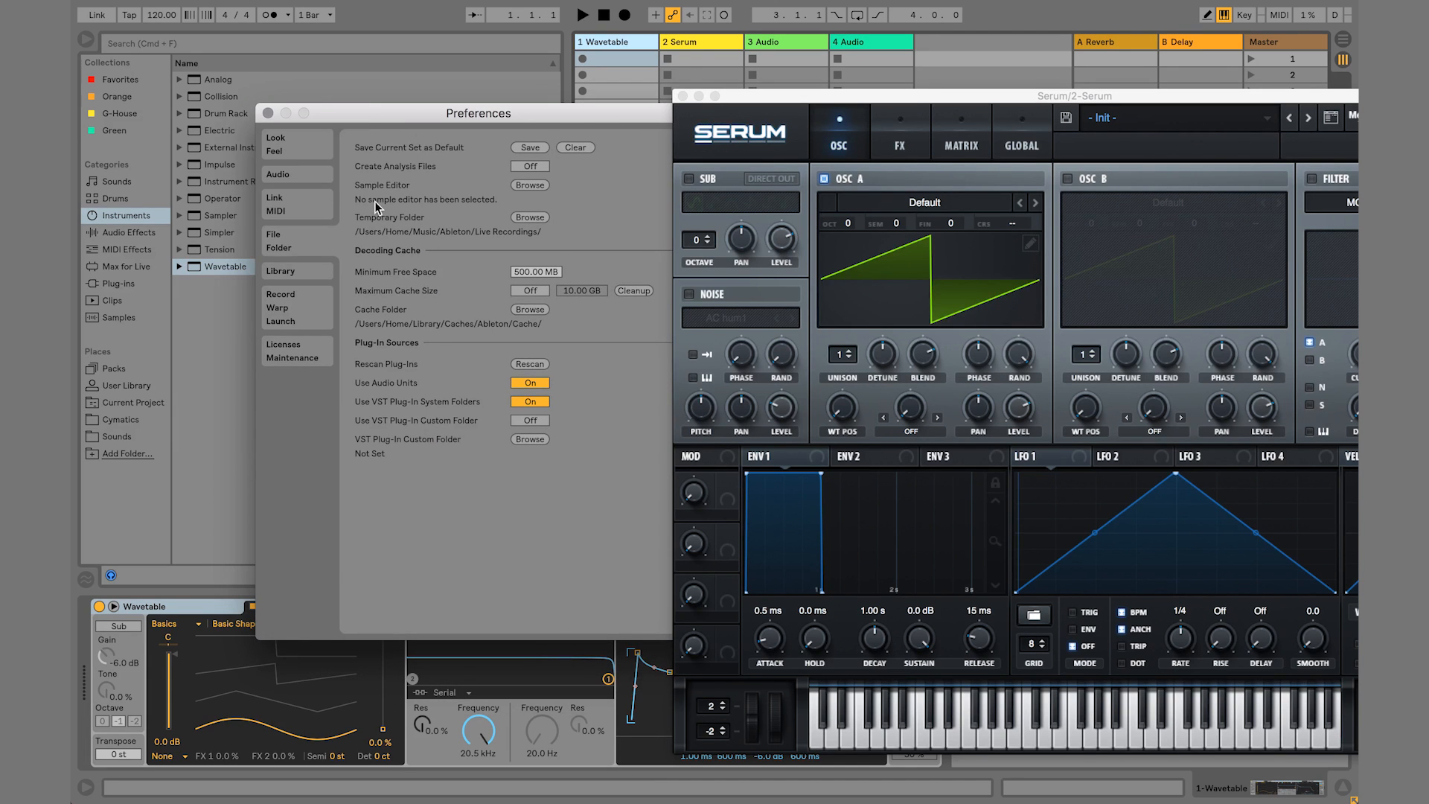
mouse_move(318, 249)
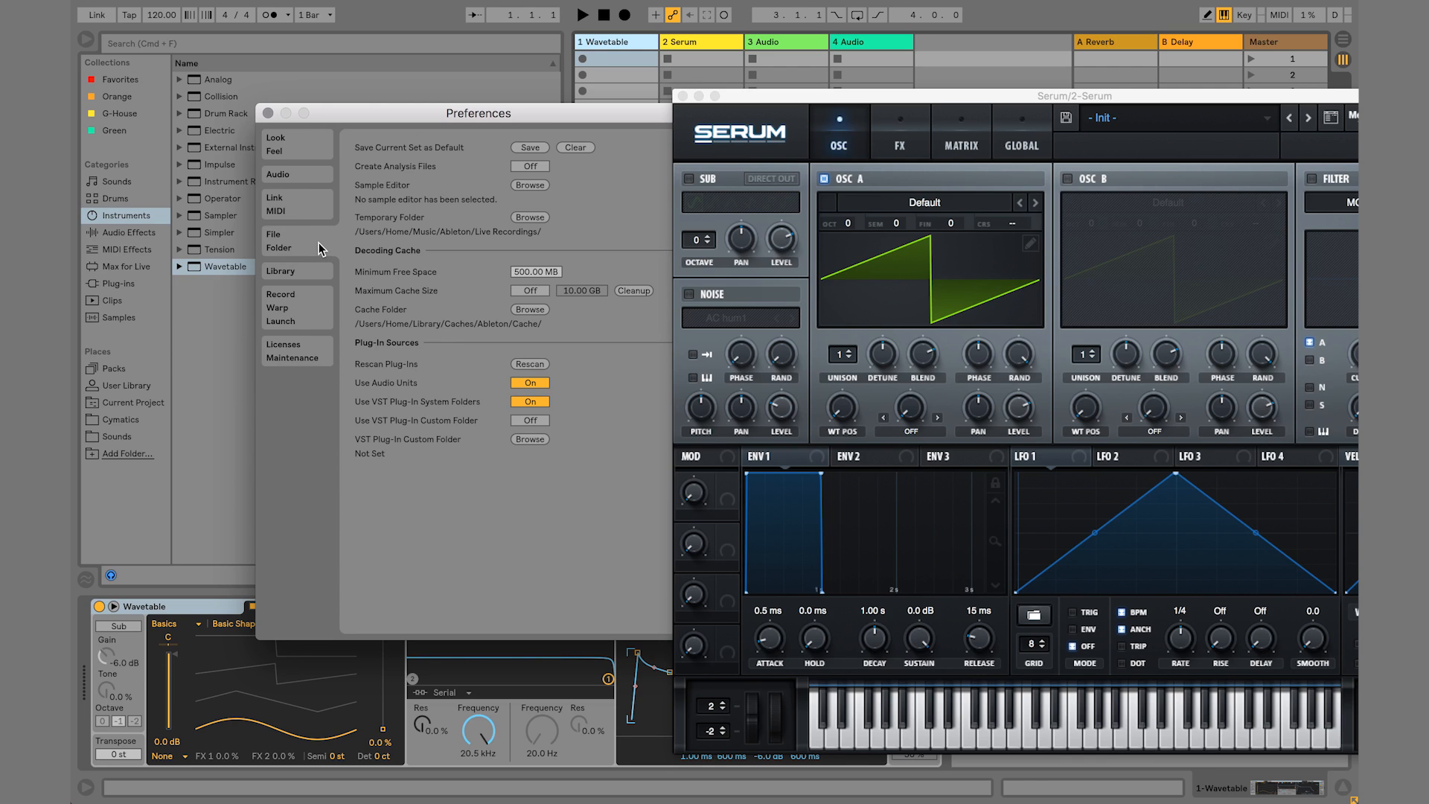
mouse_move(290, 313)
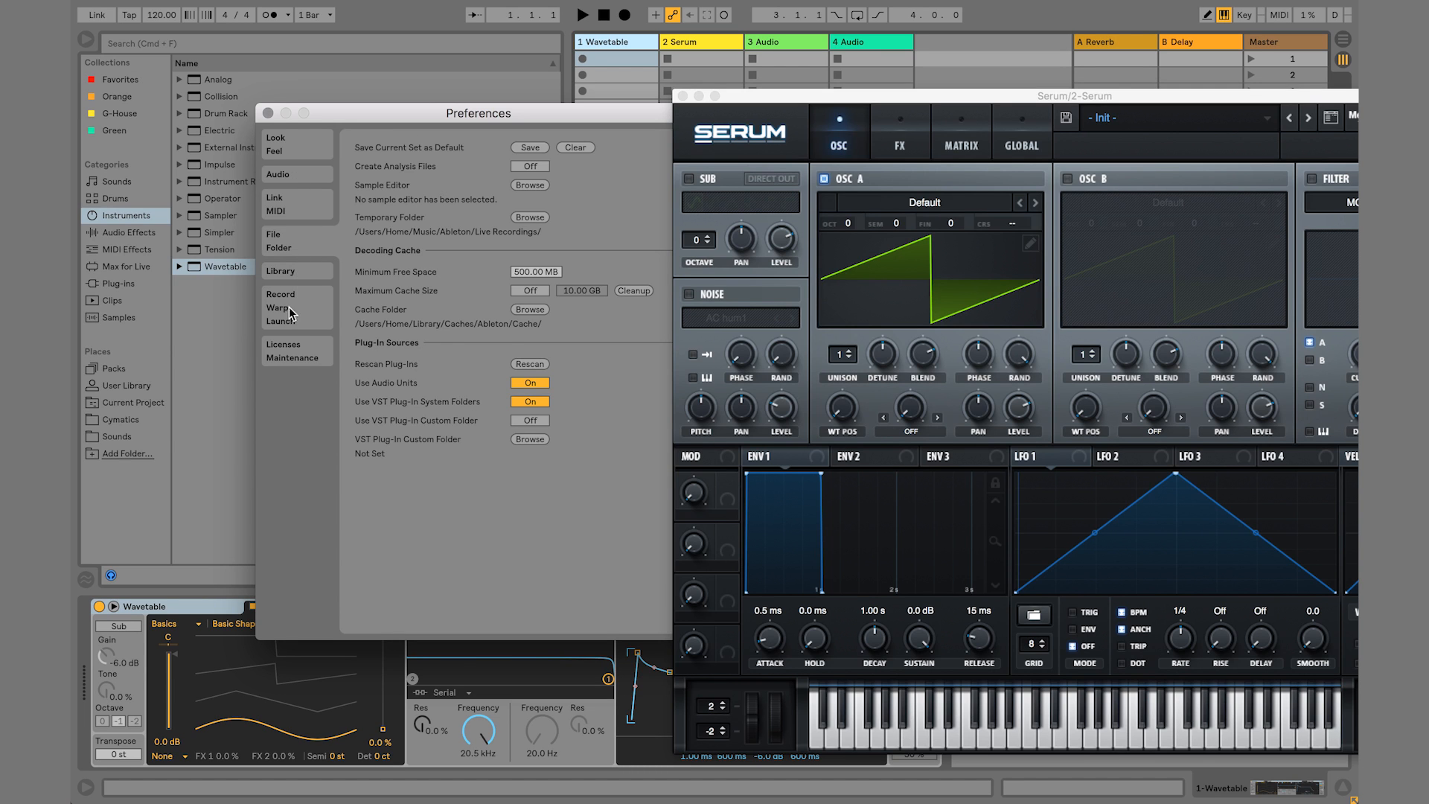
click(277, 144)
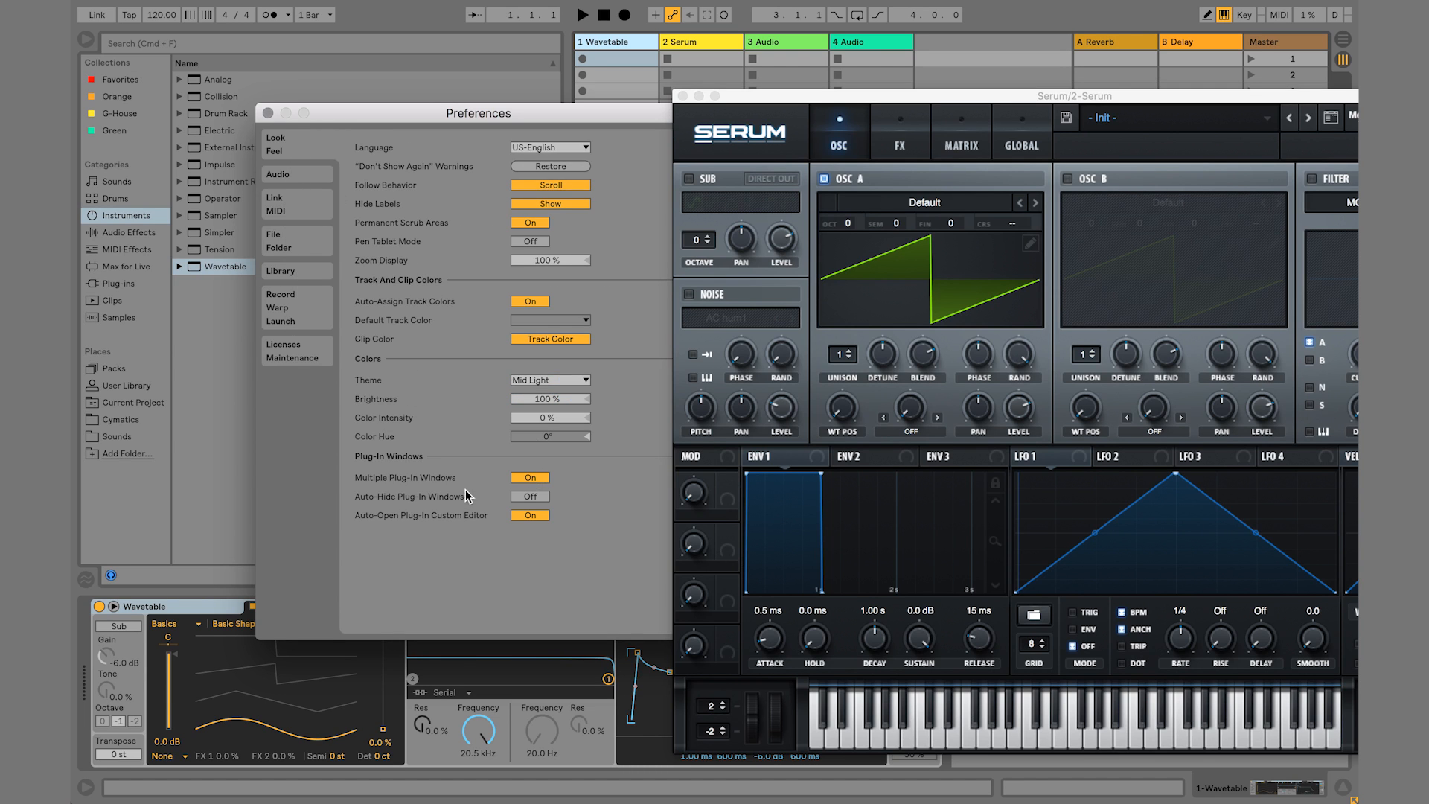
mouse_move(428, 499)
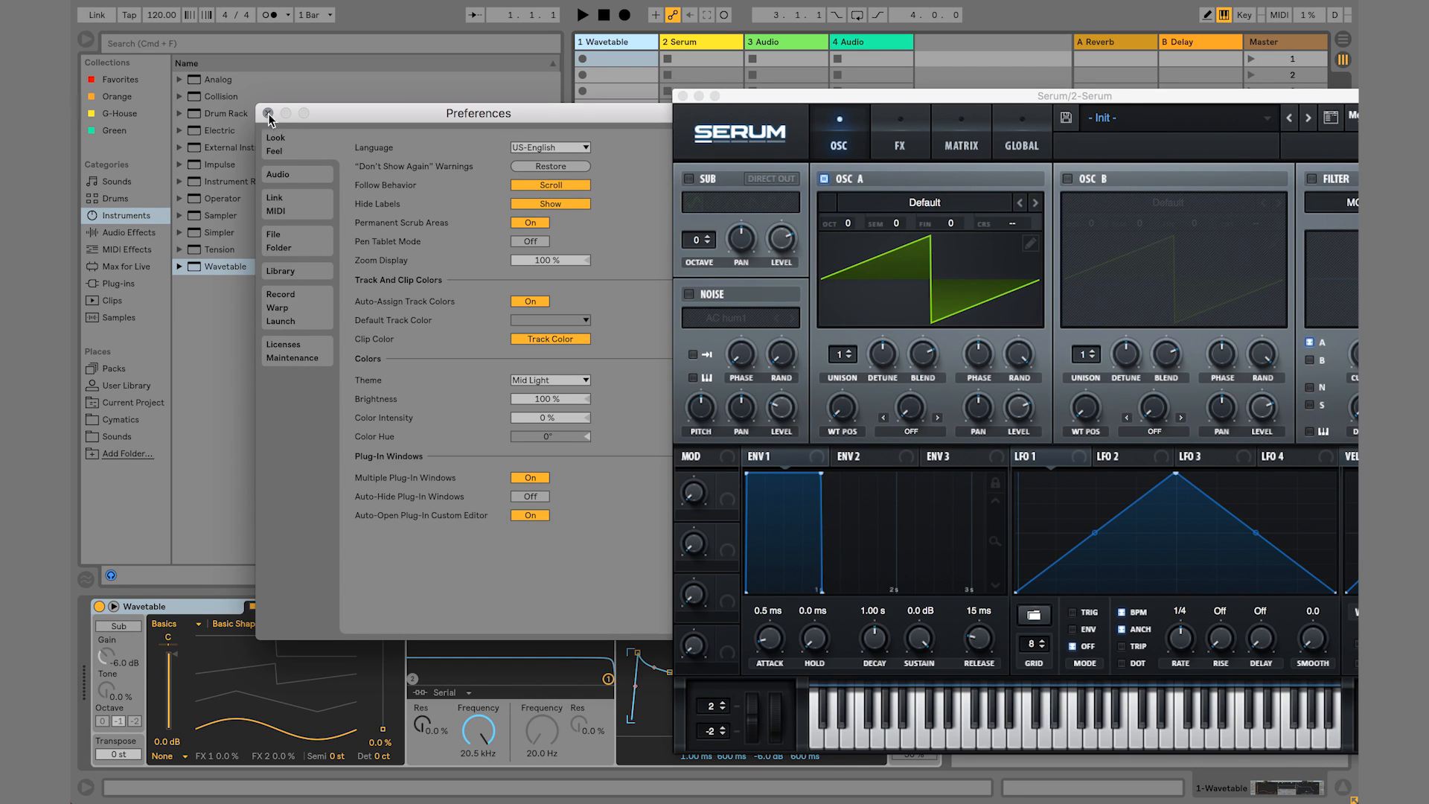
click(270, 116)
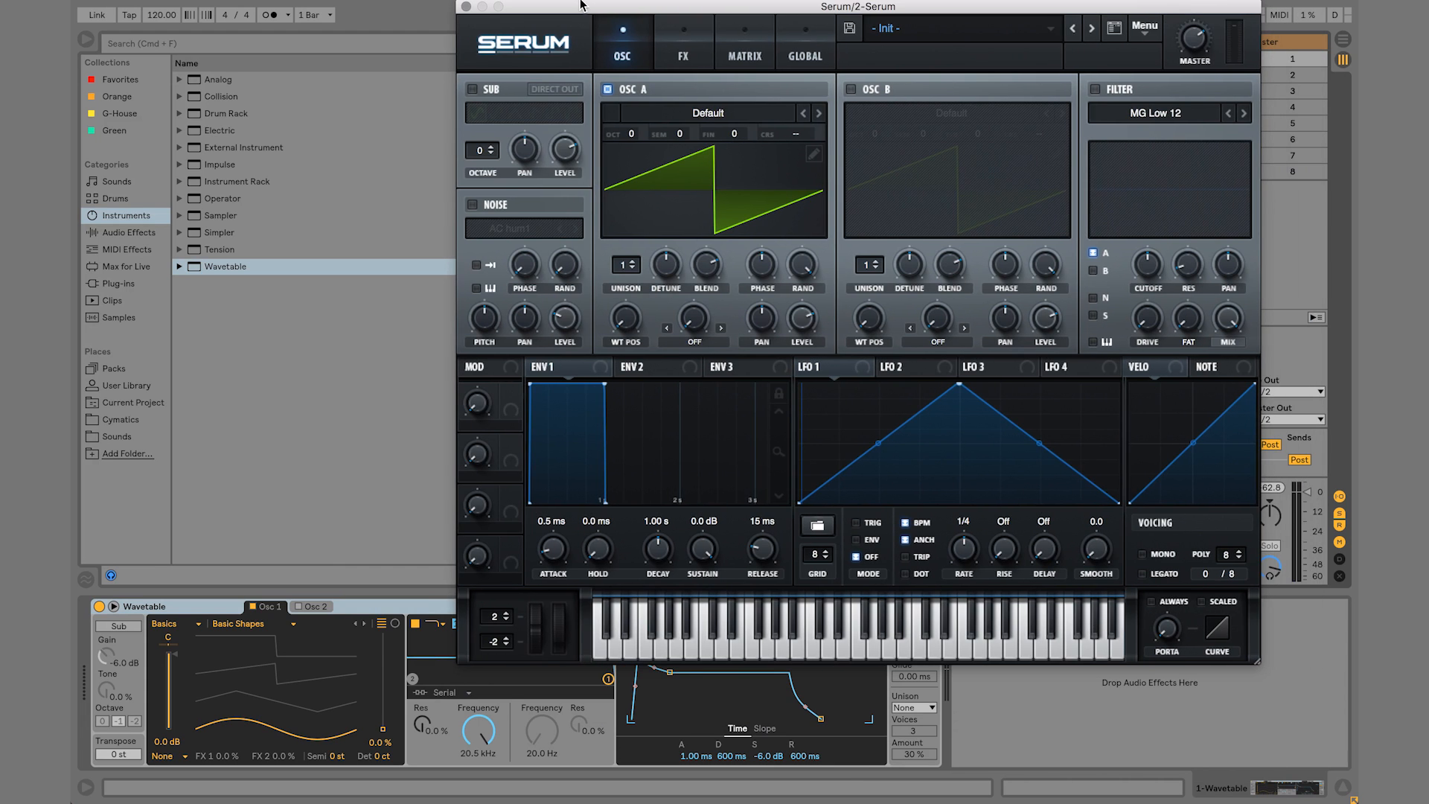
mouse_move(737, 267)
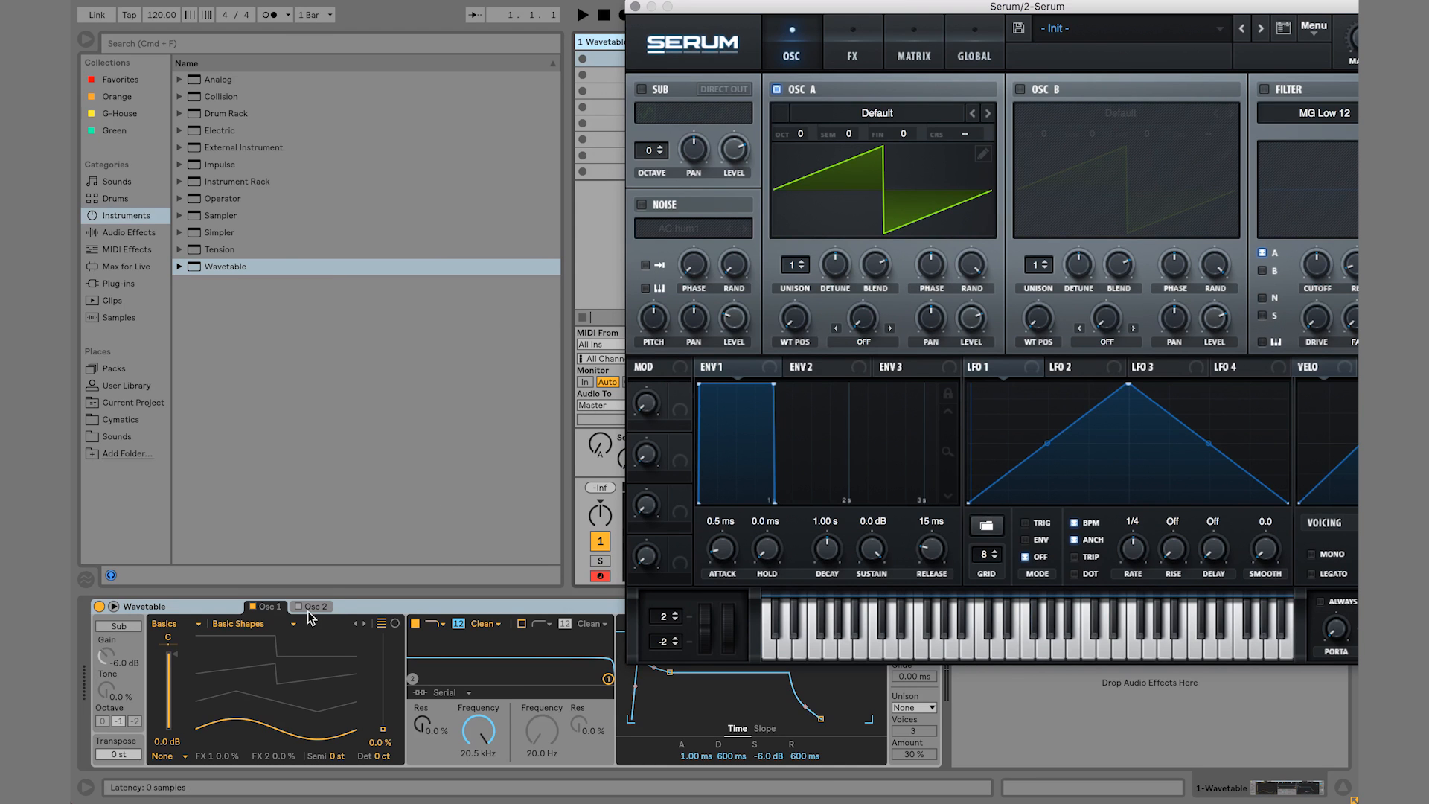
mouse_move(723, 6)
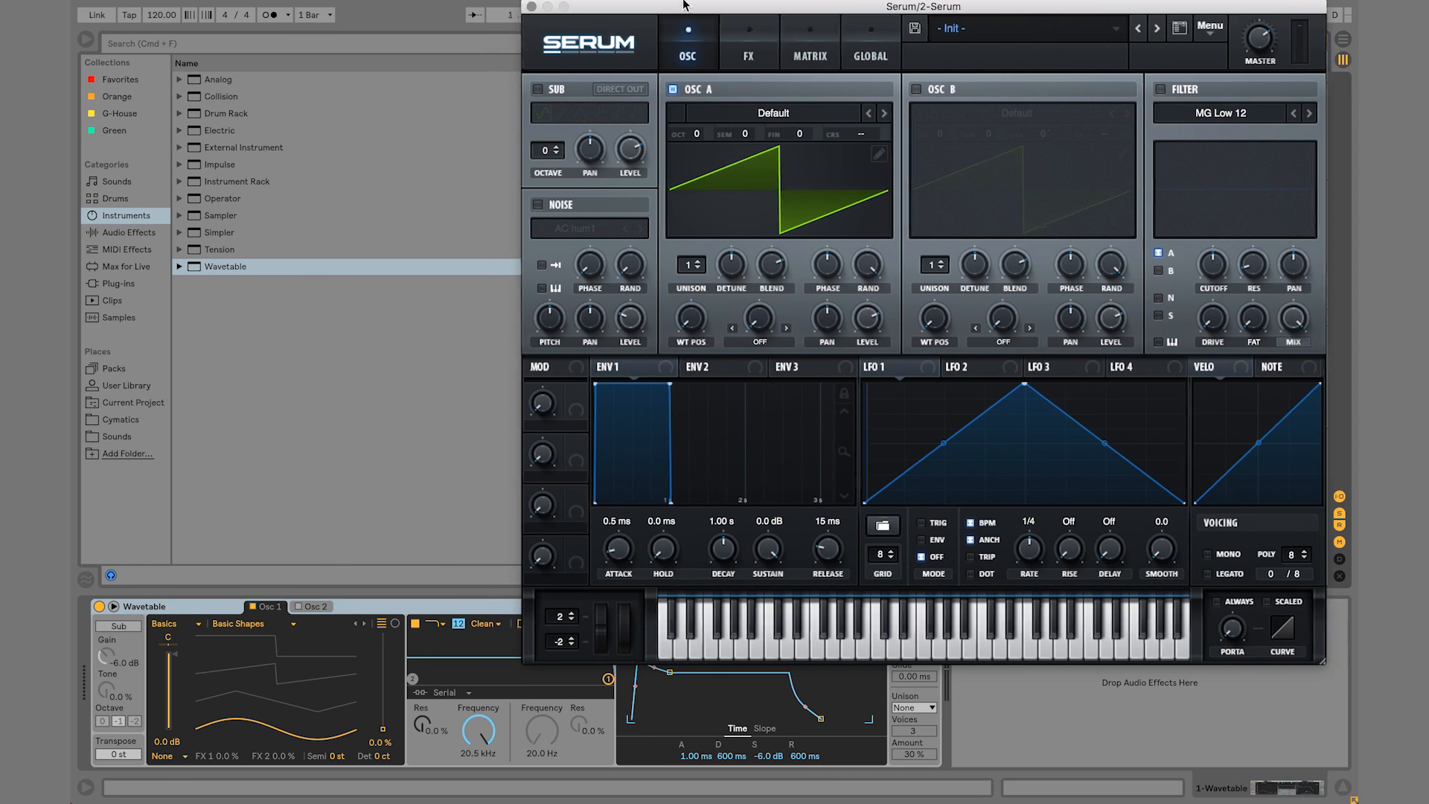
click(238, 623)
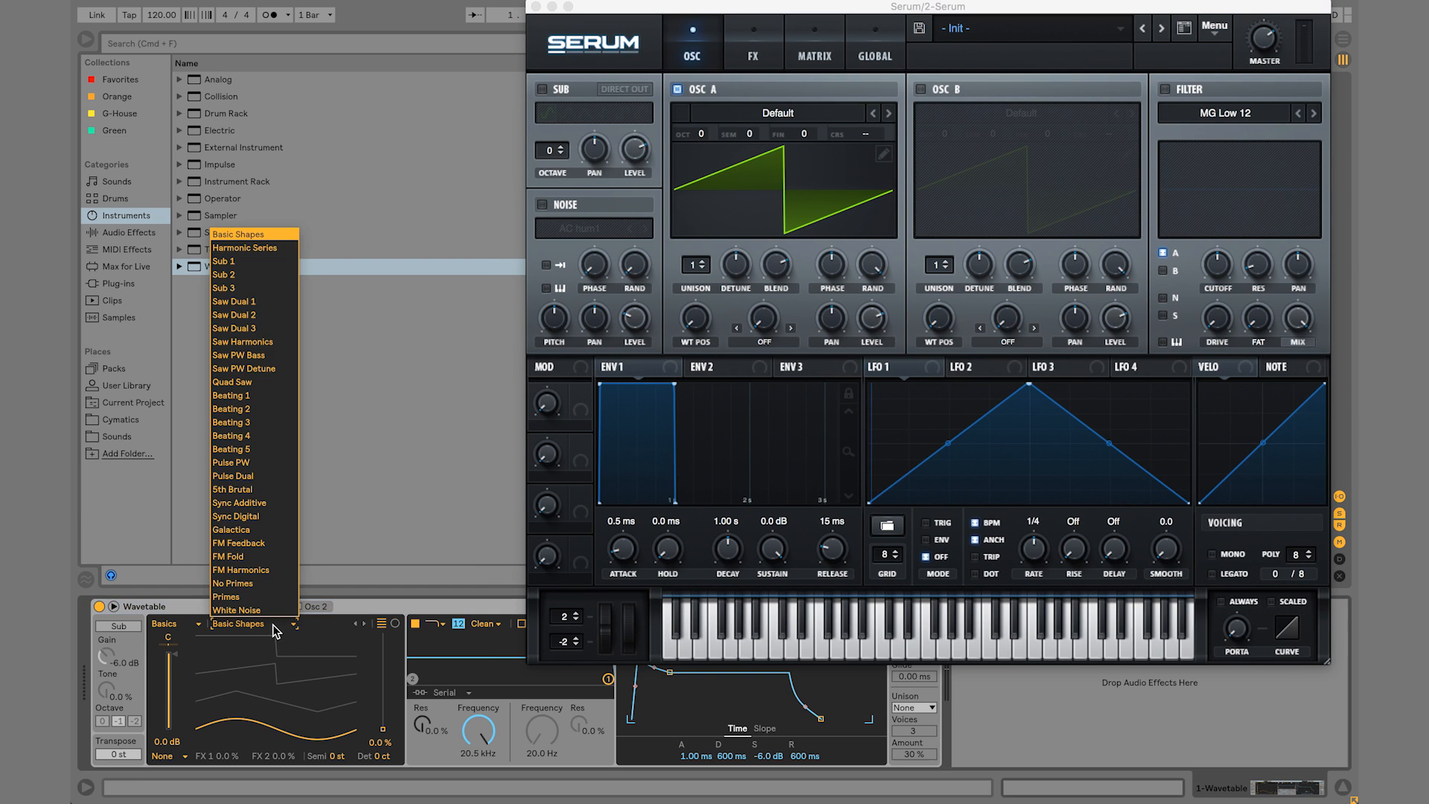
mouse_move(253, 610)
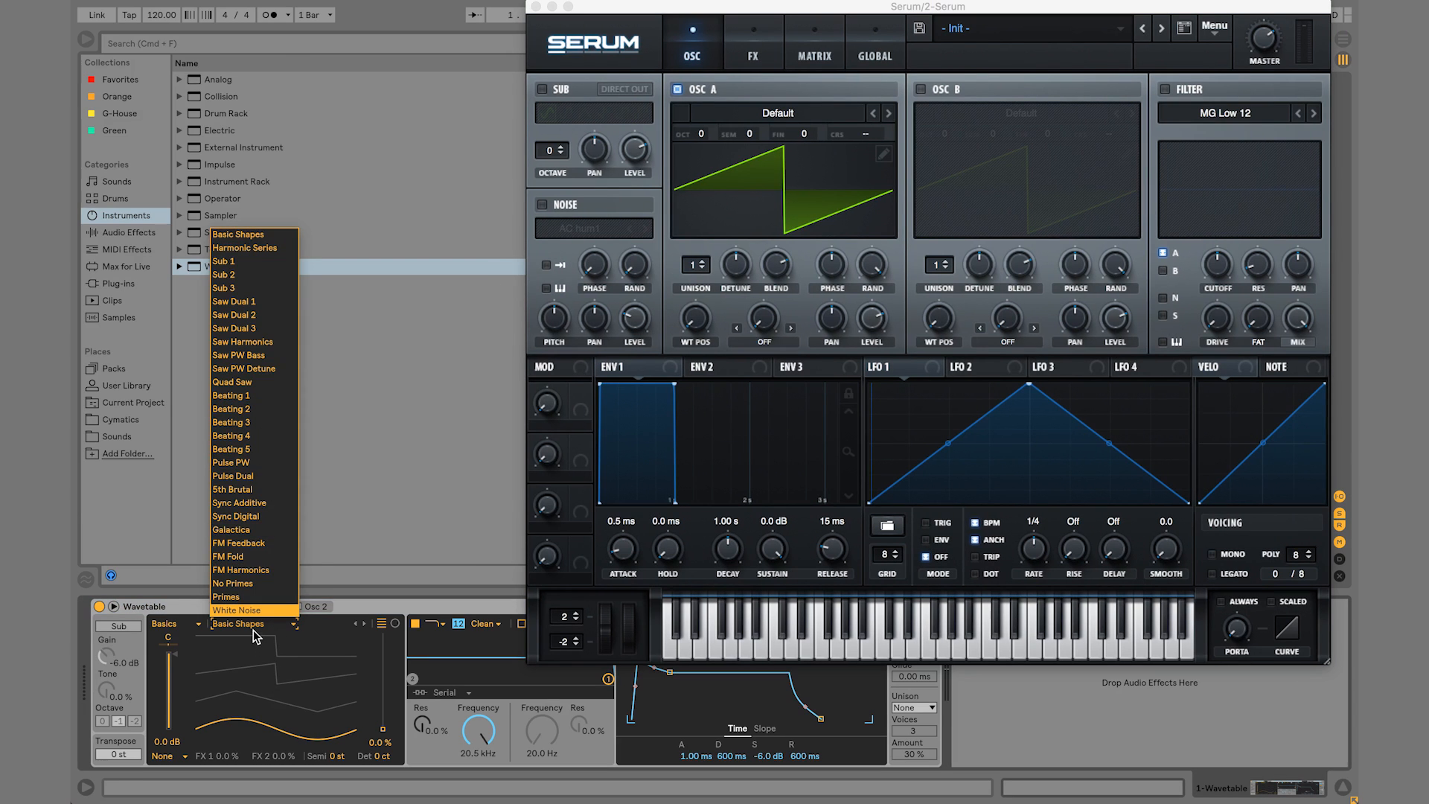
click(778, 112)
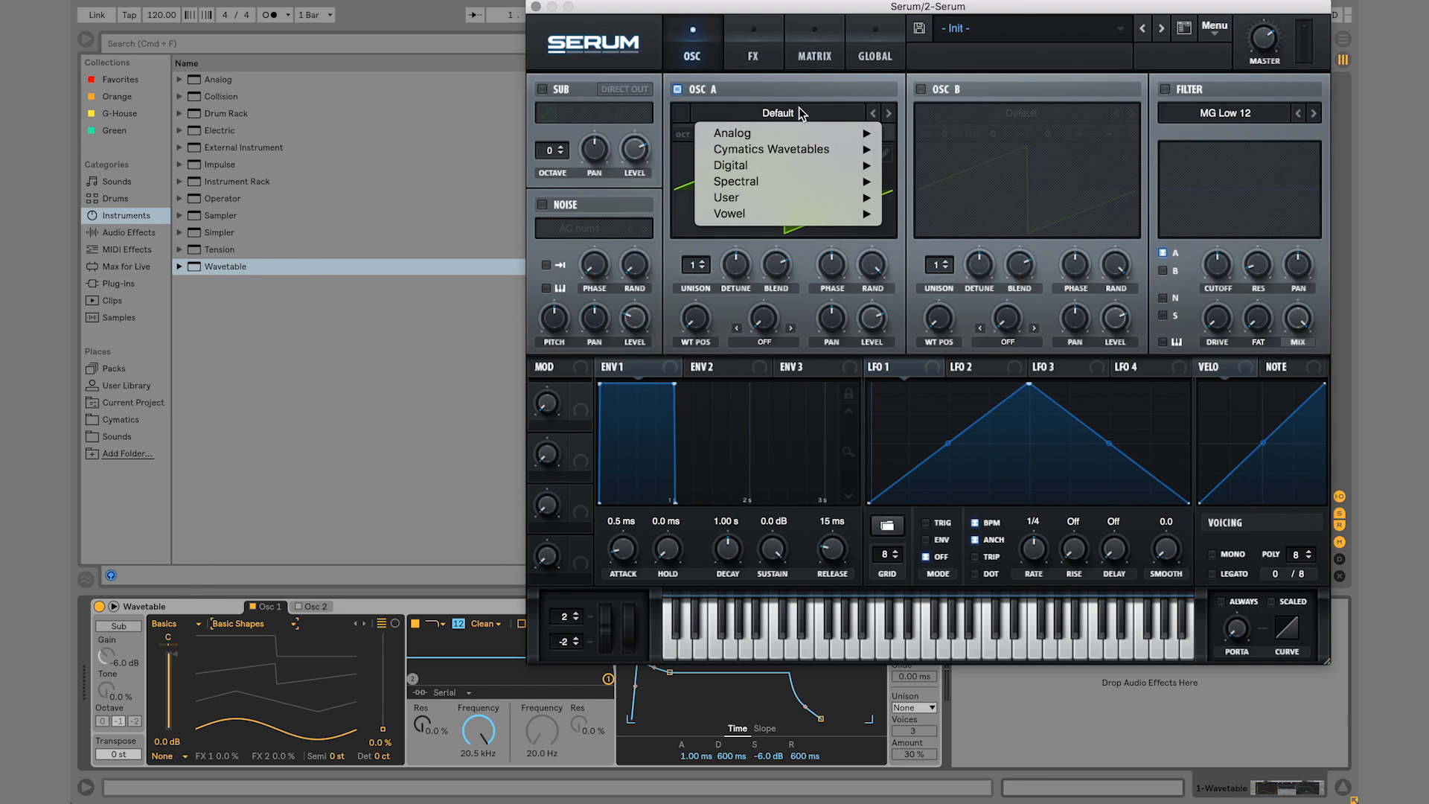
mouse_move(789, 180)
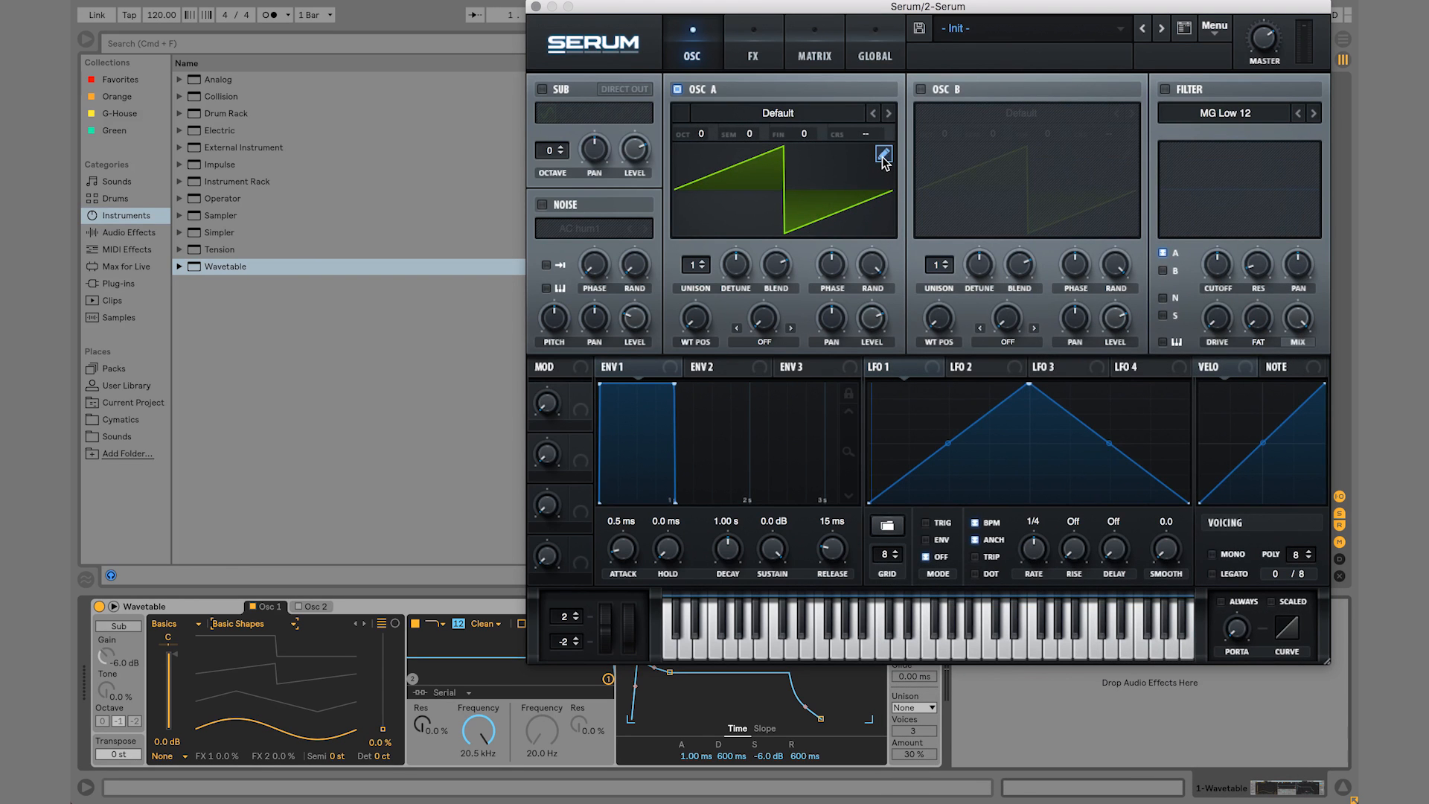
Redraw oscillator A's saw wavetable with a bump, falling ramp, steep drop and rising shape
click(883, 153)
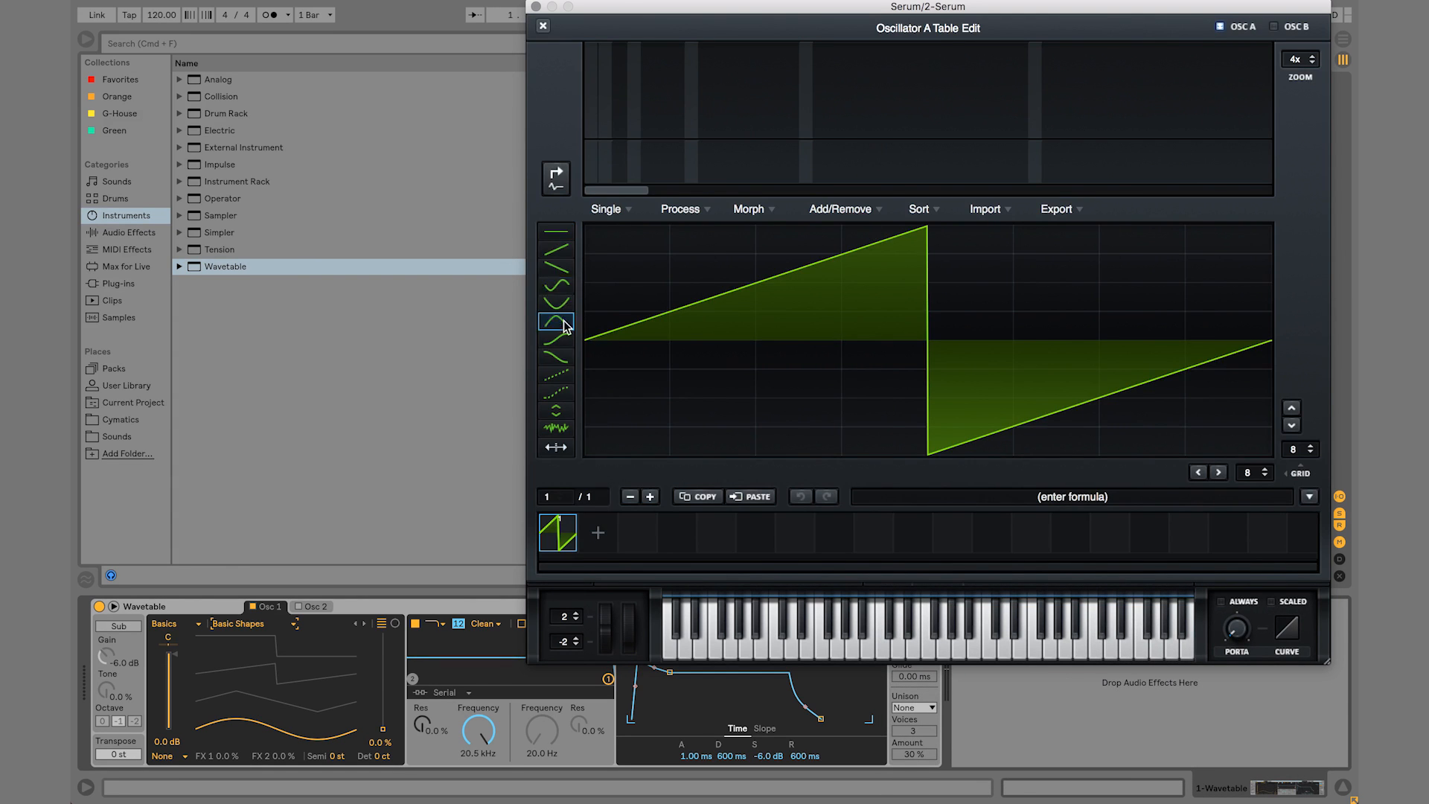
click(555, 301)
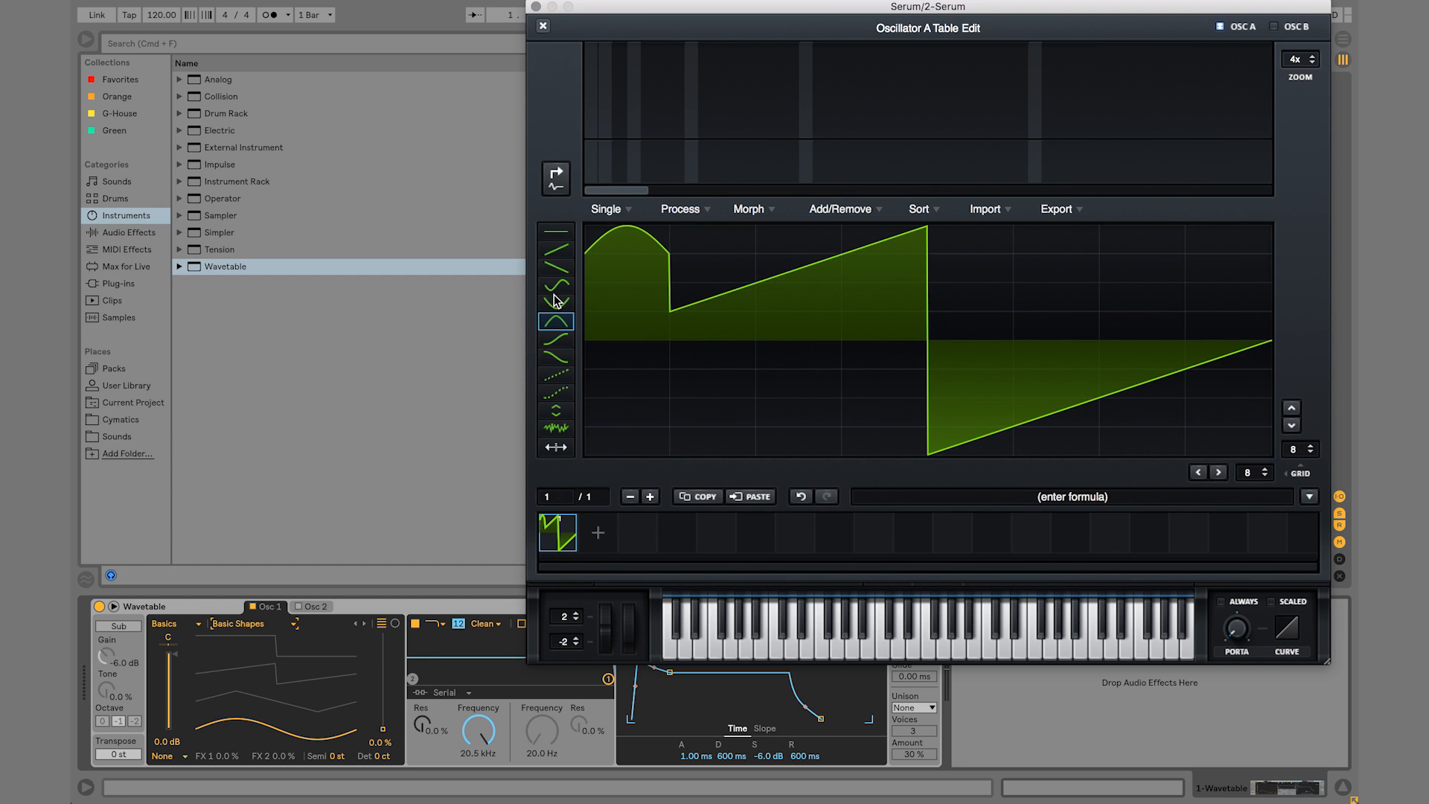
click(556, 268)
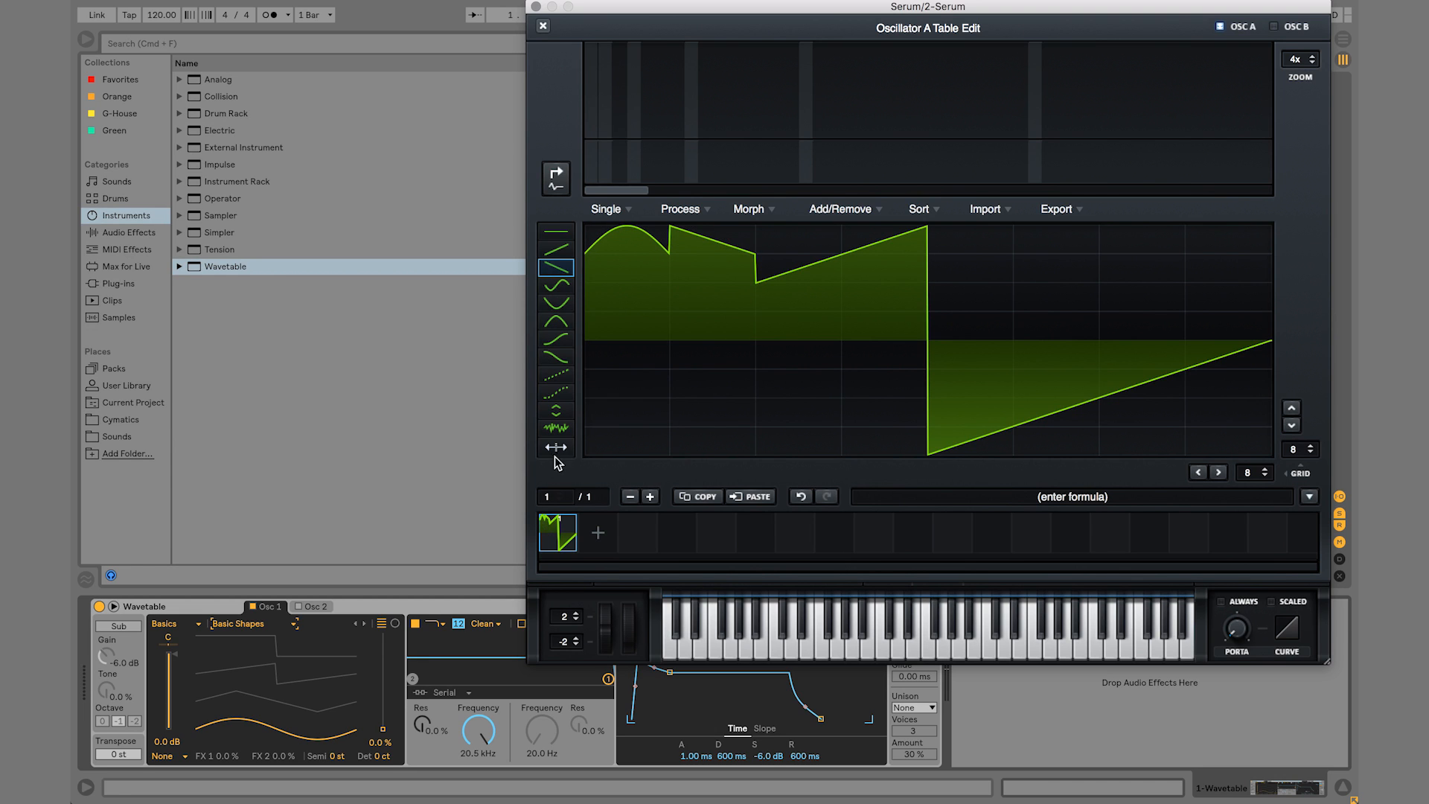
click(555, 411)
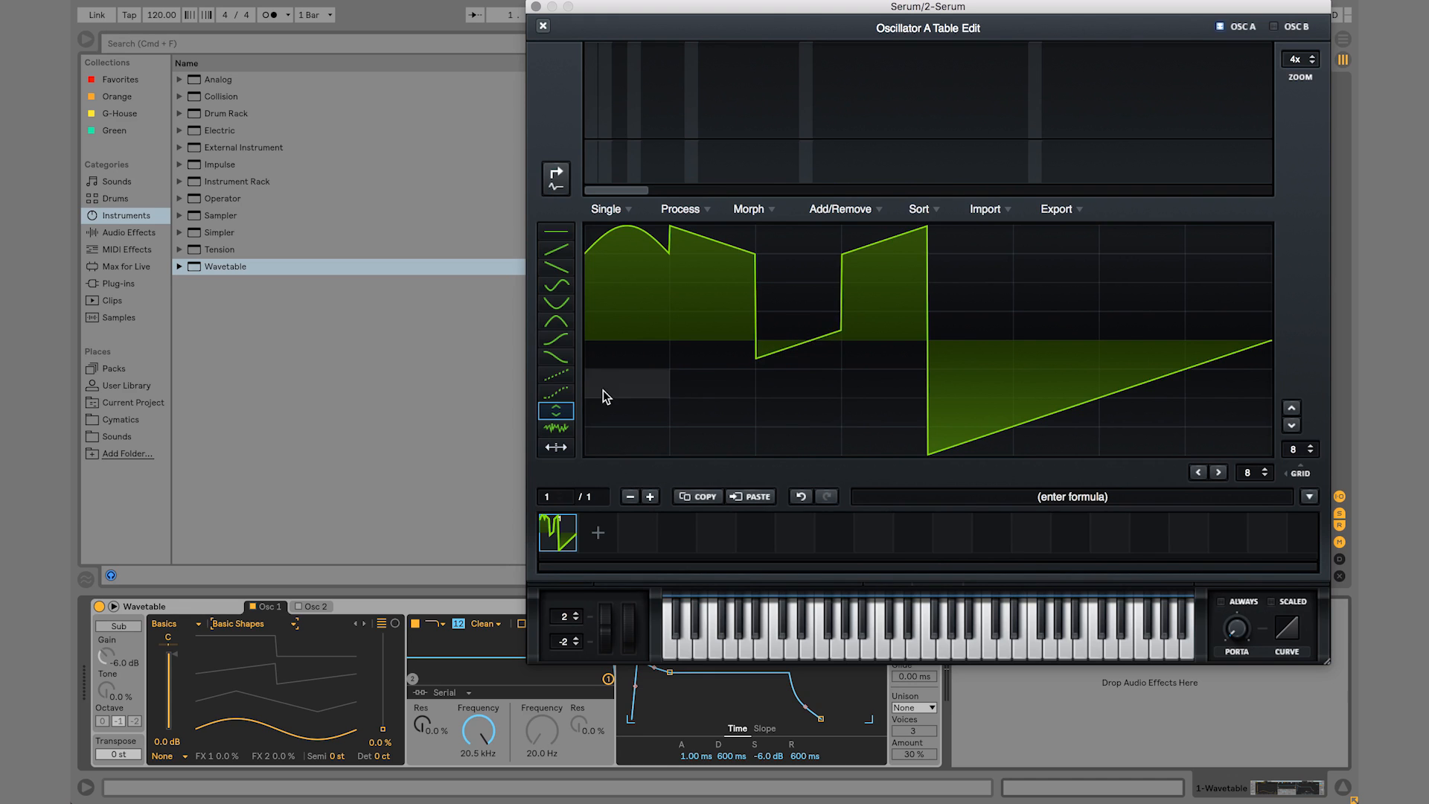
click(555, 375)
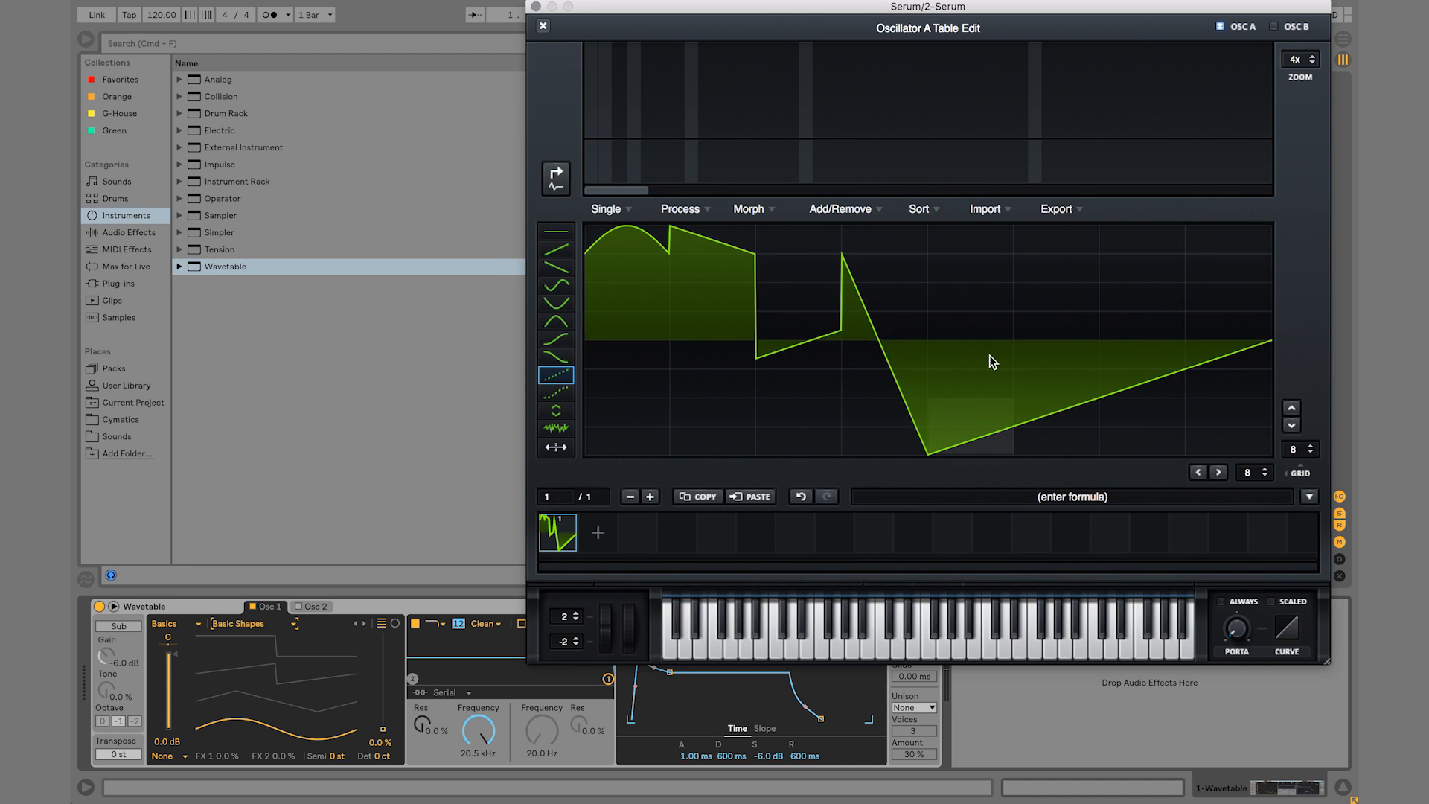
click(556, 339)
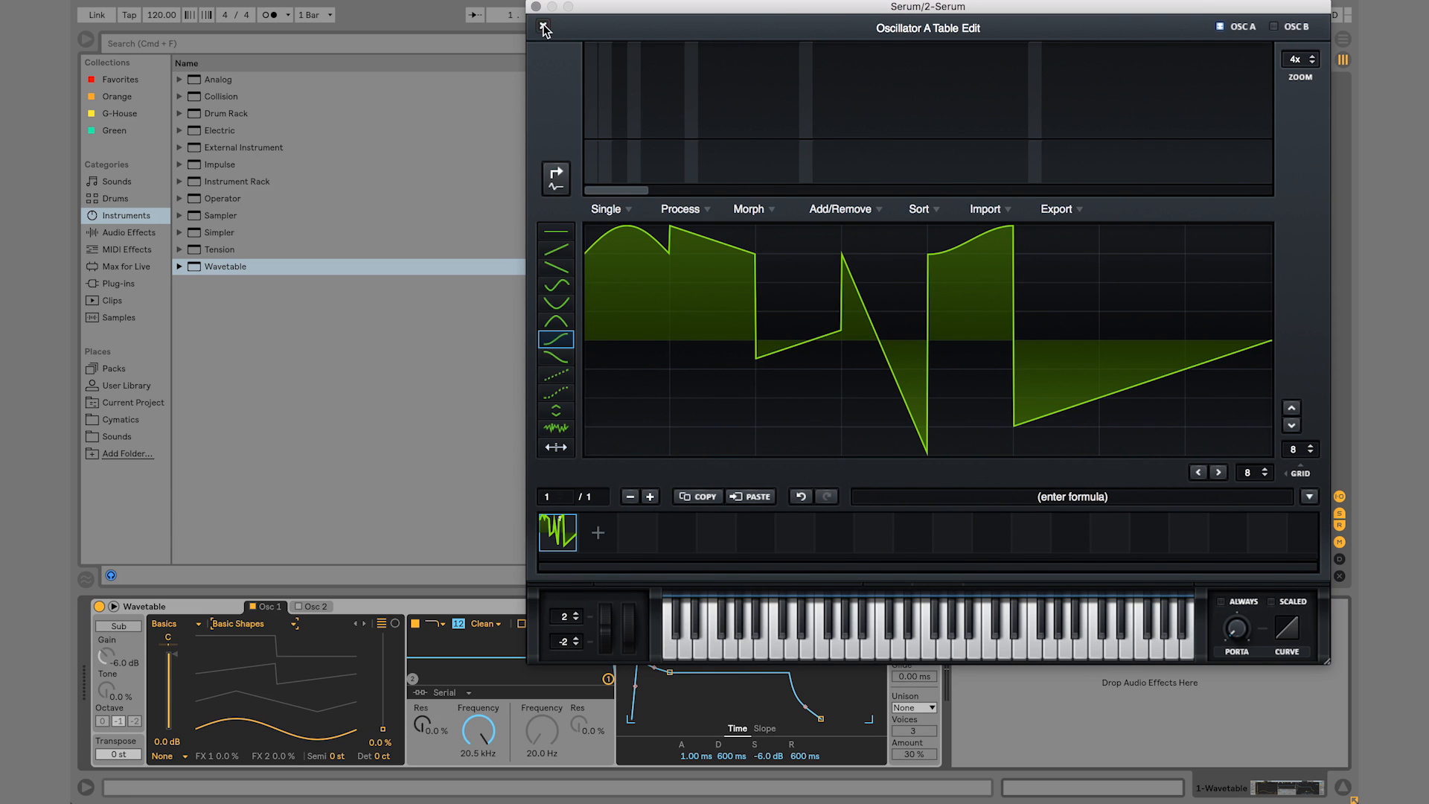
Return to the synth, edit the LFO 2 shape and leave oscillator A's warp mode off
click(544, 28)
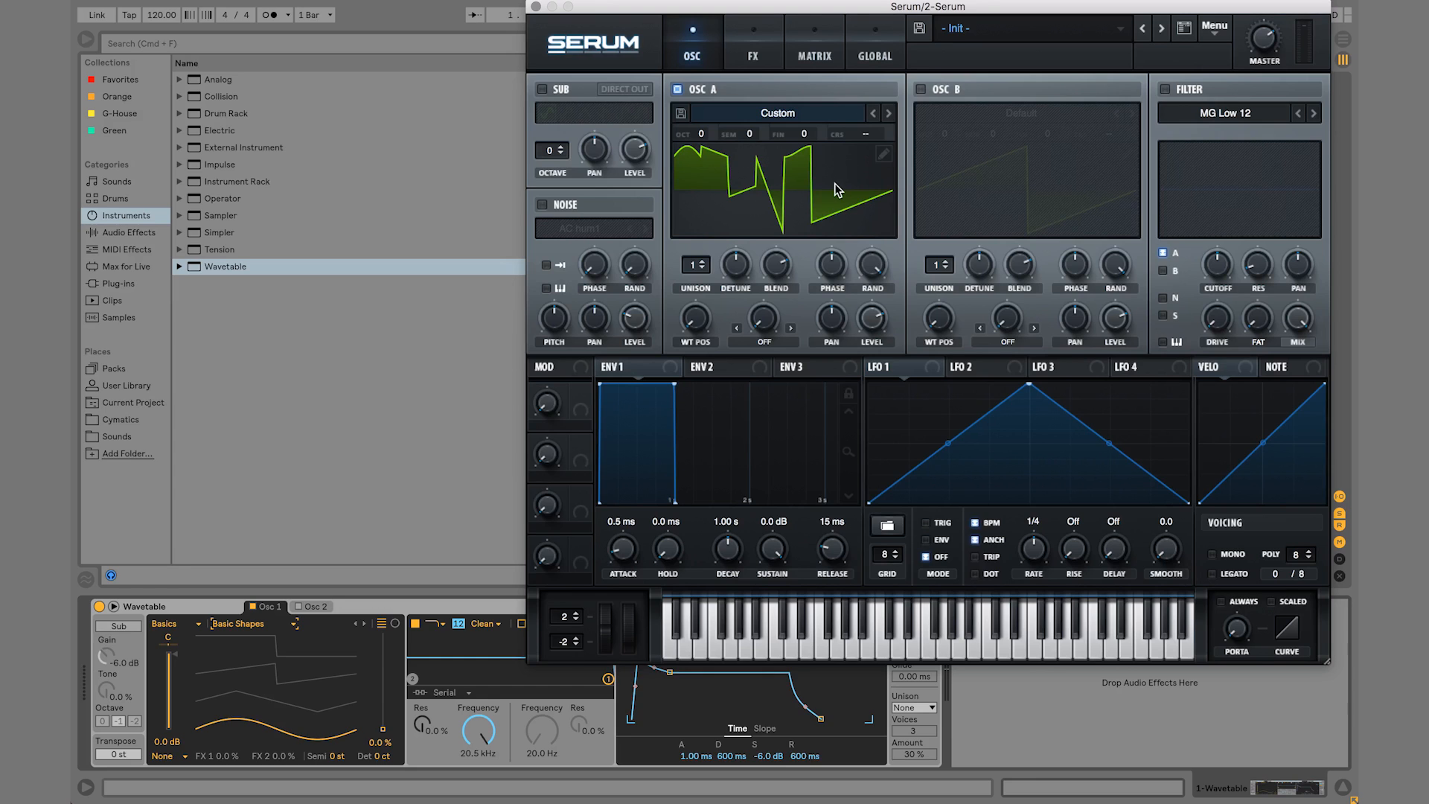
mouse_move(822, 198)
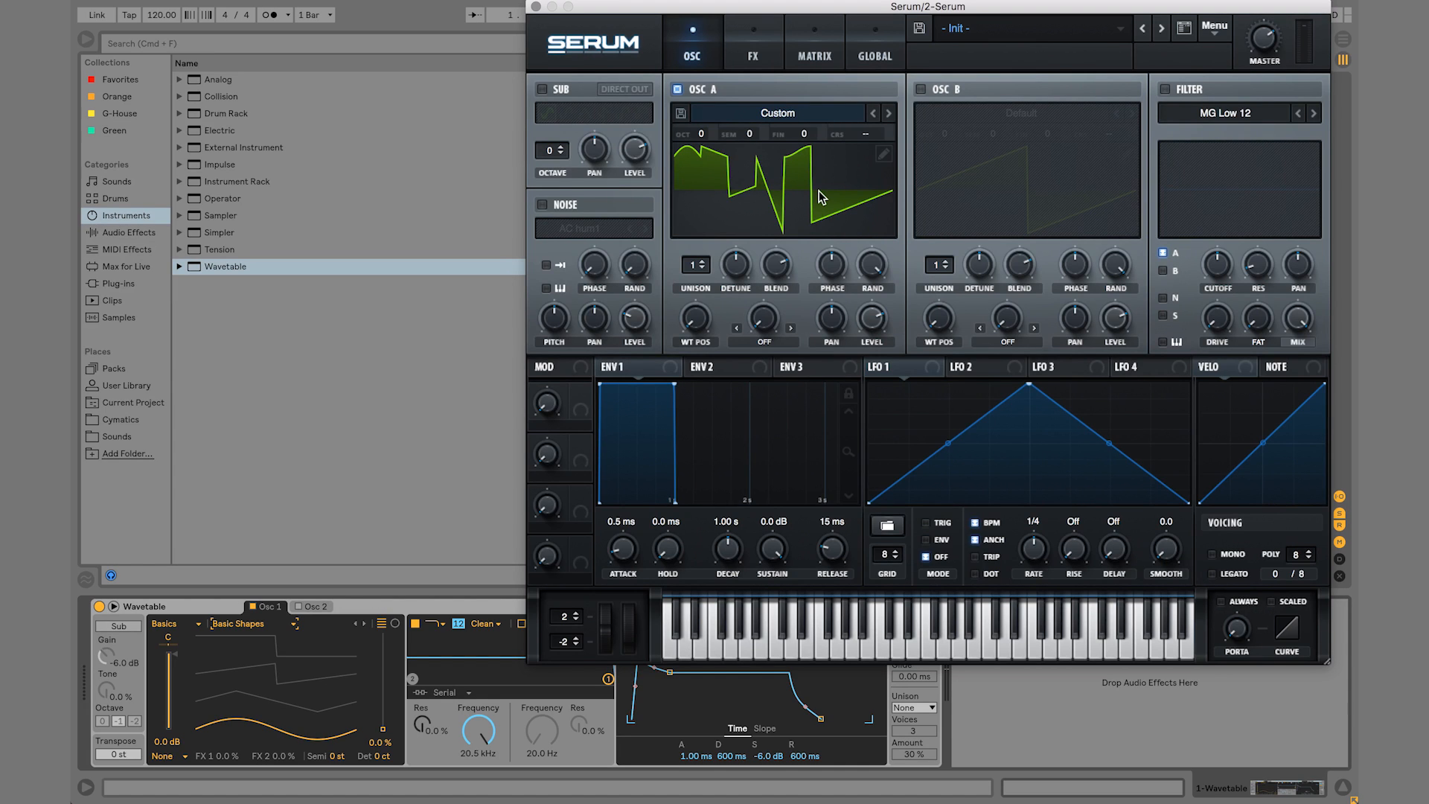
mouse_move(801, 191)
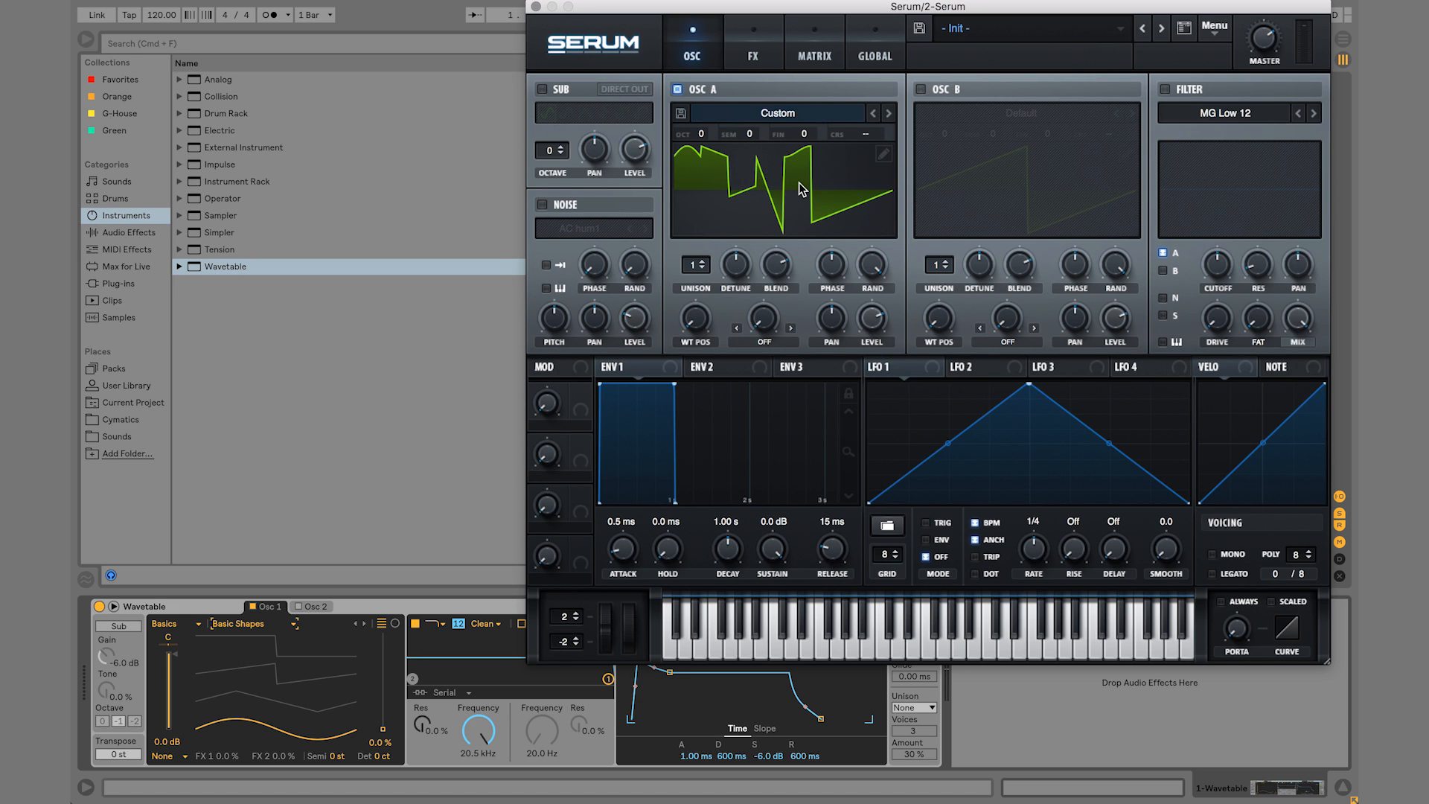
mouse_move(810, 347)
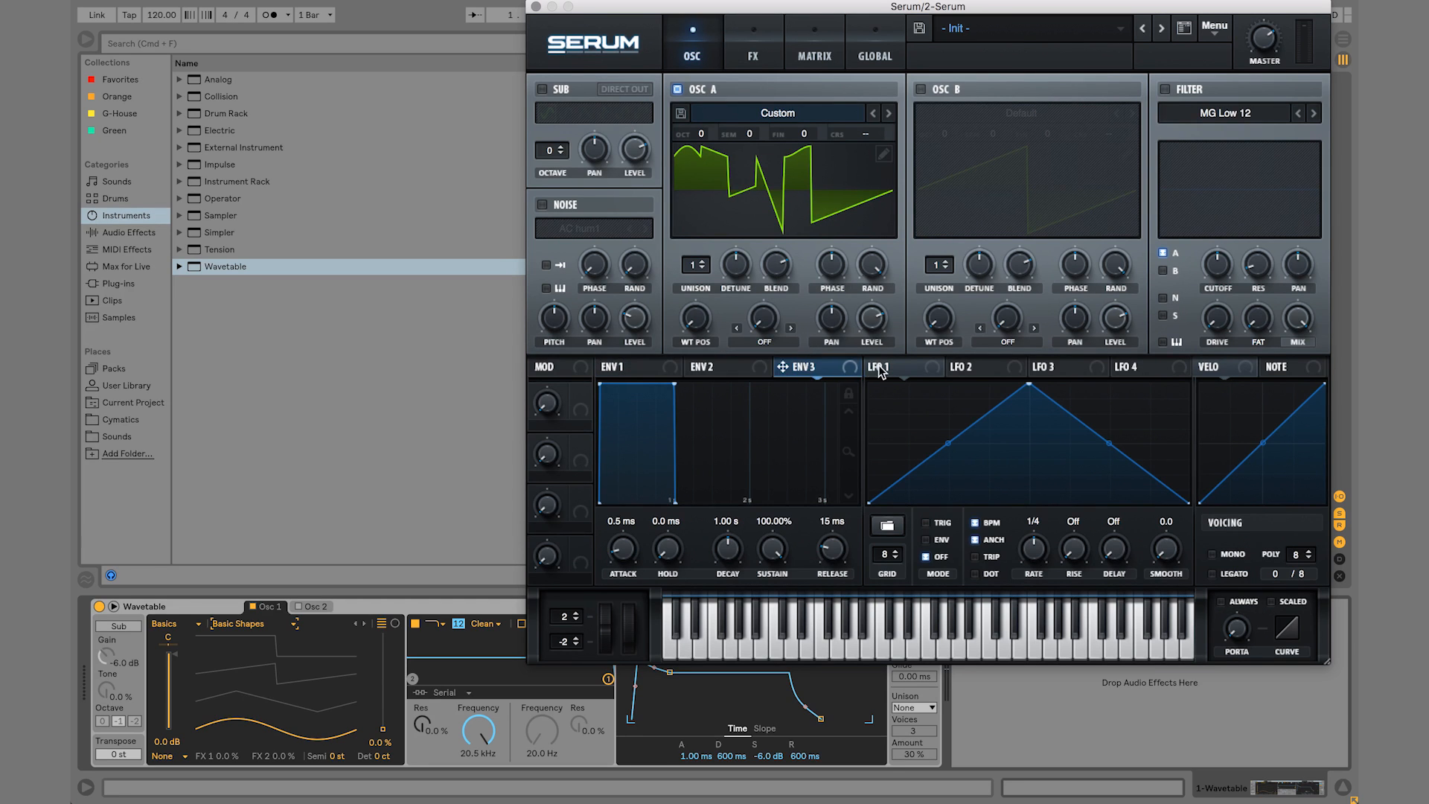
click(984, 366)
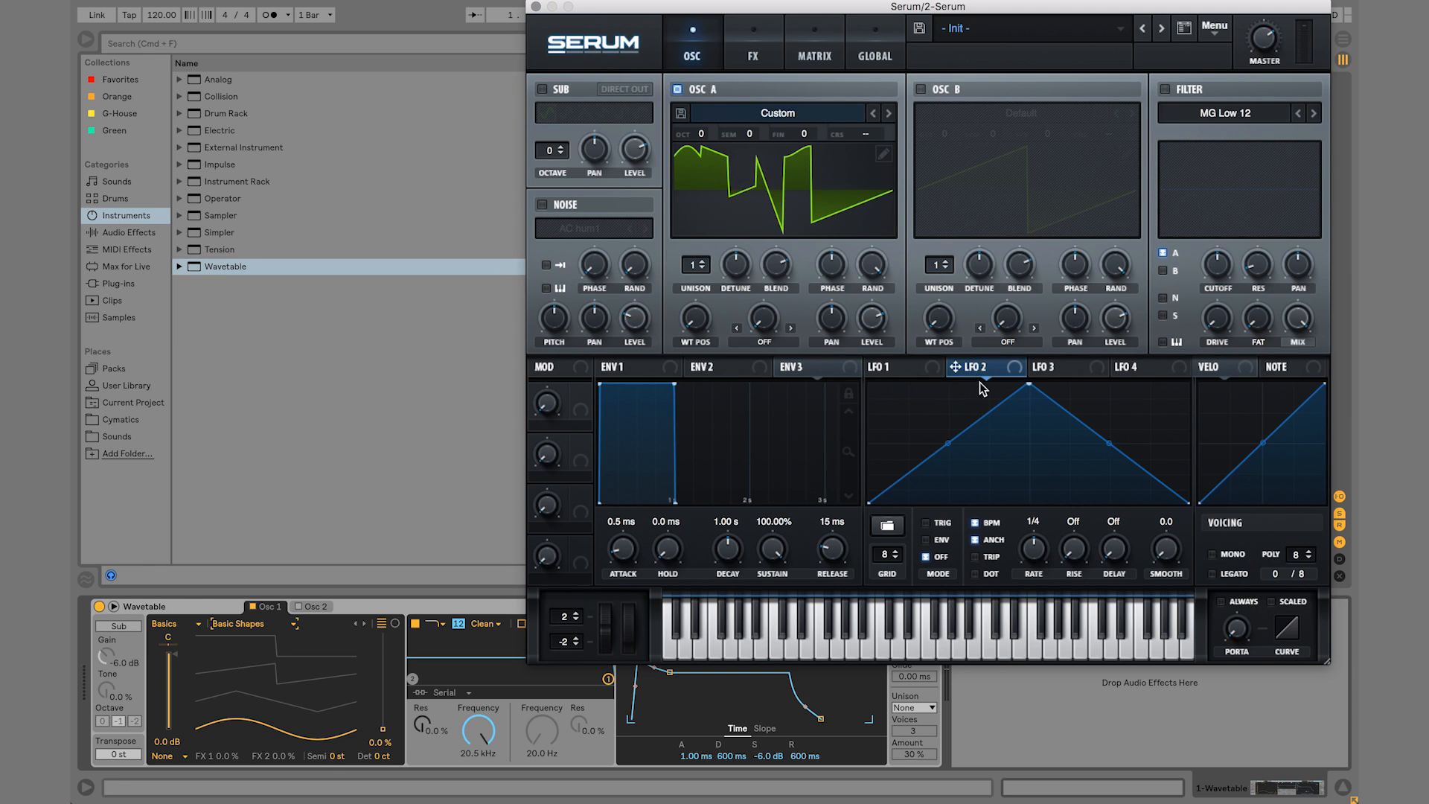
mouse_move(916, 481)
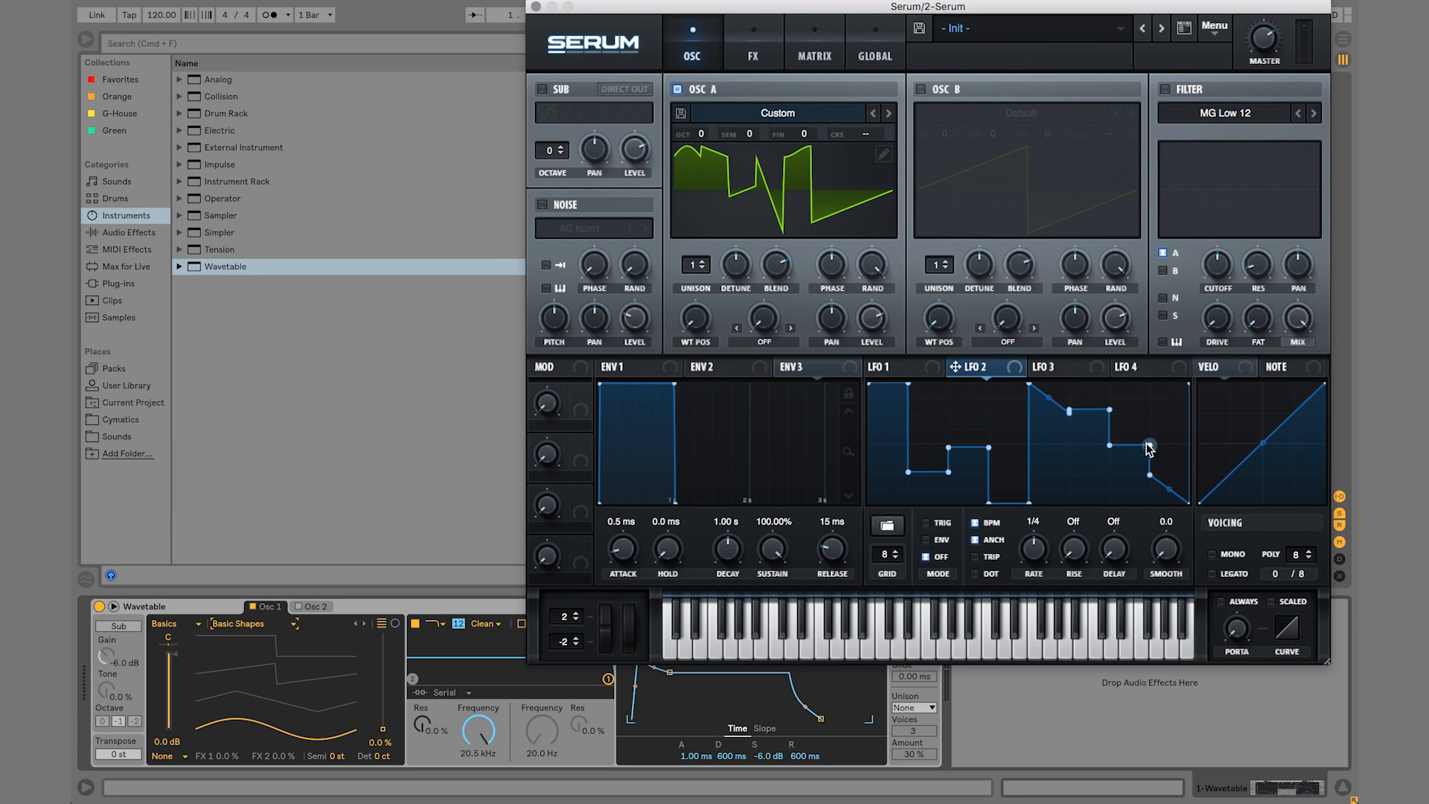
mouse_move(977, 150)
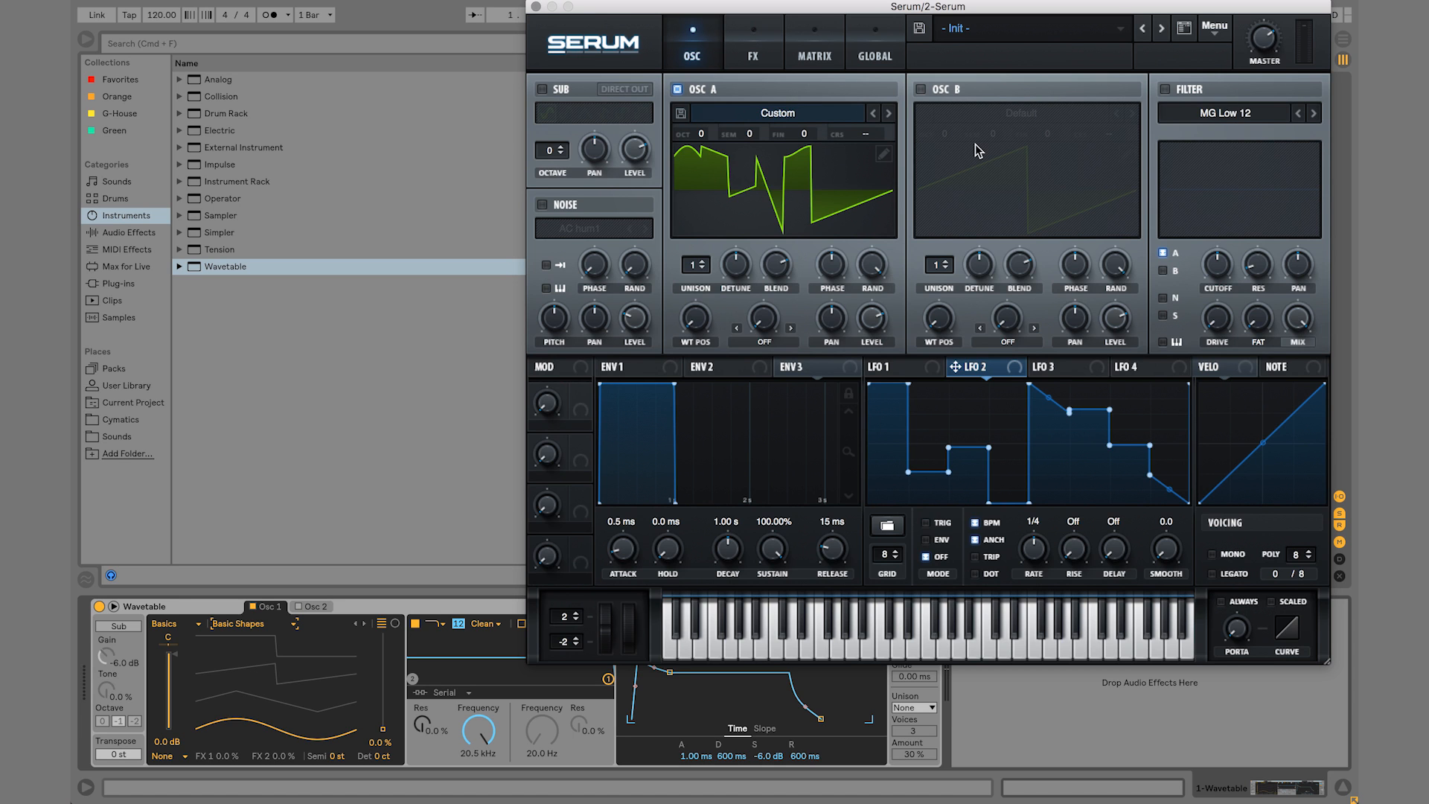
click(761, 326)
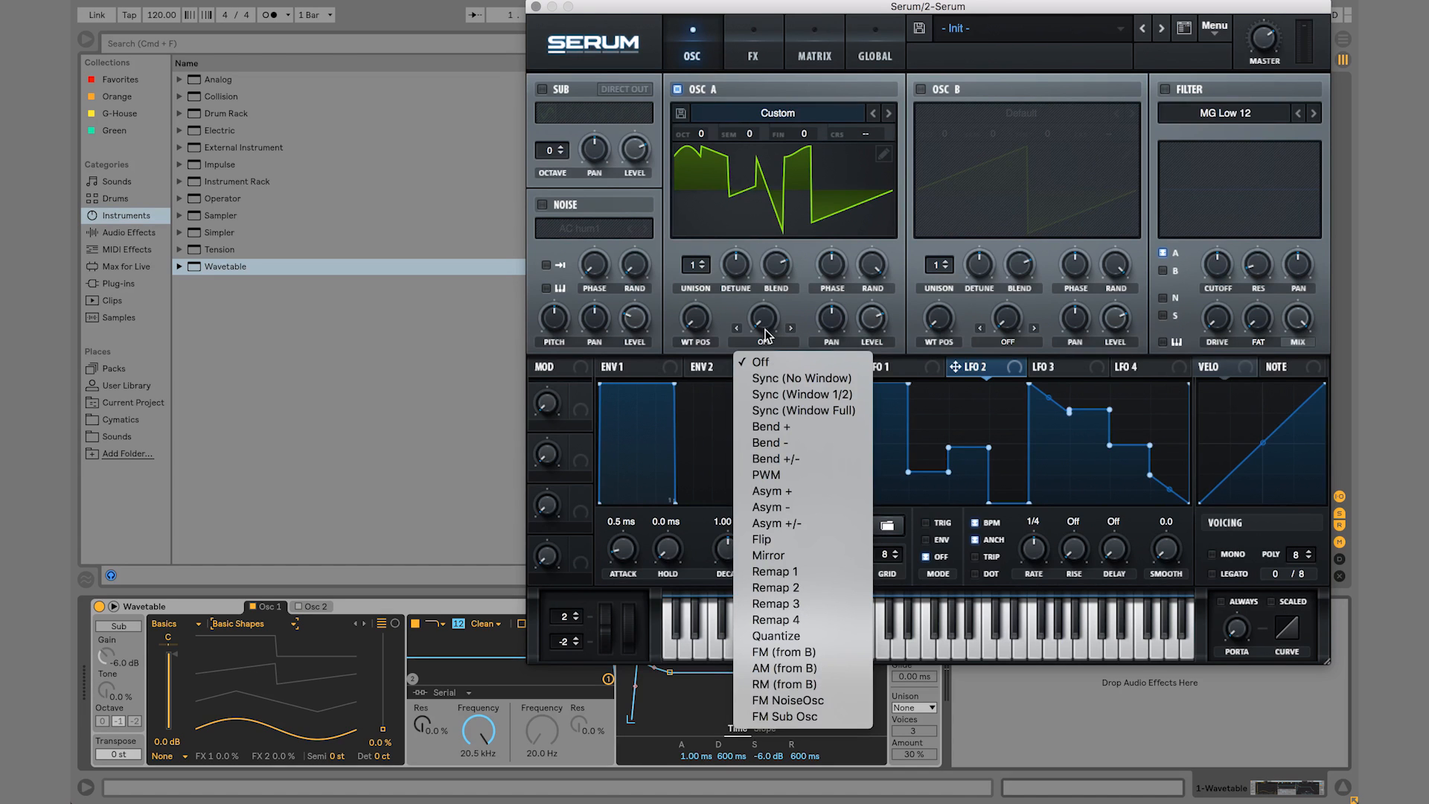
click(761, 362)
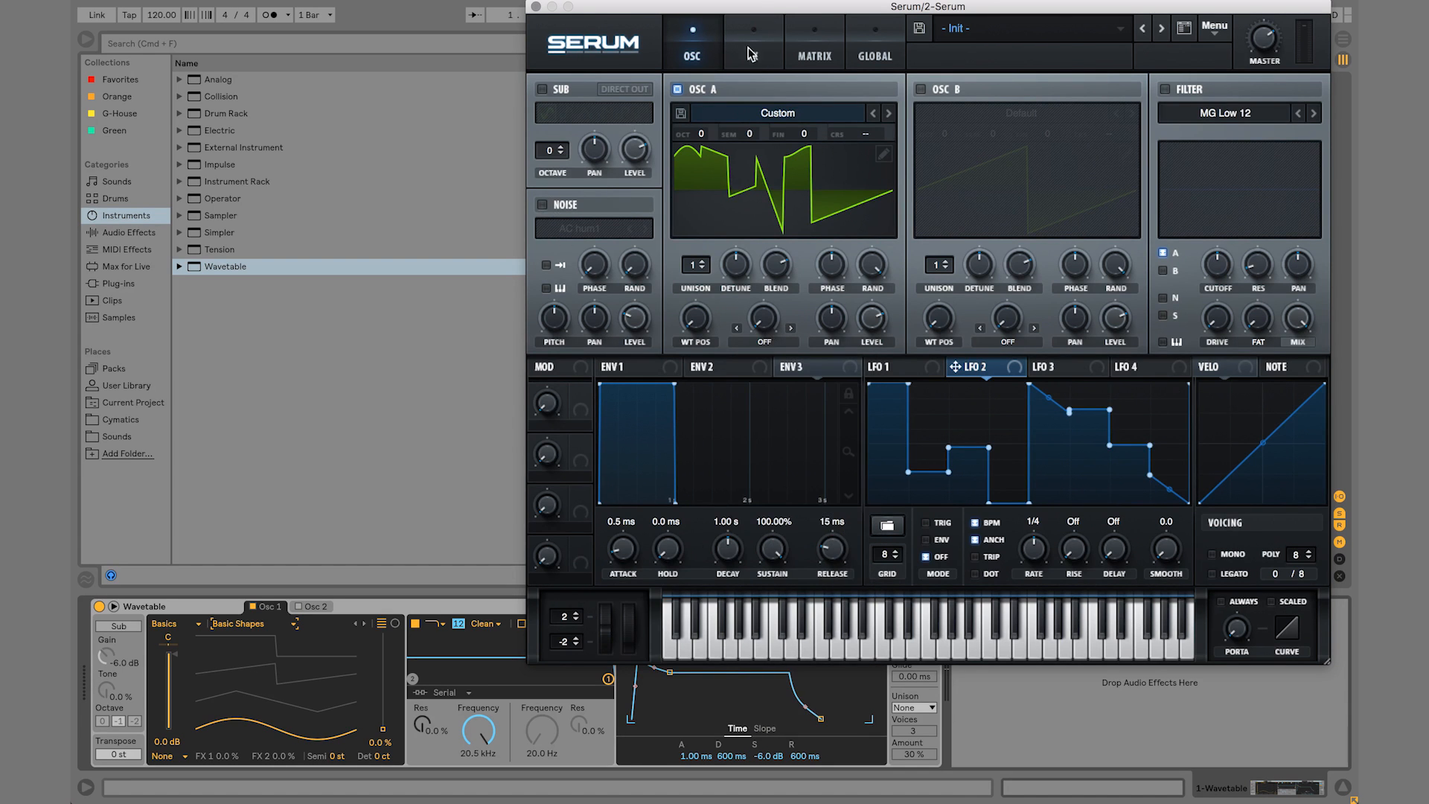
Turn on the chorus effect on Serum's FX page and show the modulation matrix
click(751, 55)
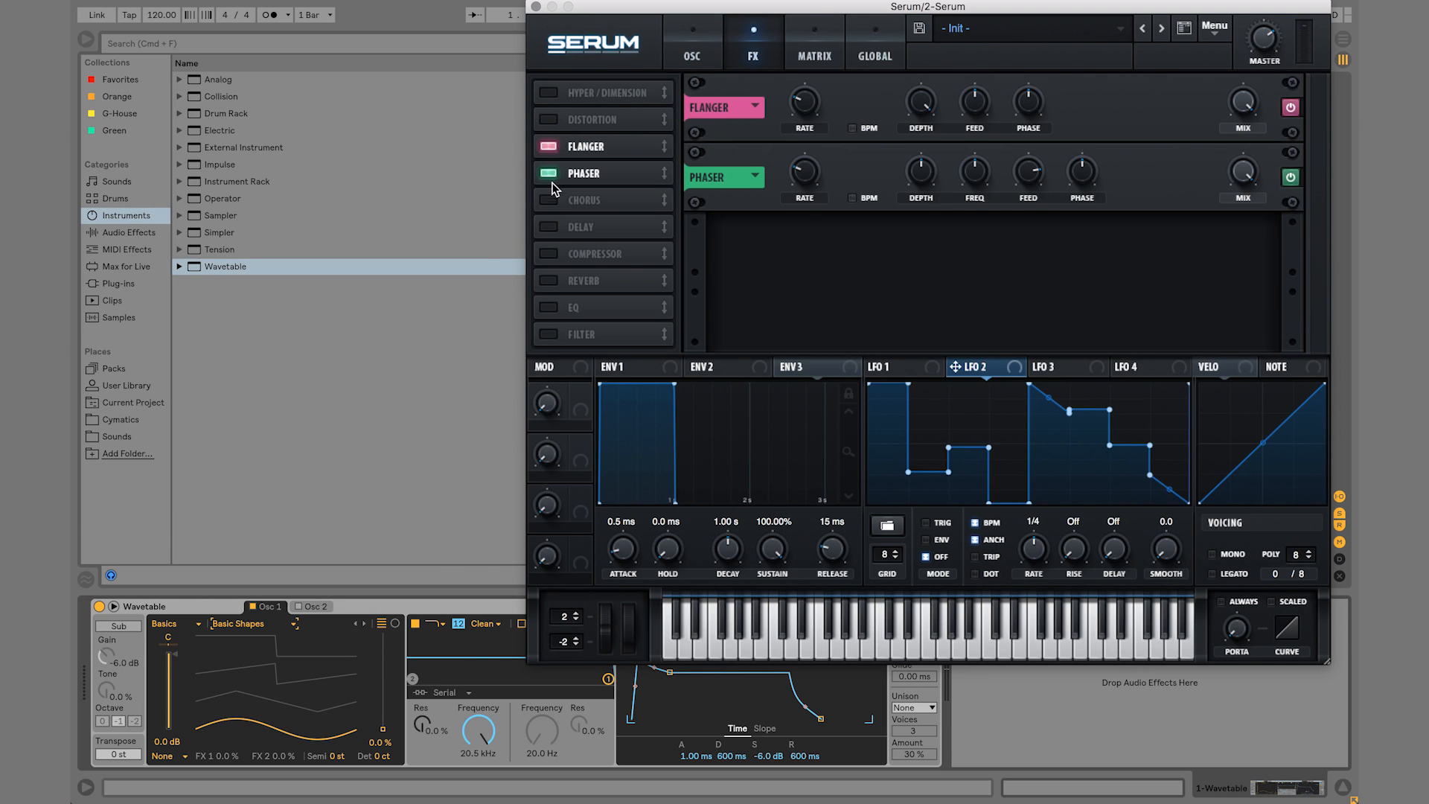
click(546, 200)
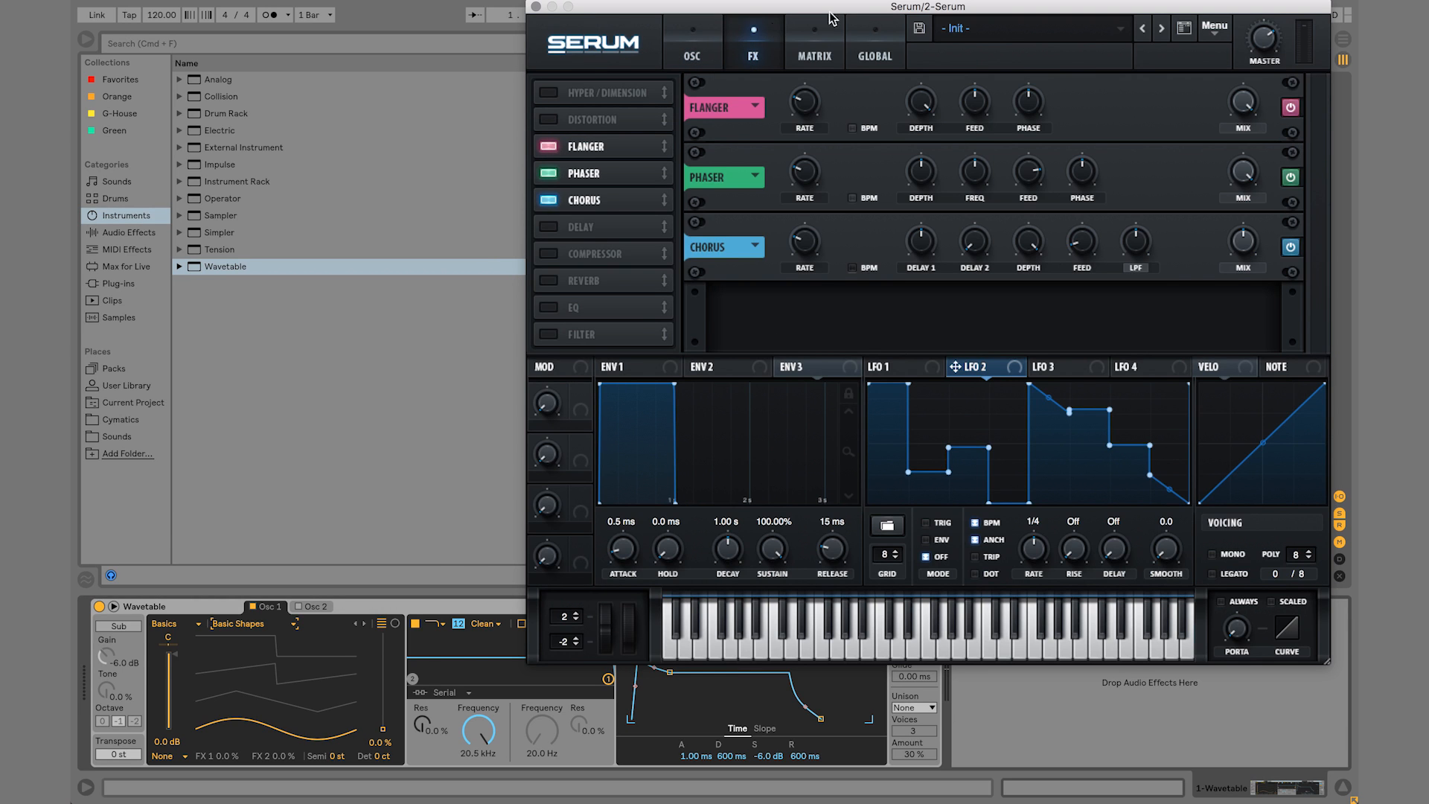
mouse_move(725, 61)
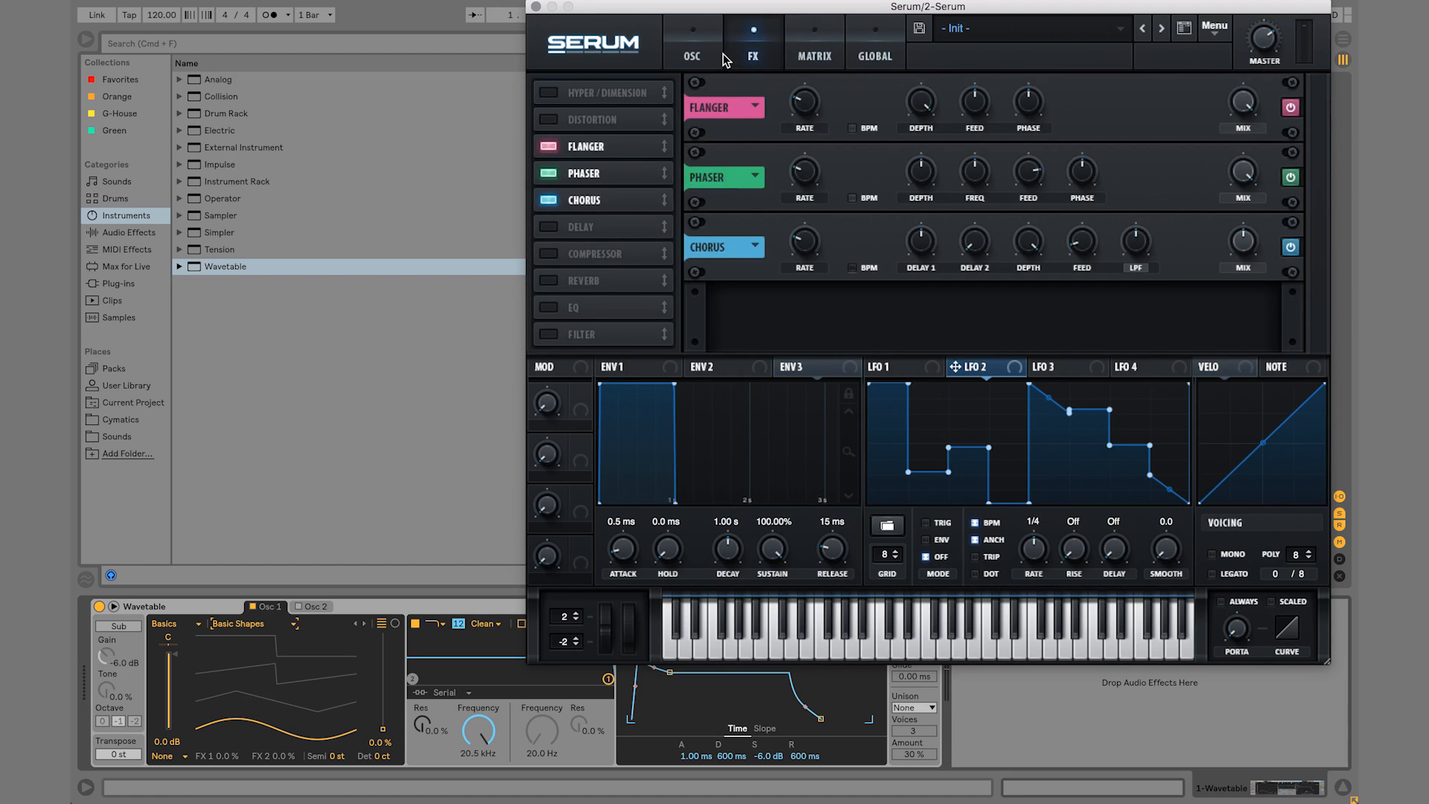
click(813, 44)
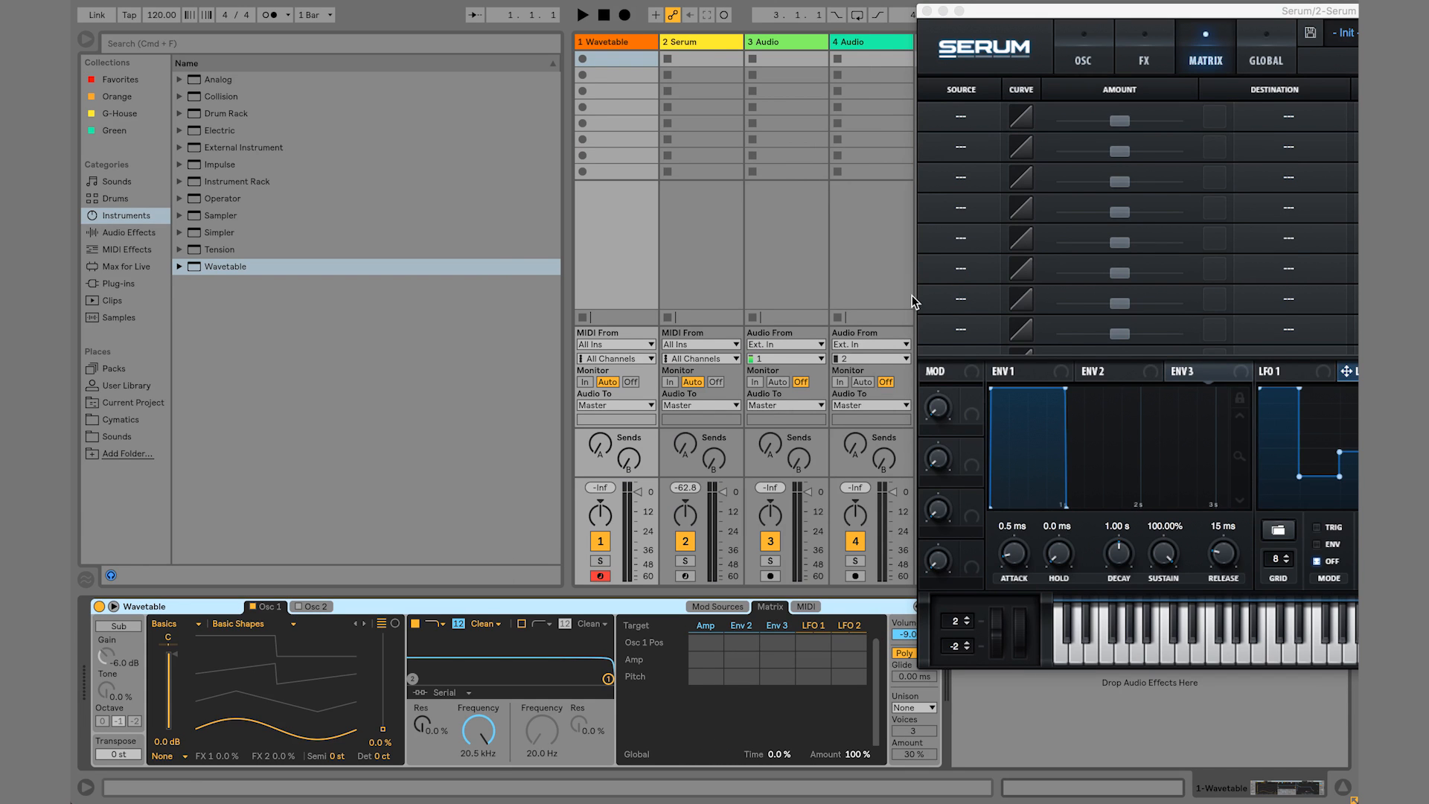
mouse_move(934, 371)
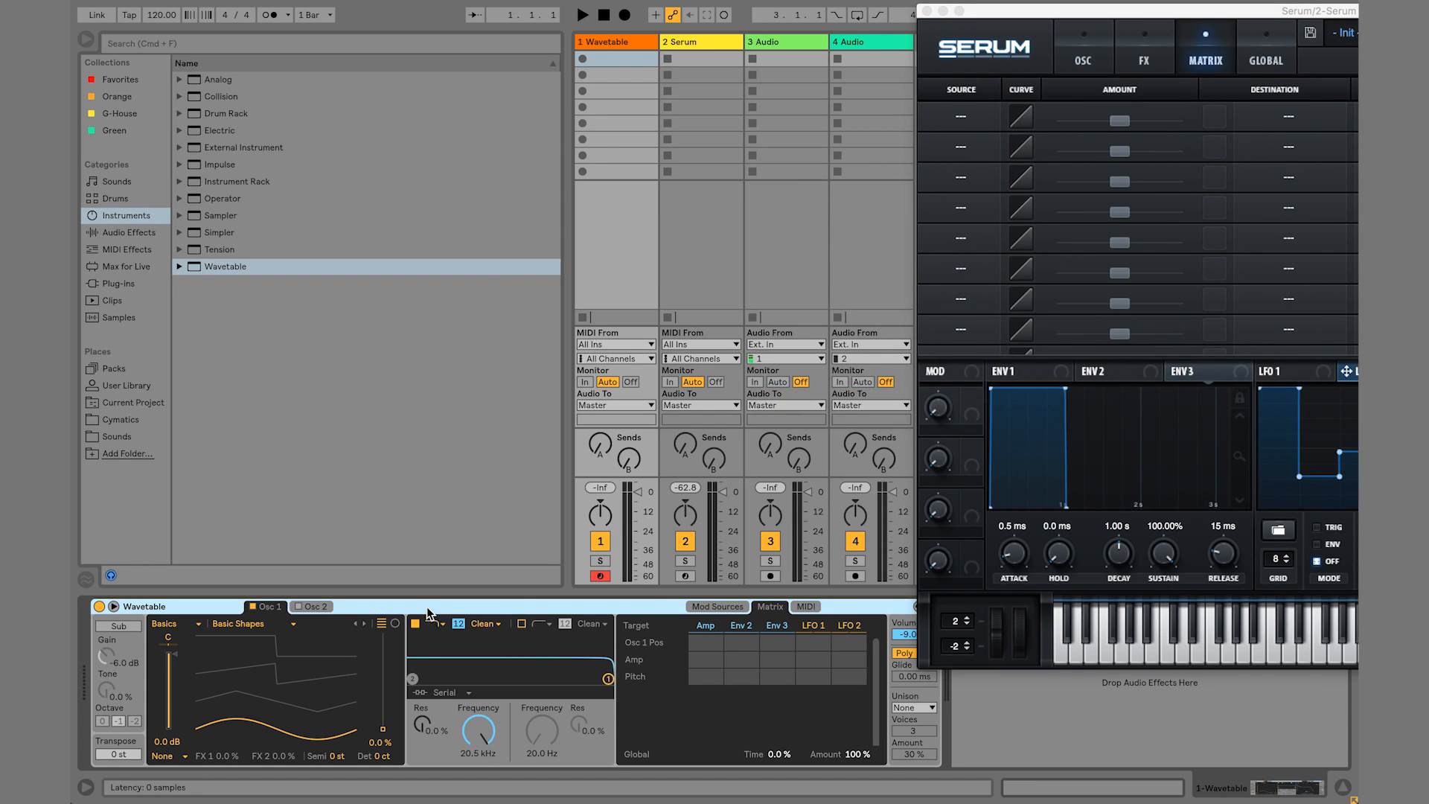
mouse_move(364, 606)
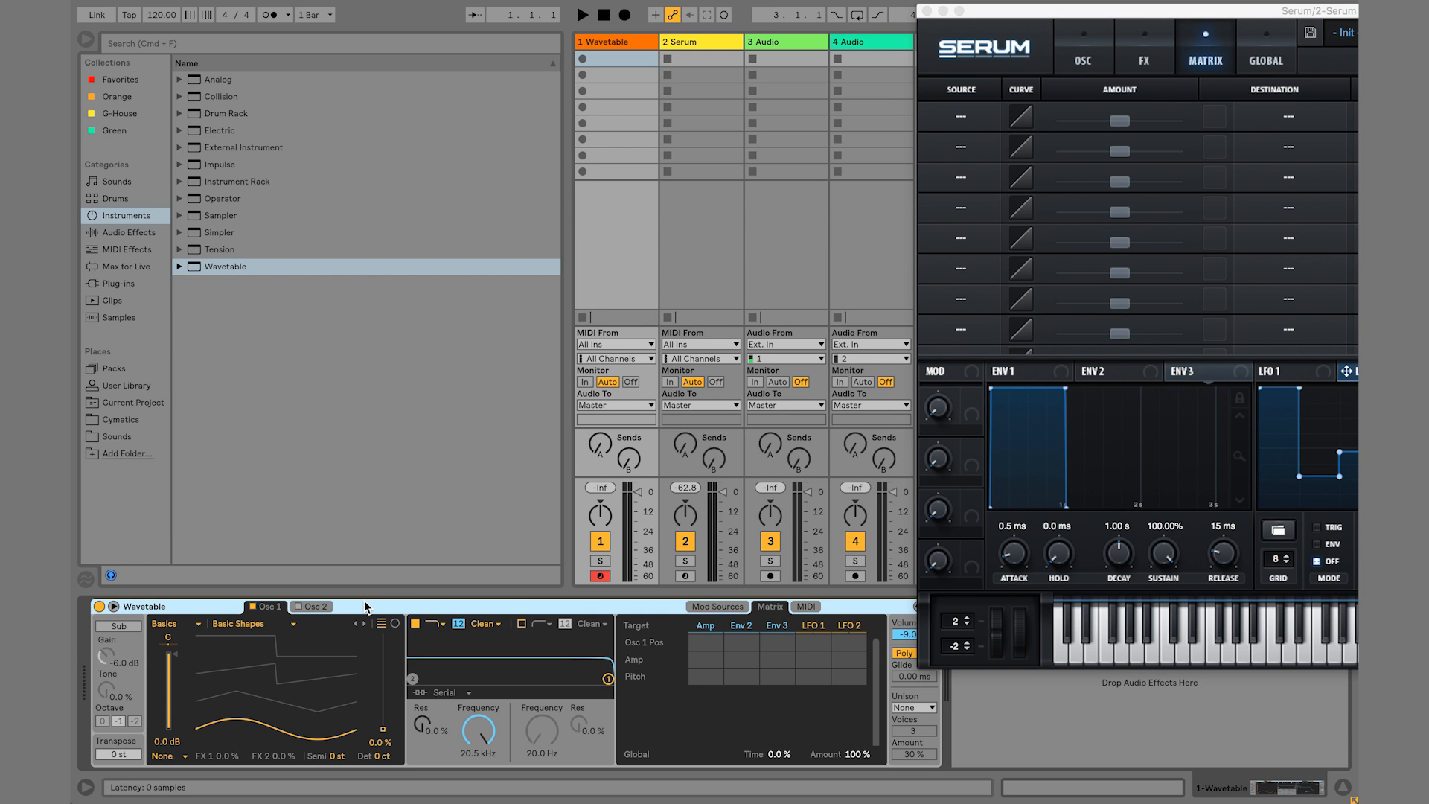
mouse_move(408, 474)
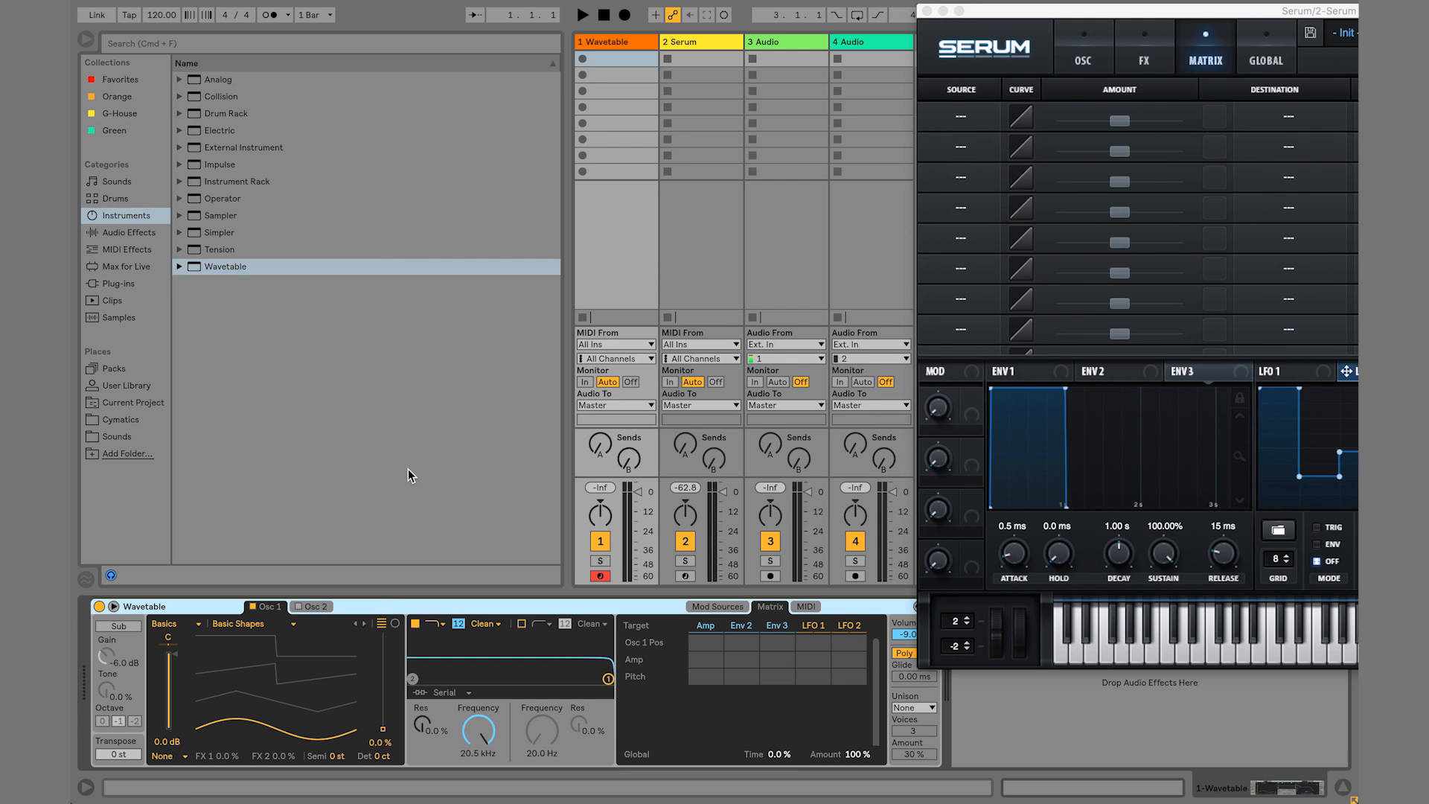
mouse_move(714, 285)
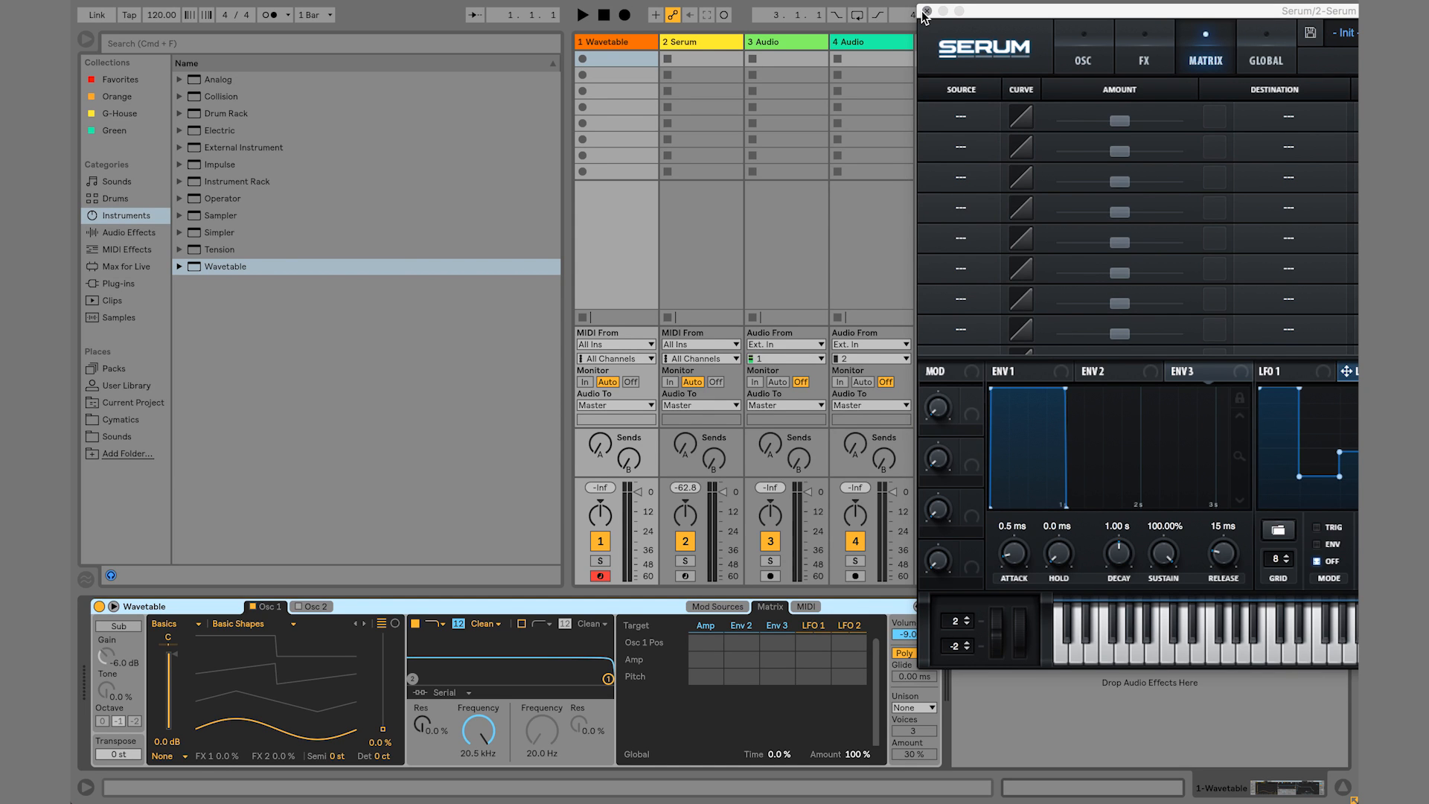
mouse_move(974, 70)
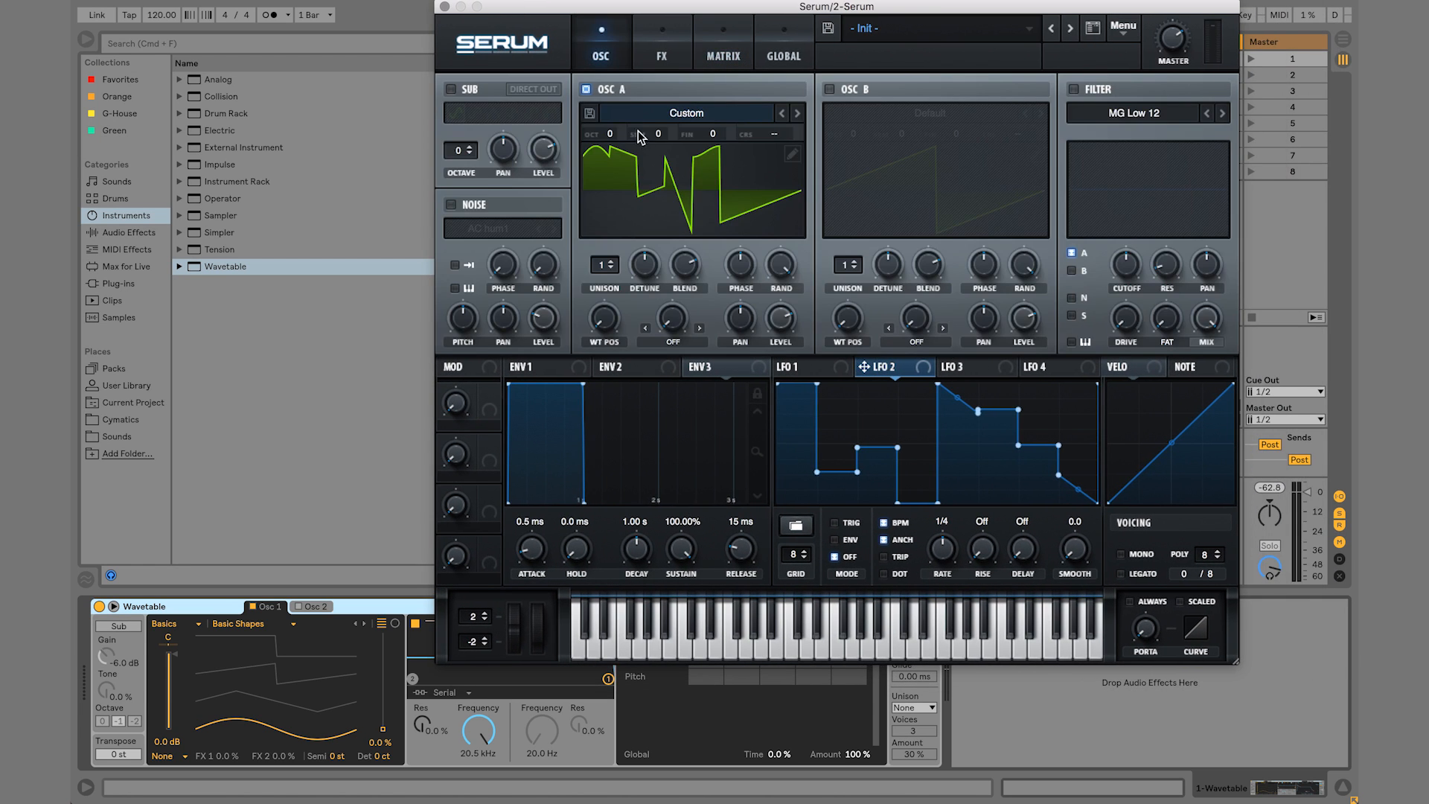
mouse_move(449, 455)
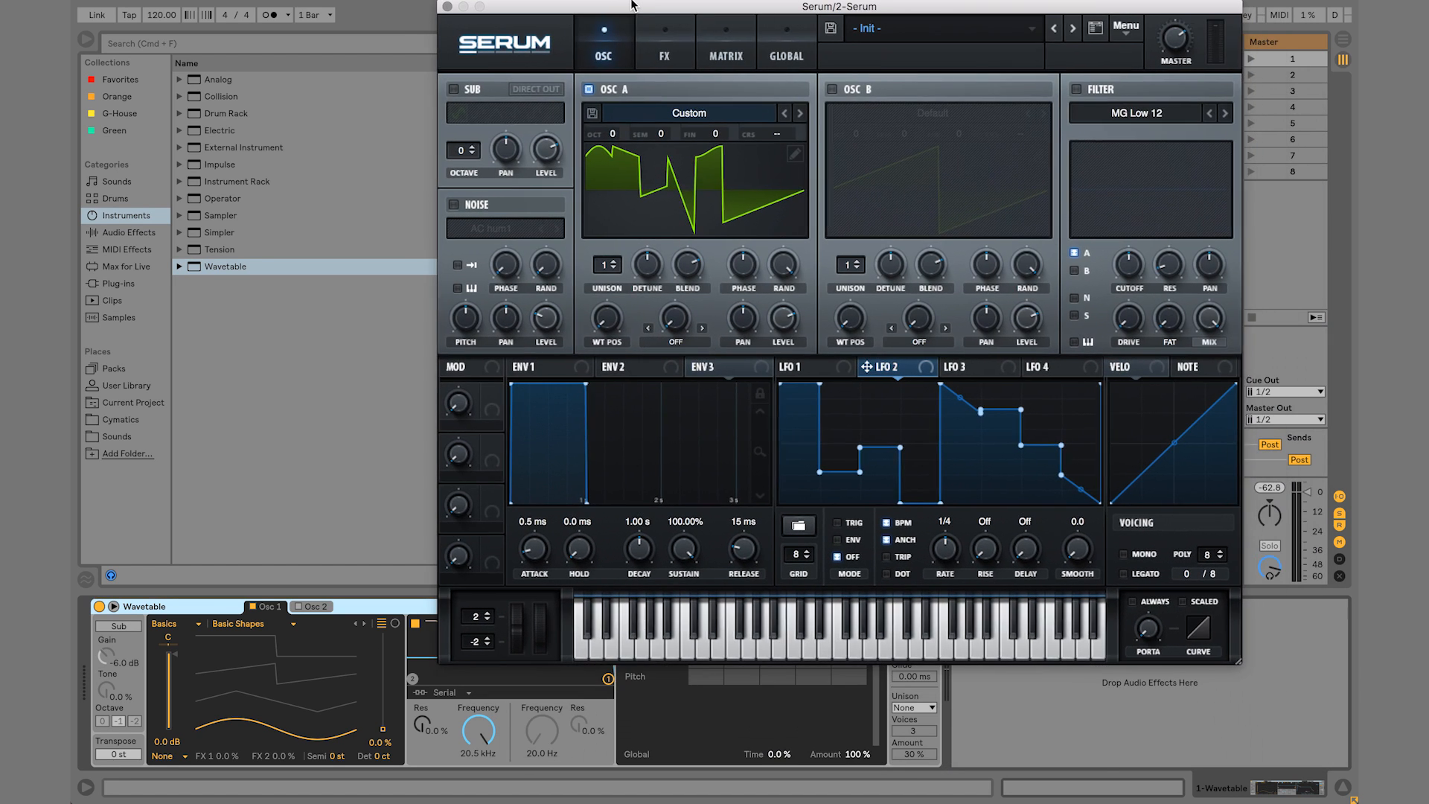
mouse_move(442, 9)
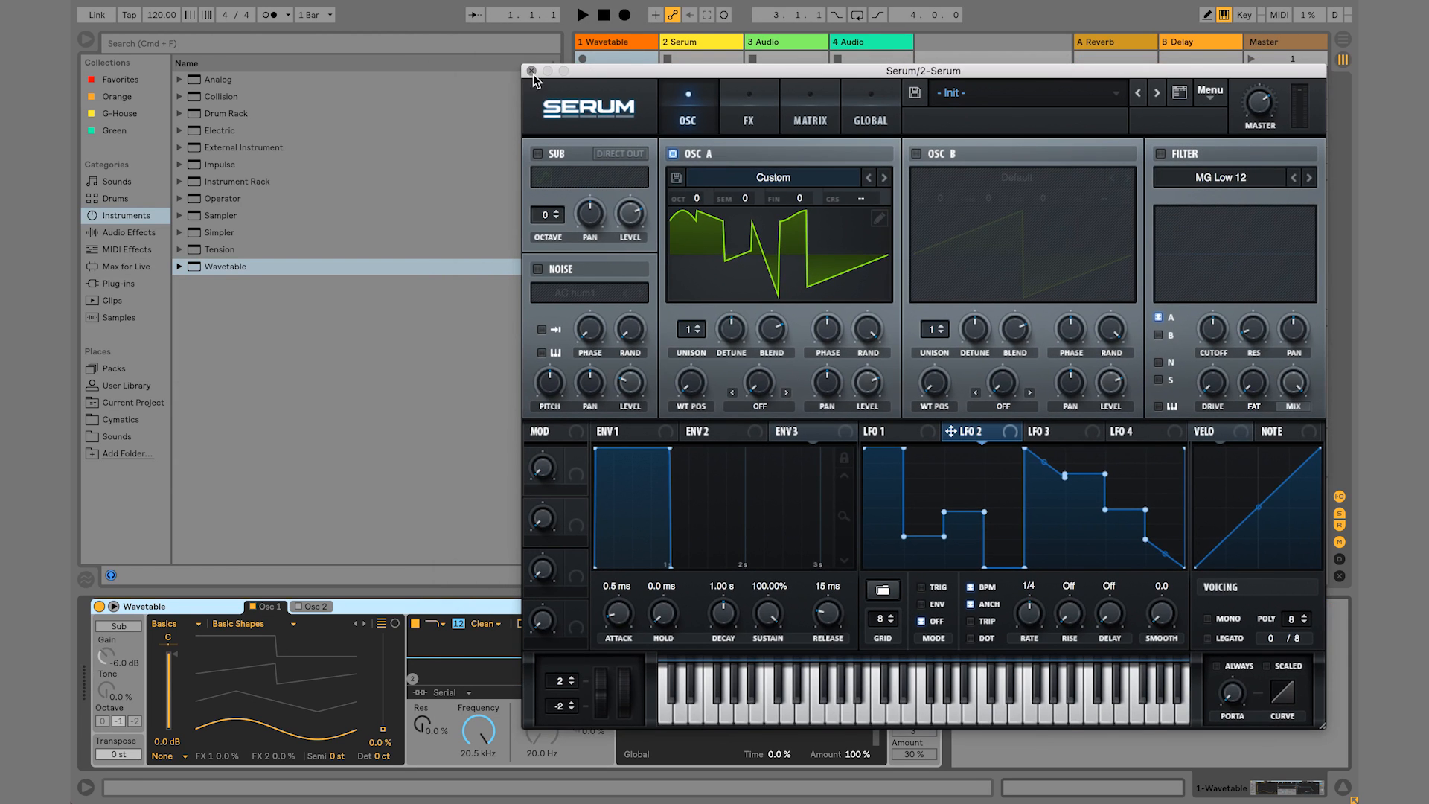
Close Serum and switch on Wavetable's second oscillator alongside the first
click(533, 71)
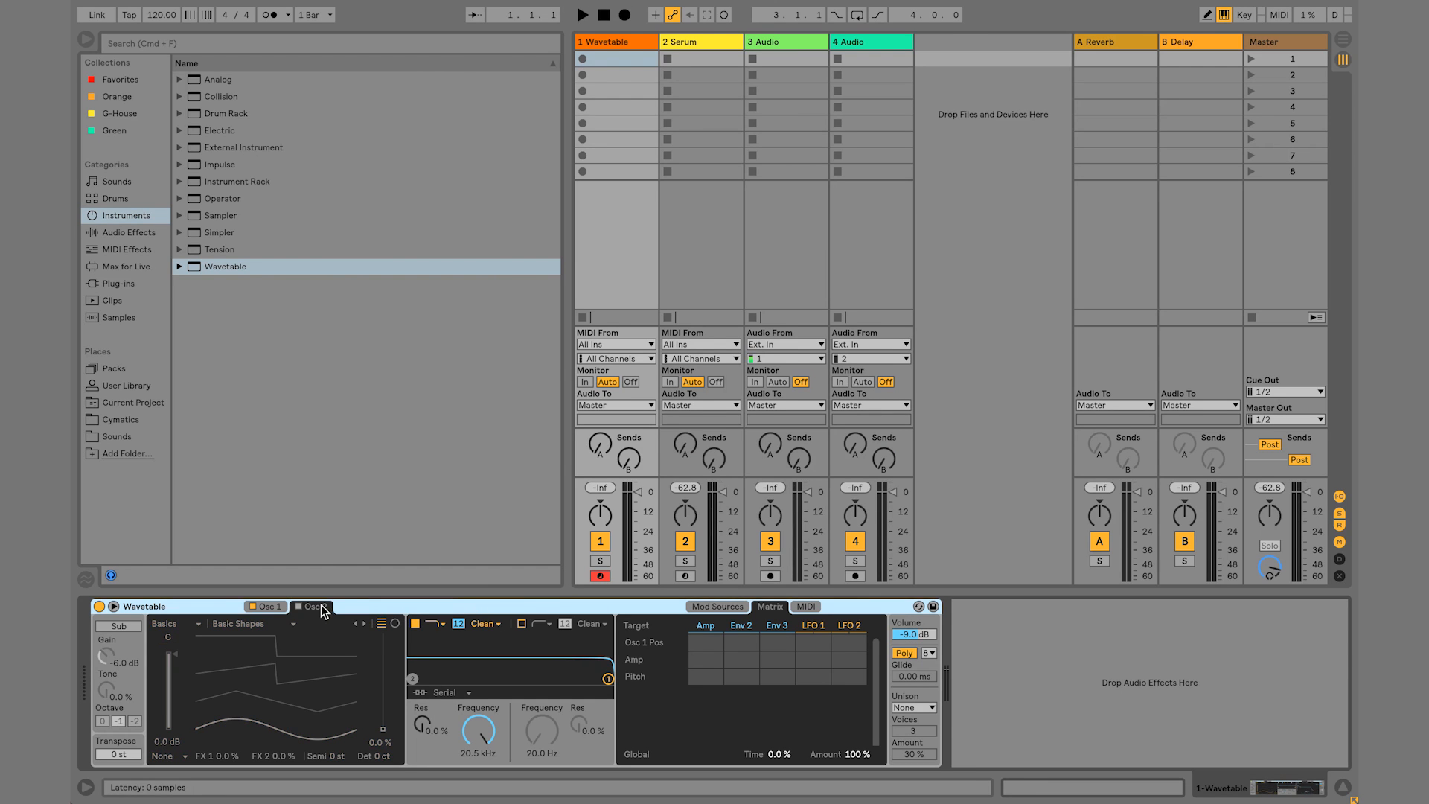
click(314, 606)
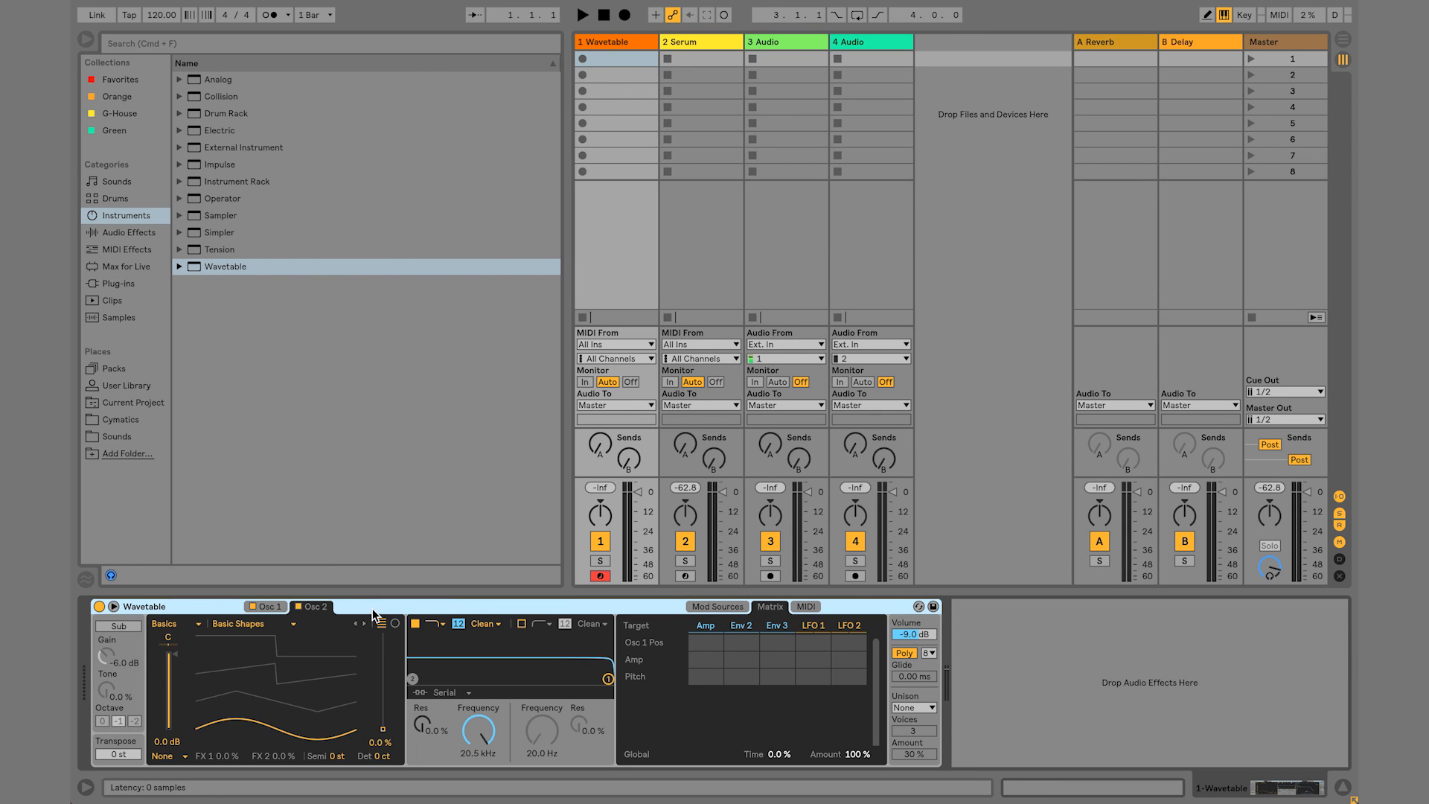
click(265, 606)
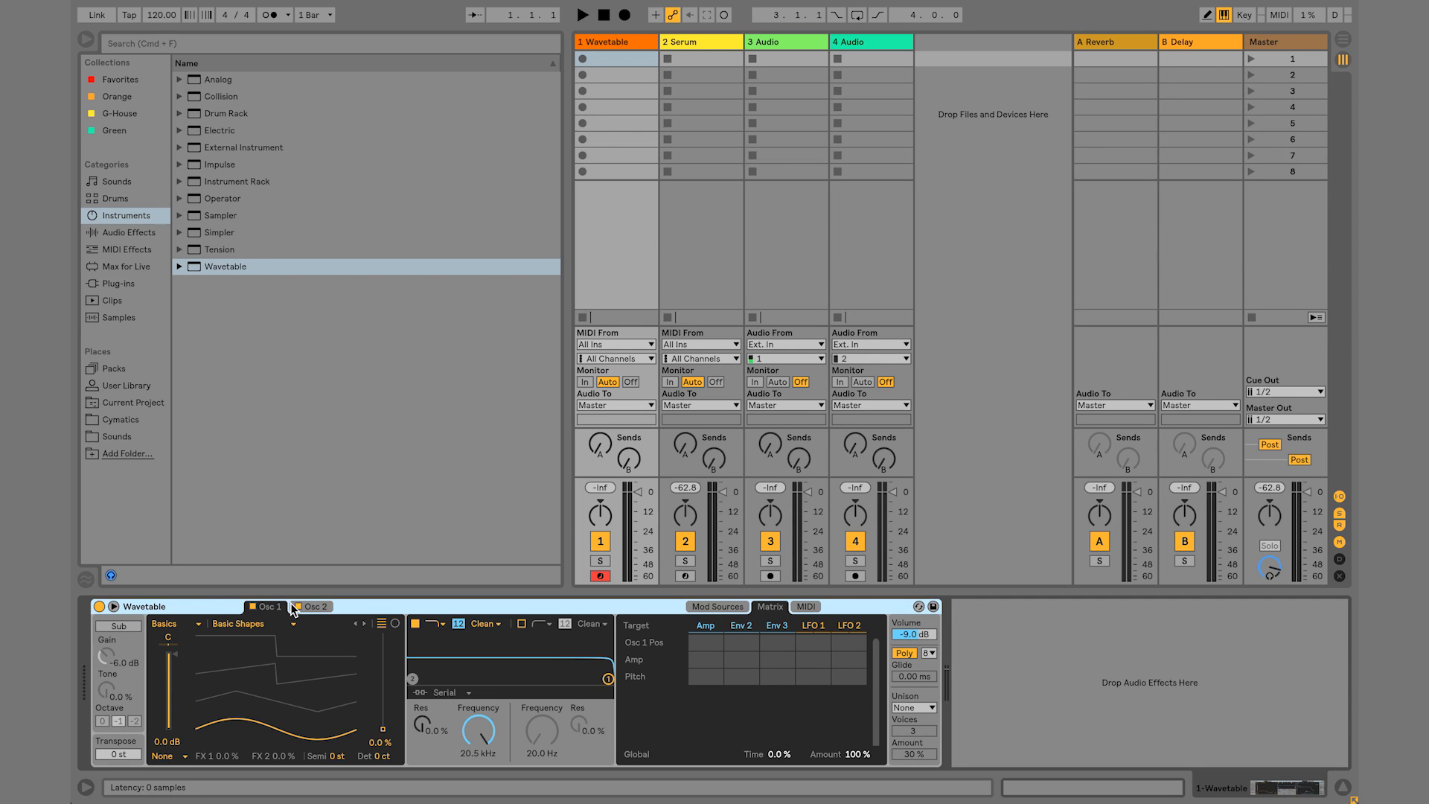
mouse_move(521, 660)
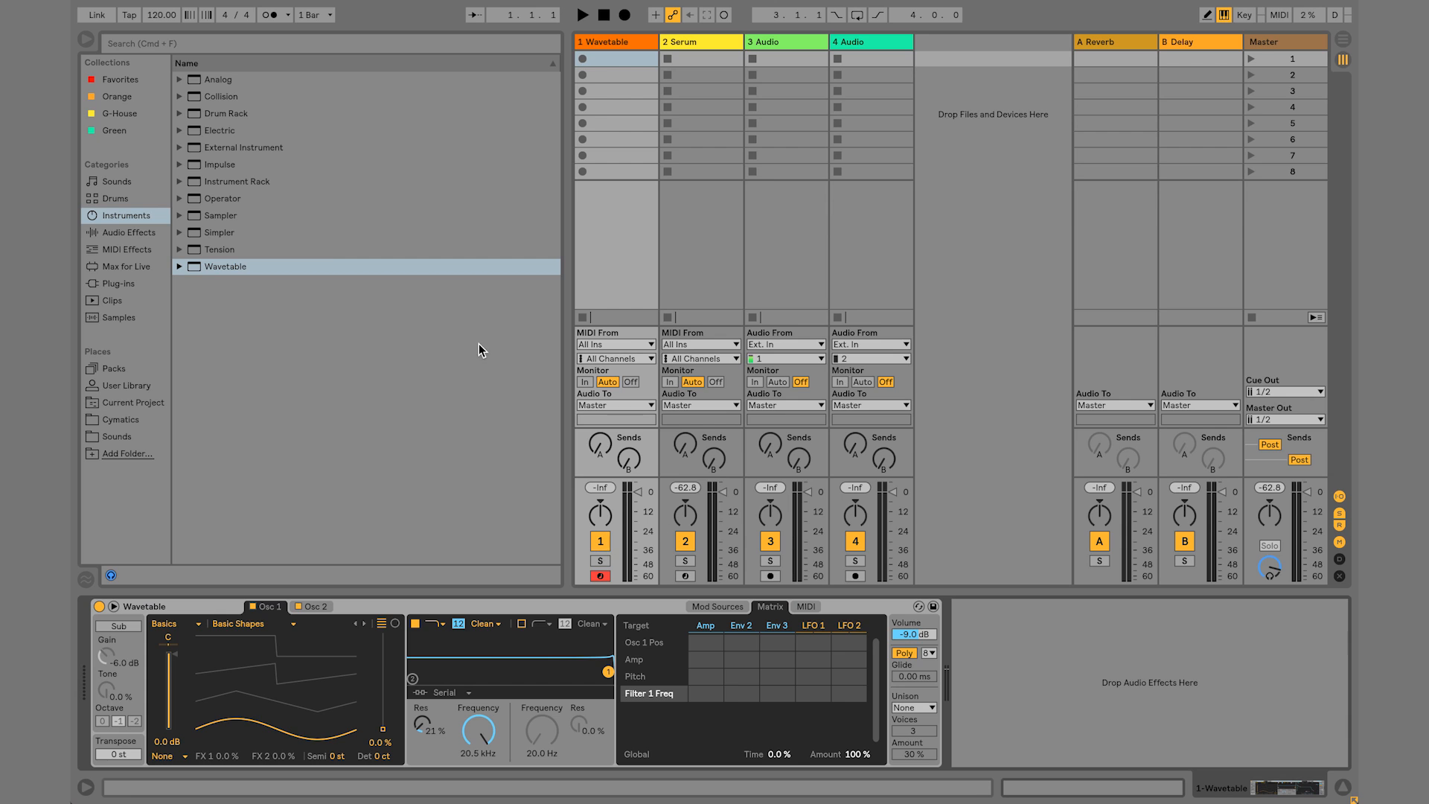
mouse_move(290, 261)
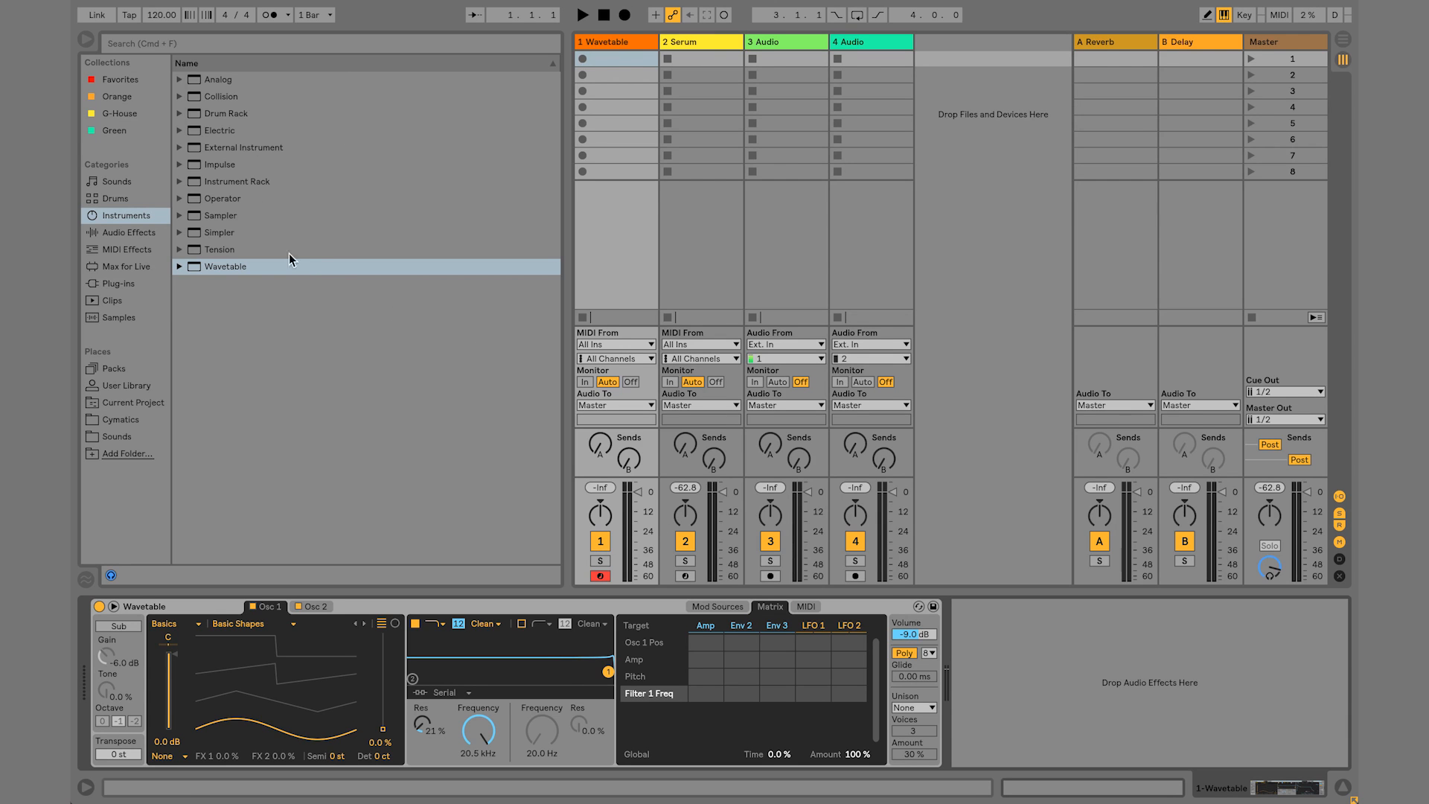
Add EQ Eight from the built-in Audio Effects onto the Wavetable track
click(125, 232)
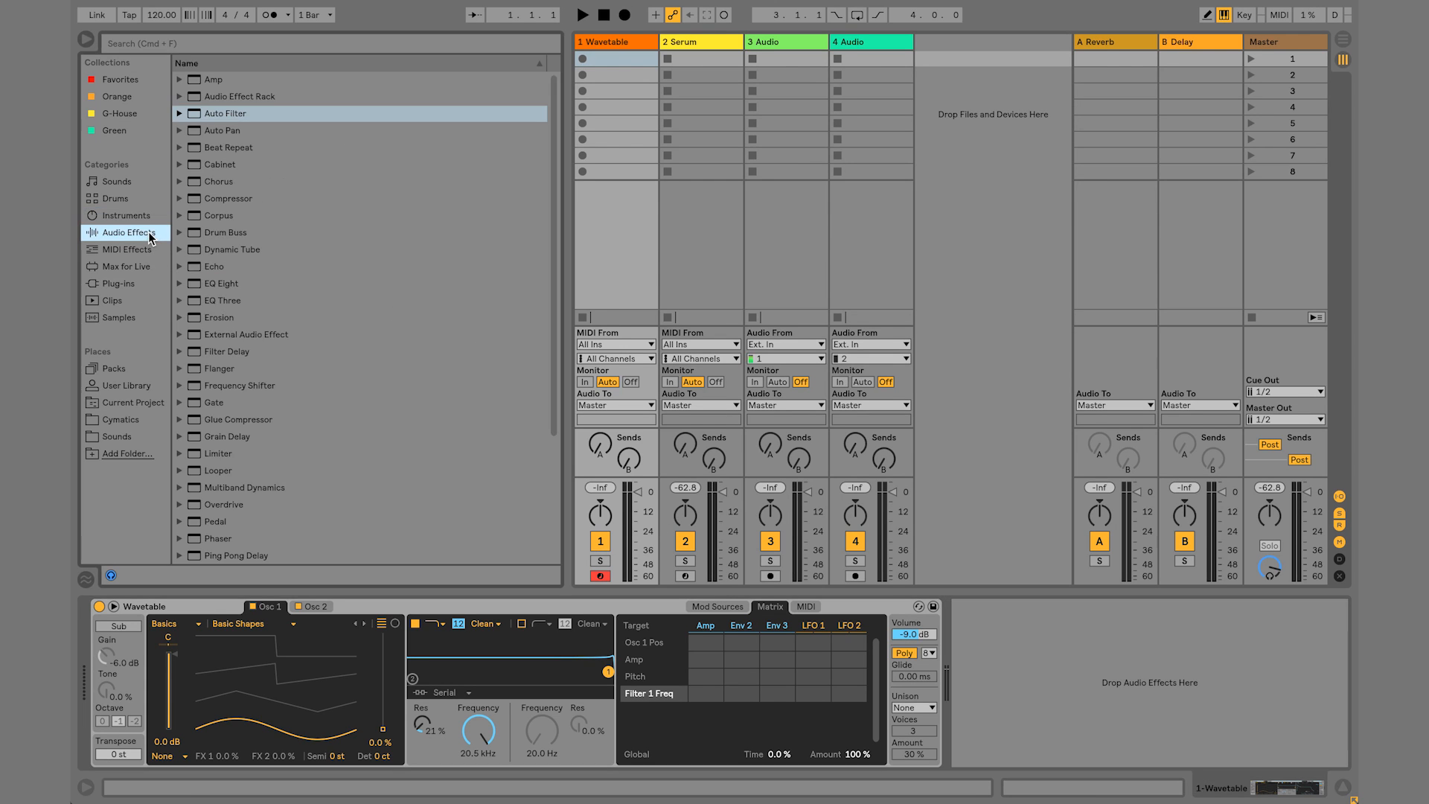
double_click(220, 283)
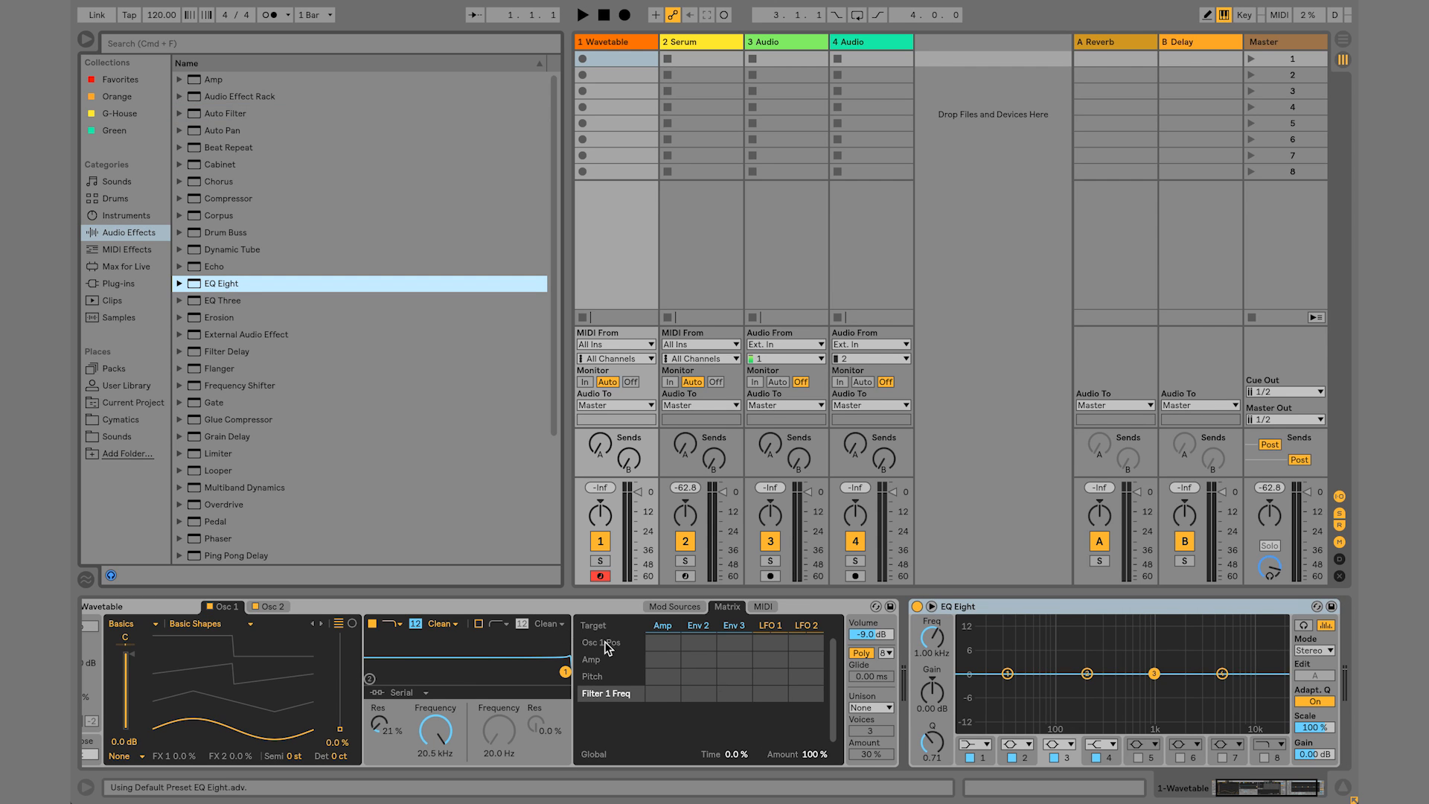
mouse_move(1016, 621)
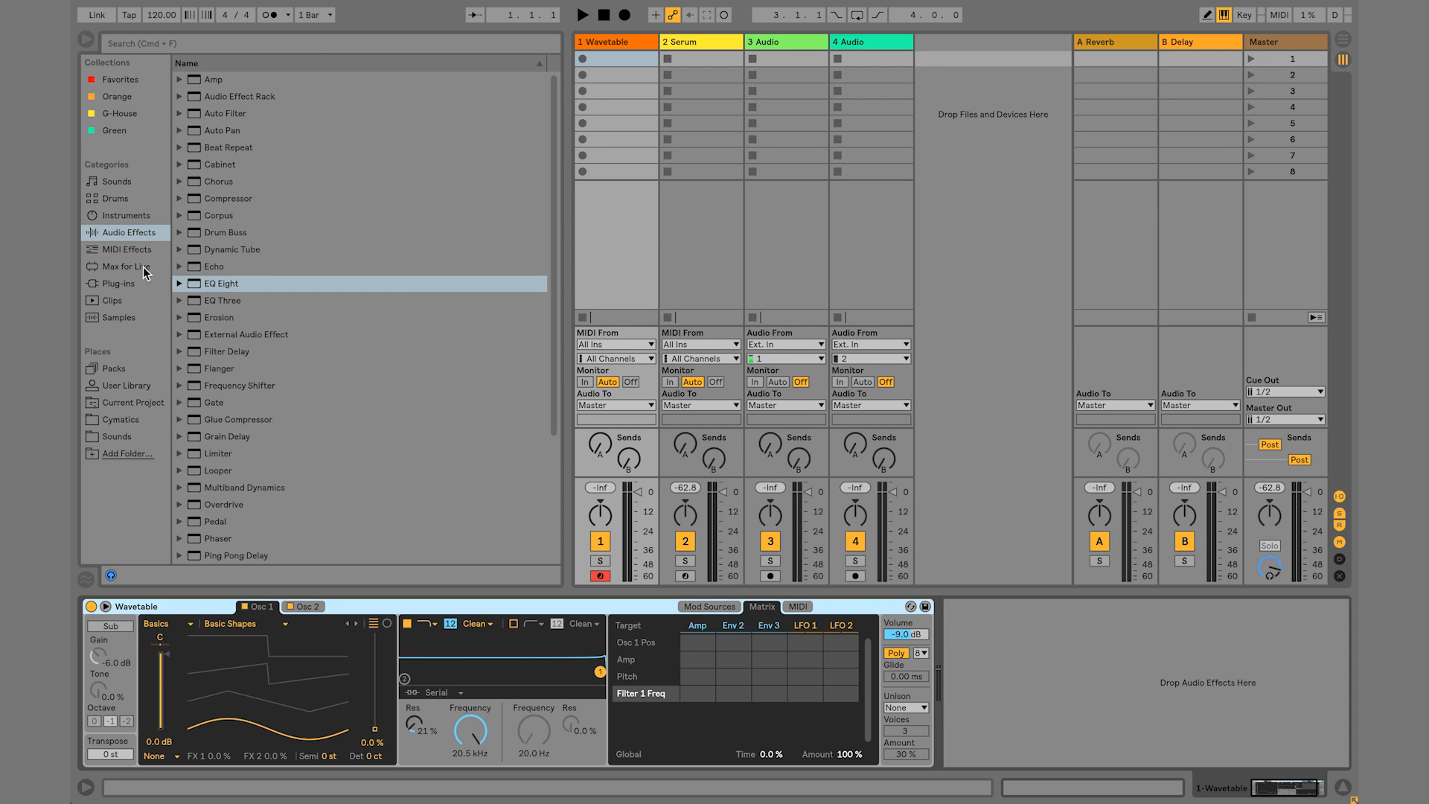
Add FabFilter Pro-Q 2 from the Plug-ins browser onto the Wavetable track
click(119, 283)
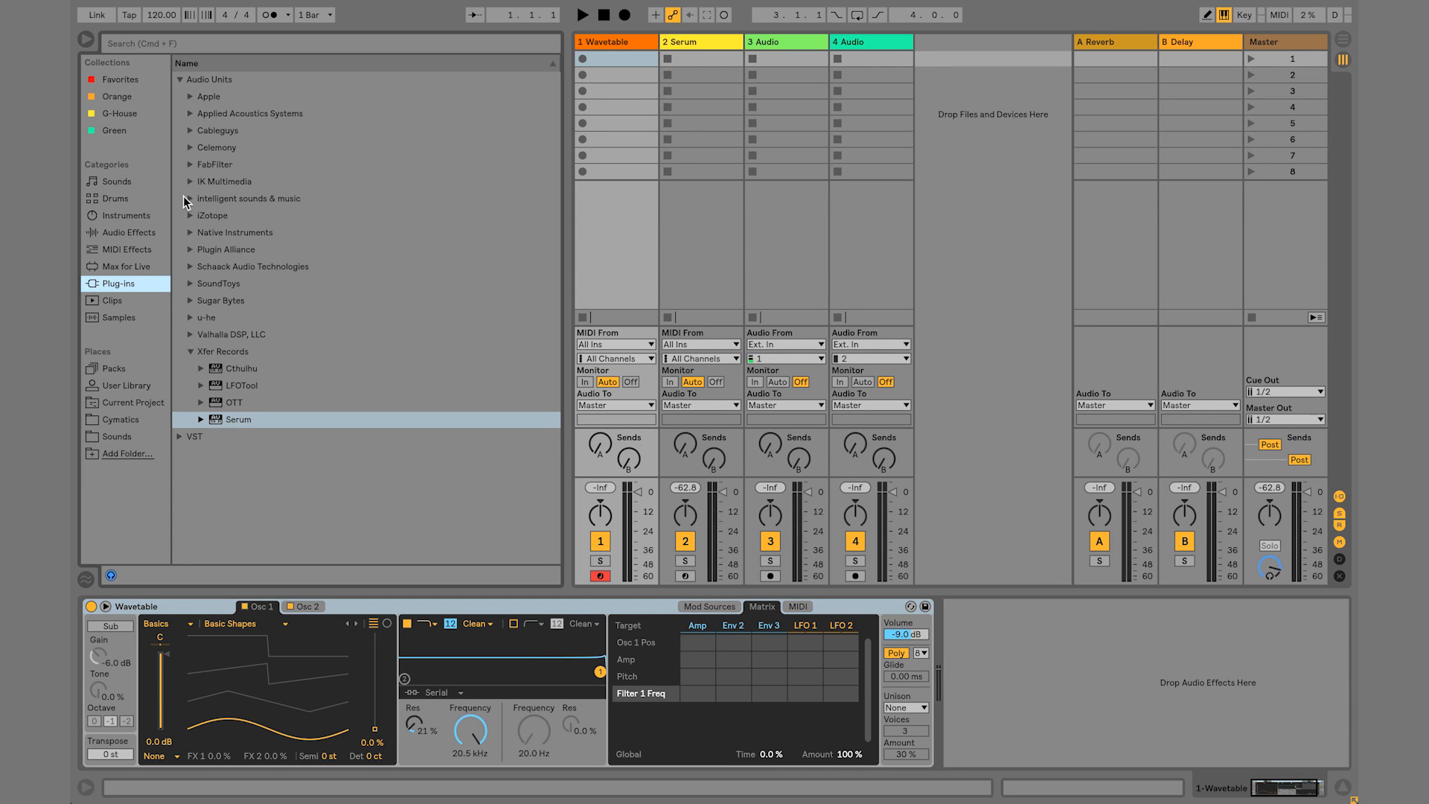
click(189, 164)
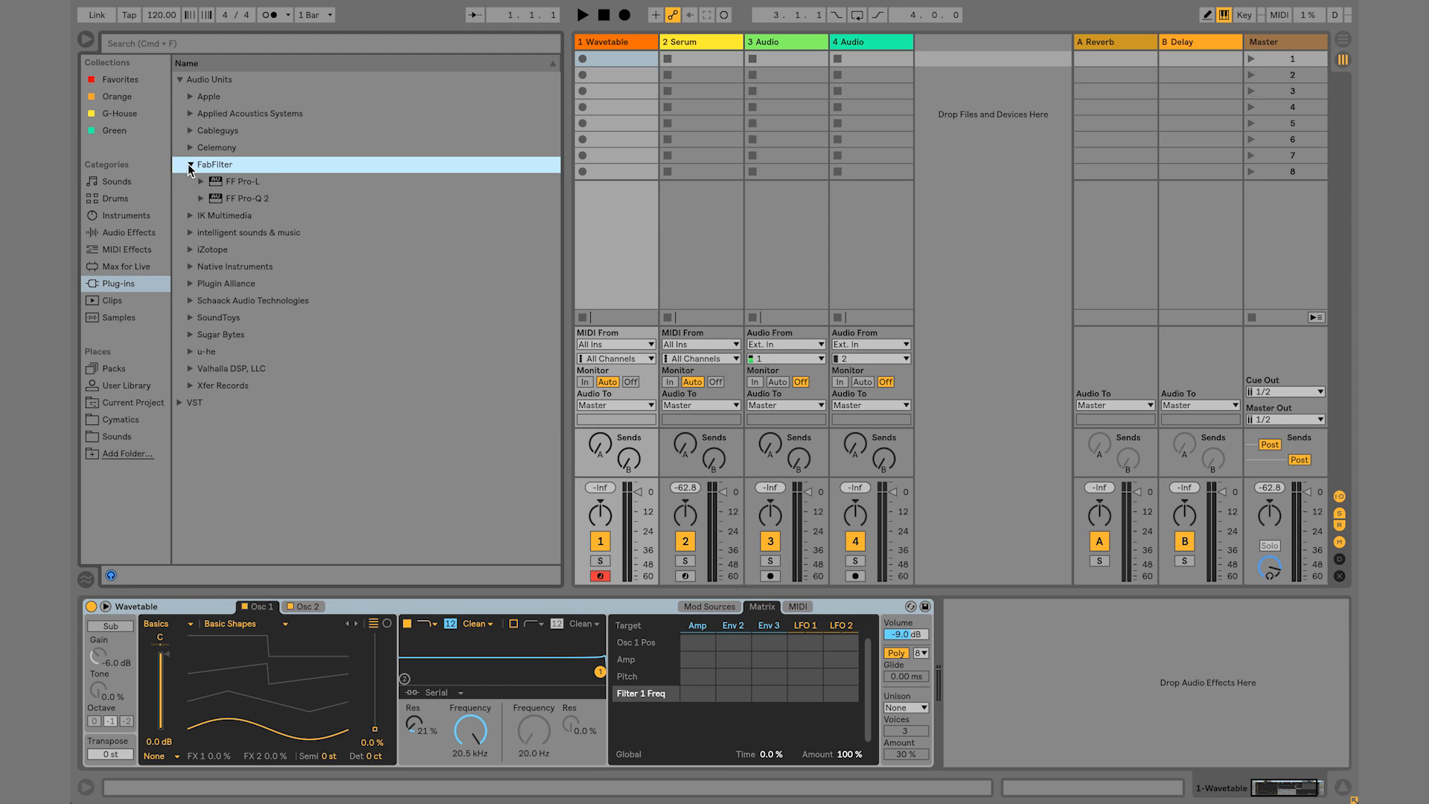
double_click(245, 198)
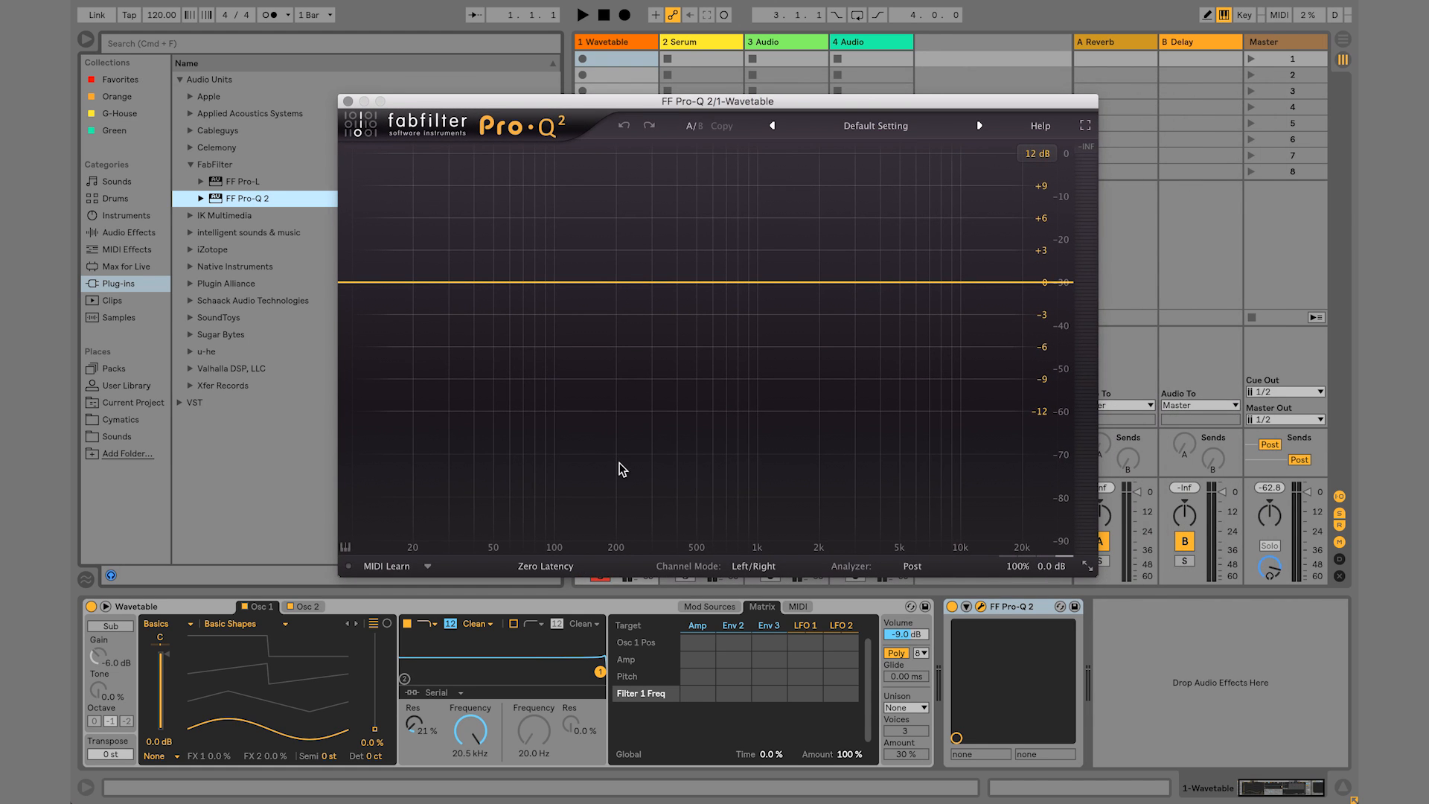
click(911, 566)
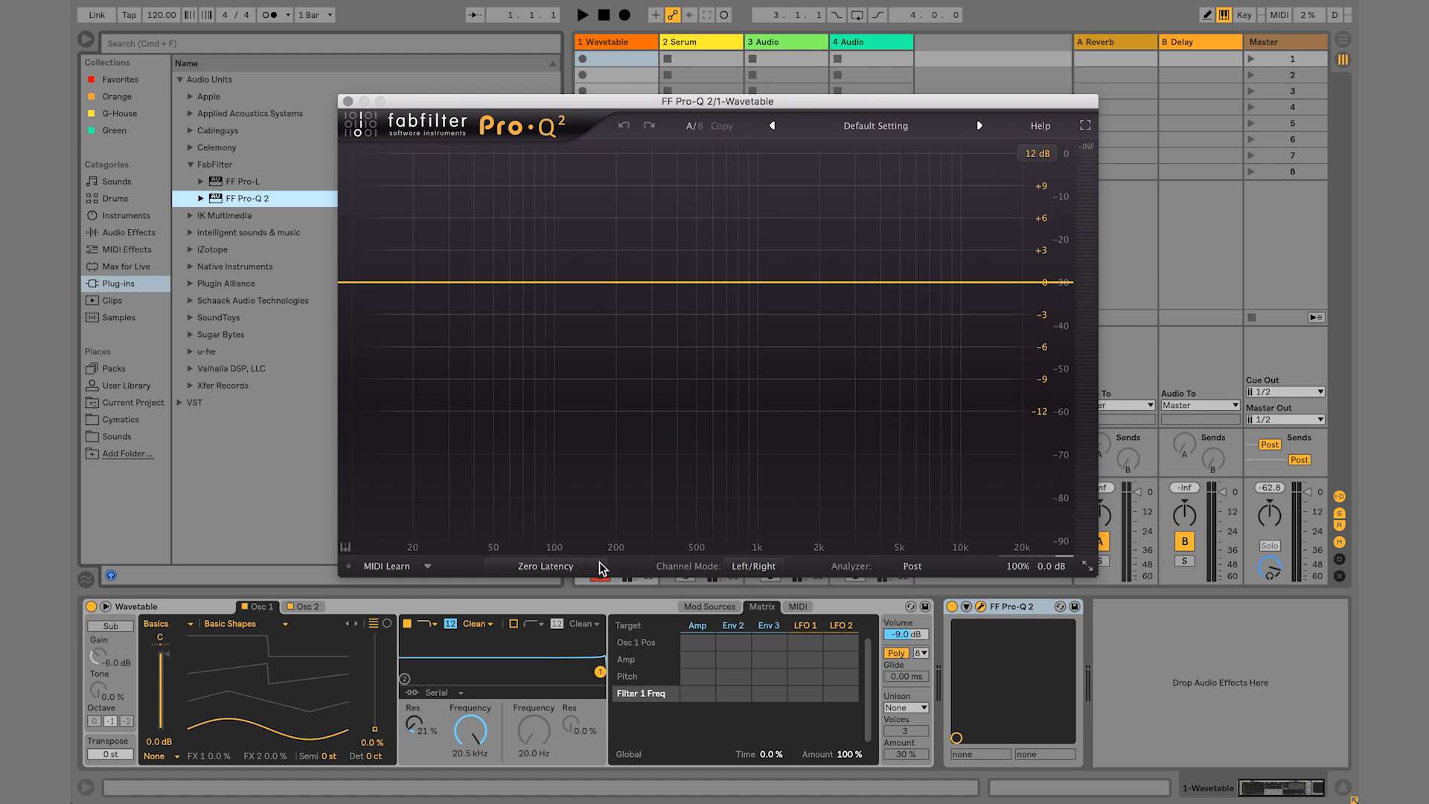
Inspect Pro-Q 2's processing mode choices several times without changing the mode
click(545, 566)
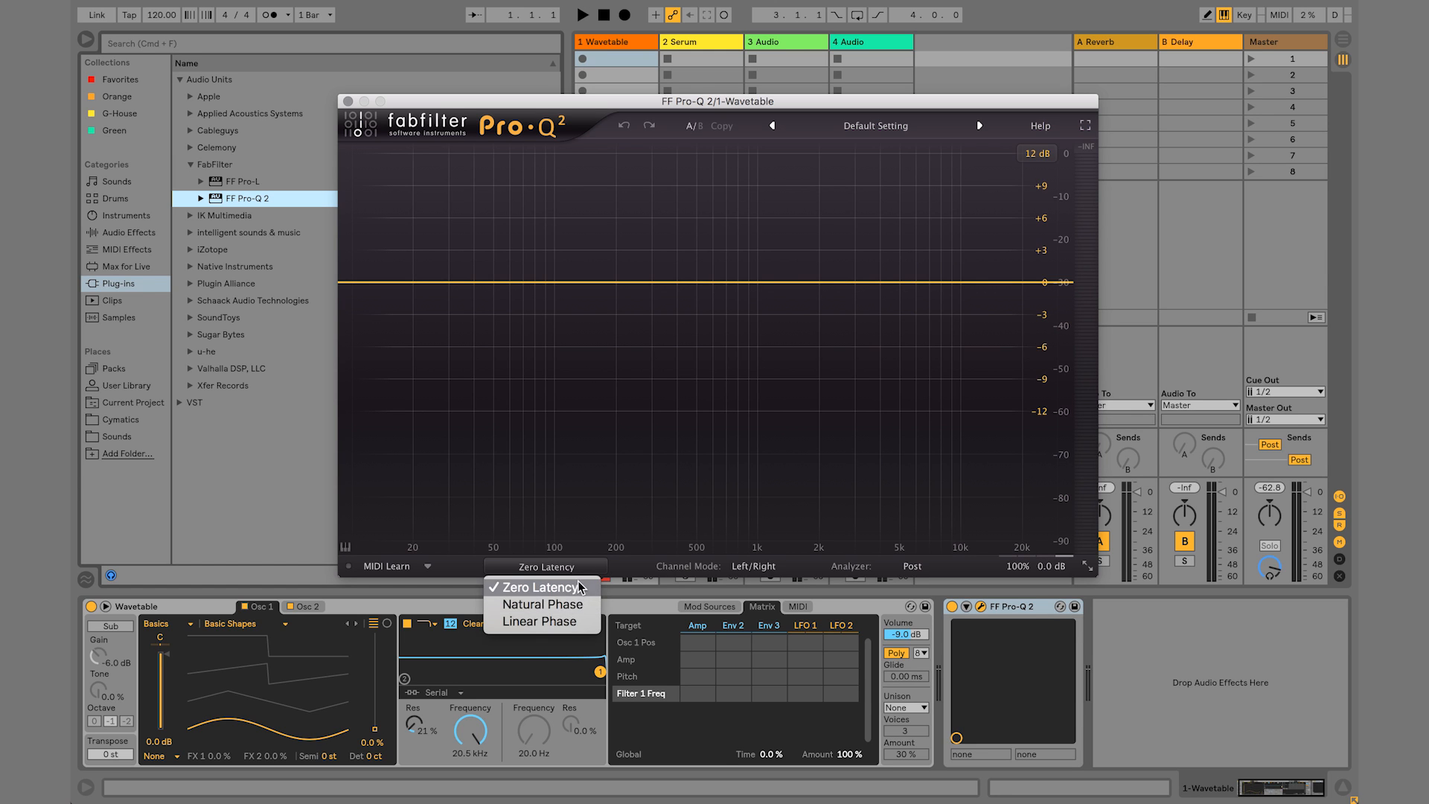
mouse_move(570, 628)
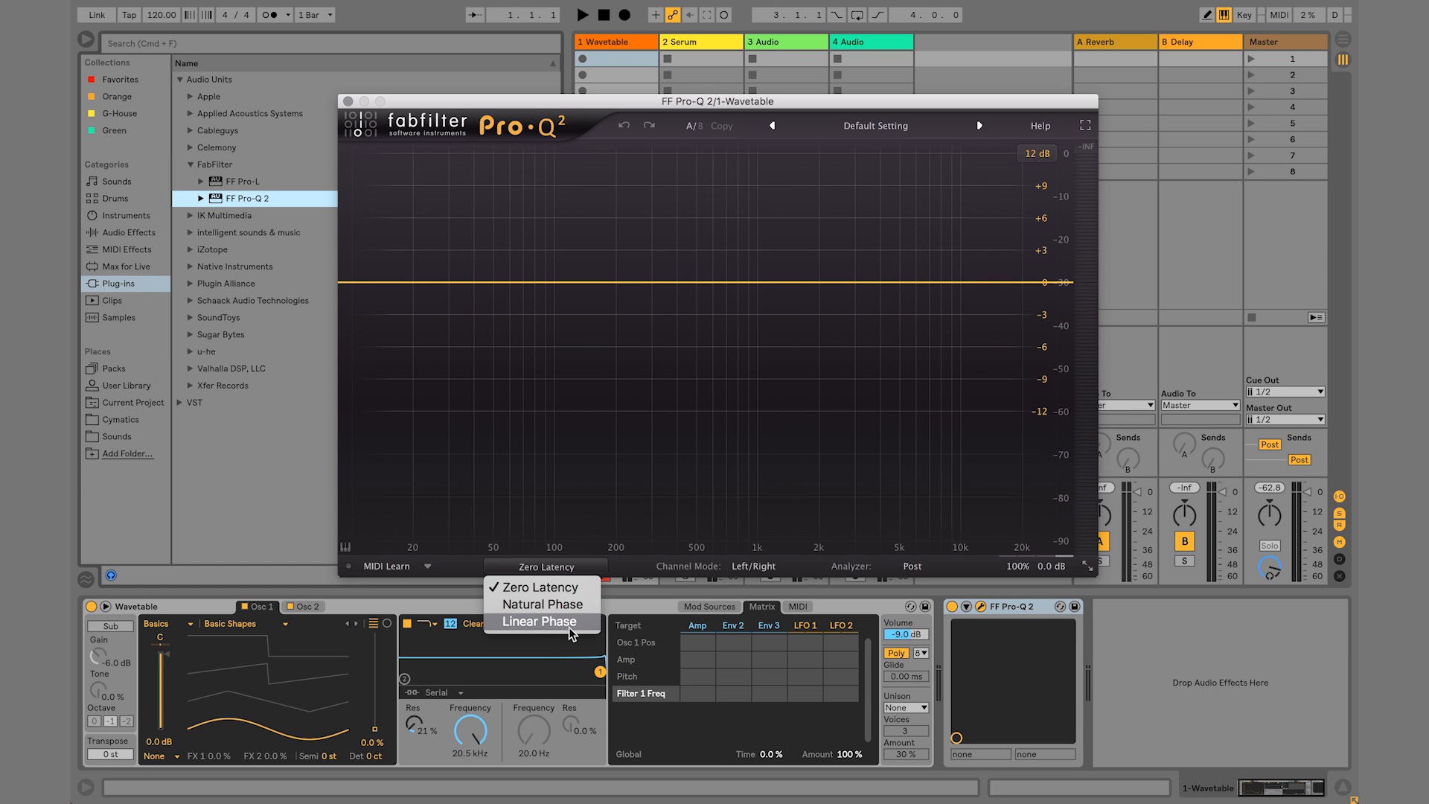
mouse_move(545, 587)
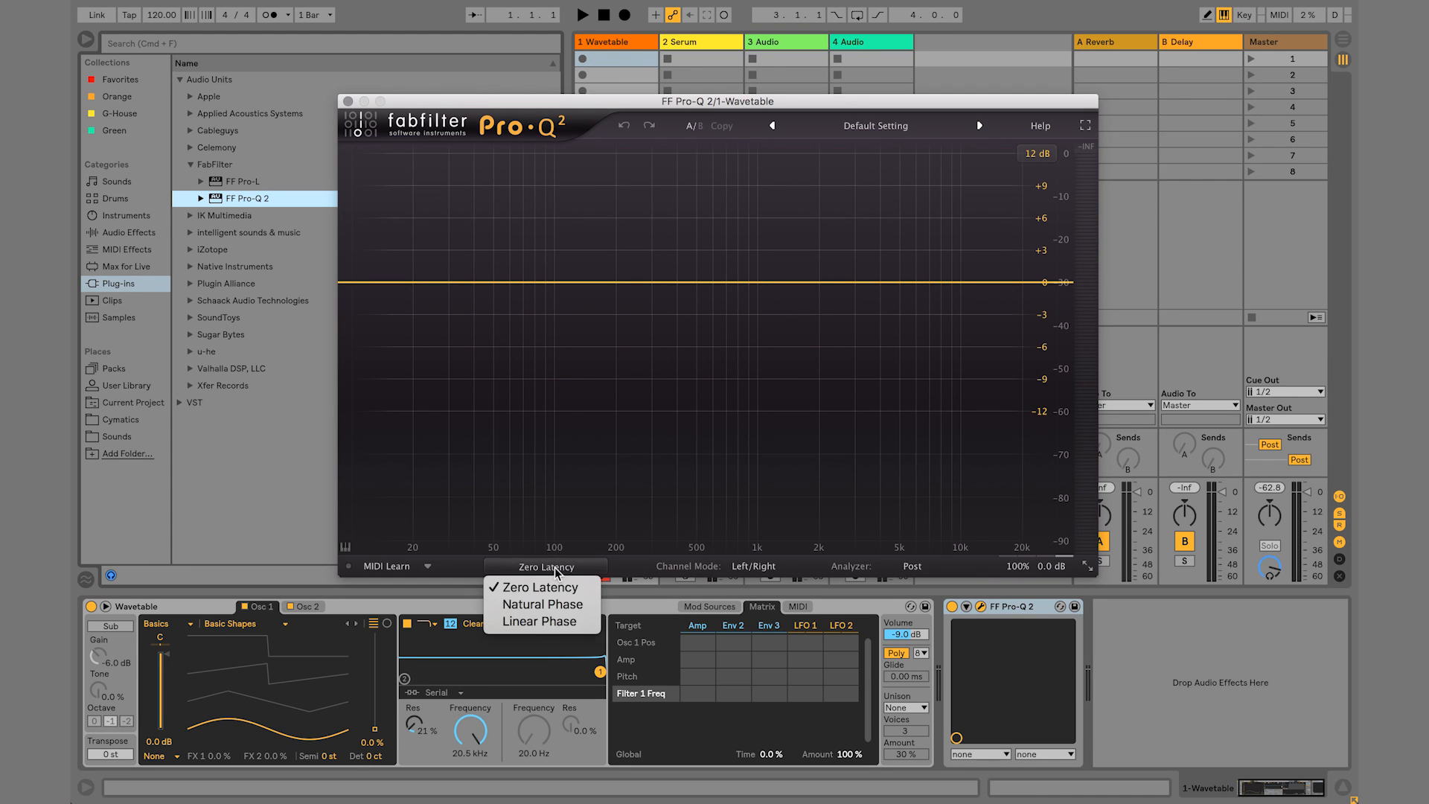
click(540, 586)
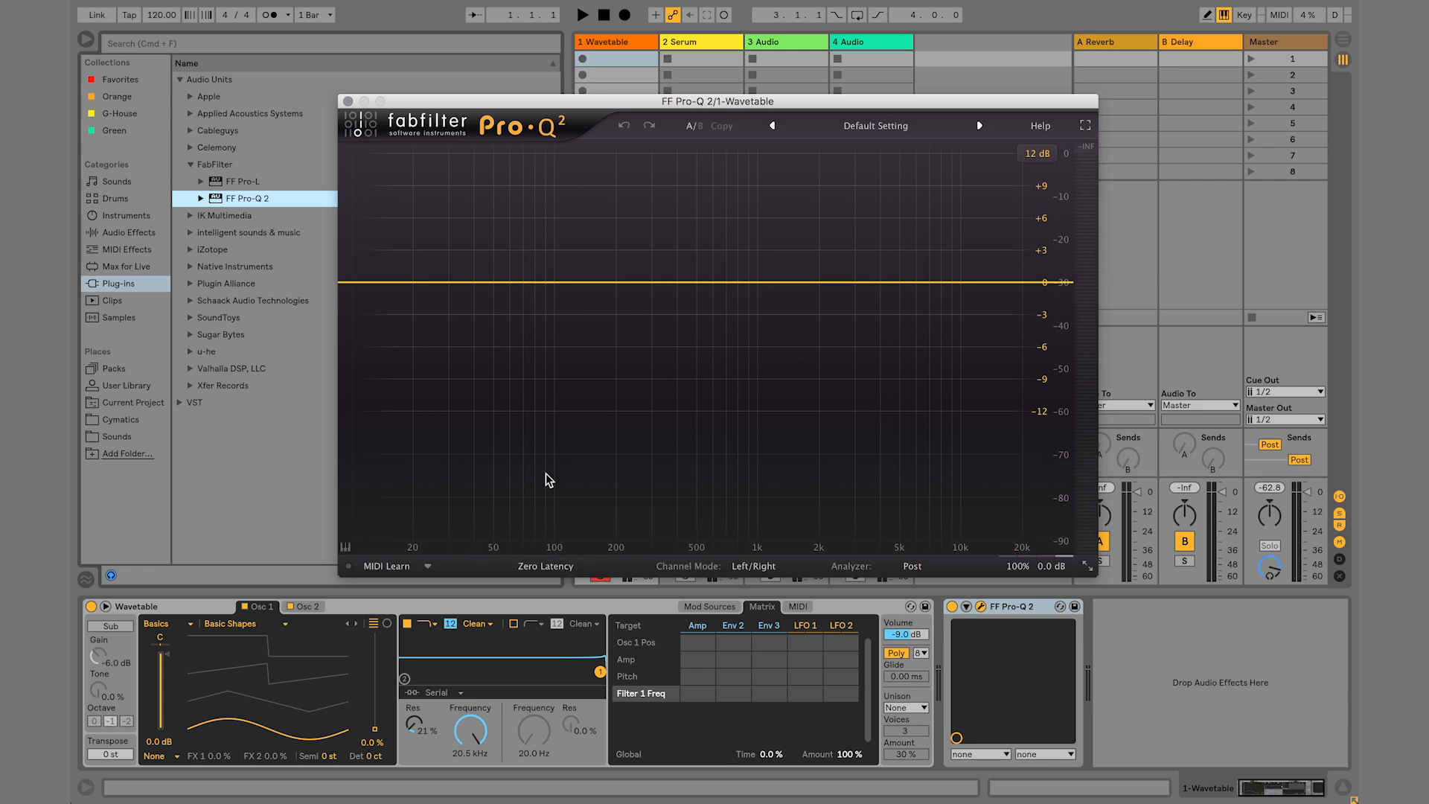
mouse_move(526, 589)
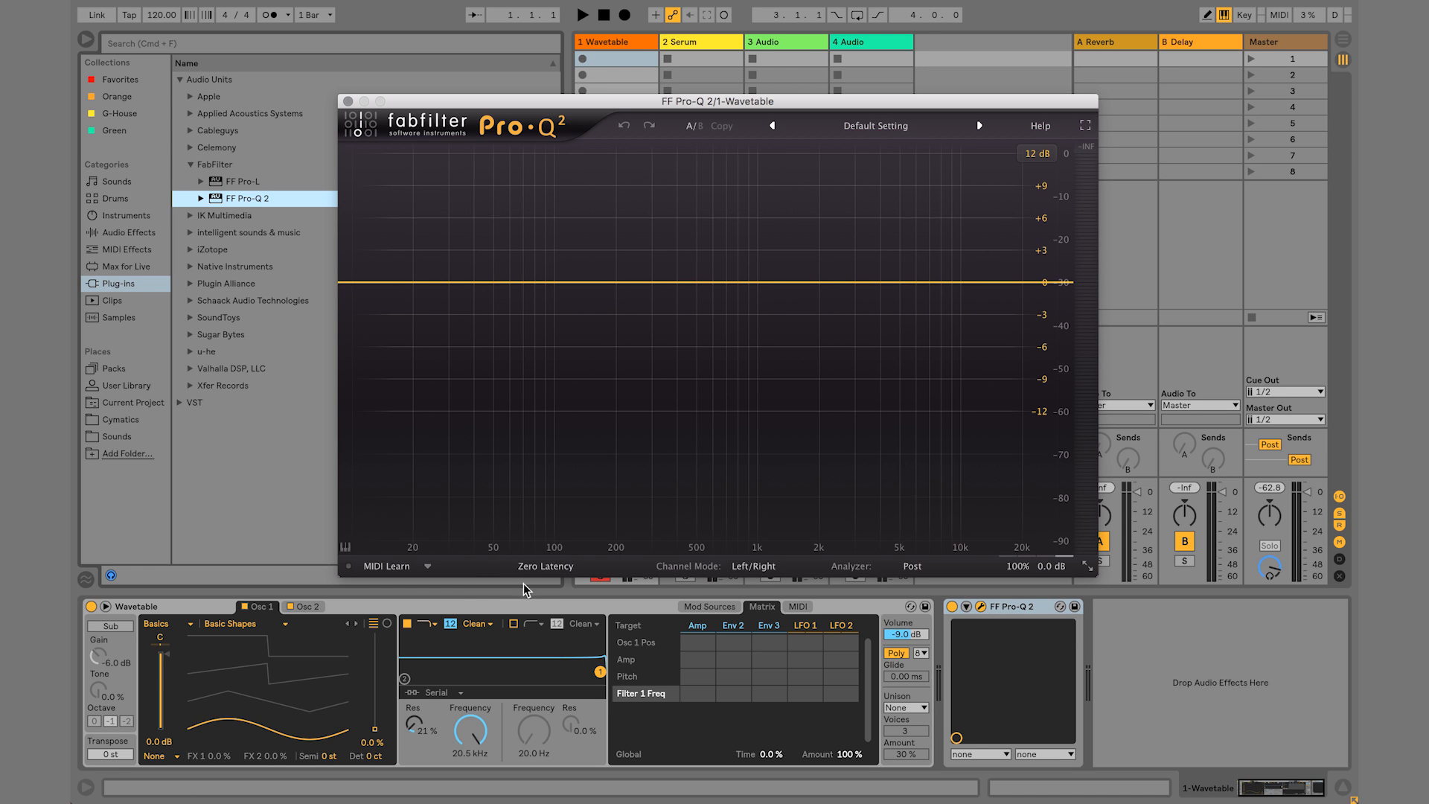
click(545, 566)
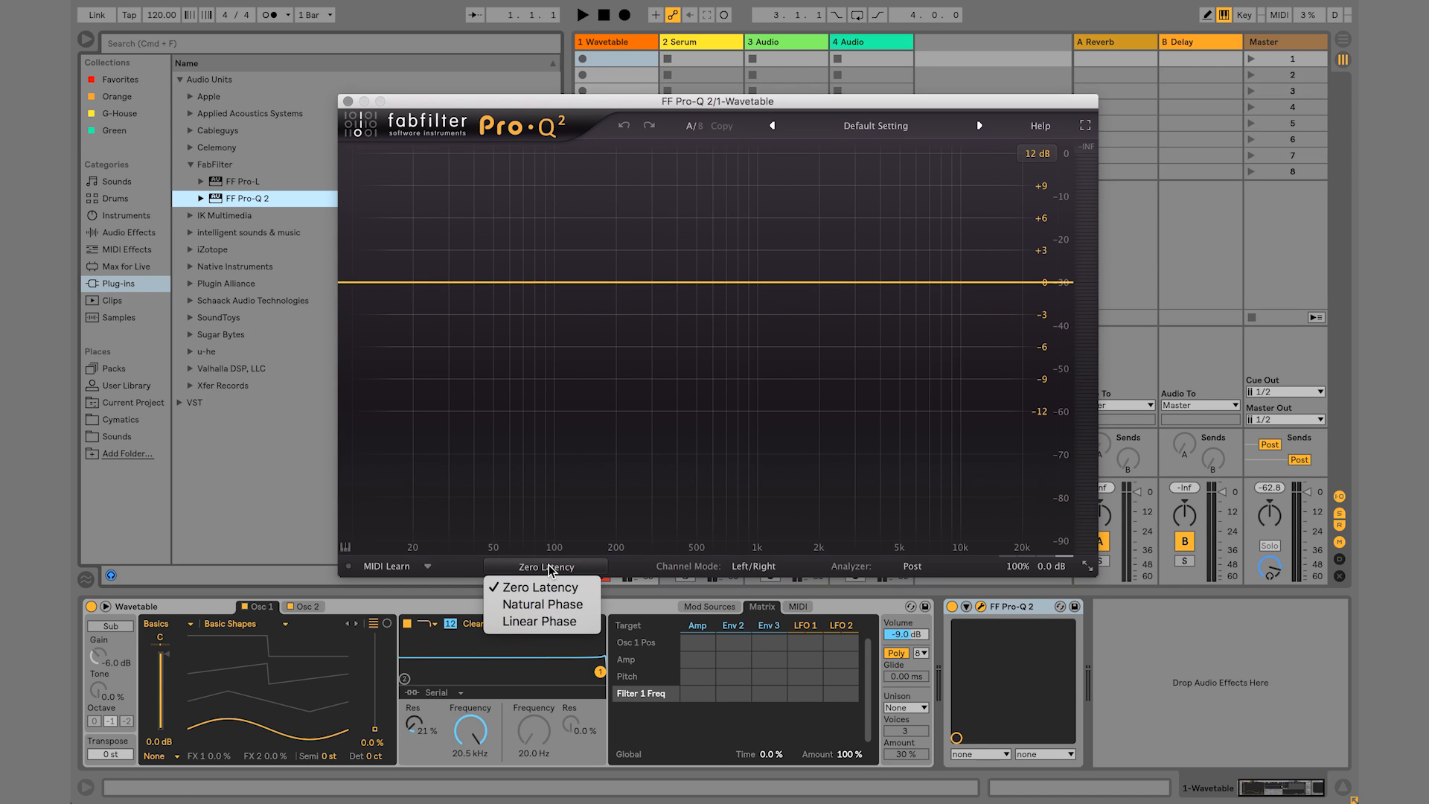
click(542, 587)
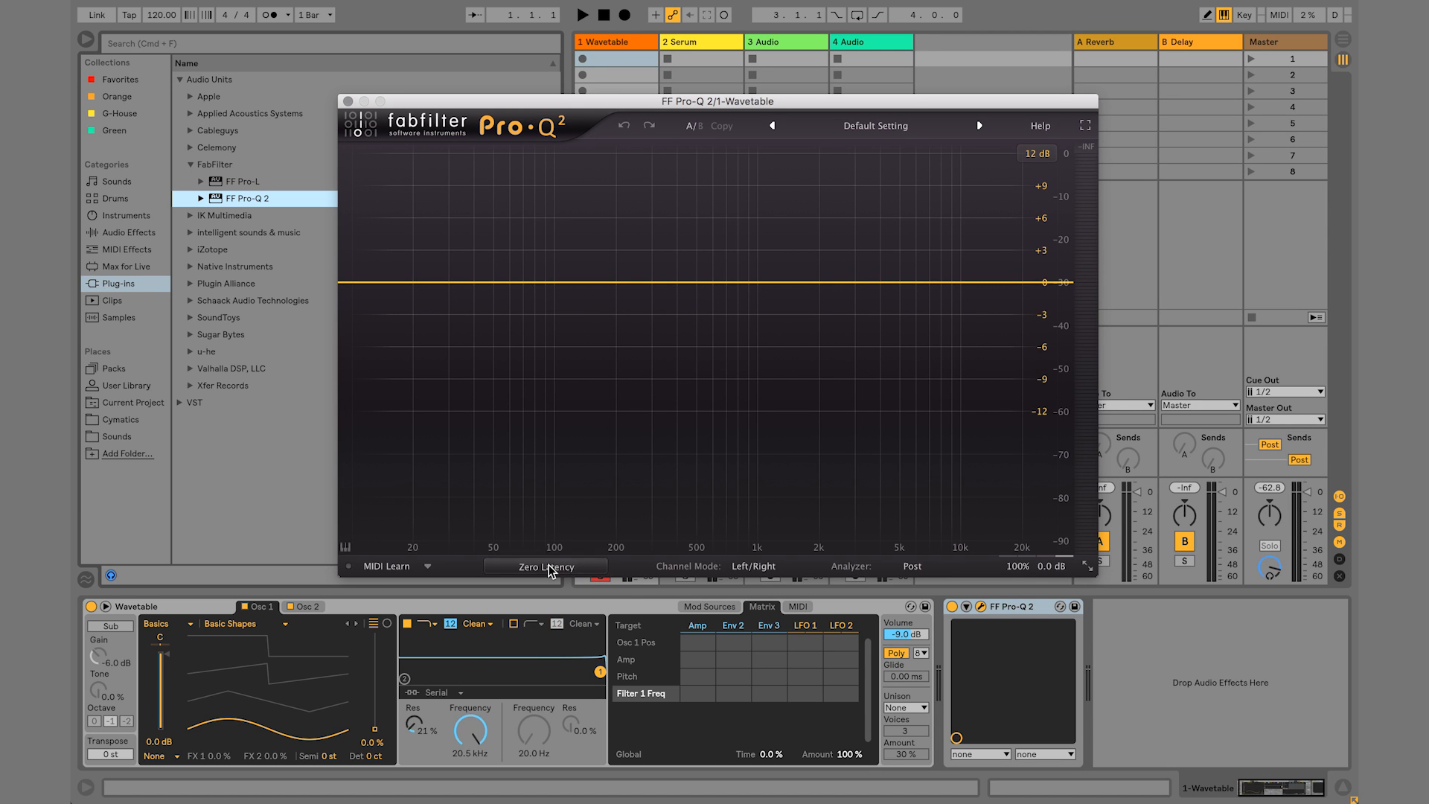
click(545, 566)
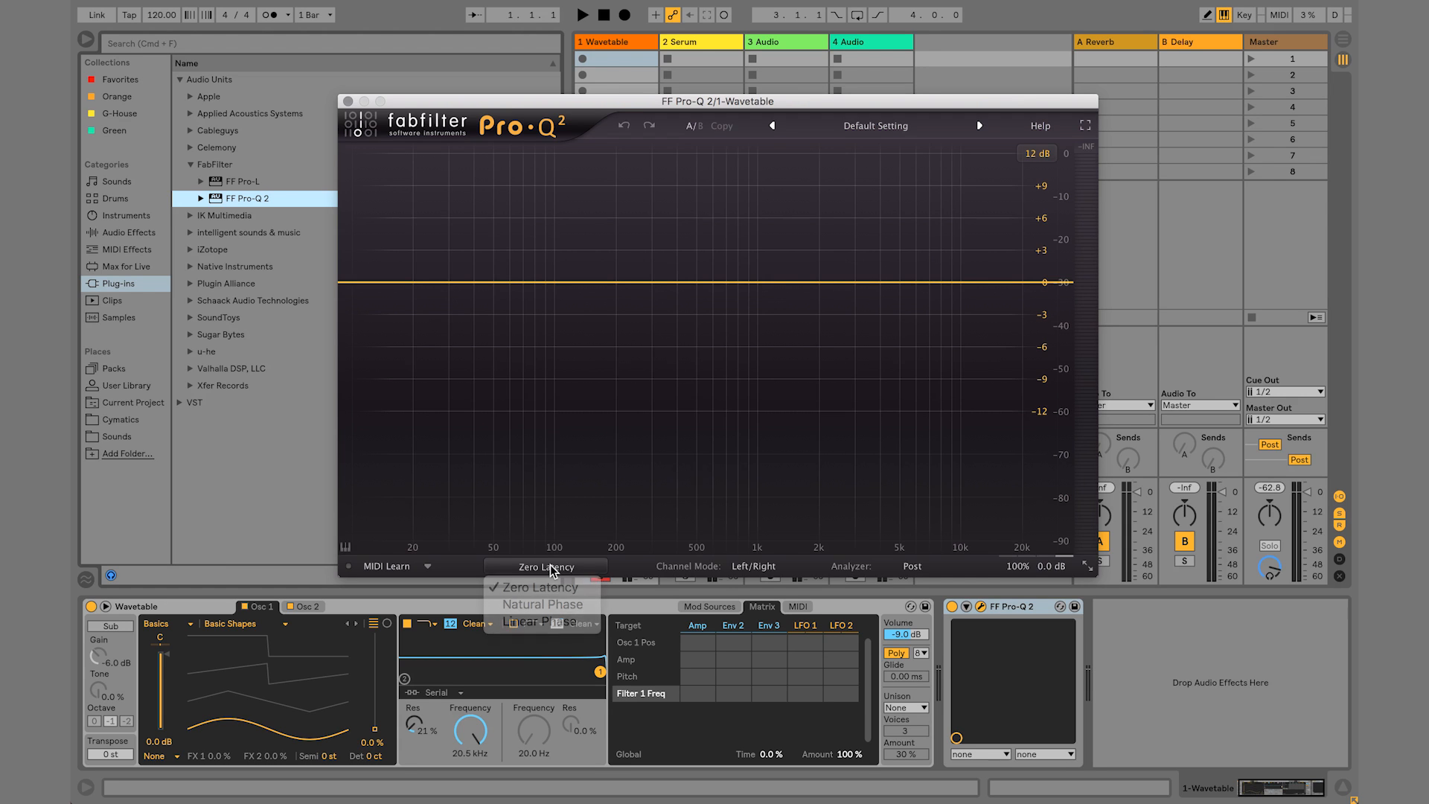
click(539, 587)
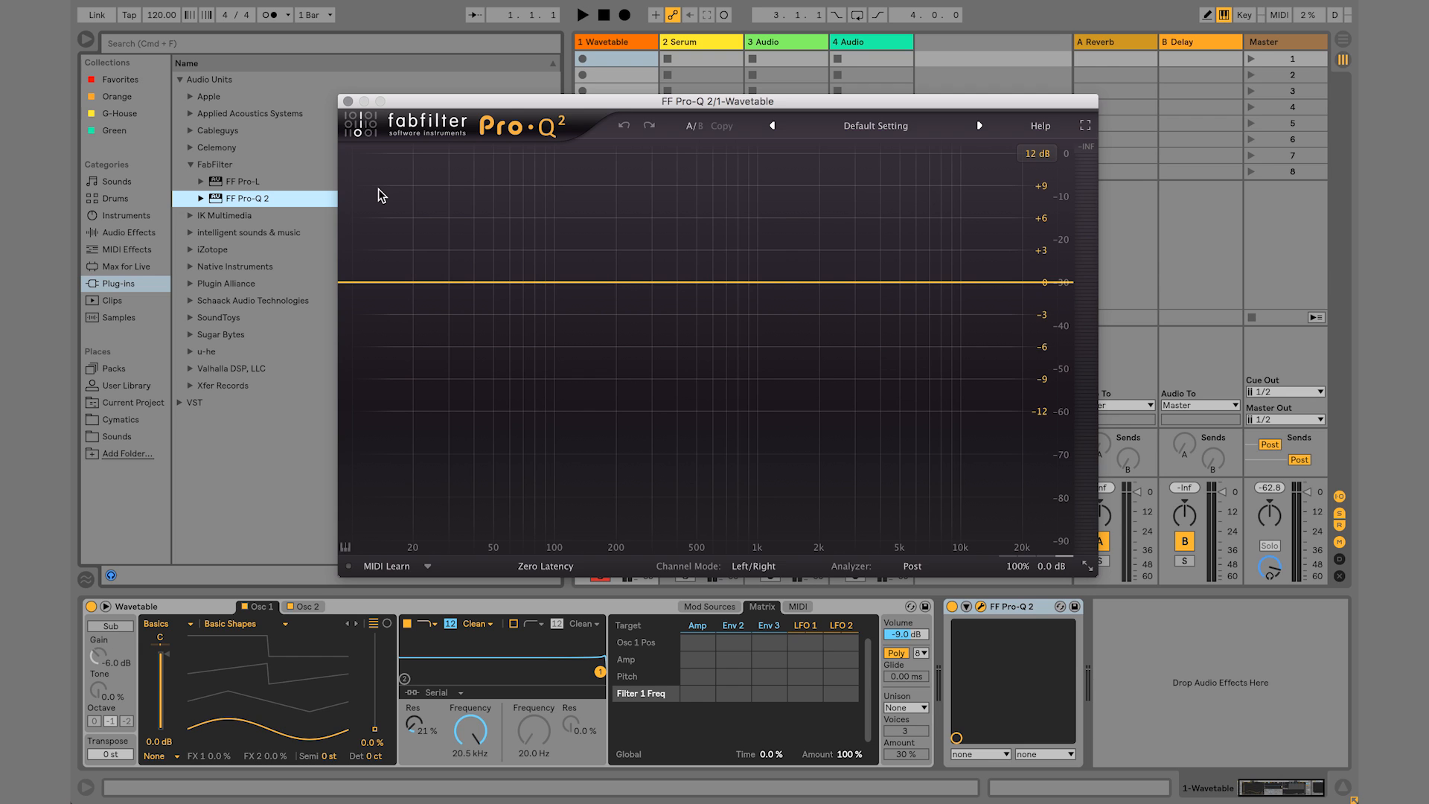
mouse_move(465, 254)
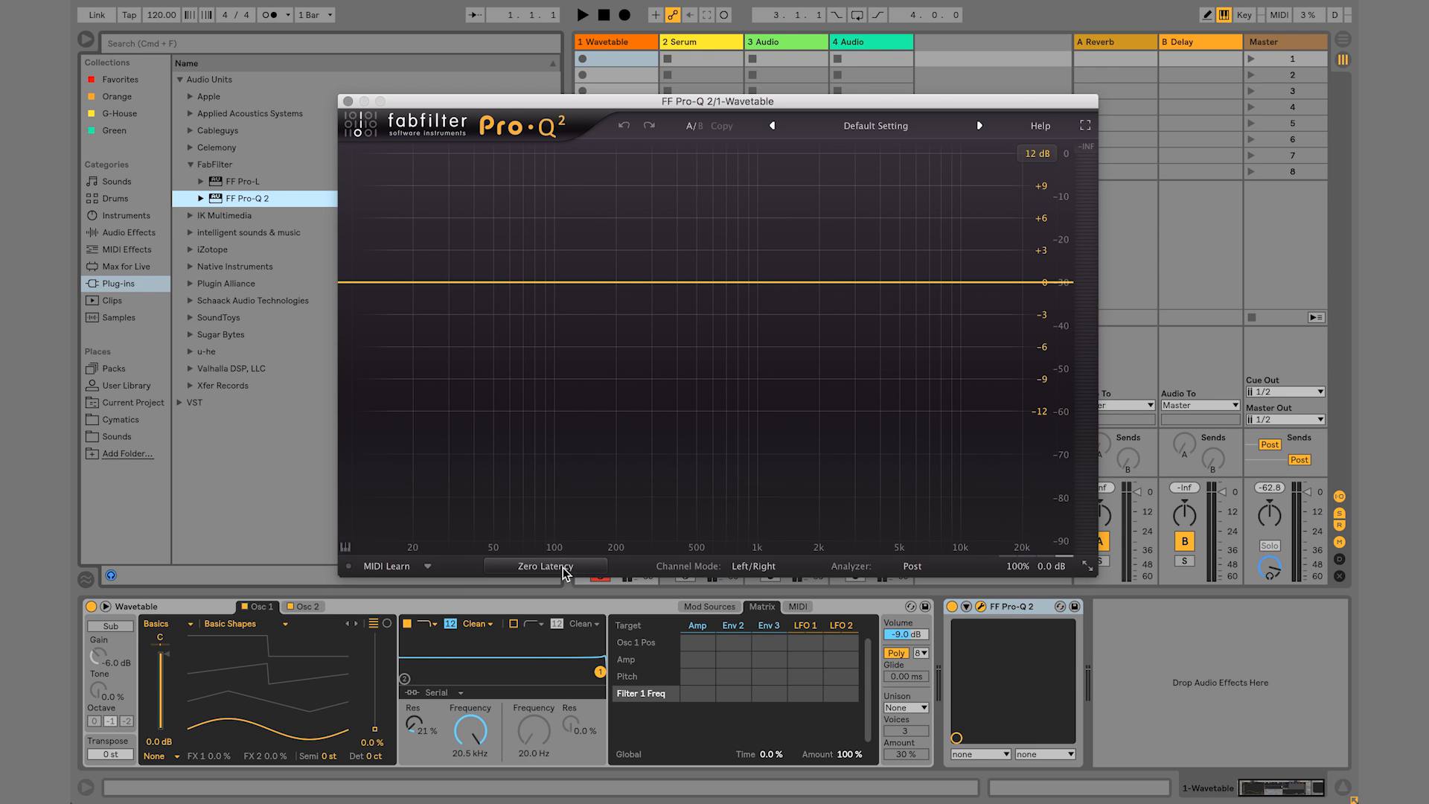
mouse_move(472, 304)
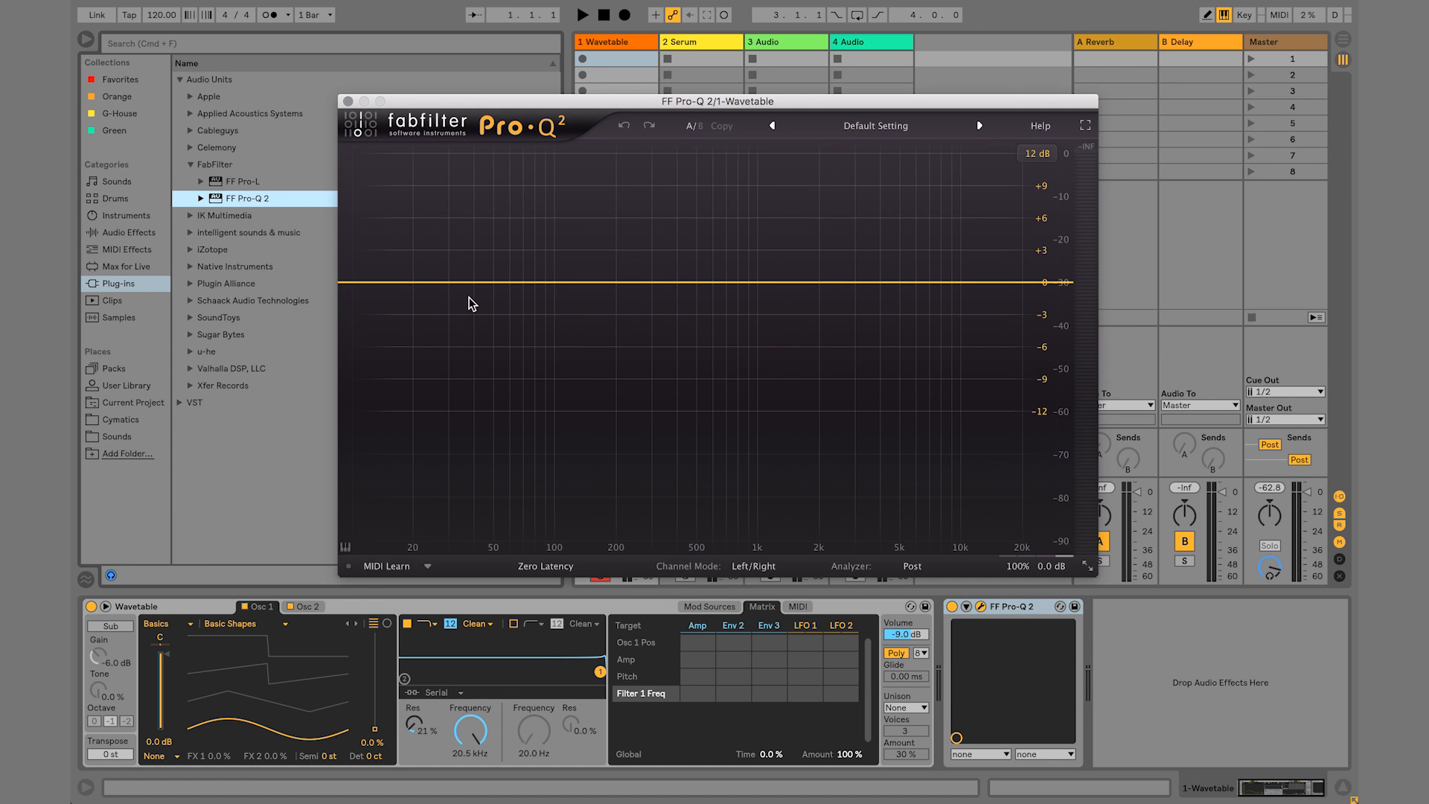
click(559, 281)
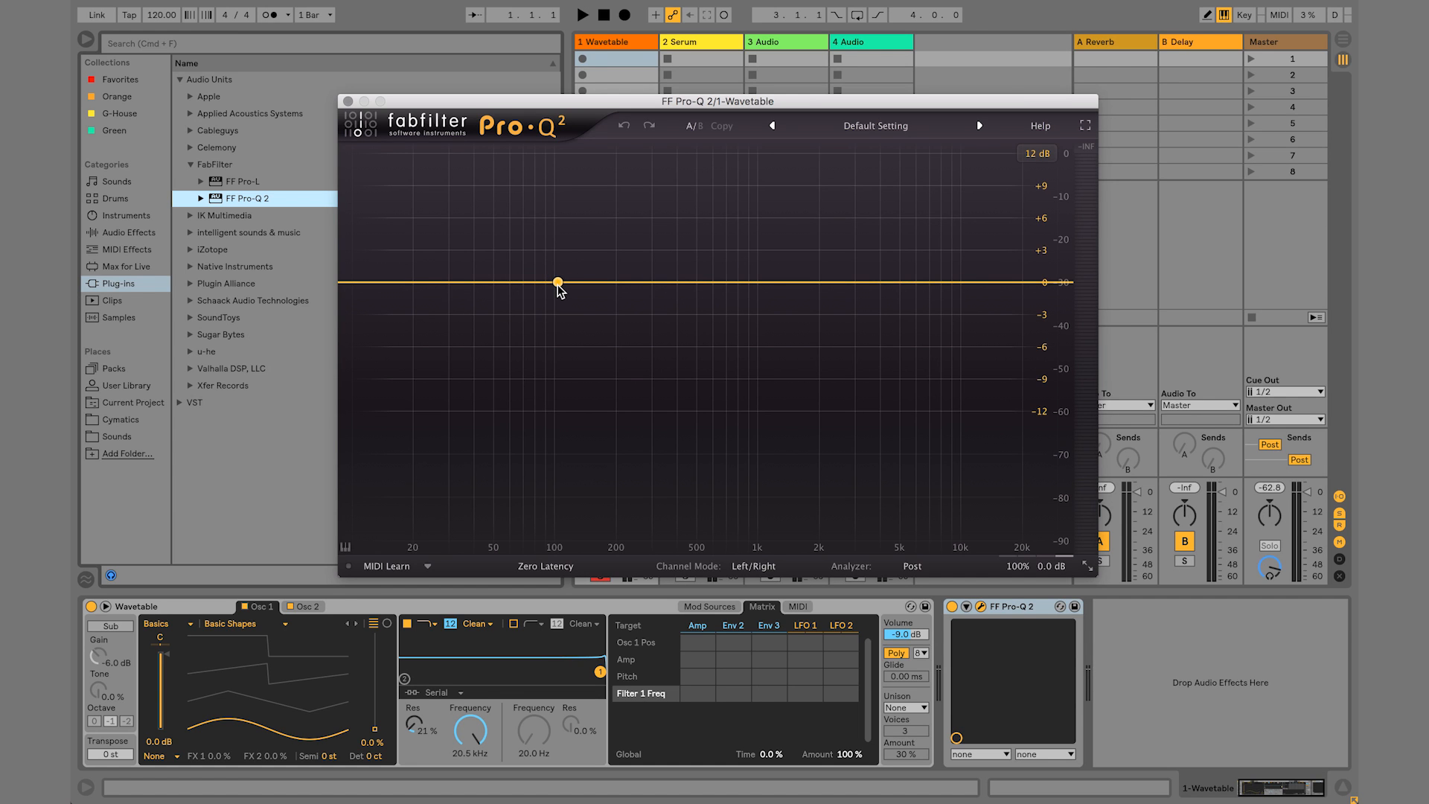
mouse_move(482, 284)
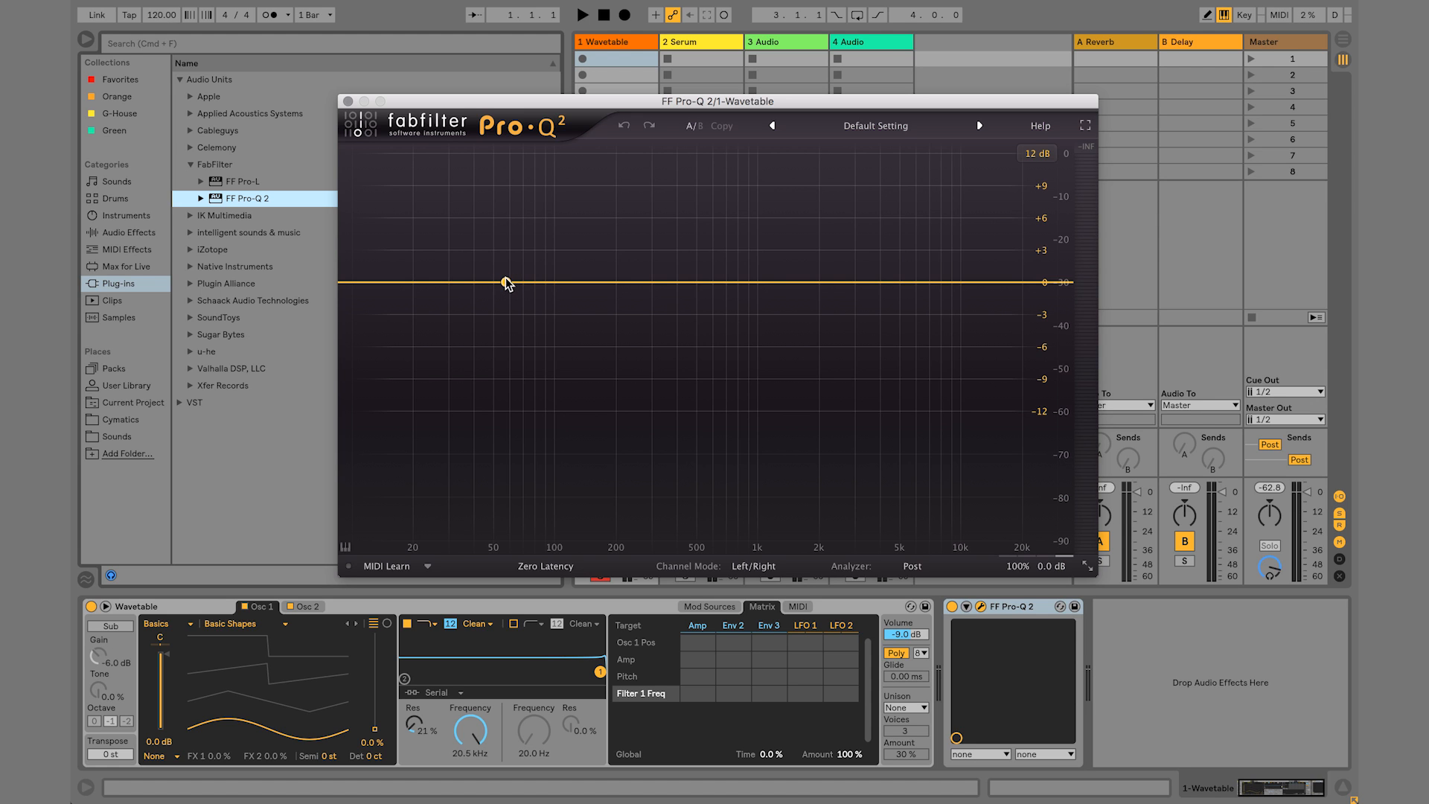
mouse_move(610, 249)
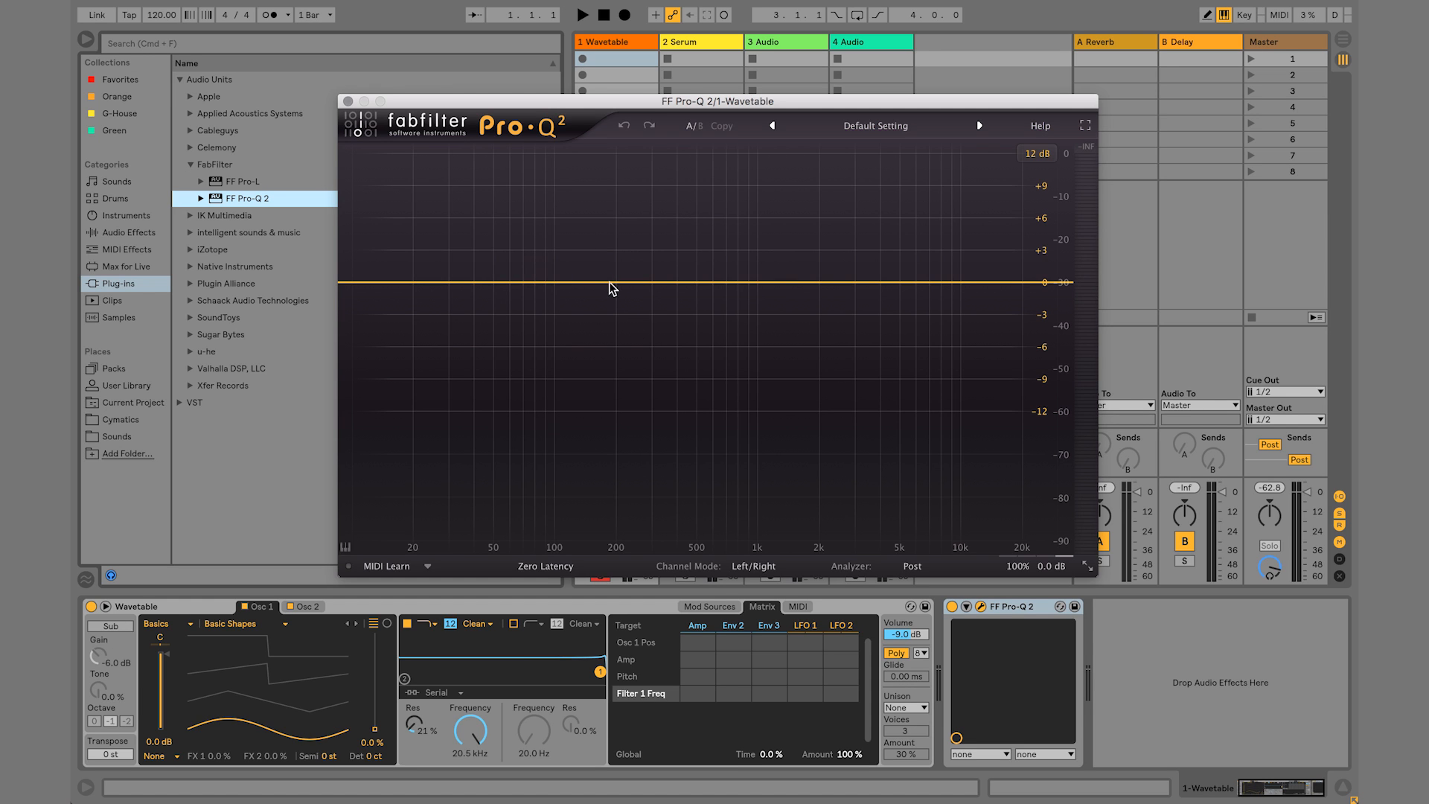
mouse_move(584, 259)
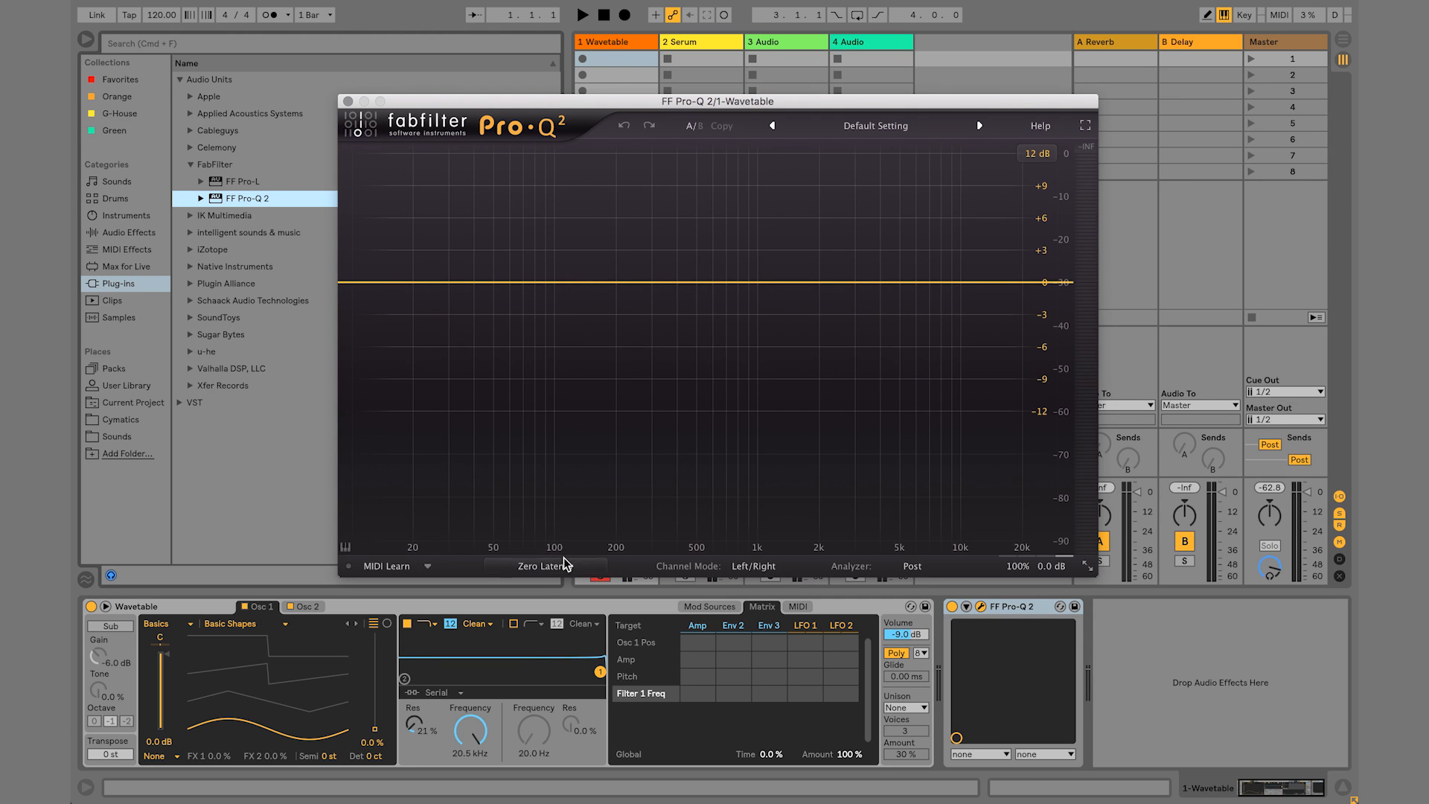
Set Pro-Q 2 to Linear Phase processing with Maximum quality
click(541, 566)
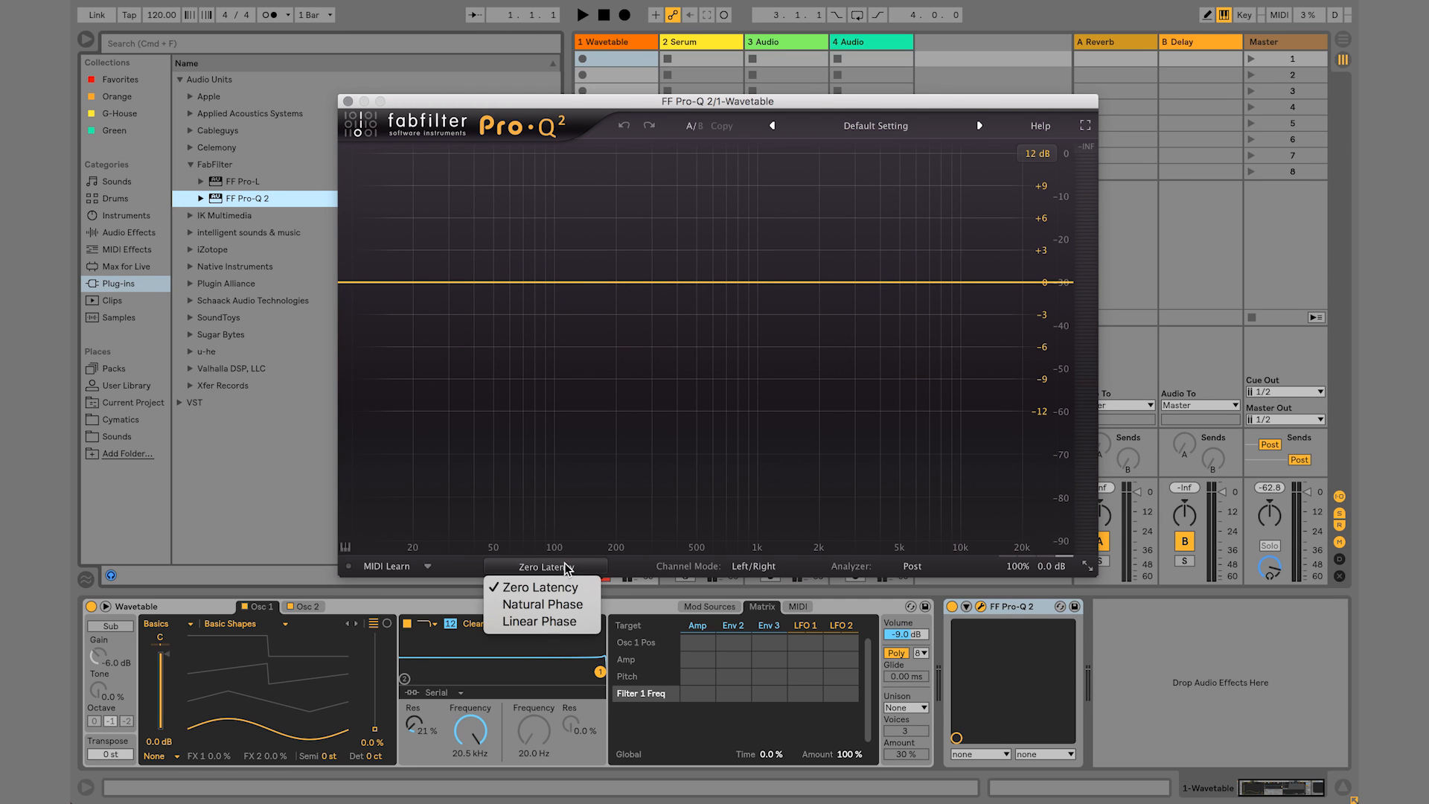
mouse_move(539, 621)
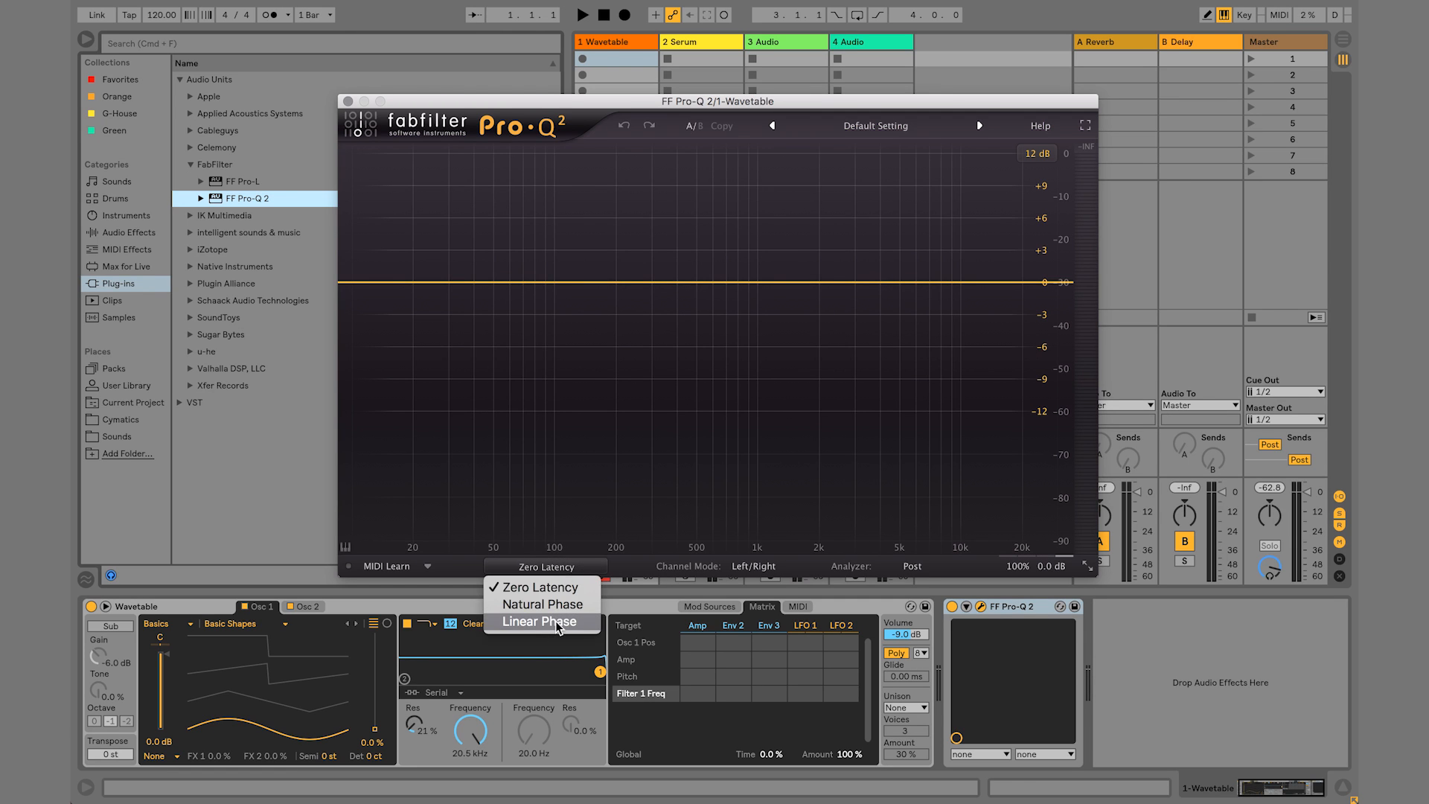
click(539, 621)
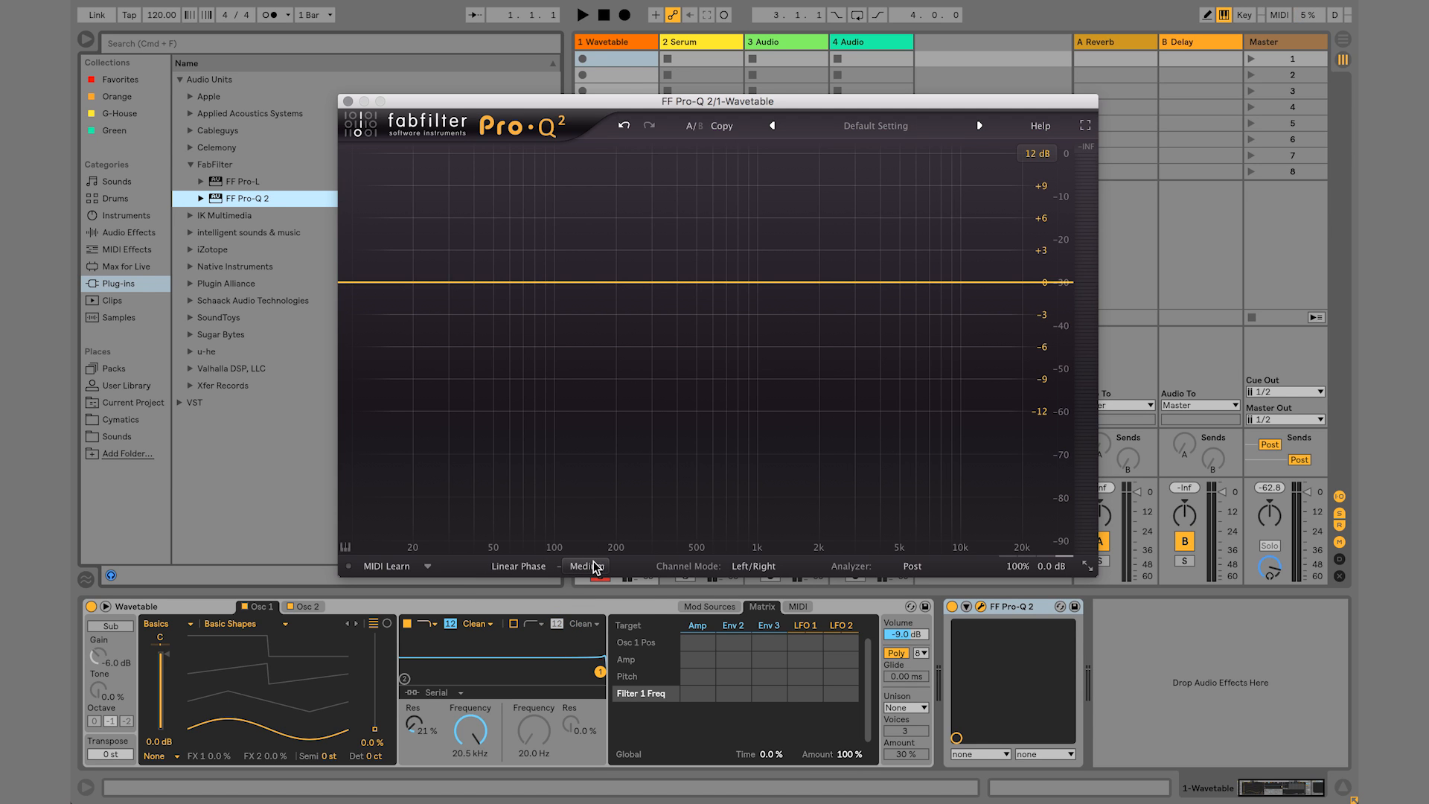
click(583, 566)
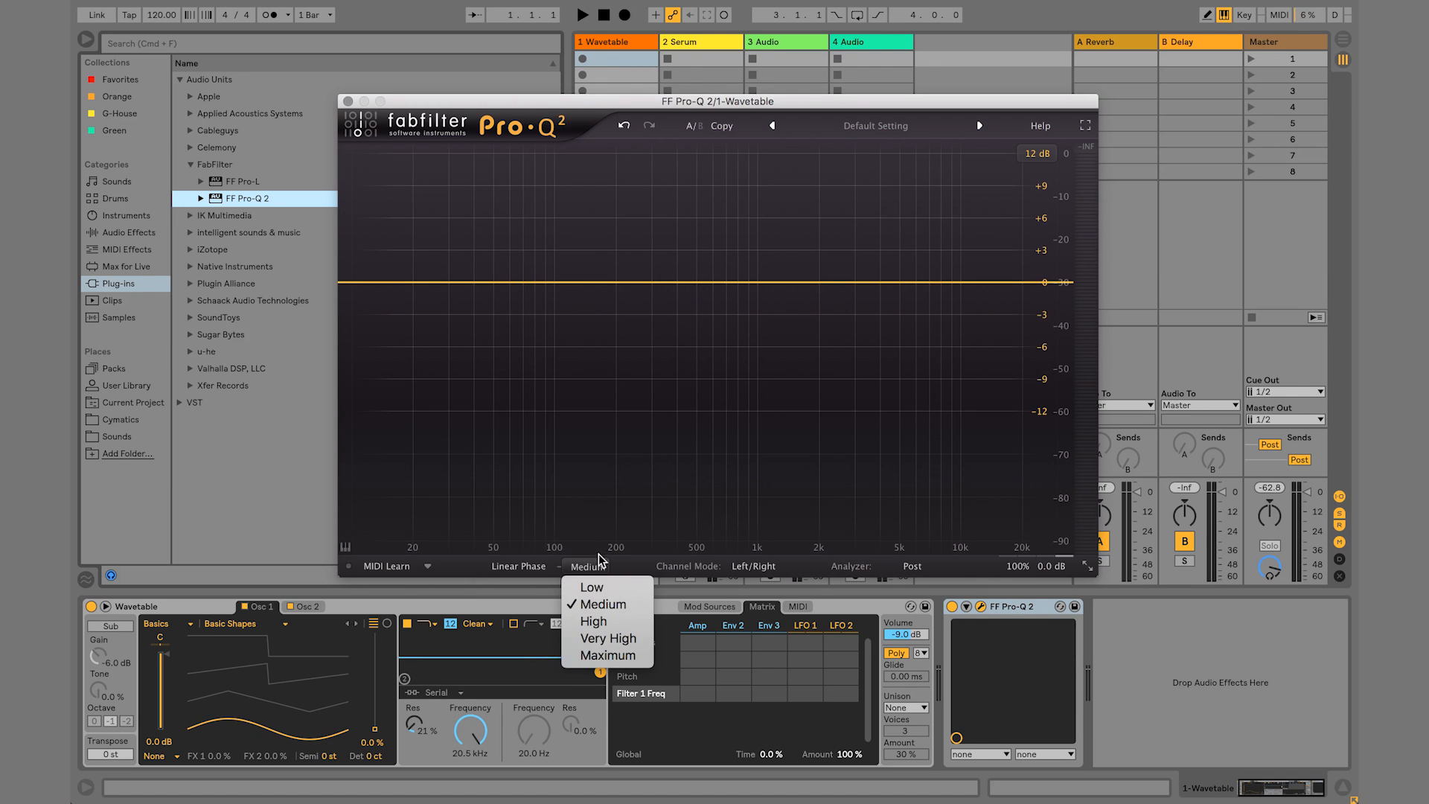
click(603, 604)
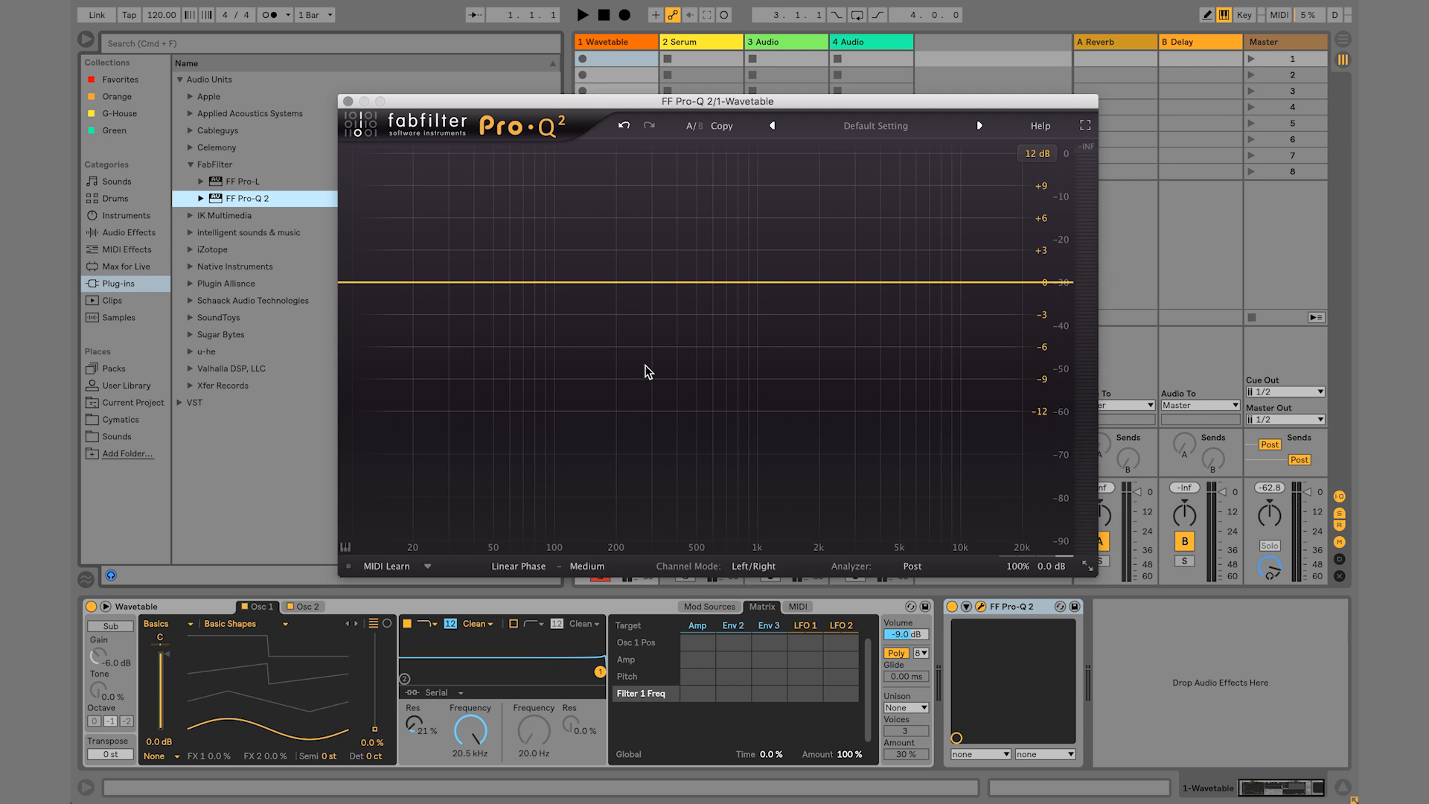
mouse_move(748, 367)
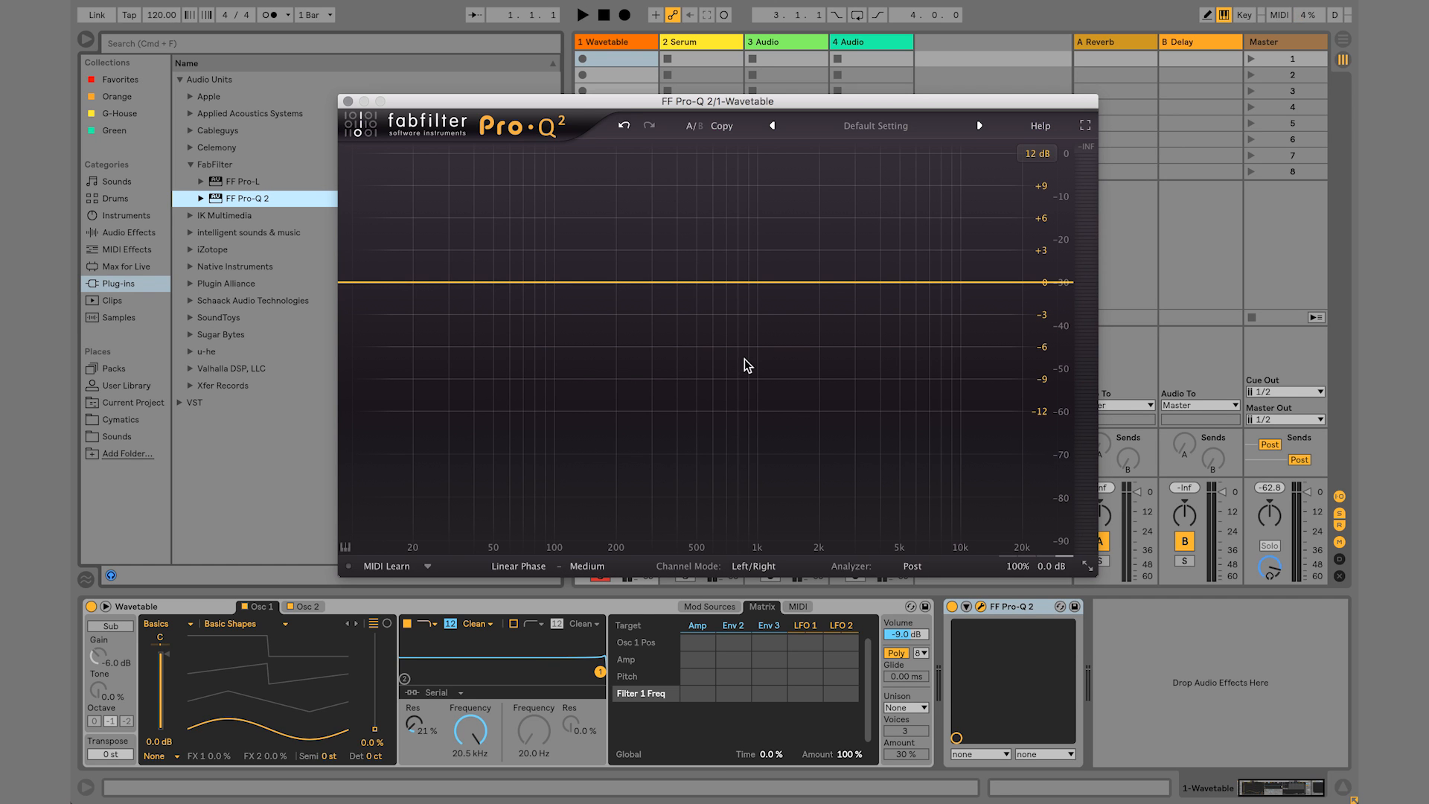
click(587, 566)
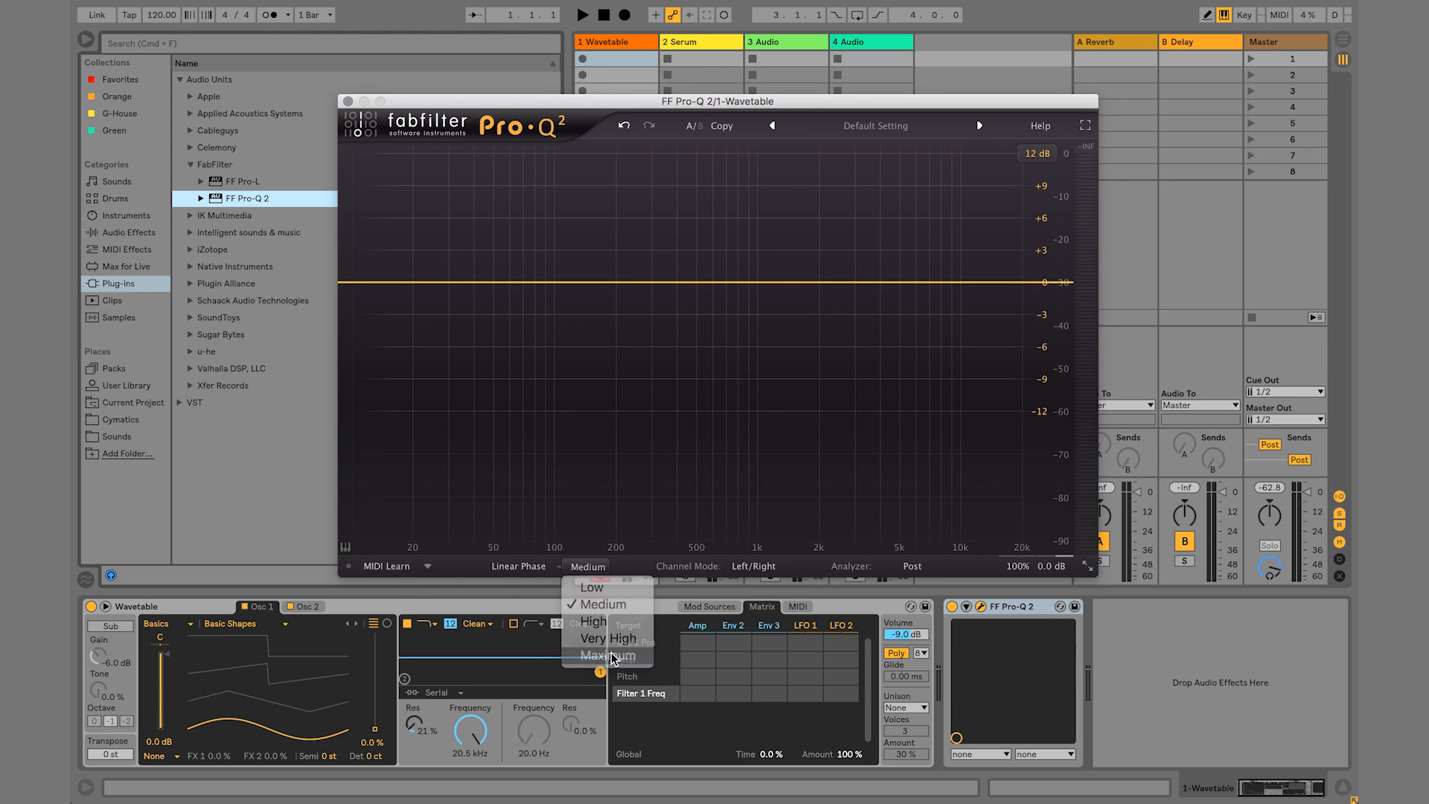
click(604, 655)
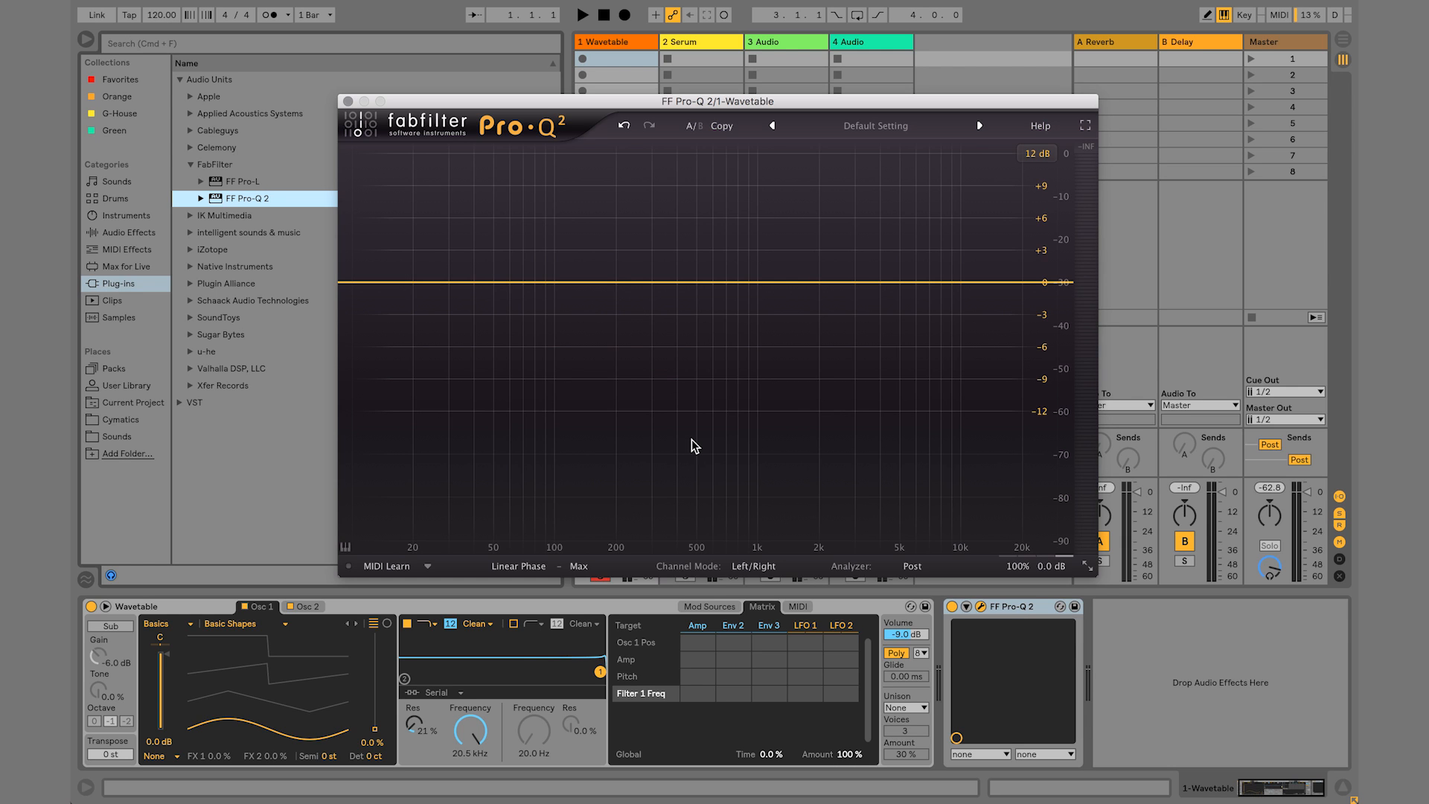
mouse_move(857, 115)
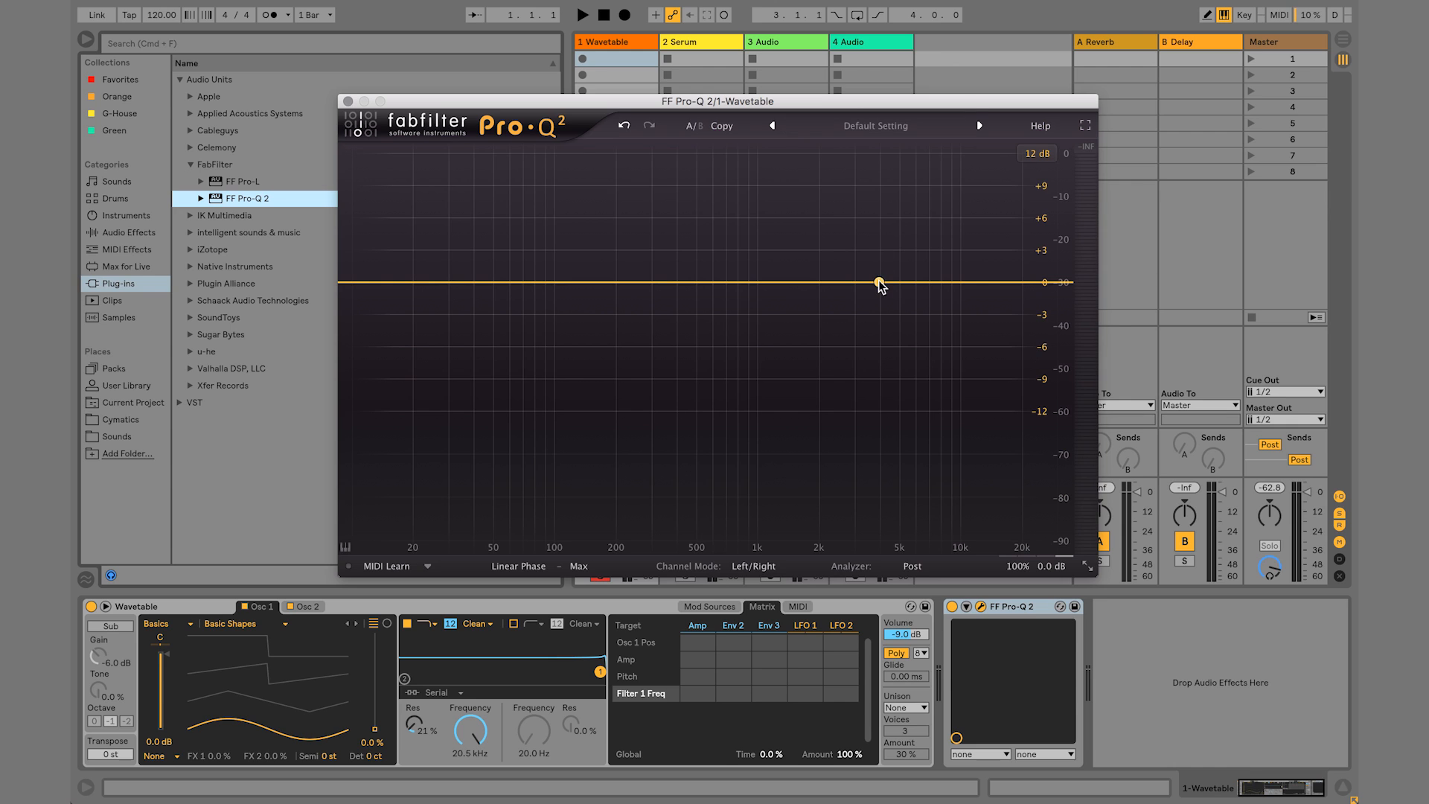
mouse_move(749, 373)
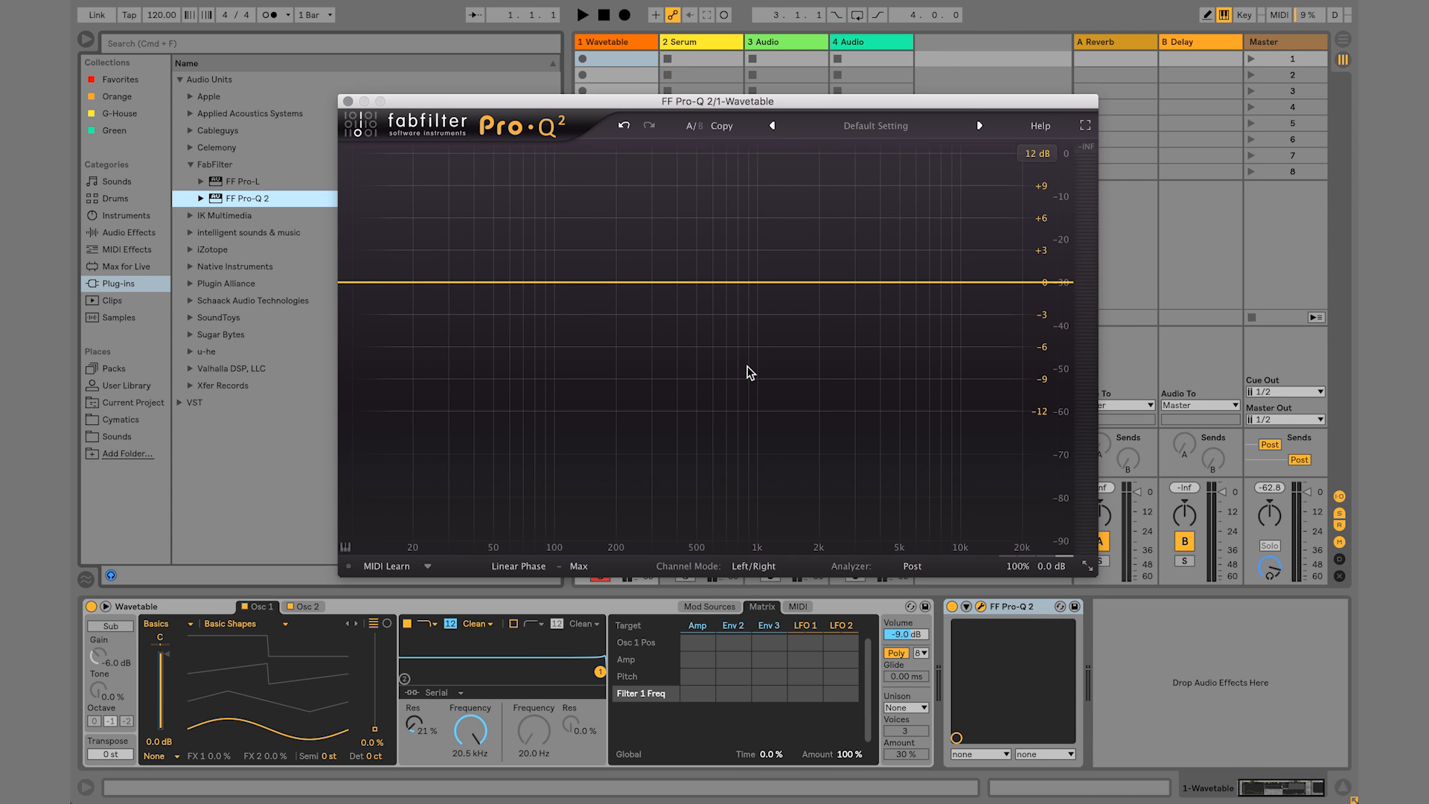
Create a band near 112 Hz and try Tilt Shelf, Band Pass and Notch shapes
click(528, 301)
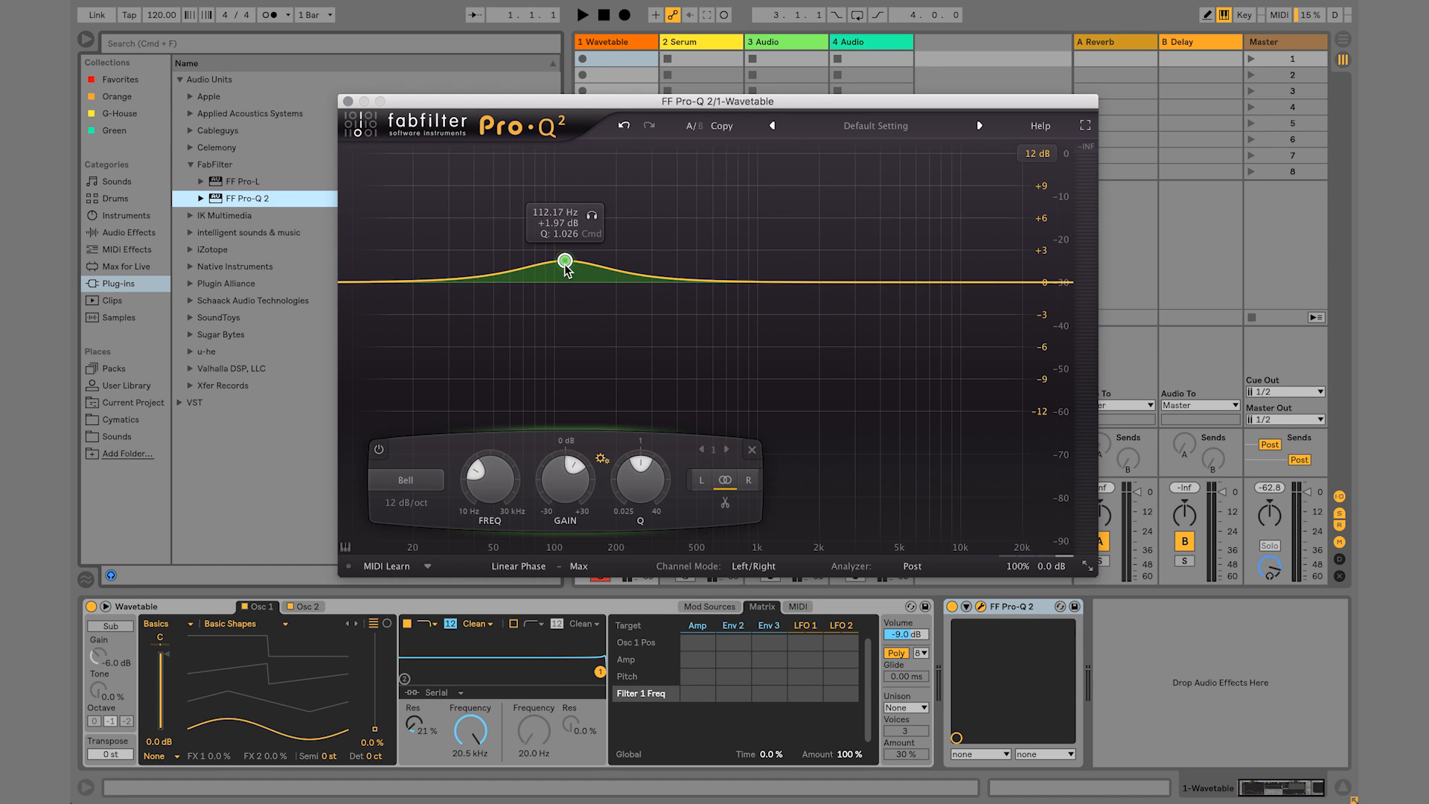
click(405, 480)
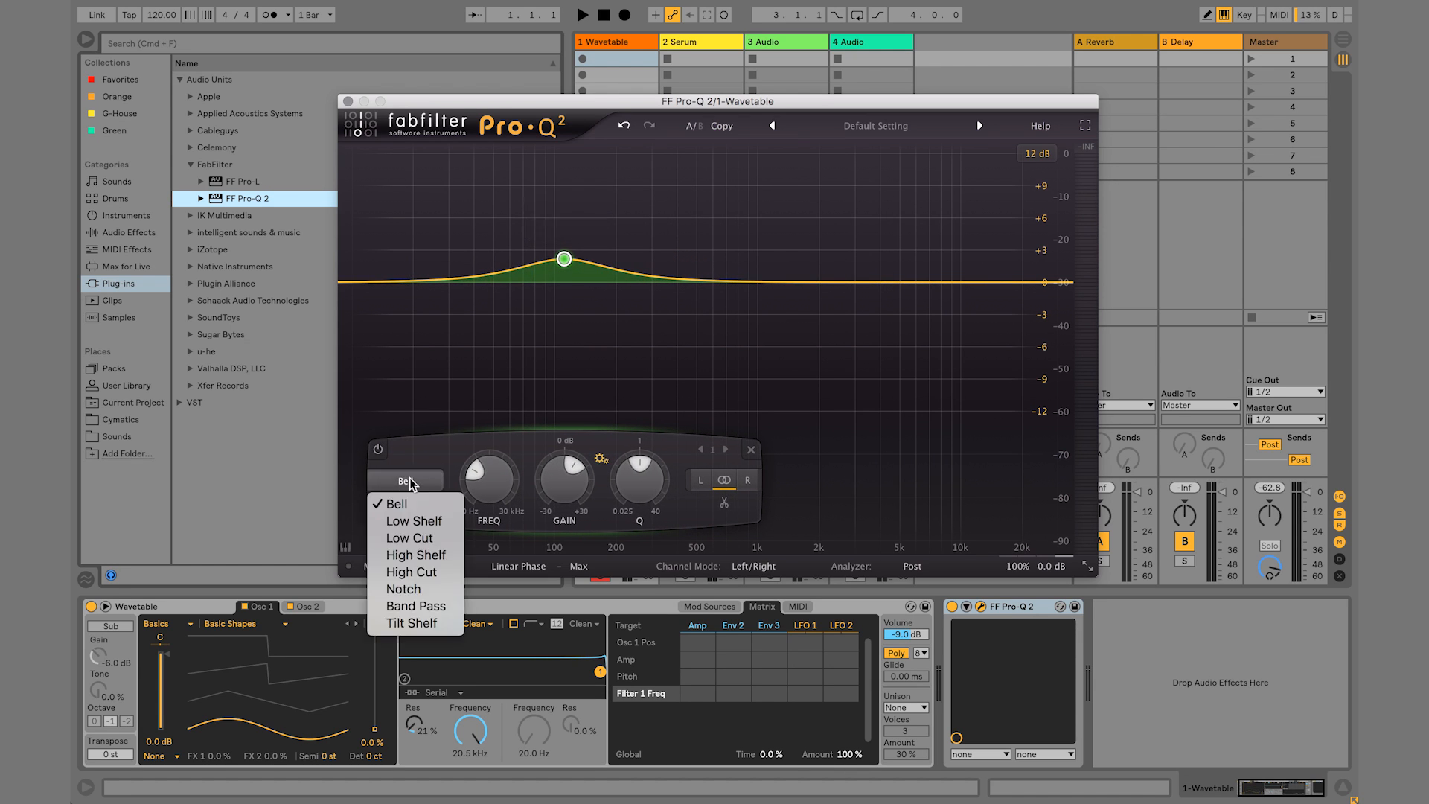
click(413, 622)
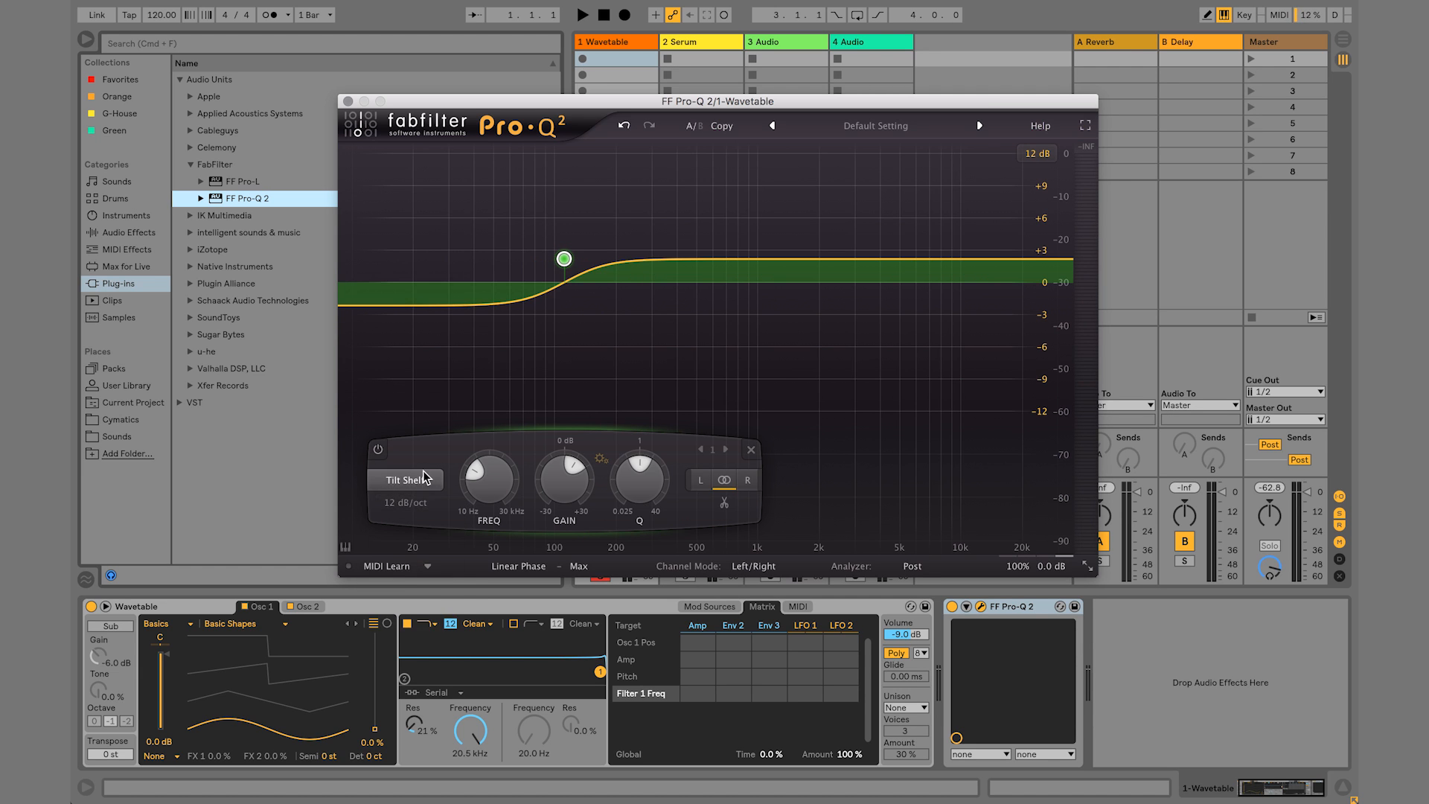
click(405, 481)
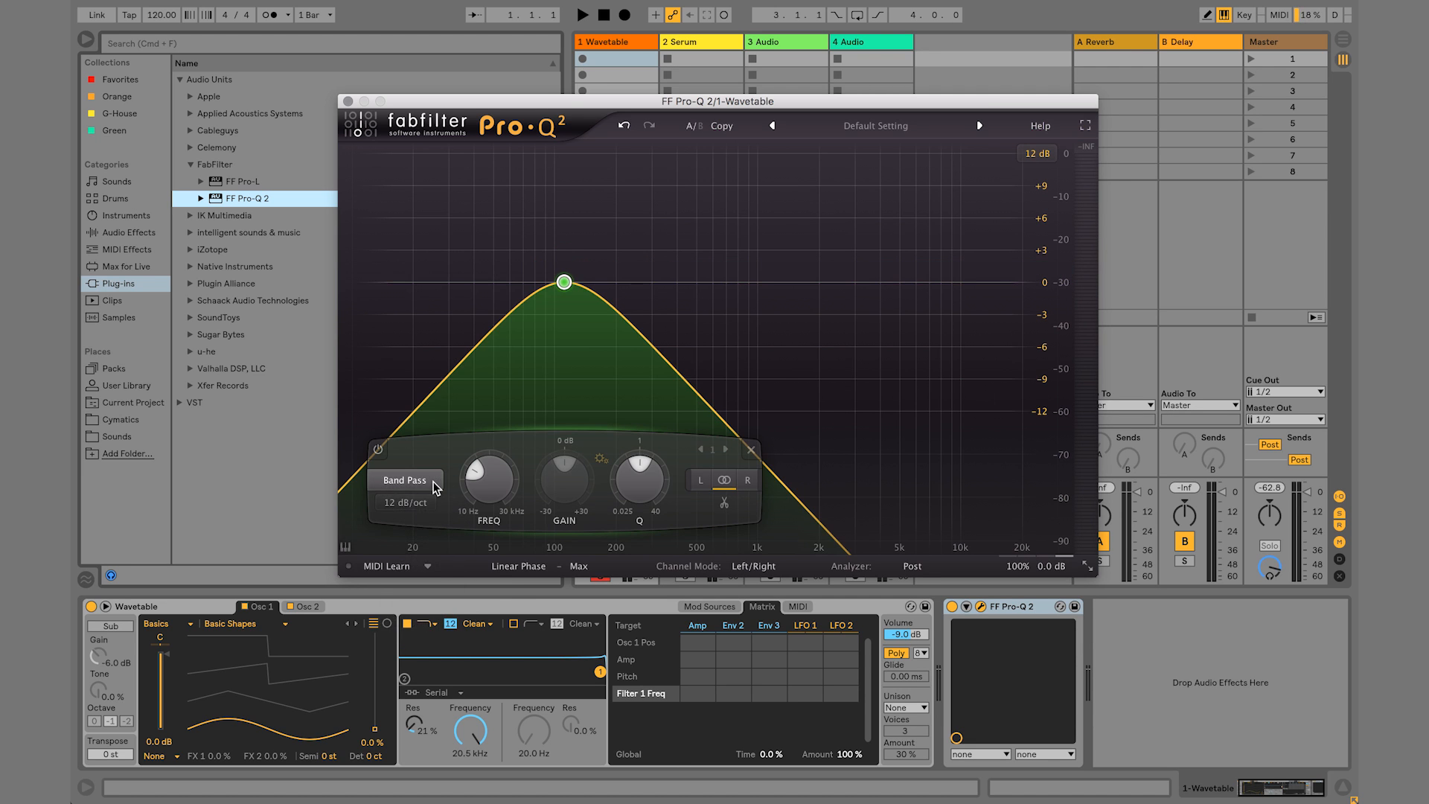
click(405, 479)
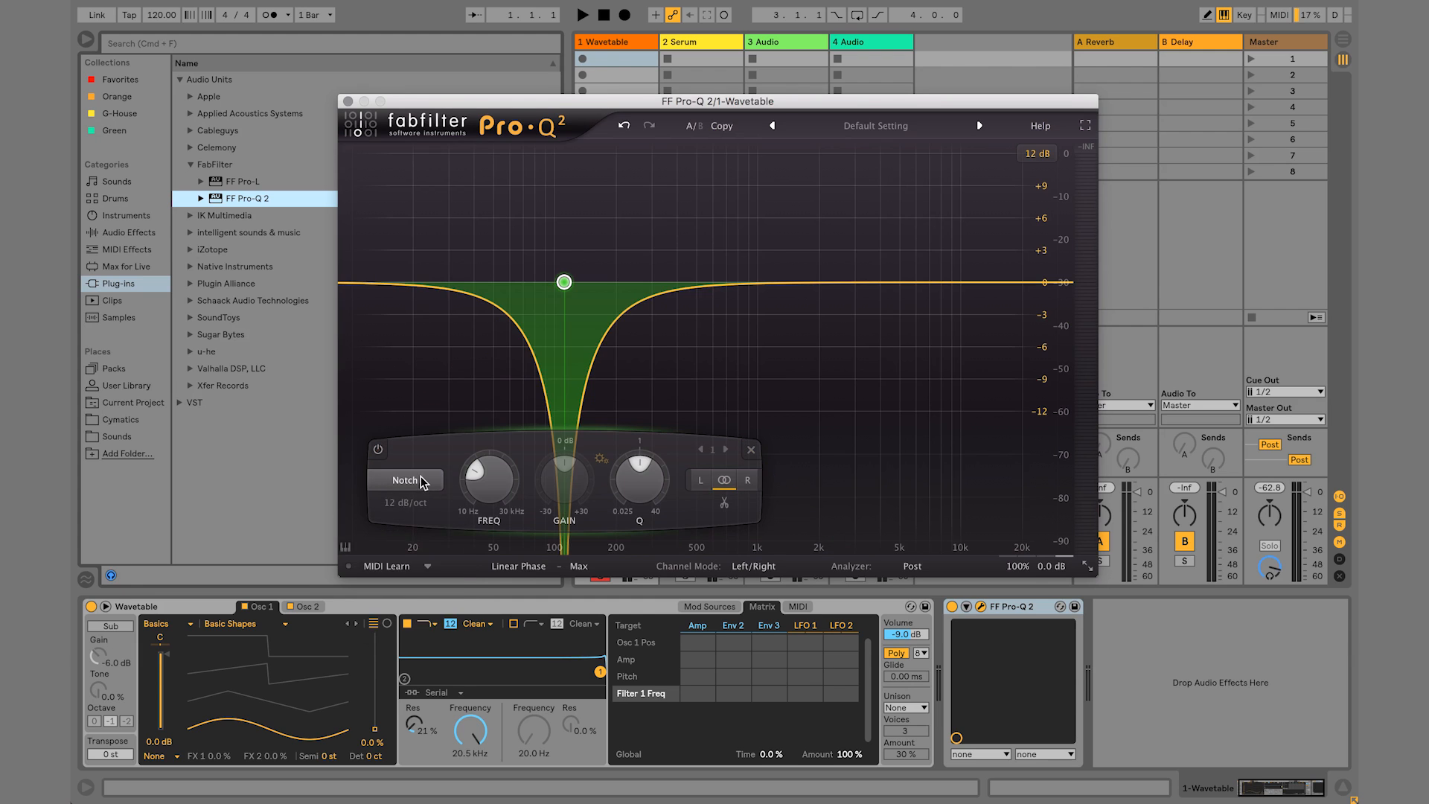
Cycle the band through Low Cut, High Shelf, High Cut and Band Pass, ending on Tilt Shelf
click(405, 481)
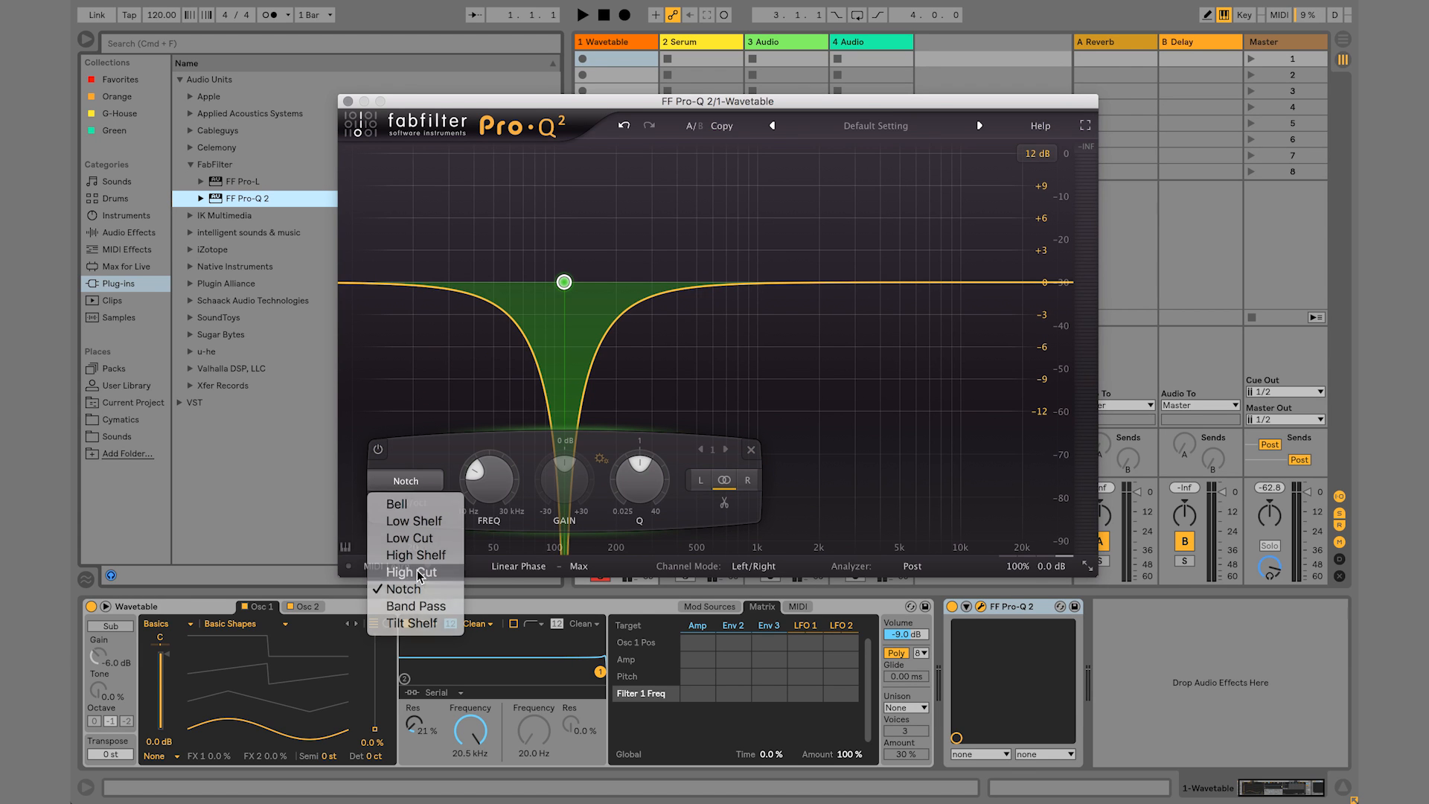
click(410, 538)
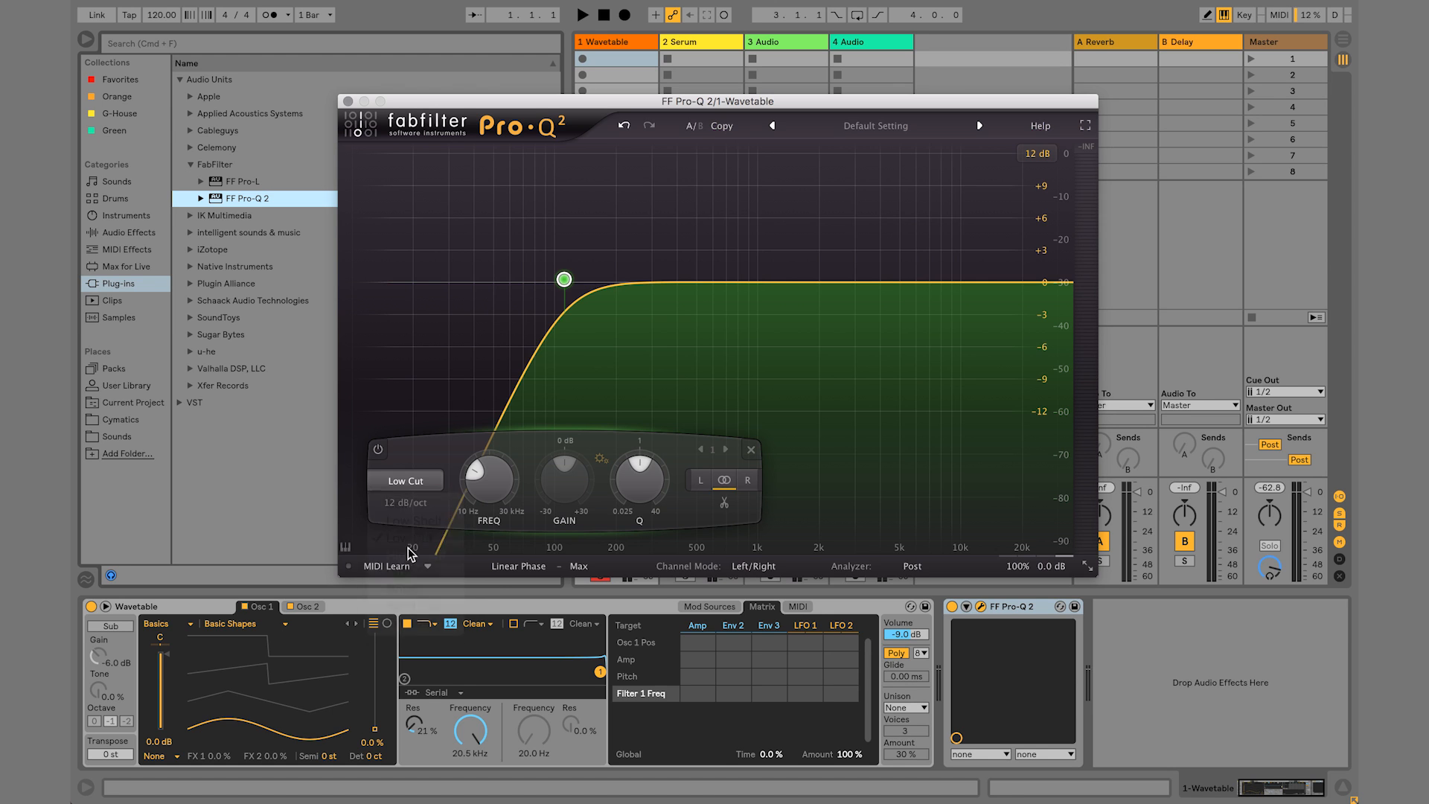
click(406, 481)
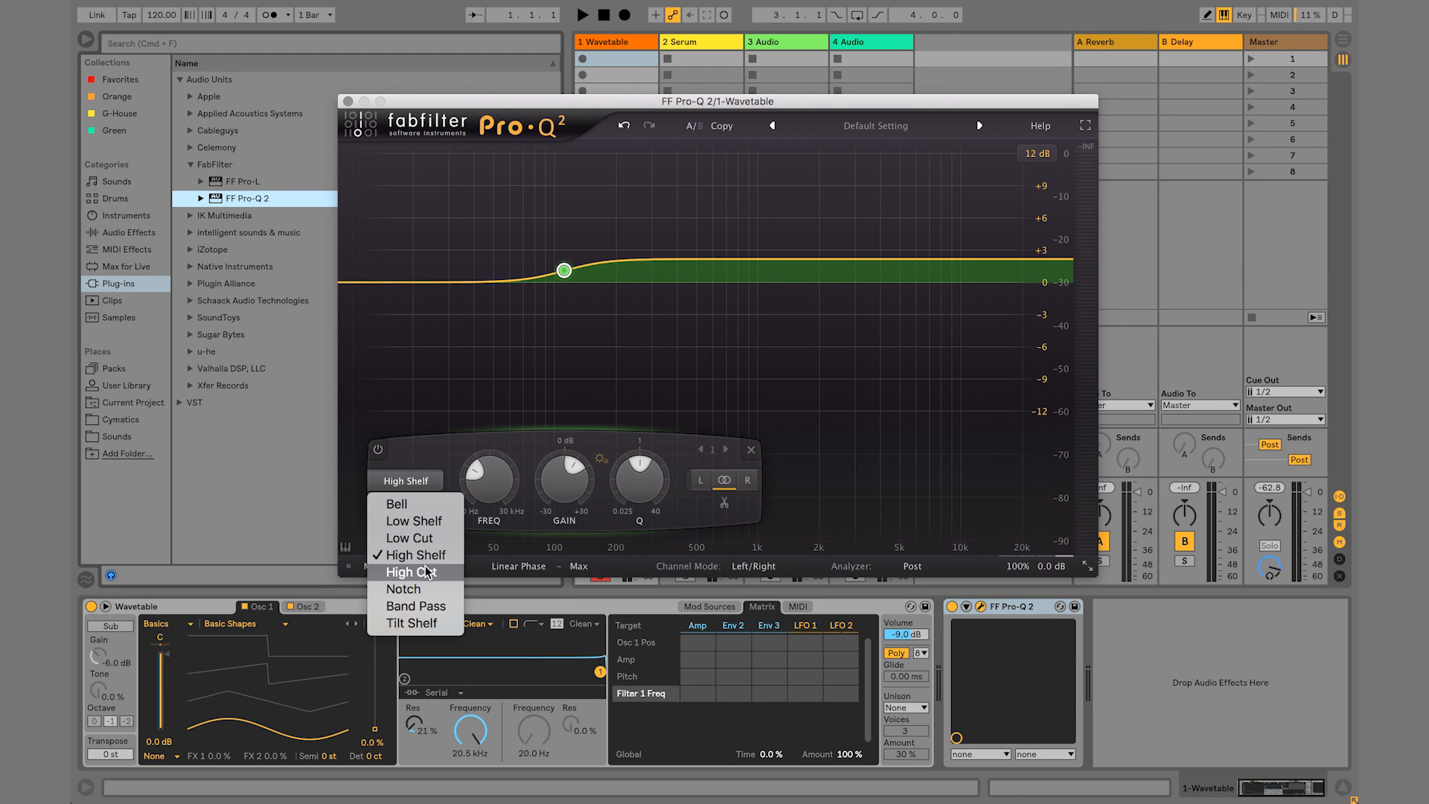
click(411, 572)
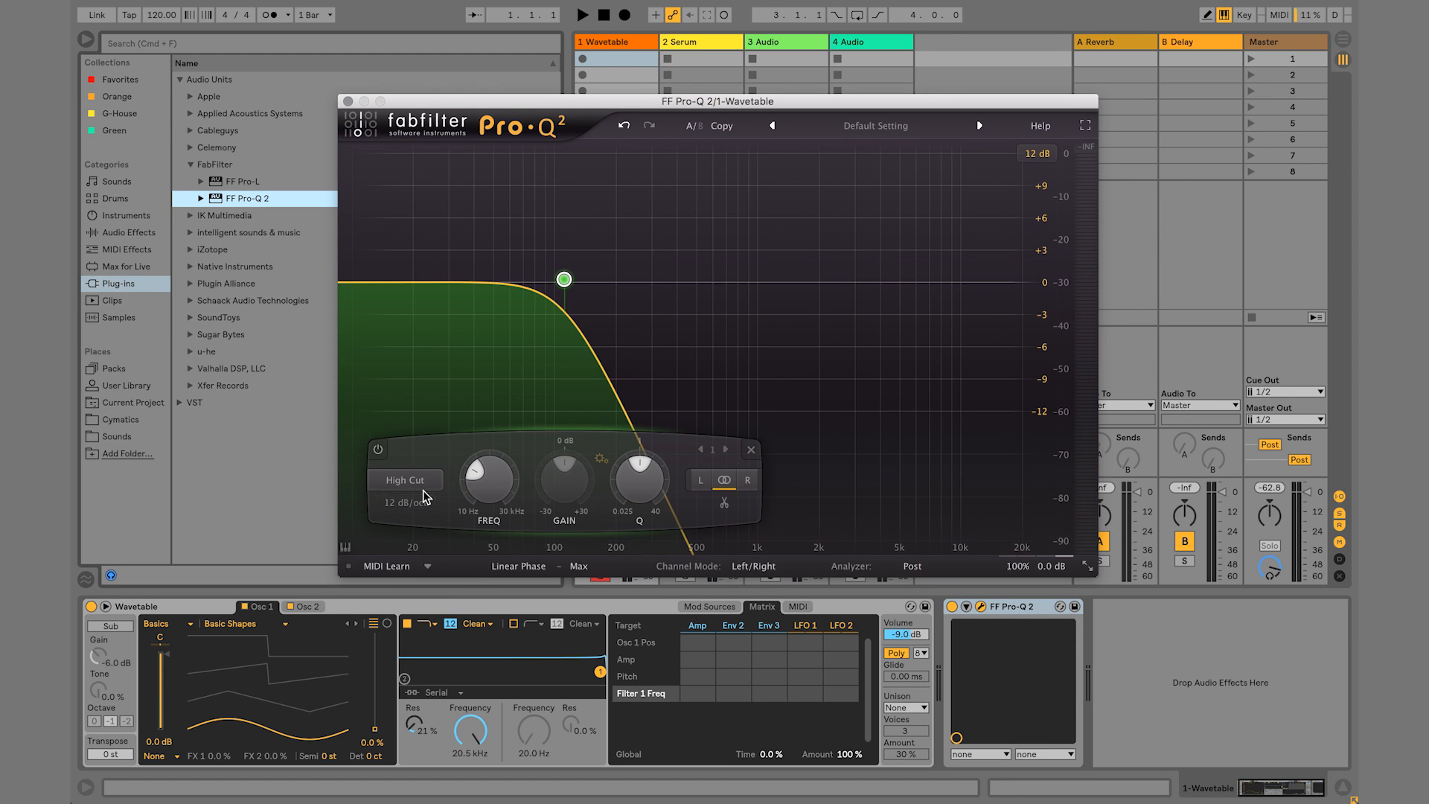
click(405, 481)
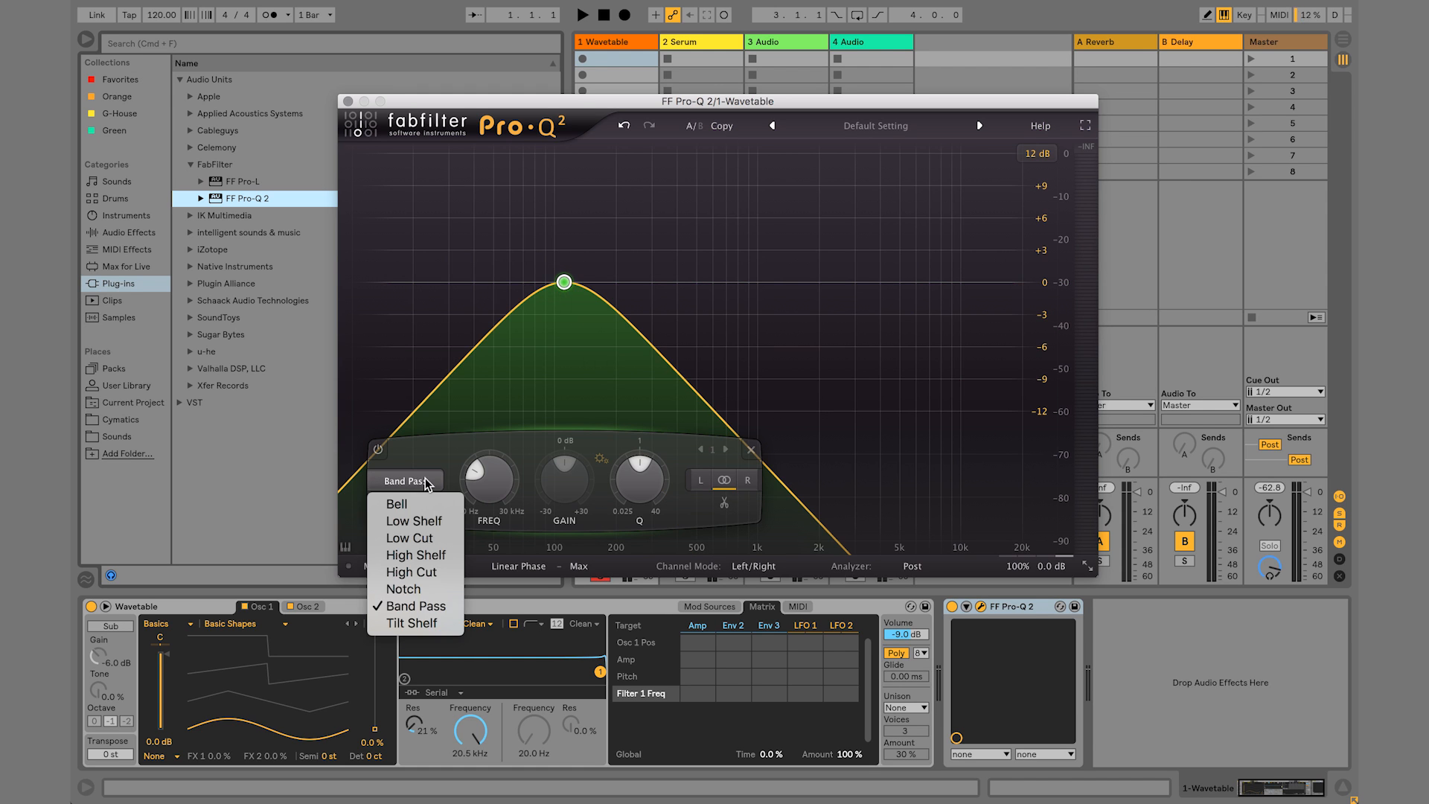
click(412, 622)
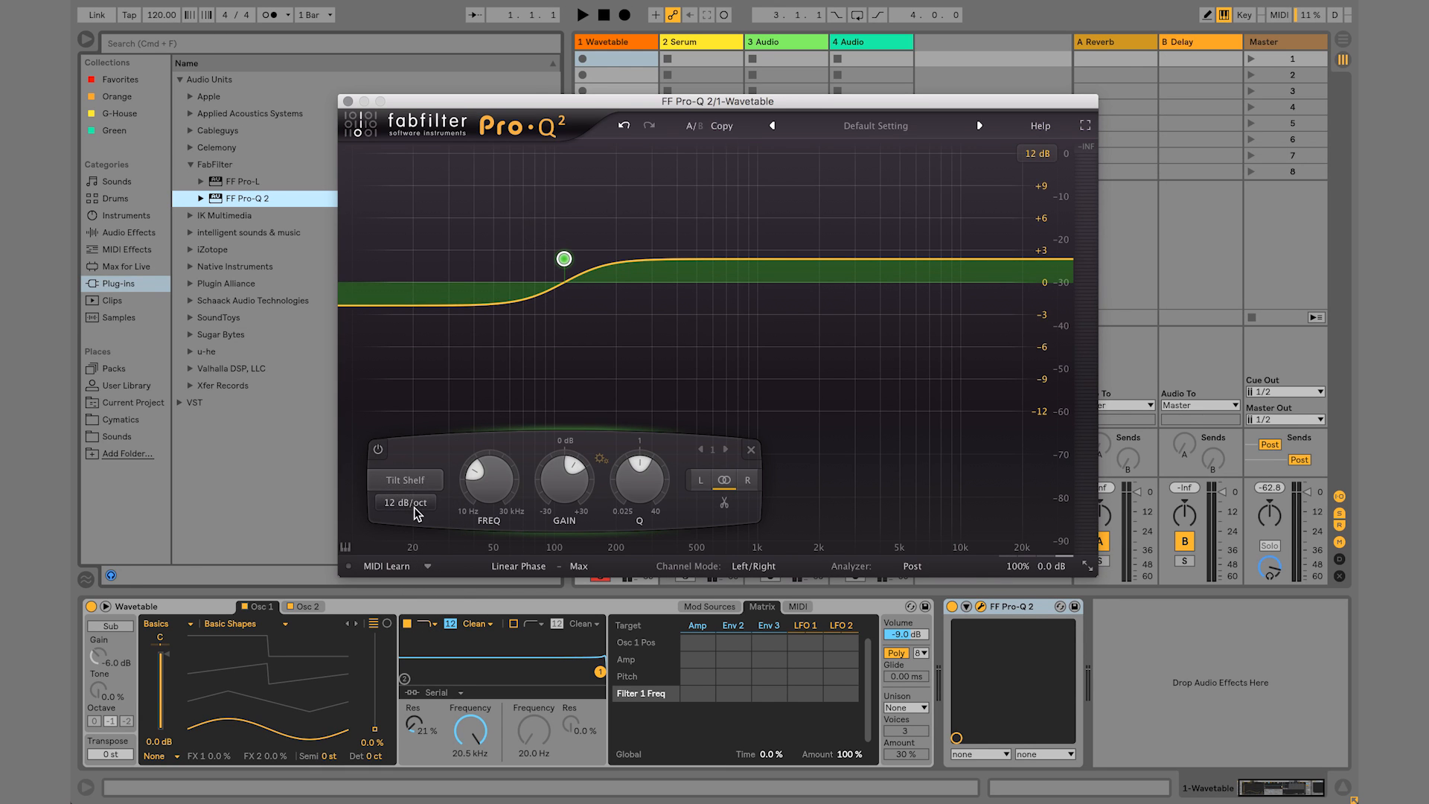
Give the band a 96 dB/oct slope and make it a Low Cut after trying Bell
click(405, 480)
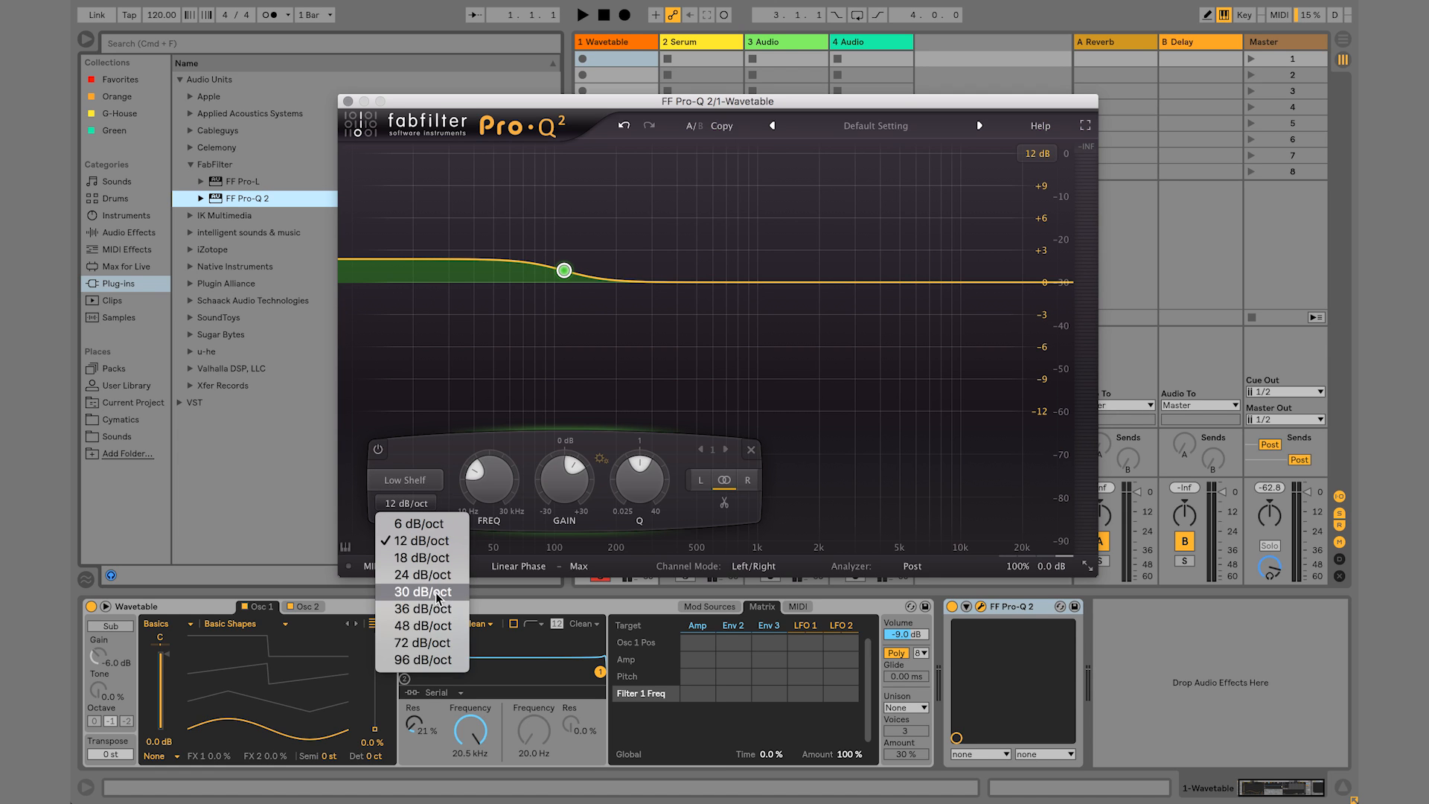
mouse_move(421, 660)
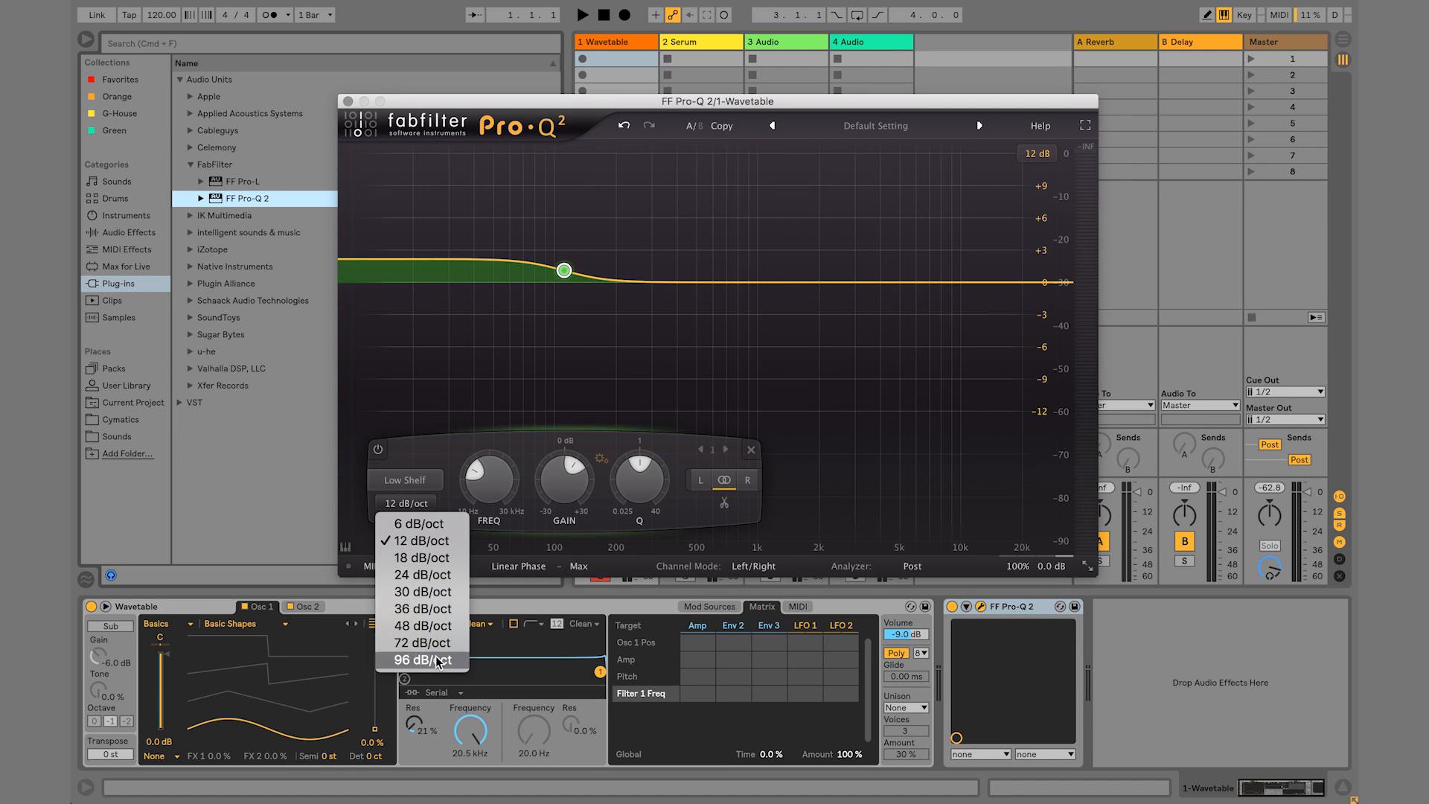
click(421, 660)
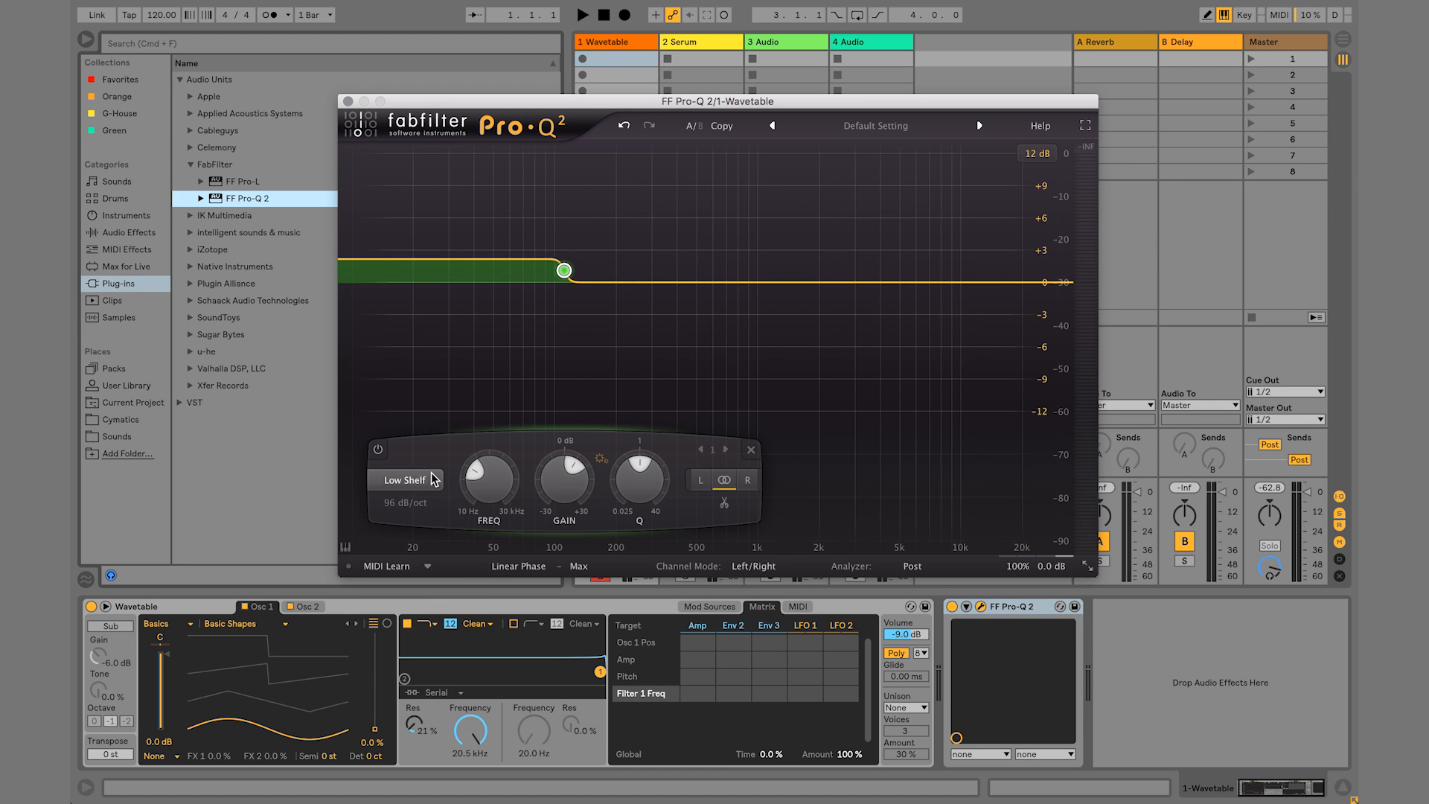
click(407, 481)
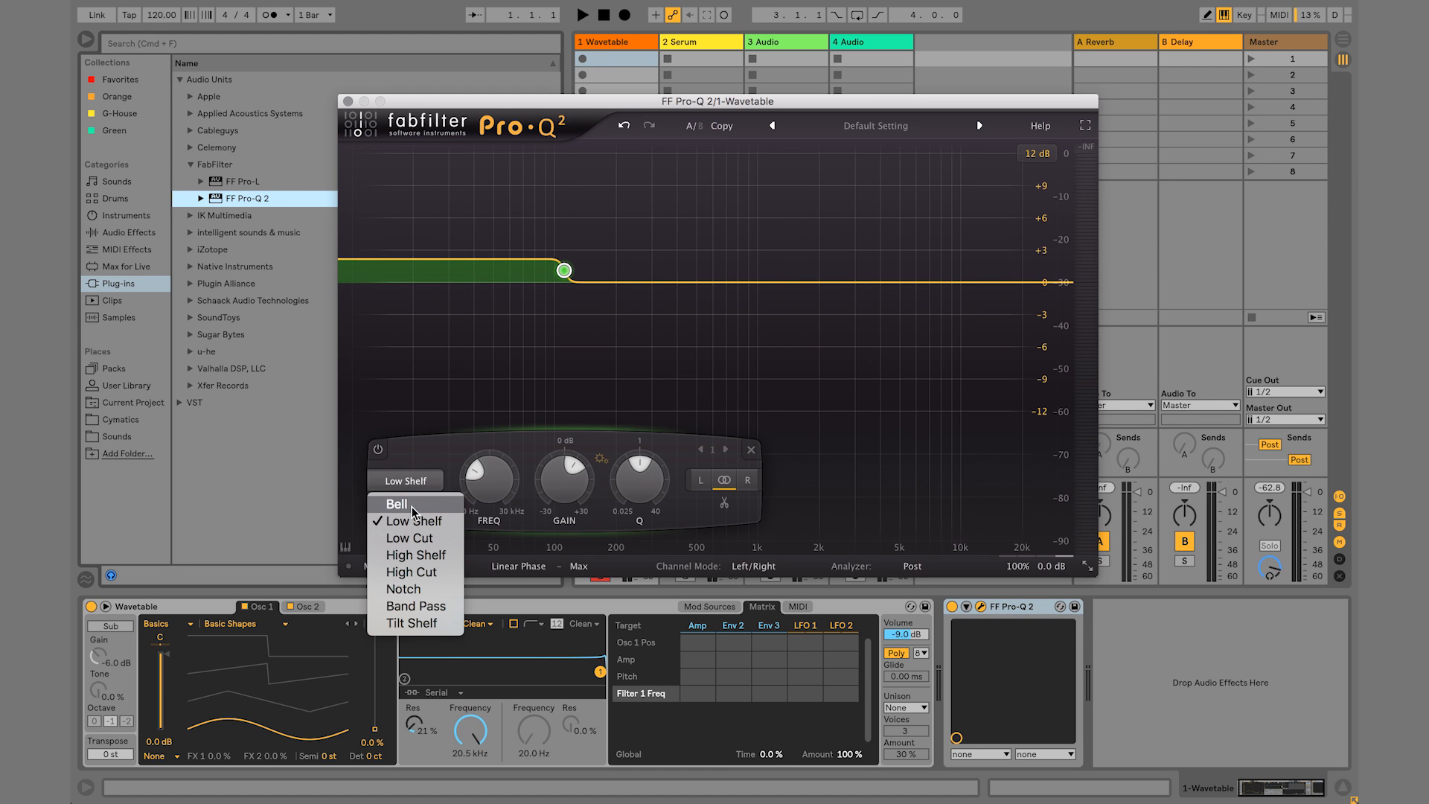
click(396, 503)
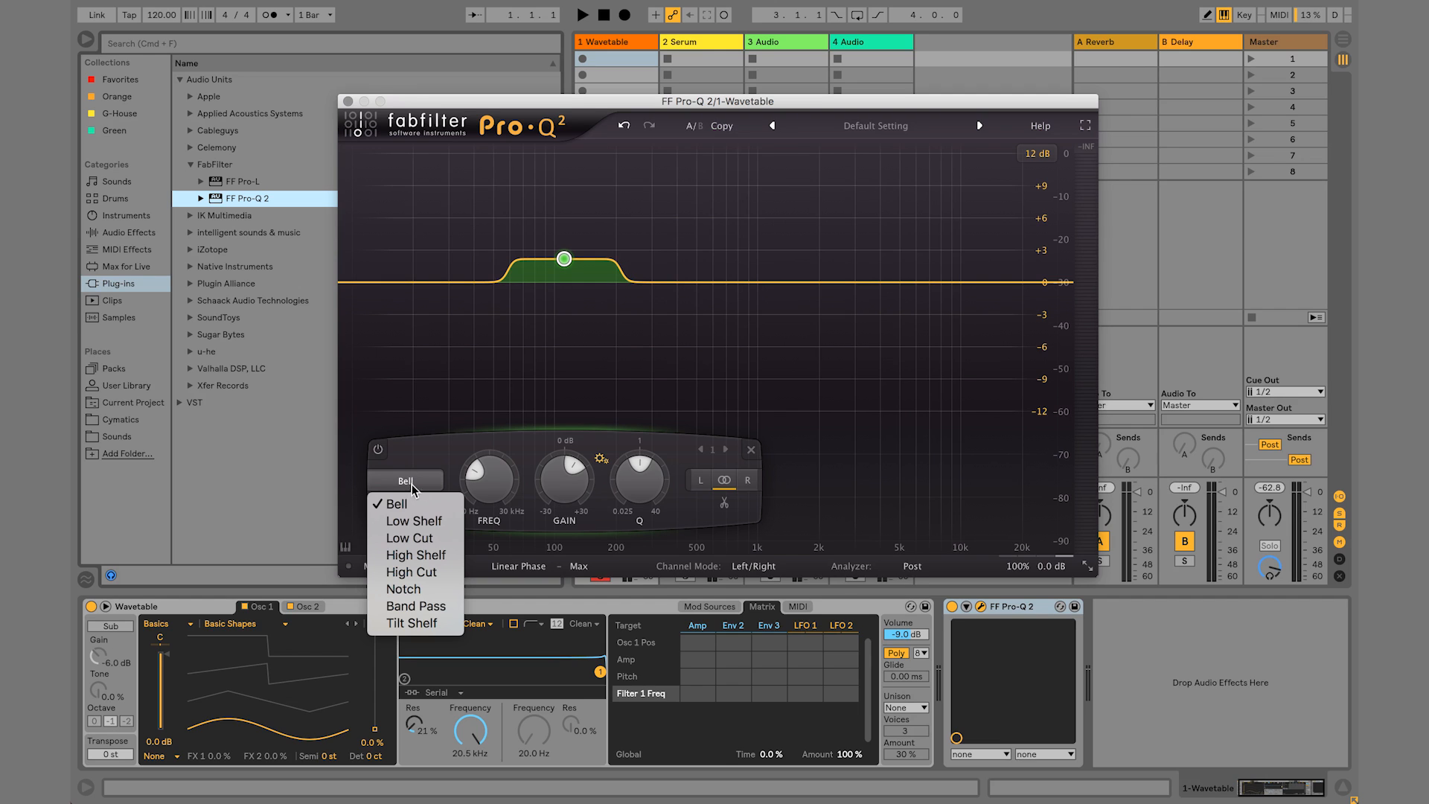
mouse_move(411, 537)
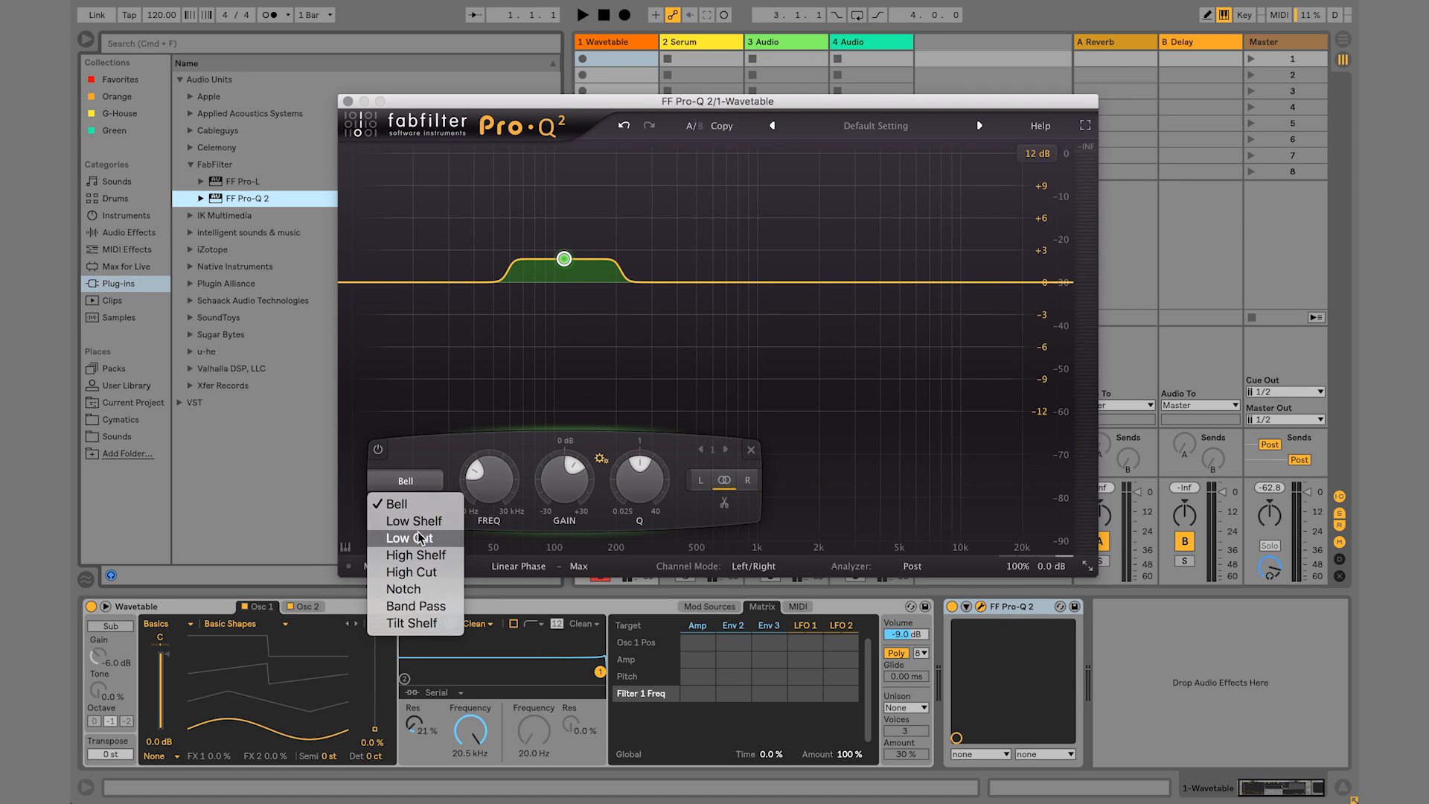
click(408, 538)
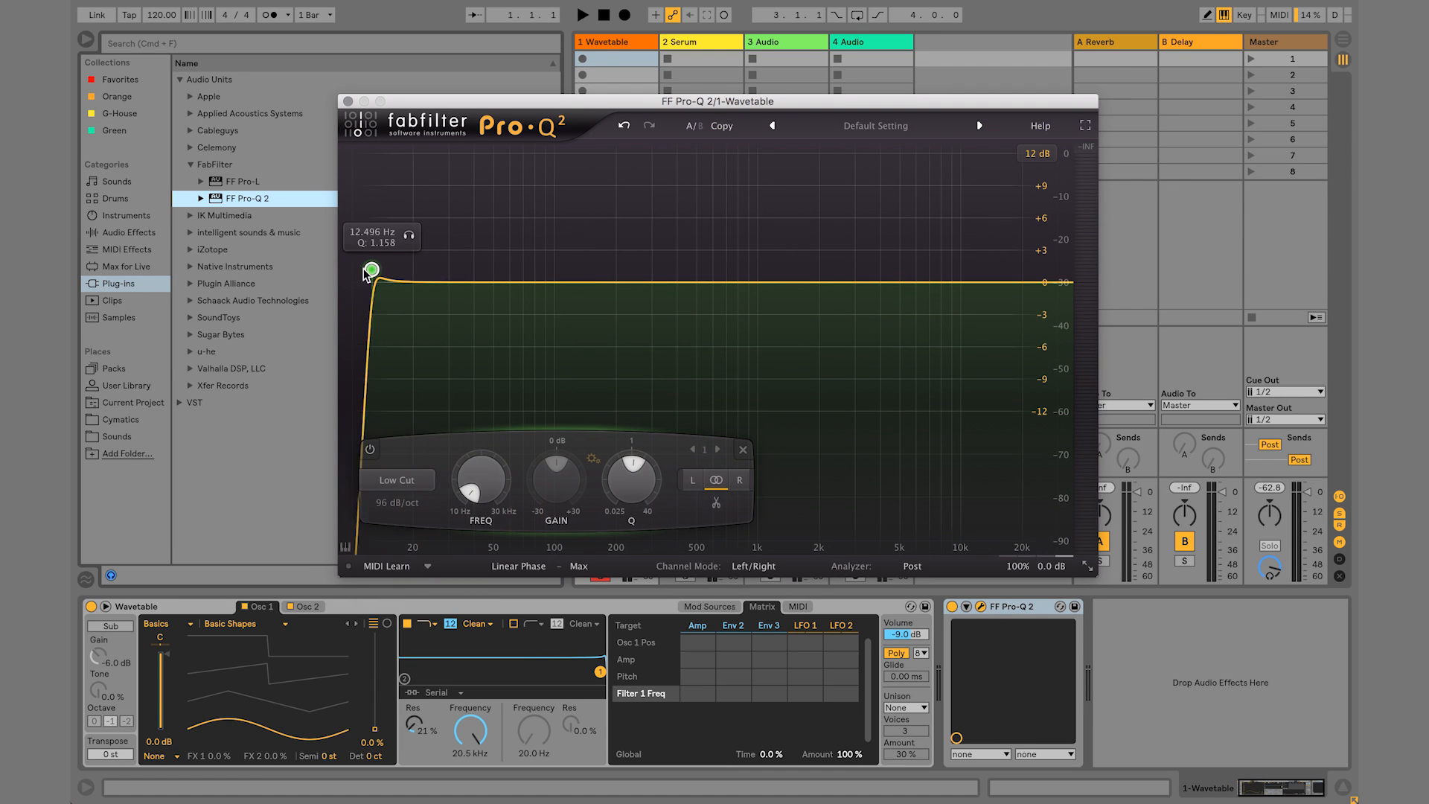
Drag and fine-tune the low cut node to about 19.9 Hz
drag(367, 273, 415, 282)
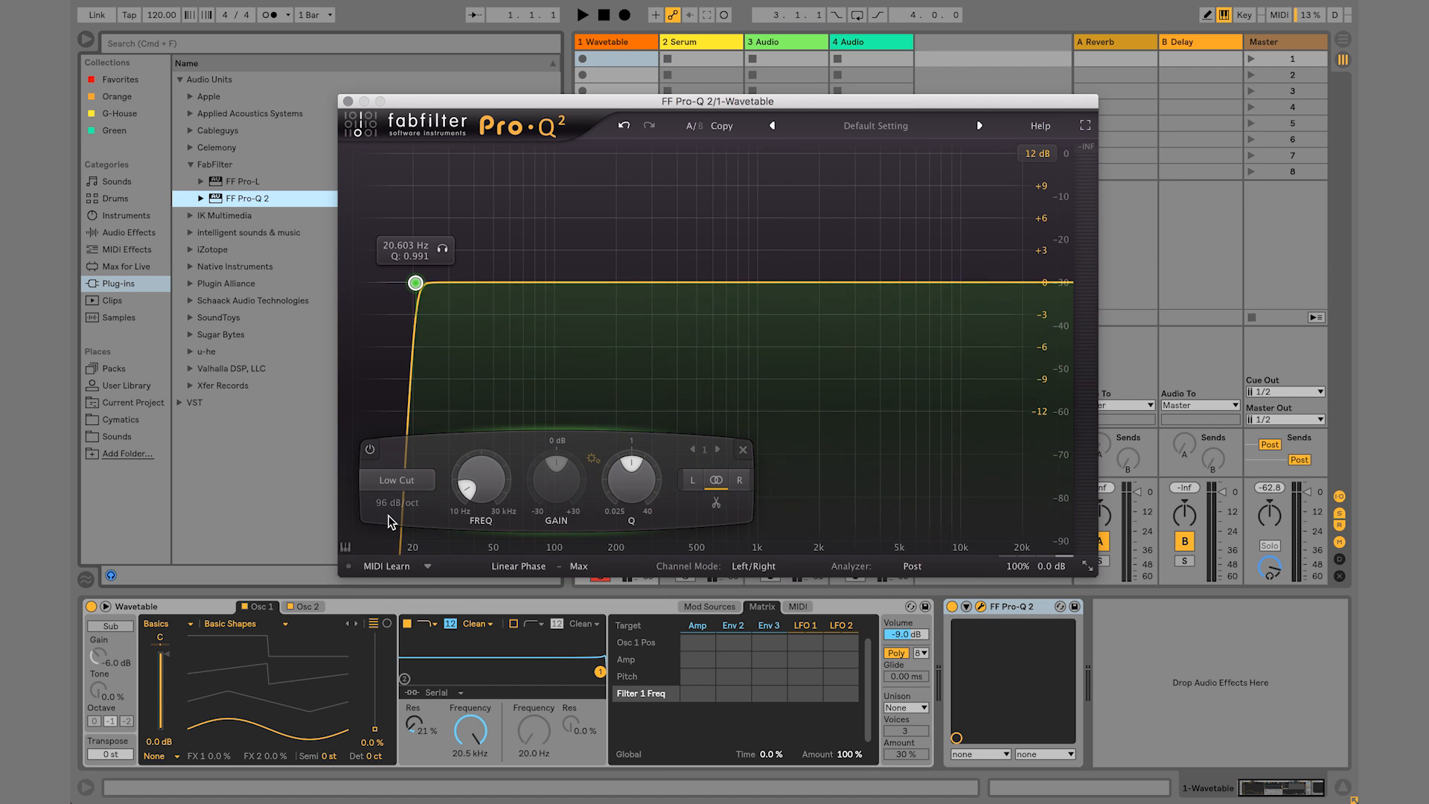
click(396, 501)
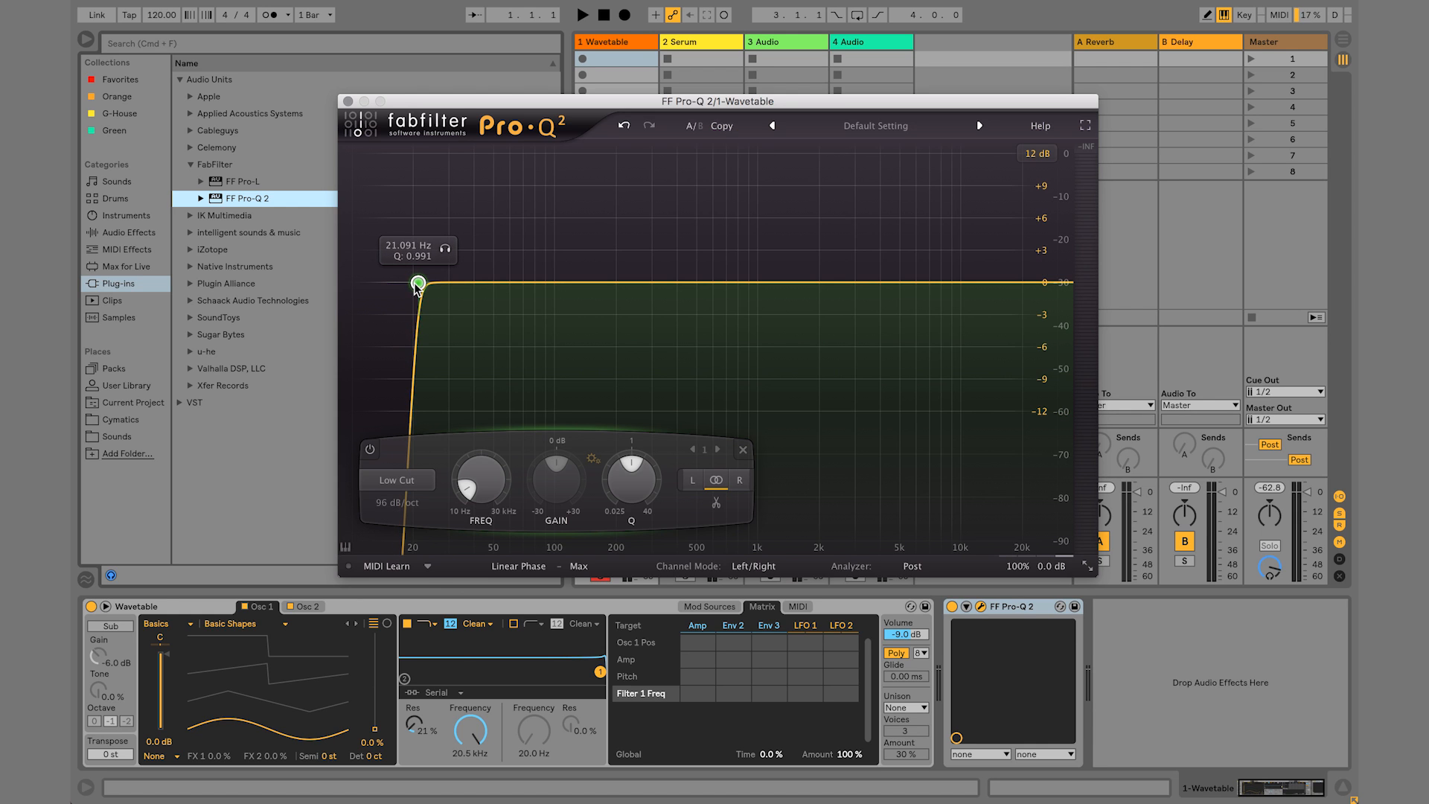
click(396, 480)
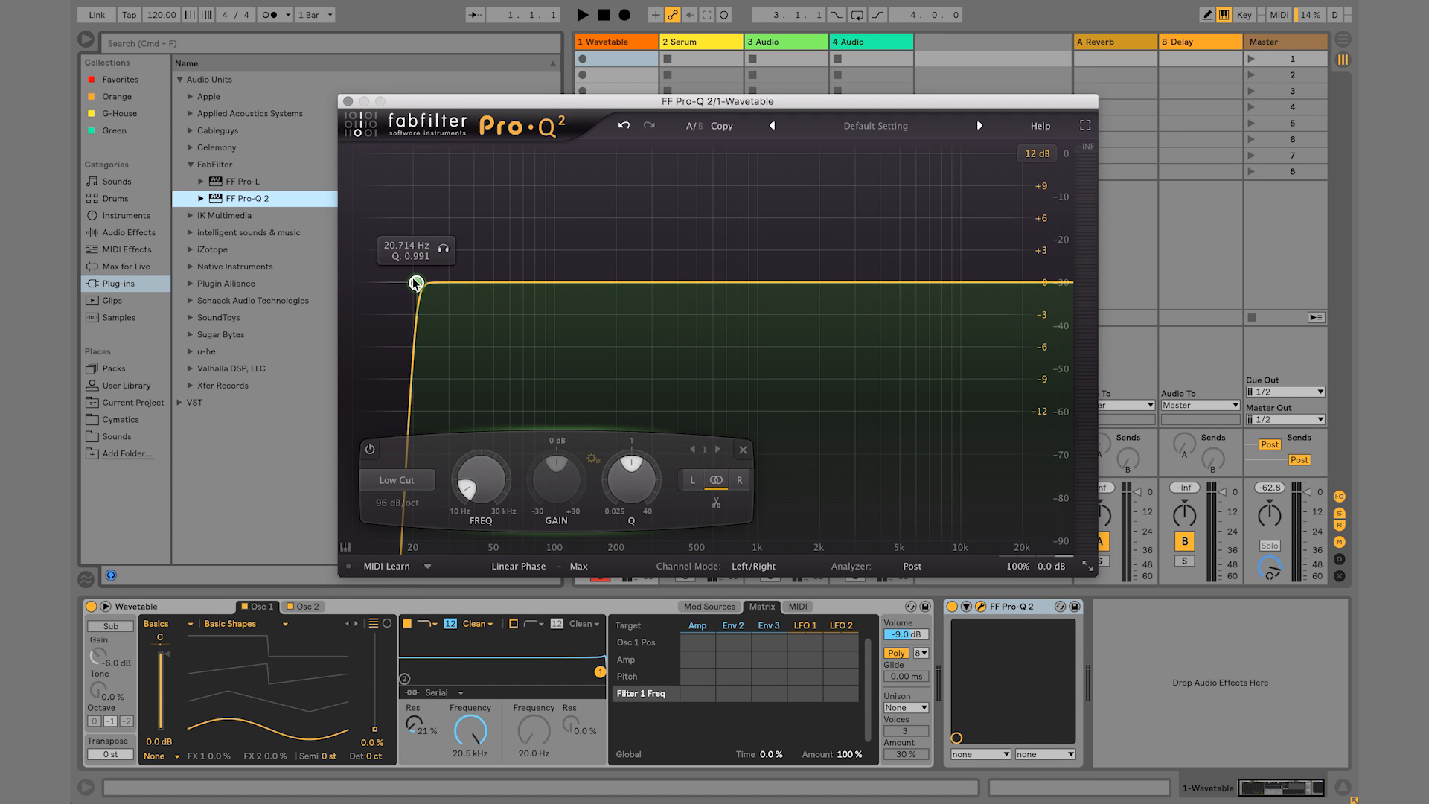
drag(415, 283, 407, 283)
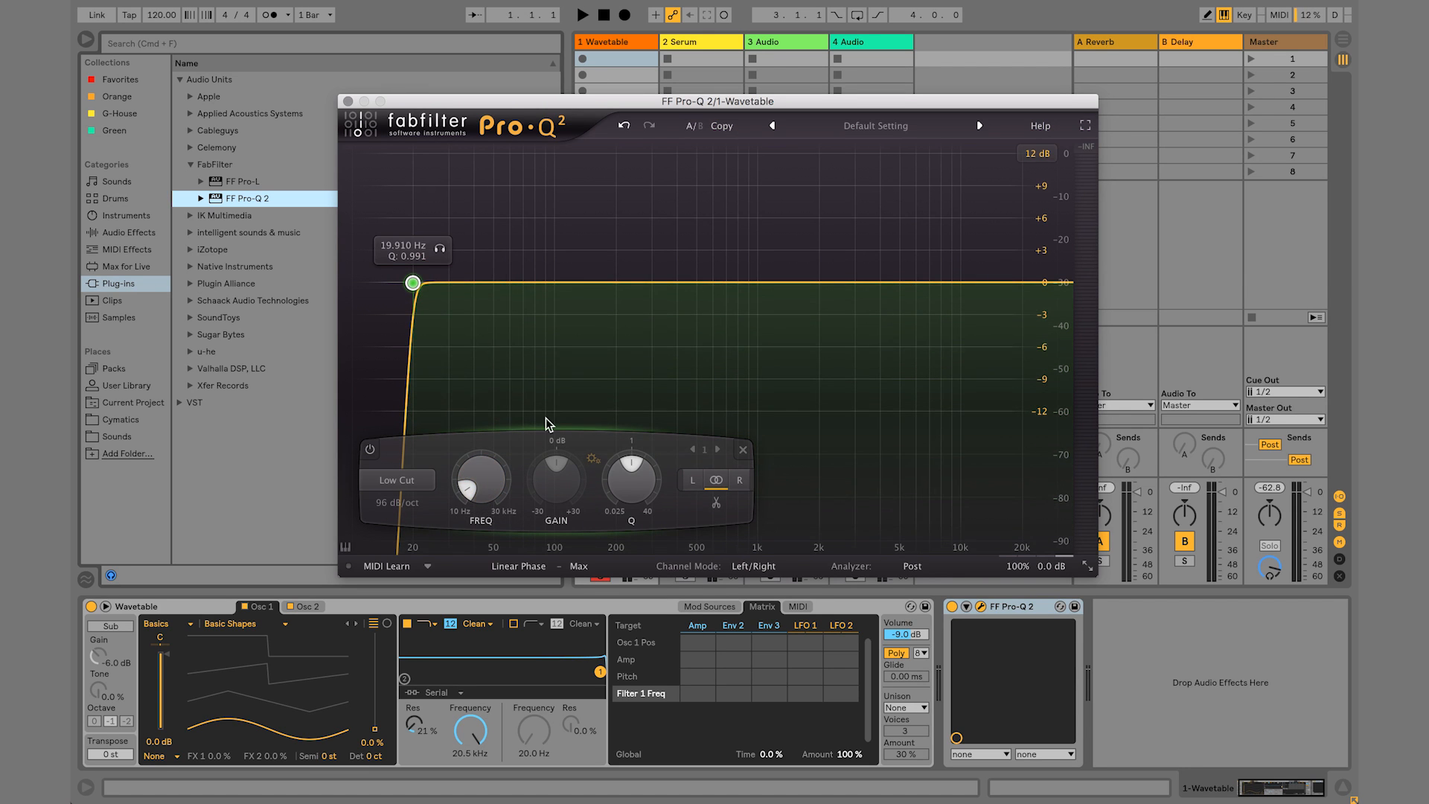
mouse_move(405, 52)
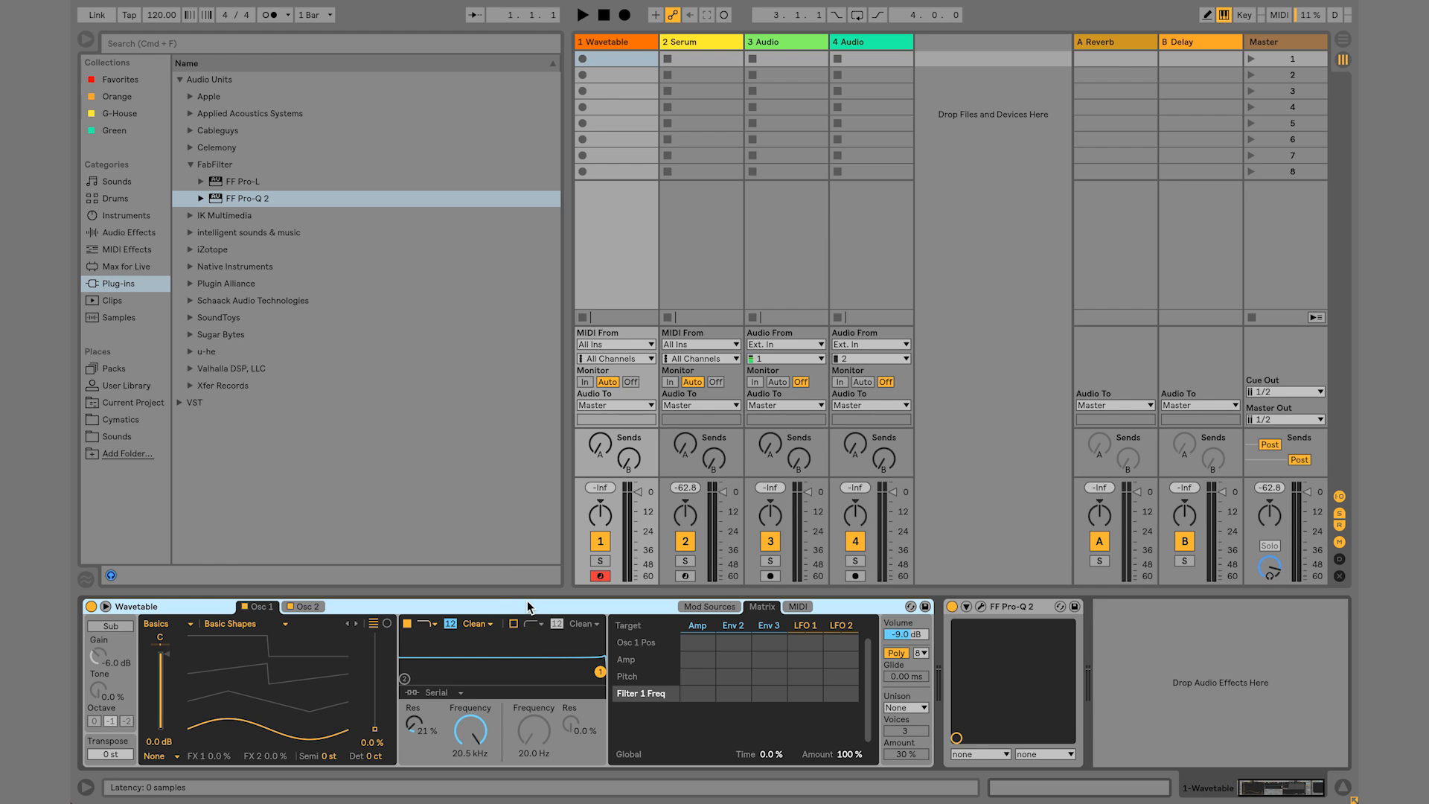
mouse_move(578, 602)
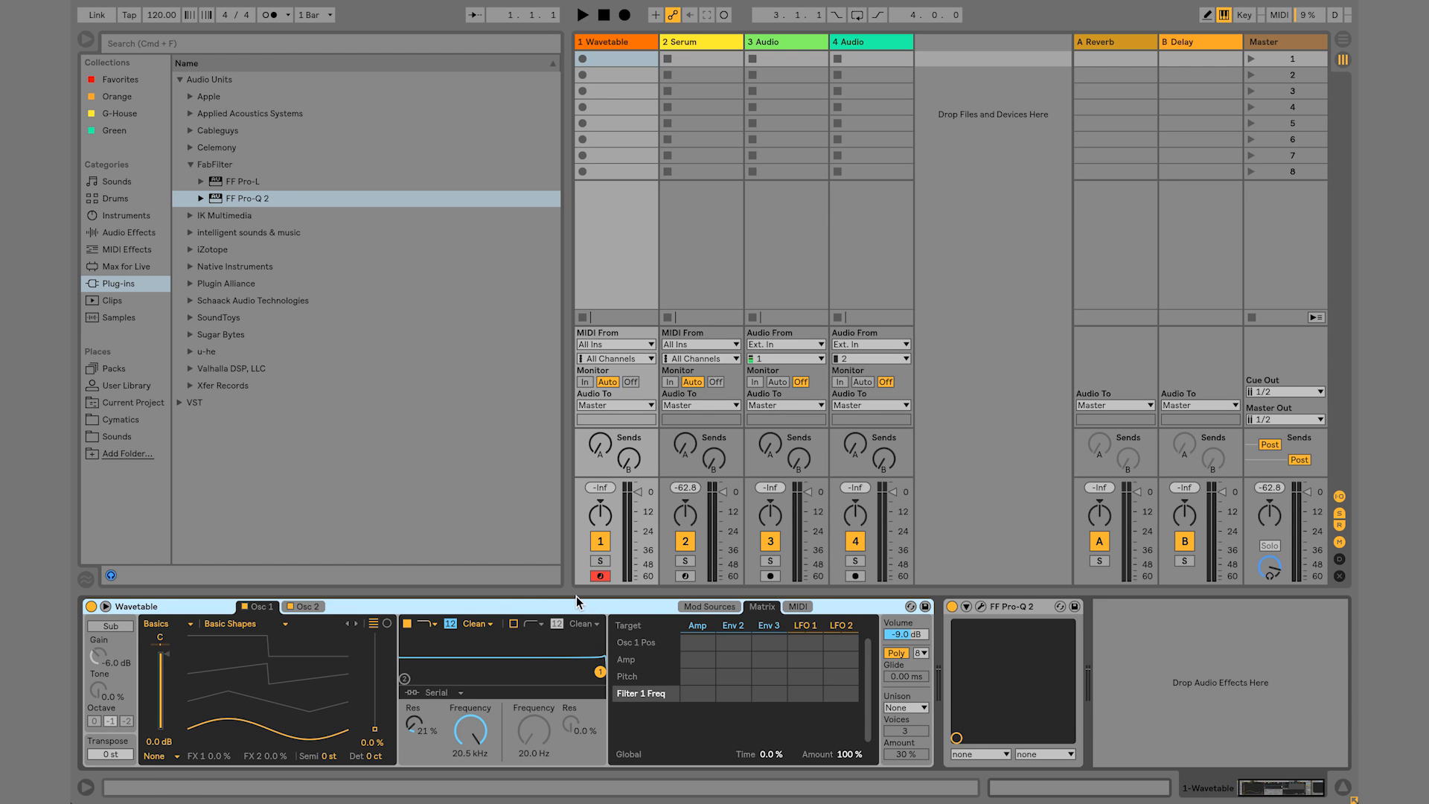
mouse_move(582, 612)
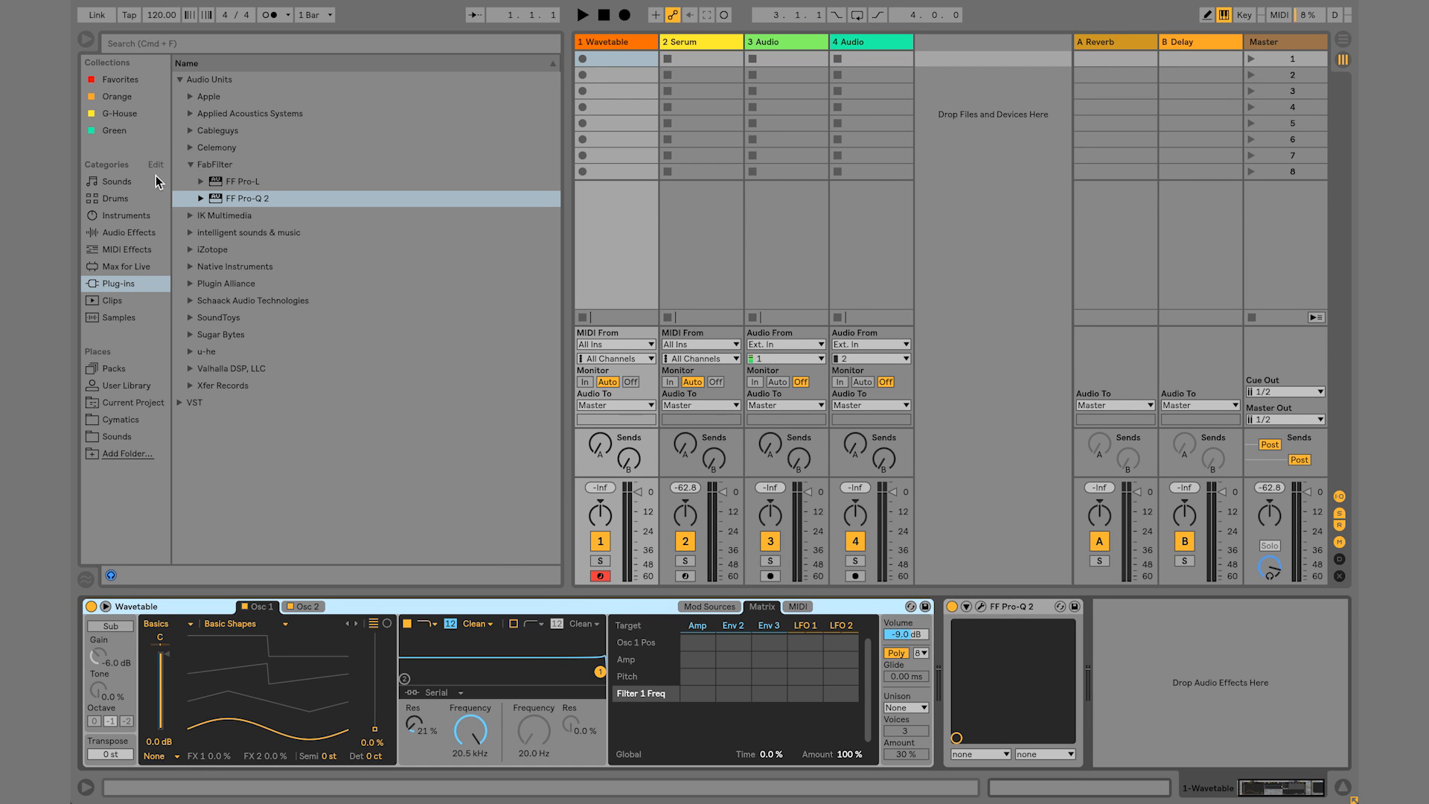
mouse_move(142, 274)
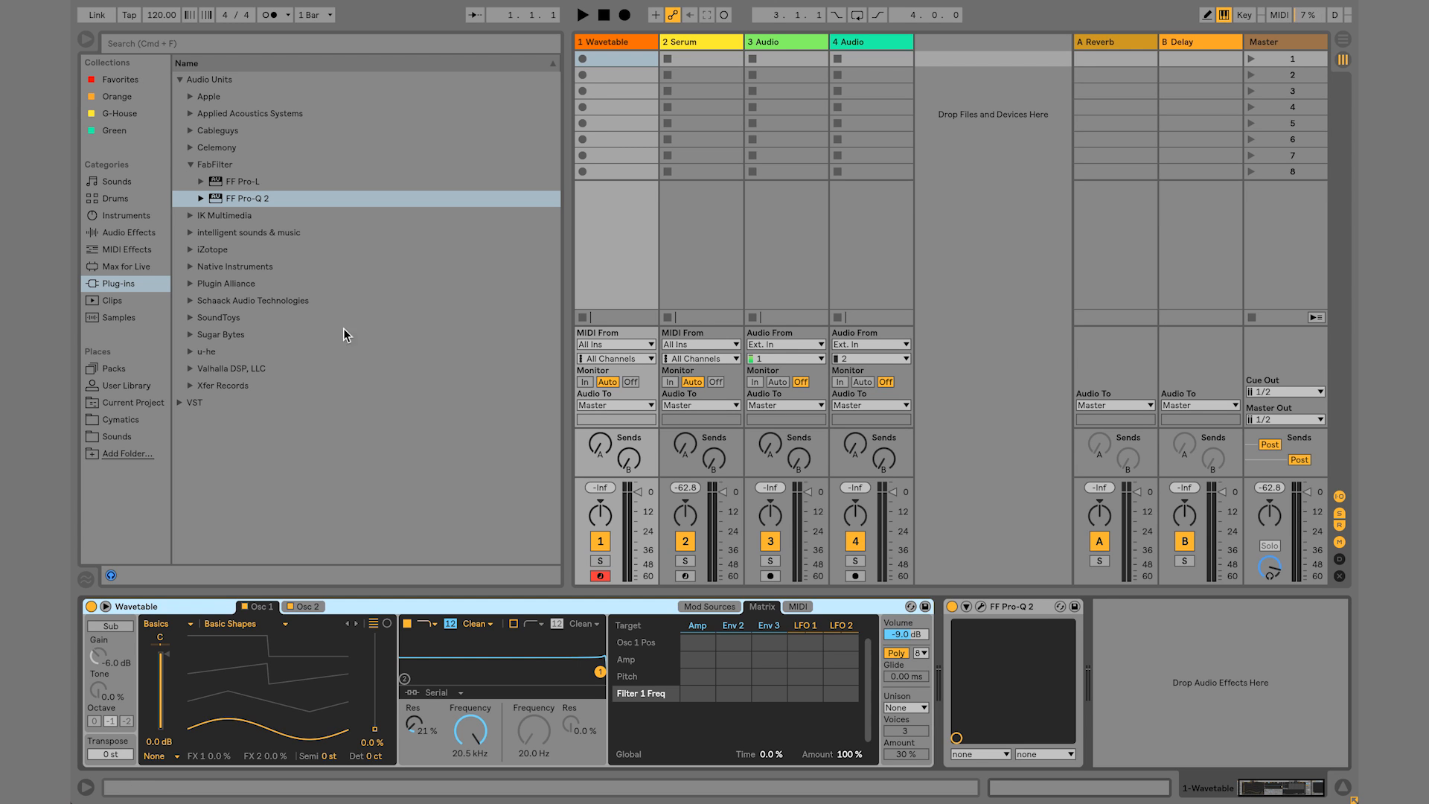
Load Operator from the built-in Instruments onto track 1, replacing Wavetable
click(125, 215)
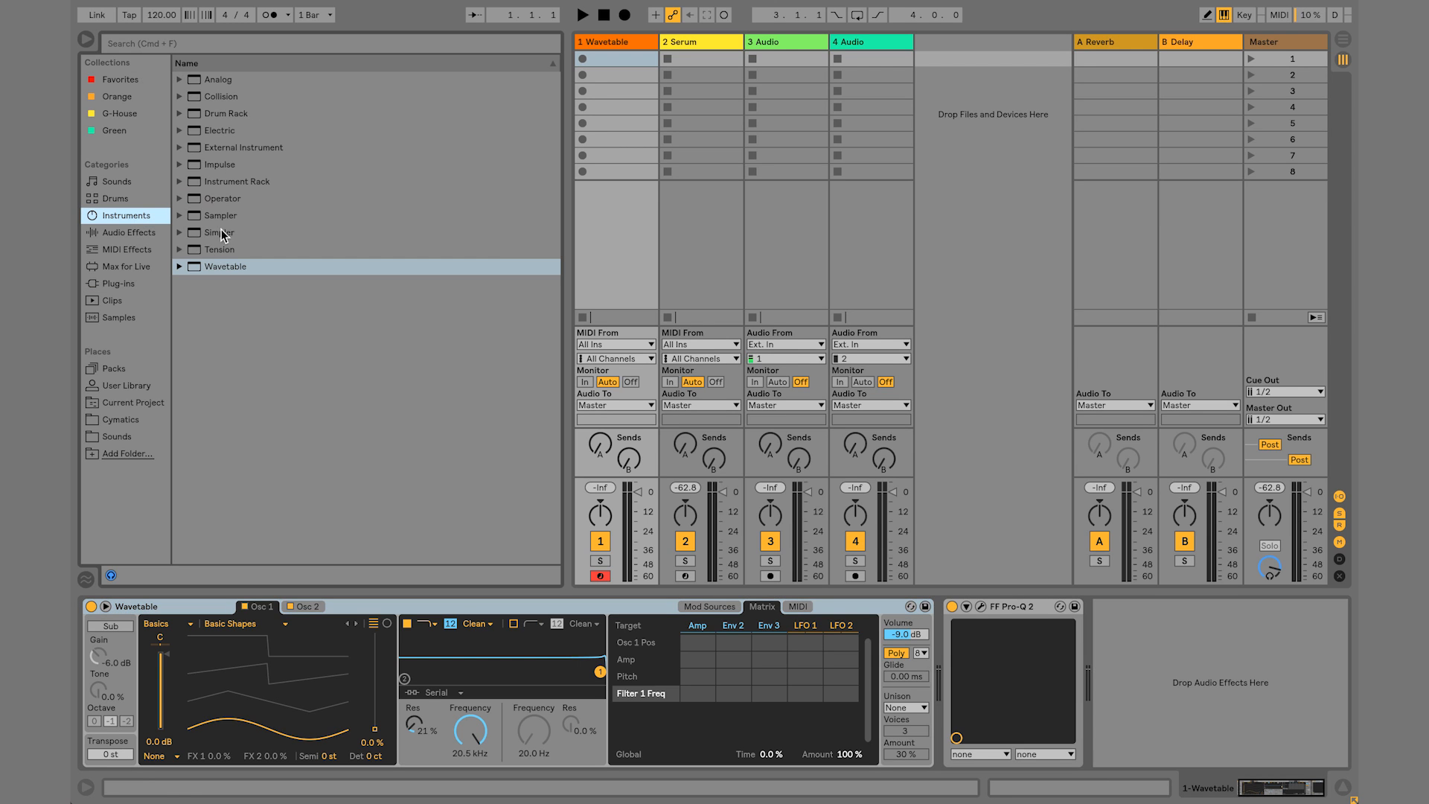
double_click(220, 198)
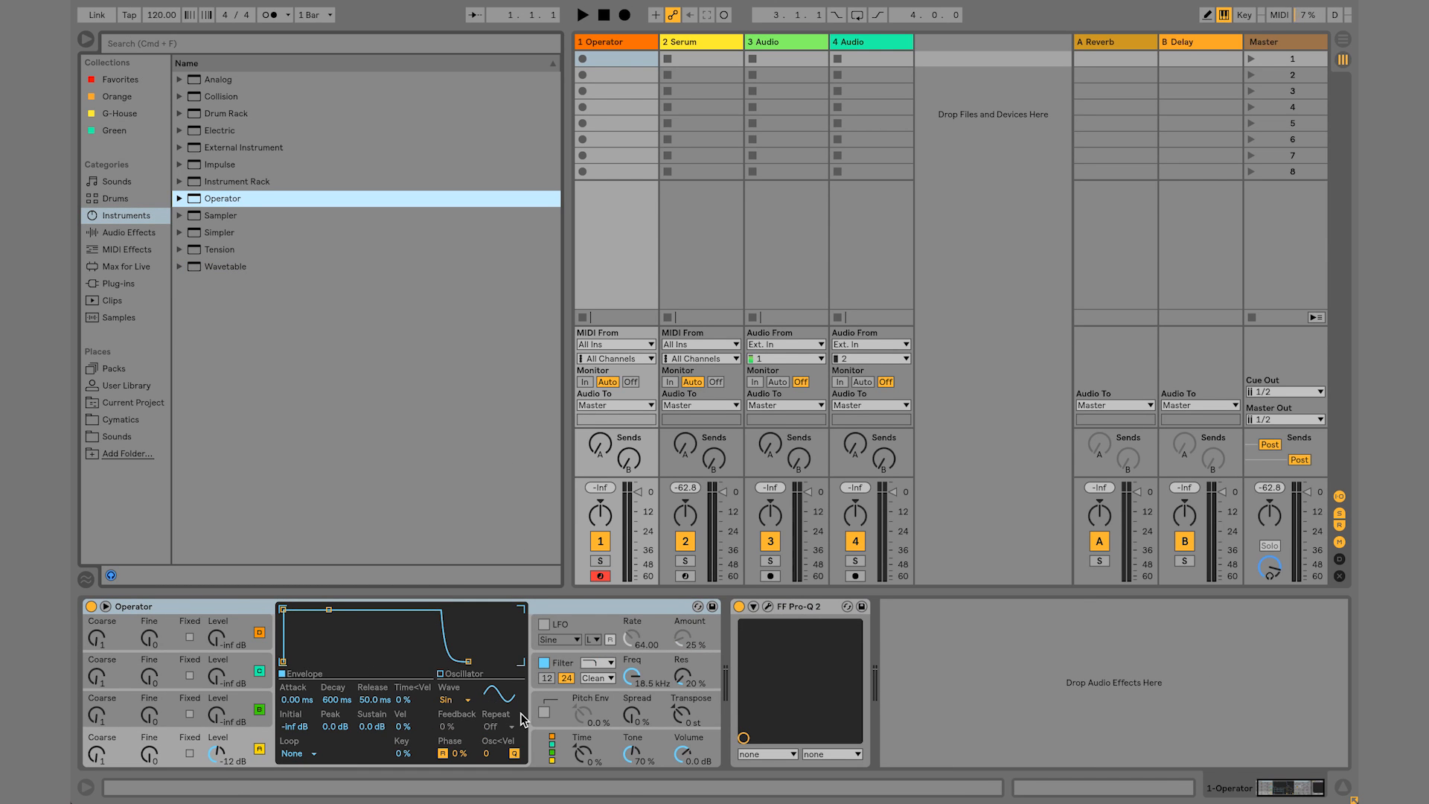
mouse_move(307, 311)
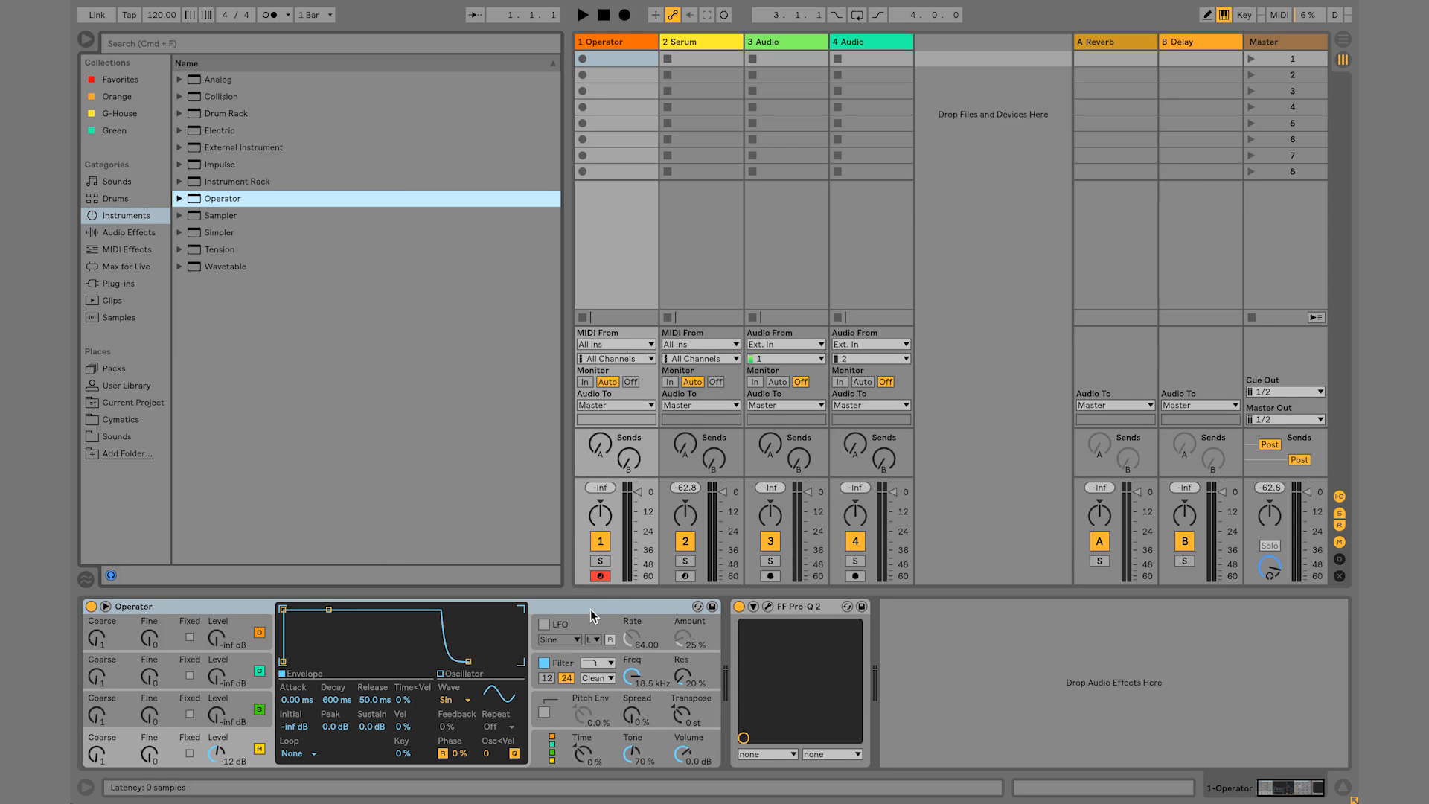
mouse_move(611, 609)
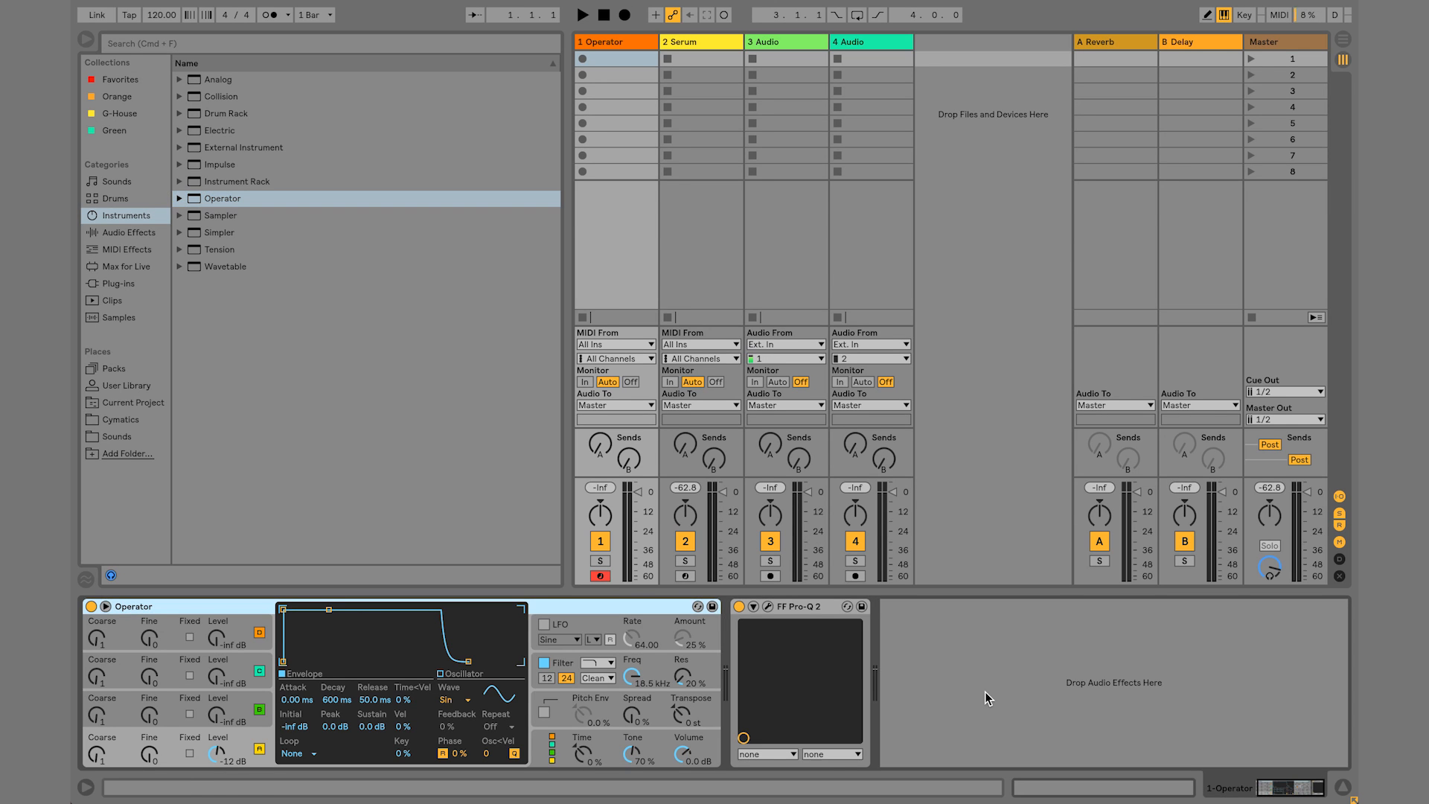
mouse_move(847, 676)
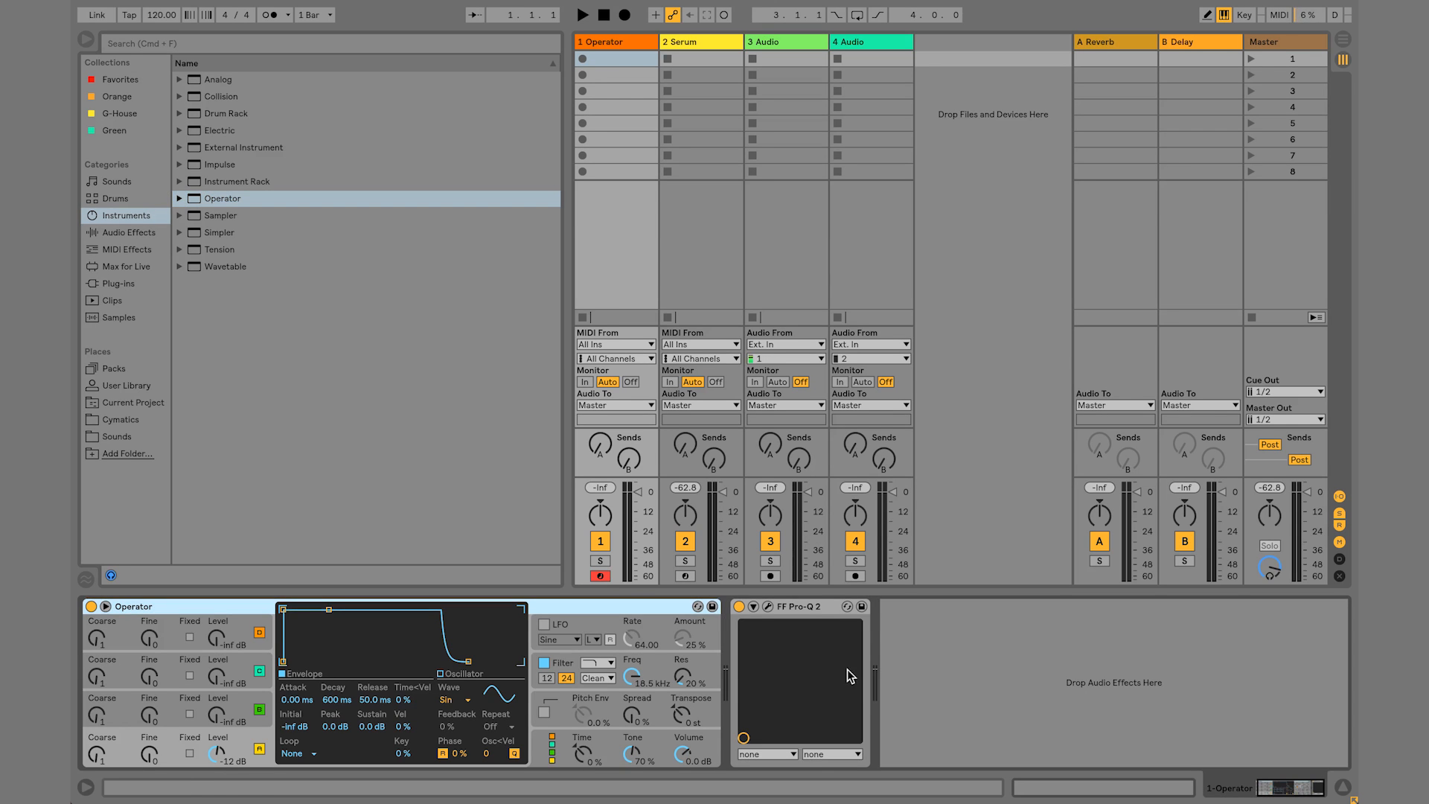